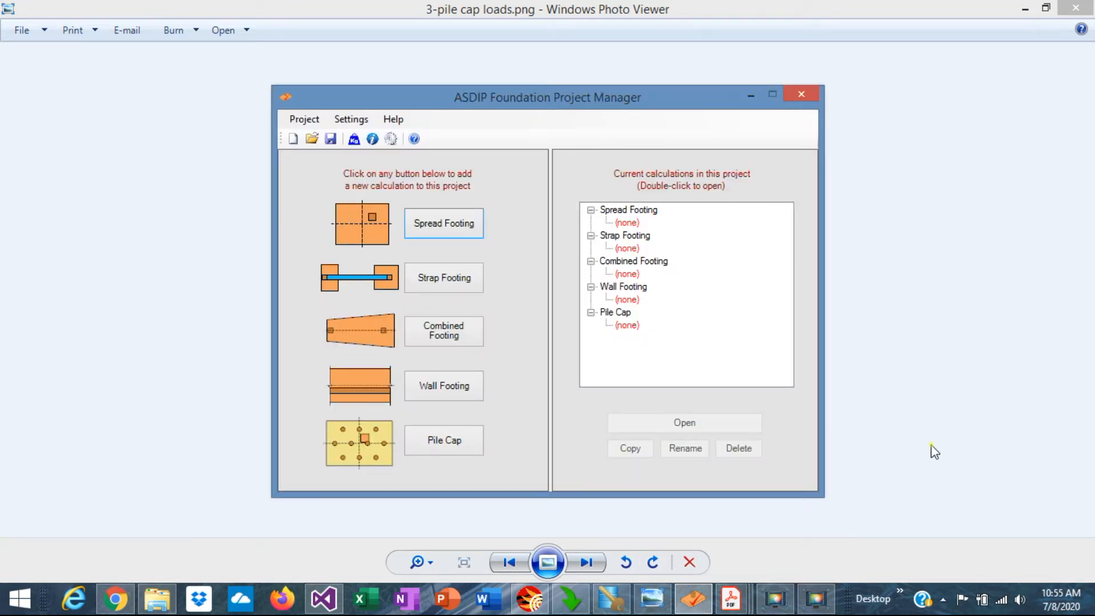
{"action": "mouse_move", "coordinate": [550, 183]}
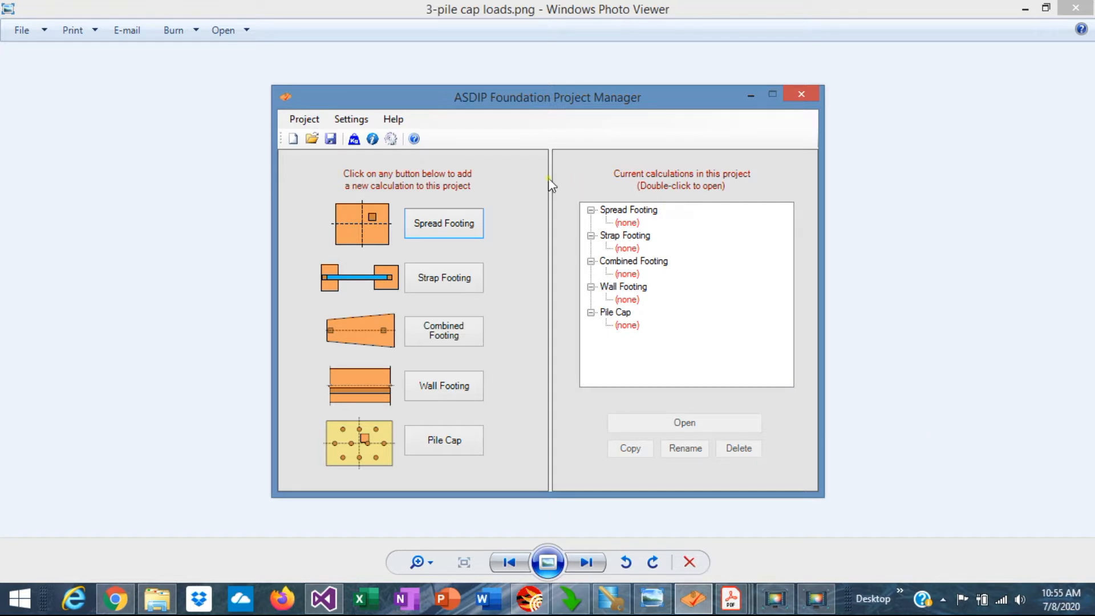
{"action": "mouse_move", "coordinate": [429, 223]}
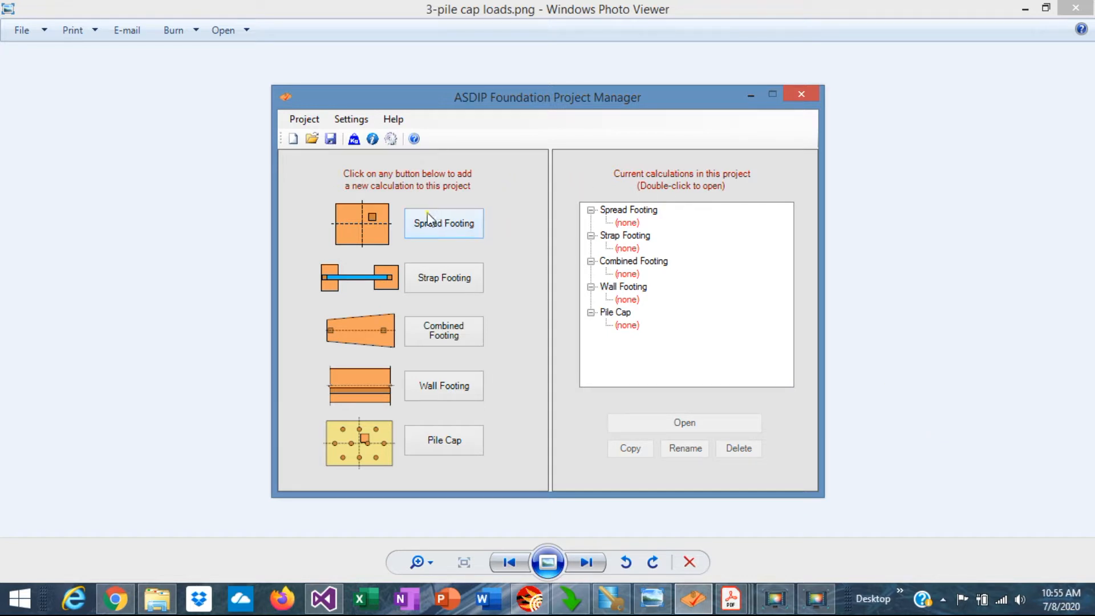
{"action": "mouse_move", "coordinate": [447, 249]}
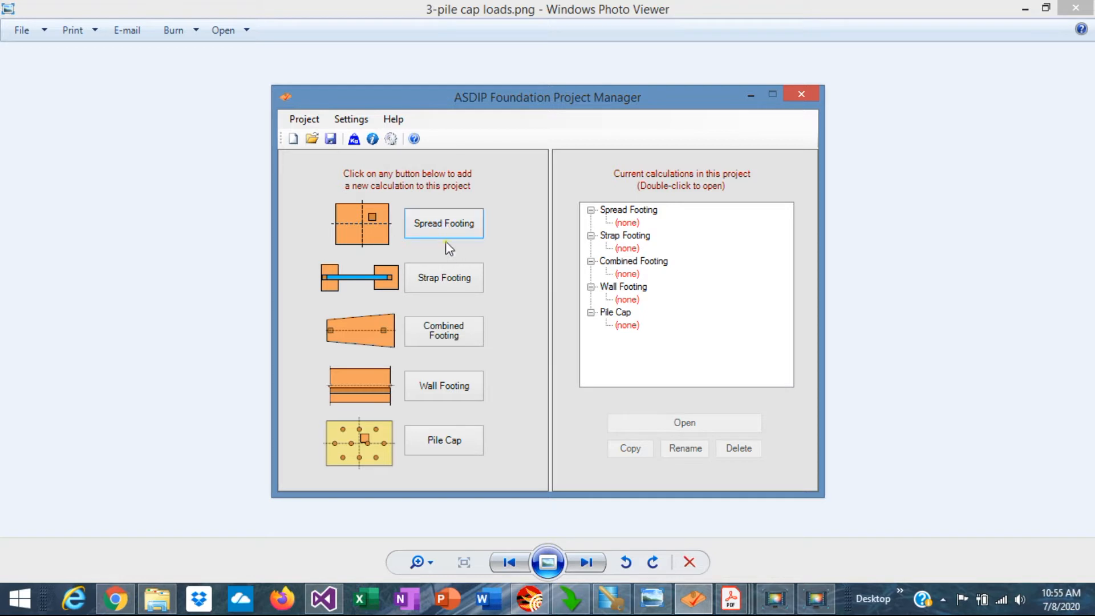
{"action": "mouse_move", "coordinate": [454, 290]}
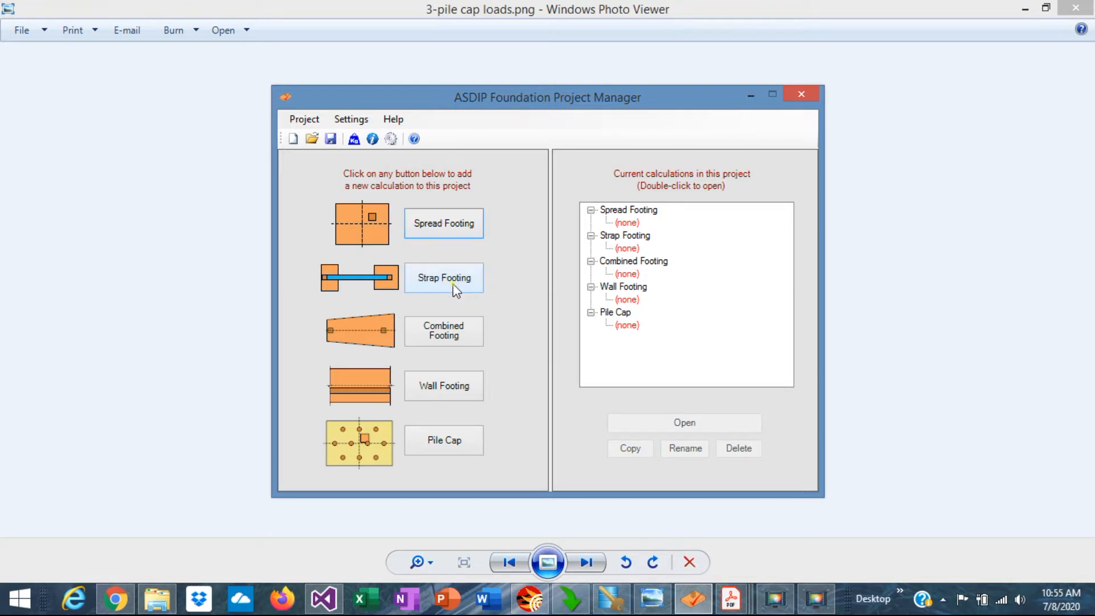
{"action": "mouse_move", "coordinate": [444, 331]}
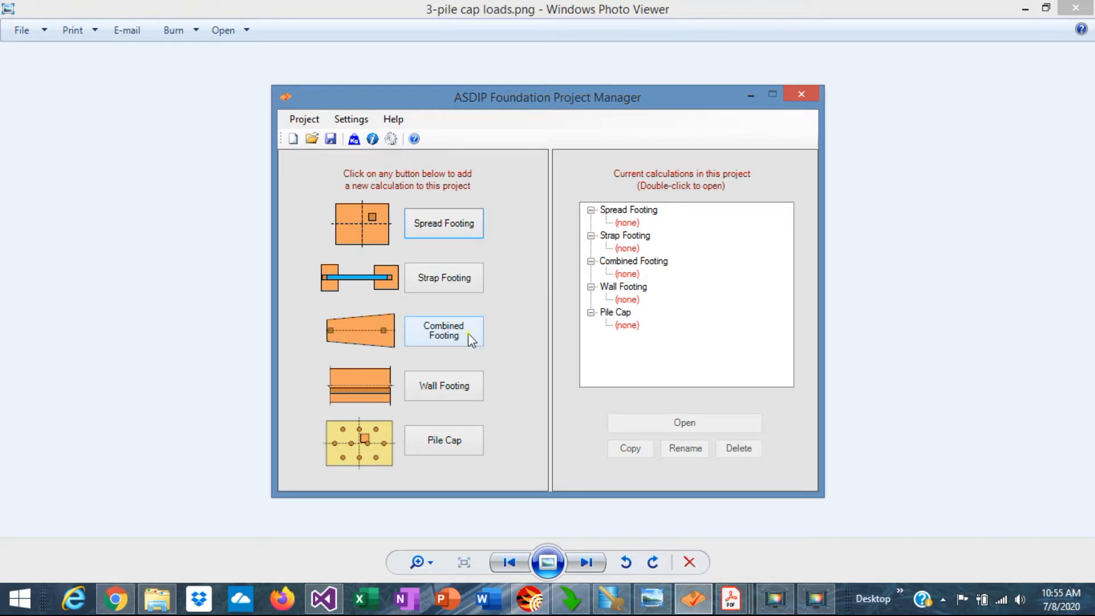
{"action": "mouse_move", "coordinate": [443, 440]}
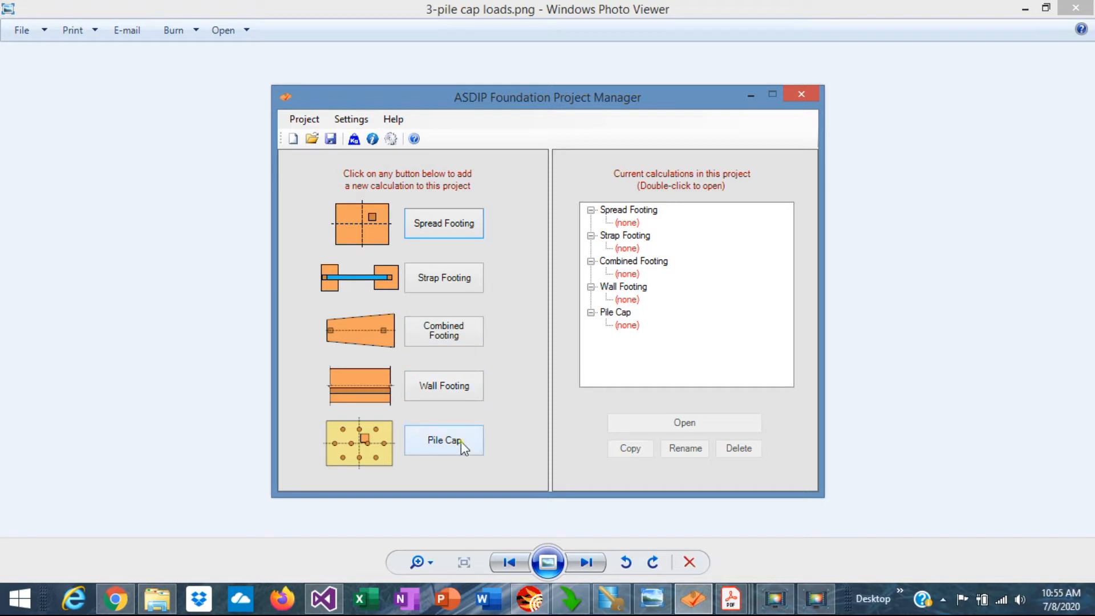
{"action": "mouse_move", "coordinate": [504, 411]}
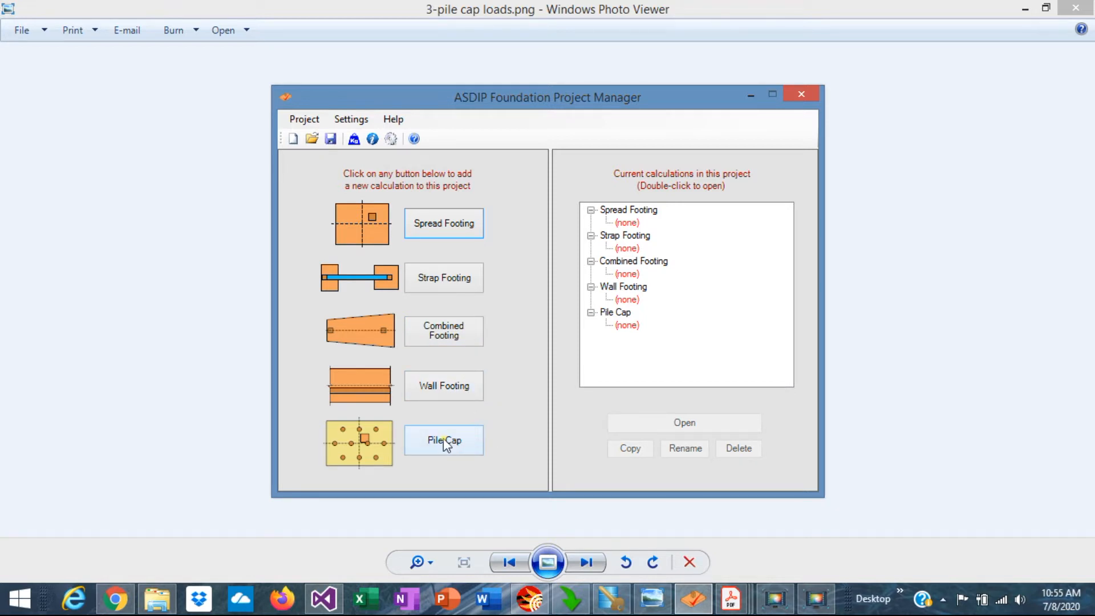
Step: Create a new Pile Cap calculation named 'Example'
{"action": "left_click", "coordinate": [444, 439]}
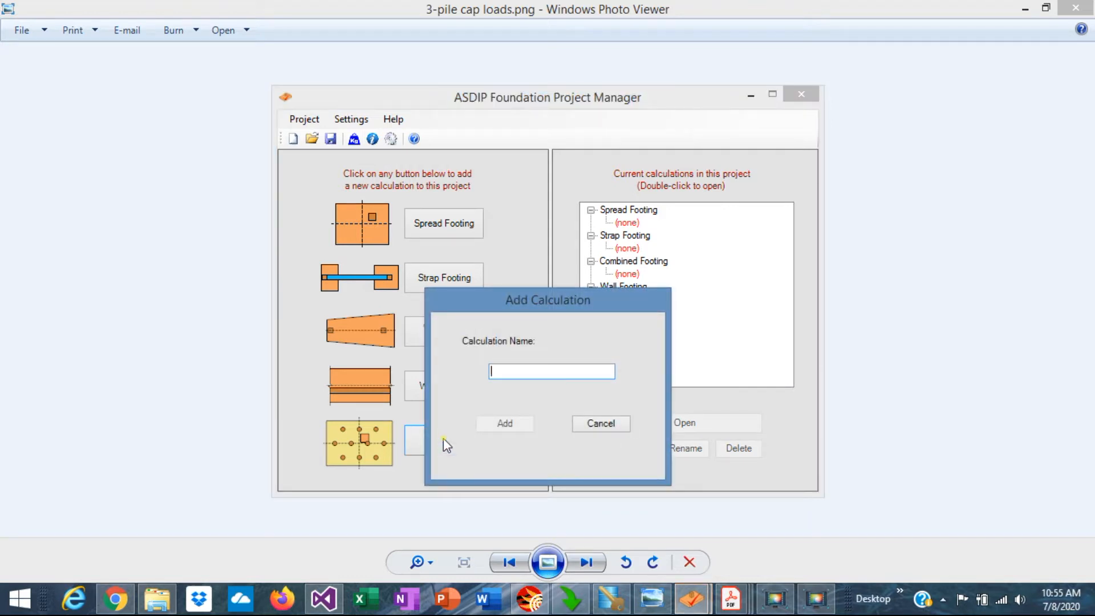
{"action": "type", "text": "Exa"}
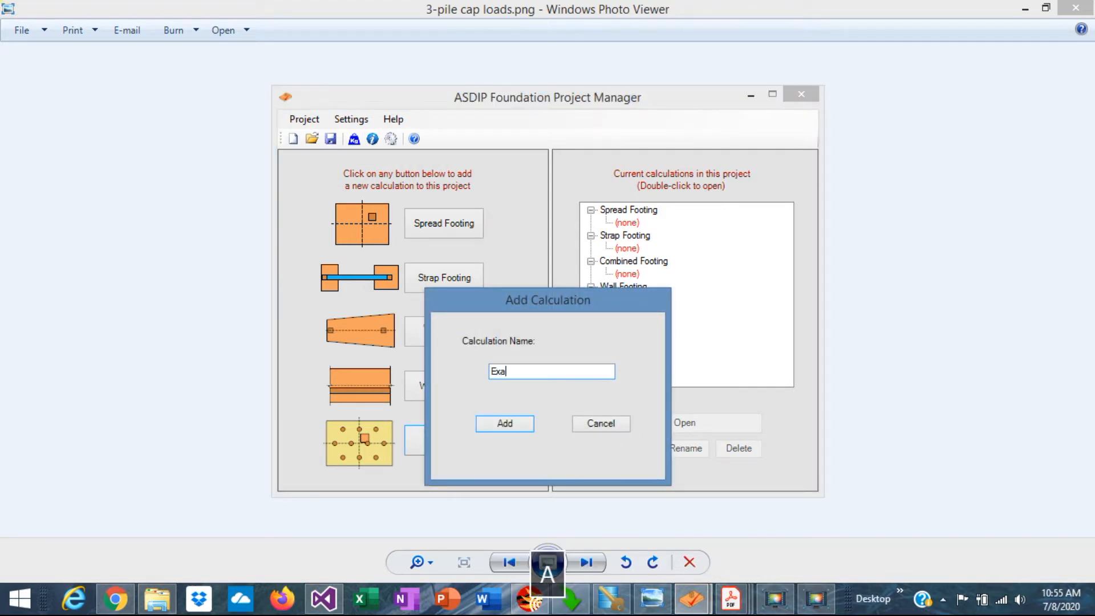
{"action": "type", "text": "mple"}
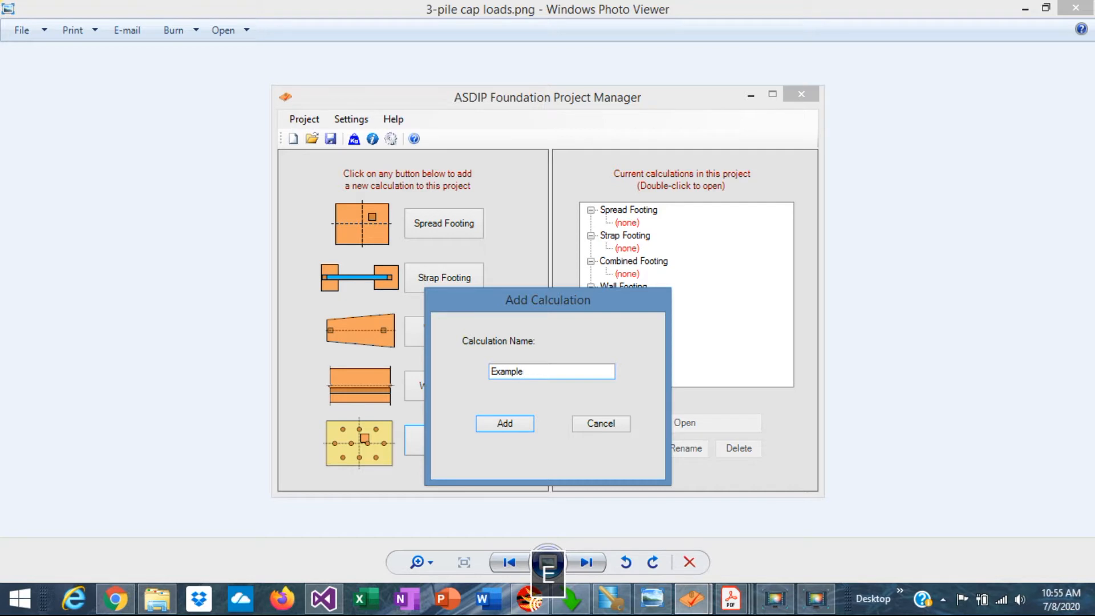
{"action": "left_click", "coordinate": [504, 423]}
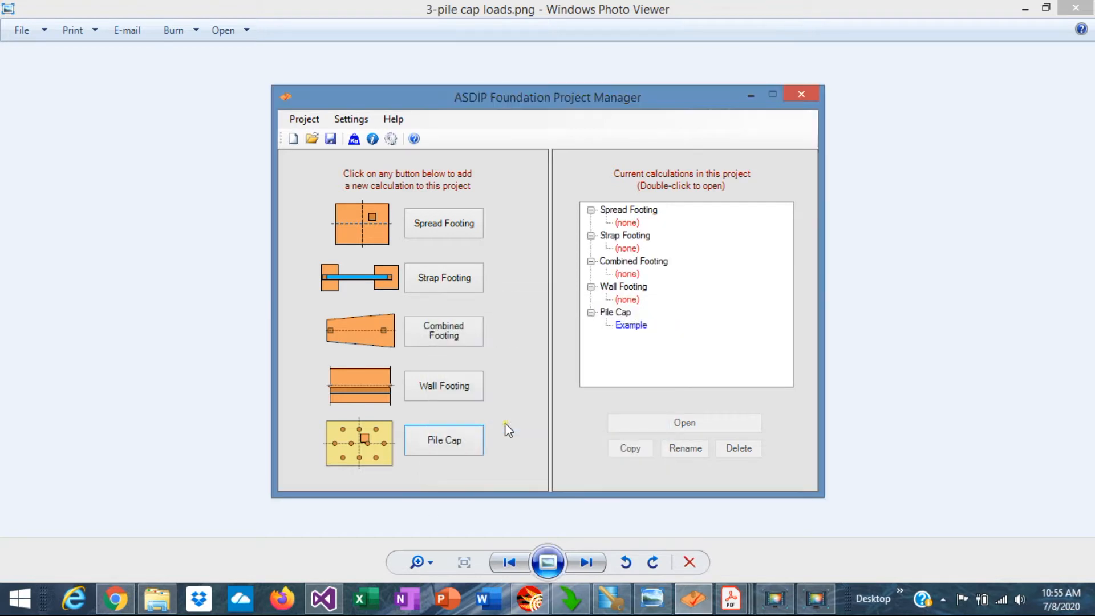
{"action": "mouse_move", "coordinate": [619, 333]}
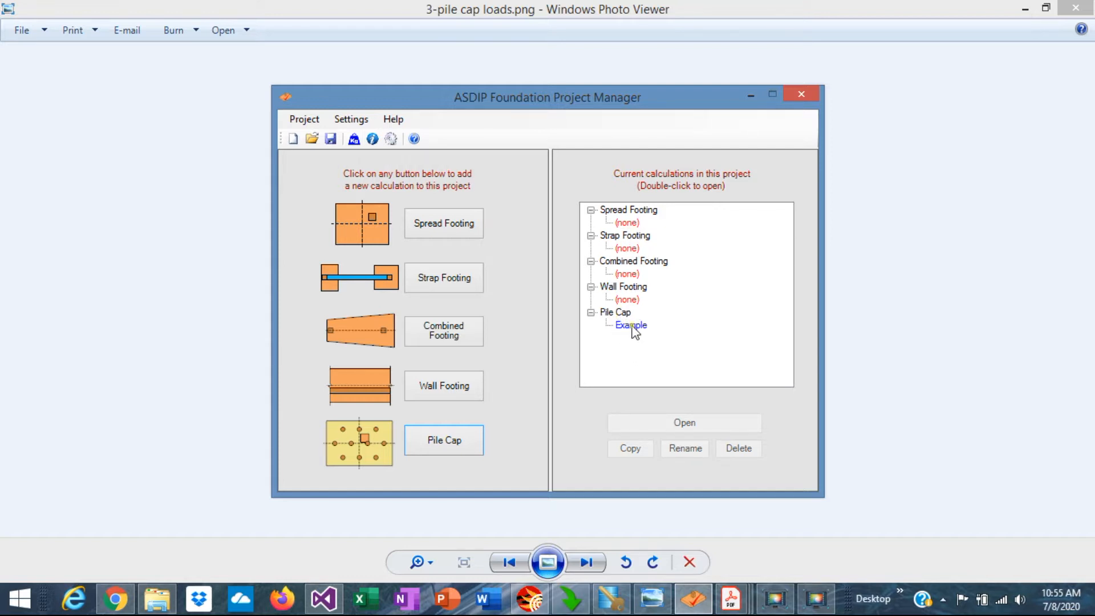
Step: Open the 'Example' pile cap calculation from the Project Manager list
{"action": "double_click", "coordinate": [628, 324]}
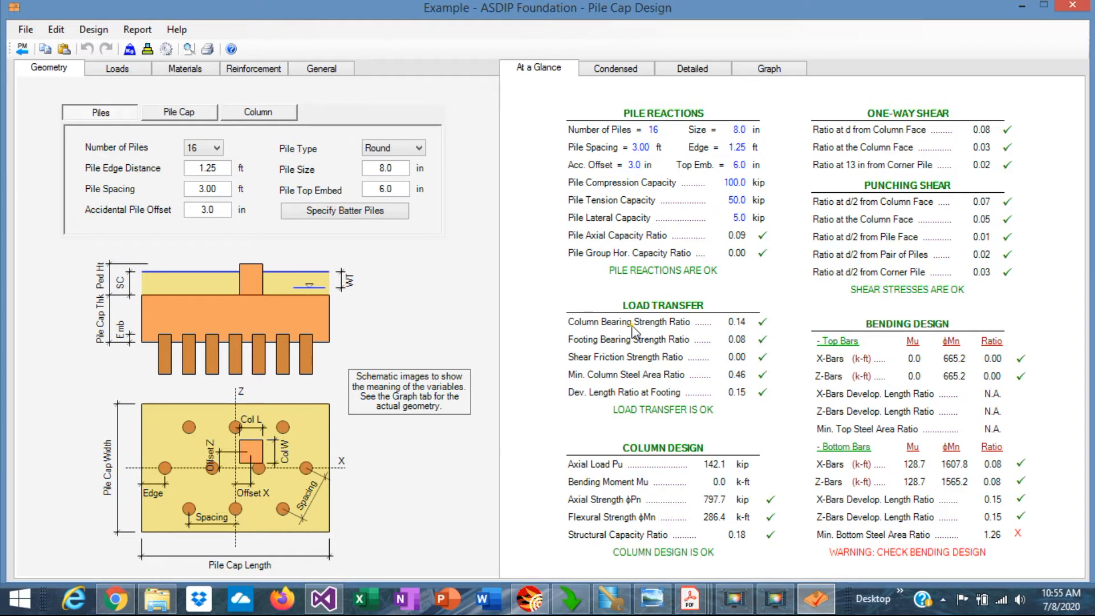
{"action": "mouse_move", "coordinate": [146, 214]}
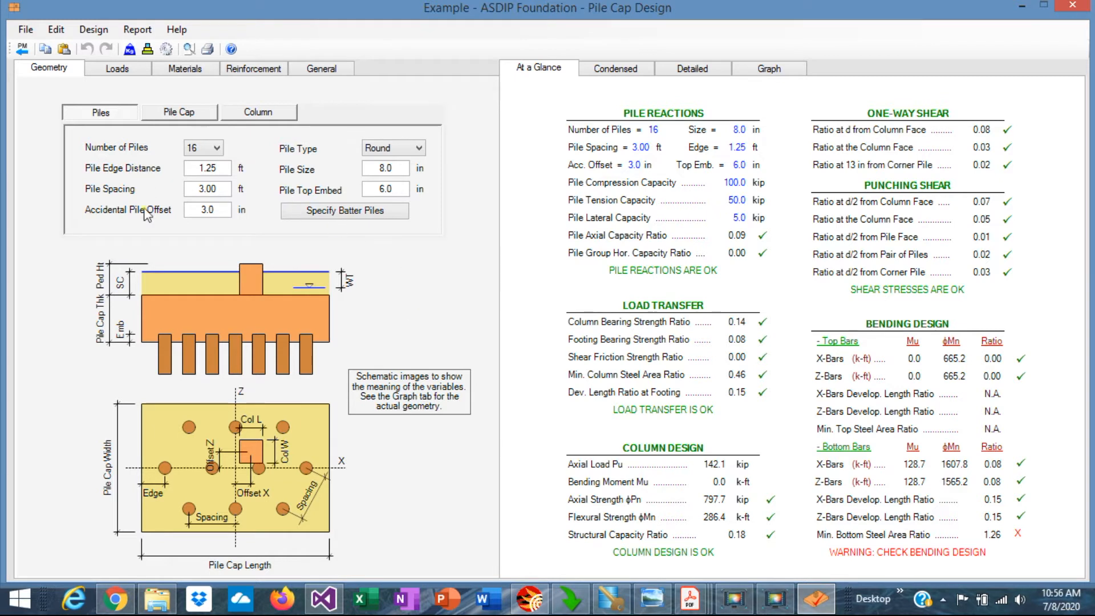
{"action": "mouse_move", "coordinate": [460, 224]}
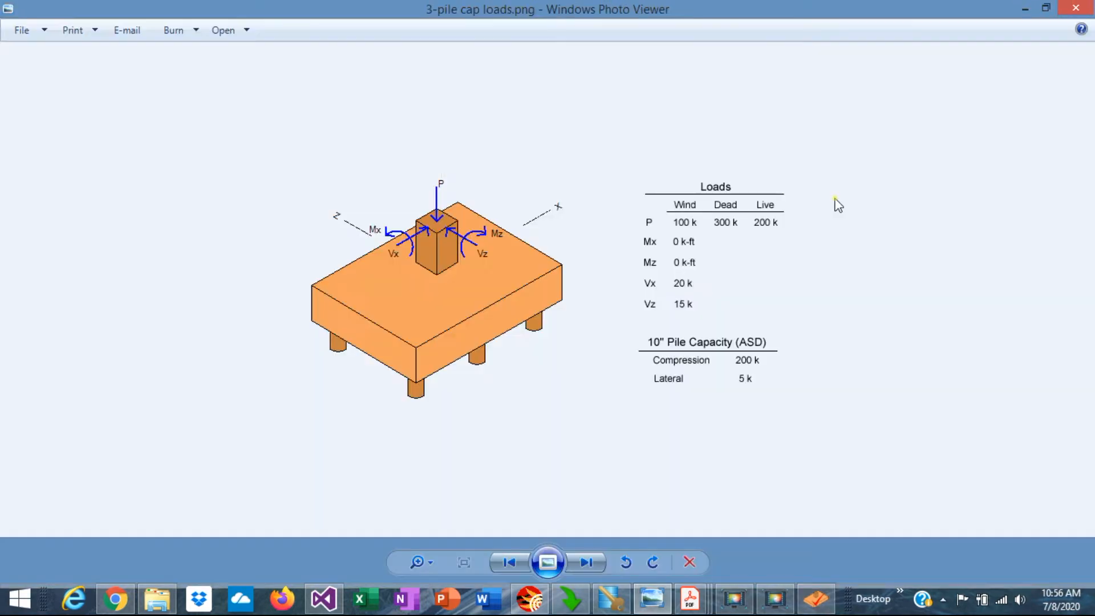
{"action": "mouse_move", "coordinate": [628, 175]}
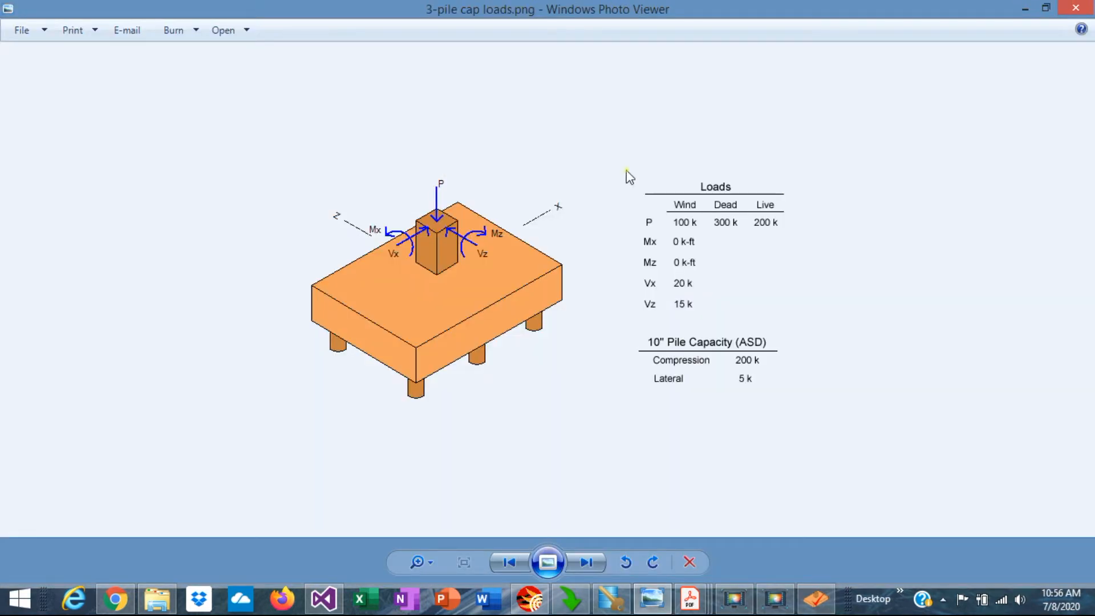
{"action": "mouse_move", "coordinate": [807, 296]}
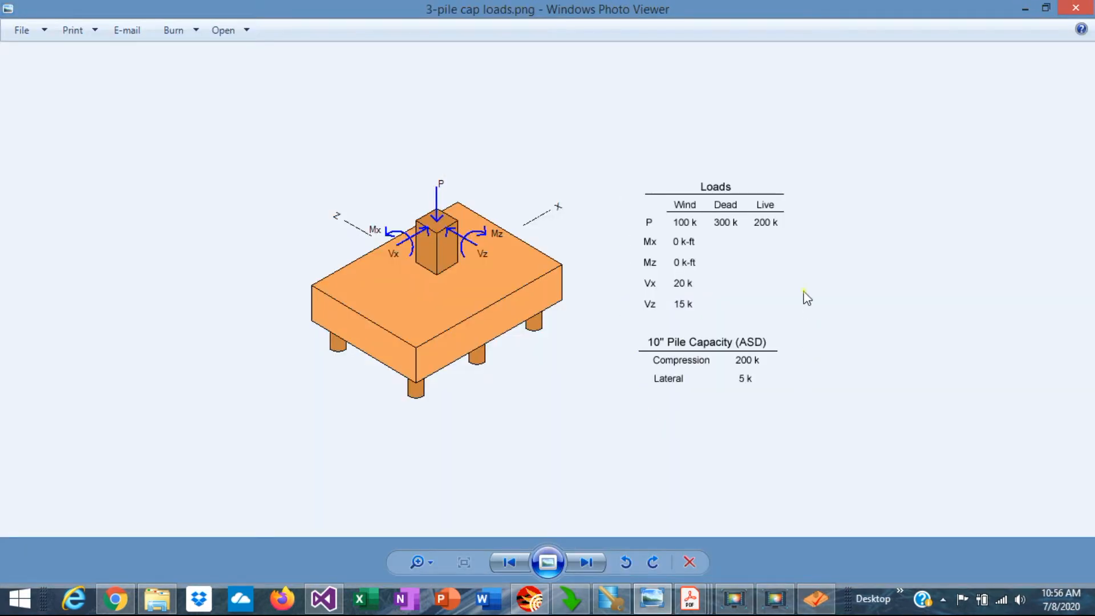
{"action": "mouse_move", "coordinate": [683, 235]}
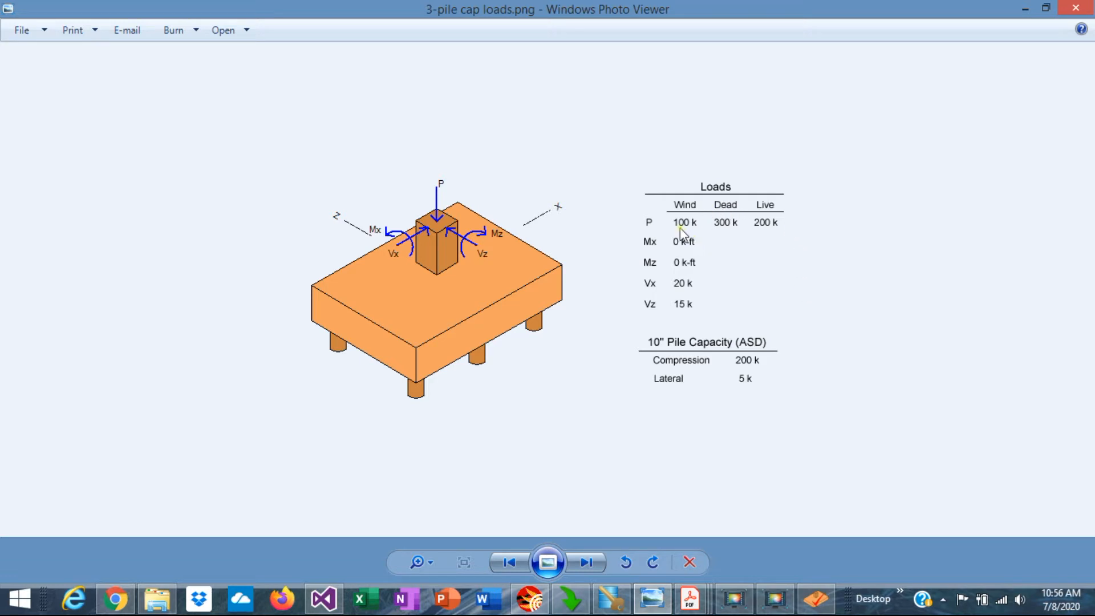
{"action": "mouse_move", "coordinate": [714, 211]}
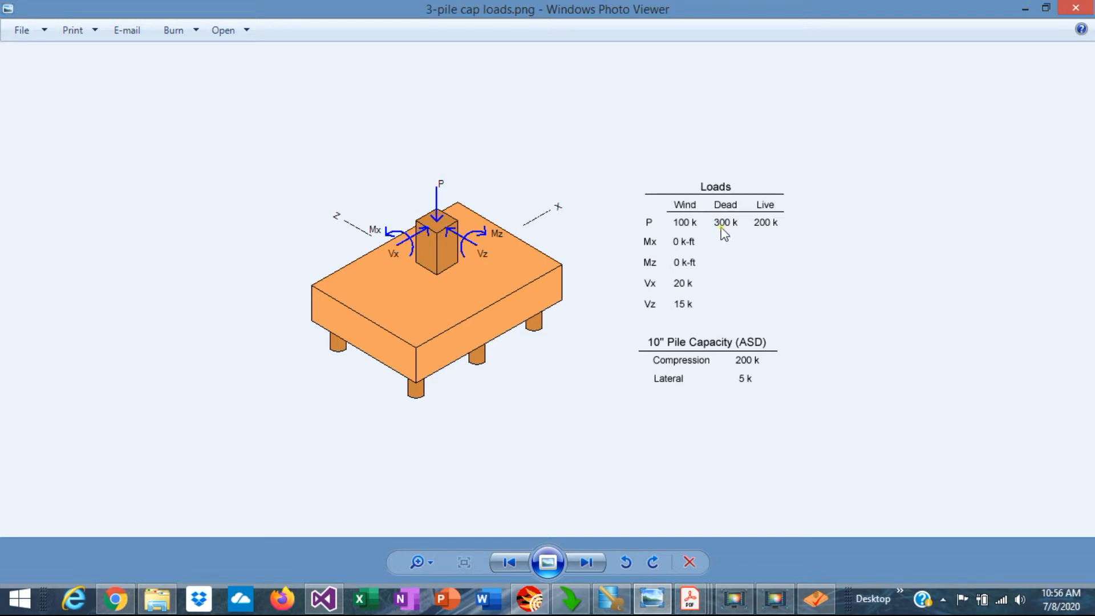
{"action": "mouse_move", "coordinate": [758, 243]}
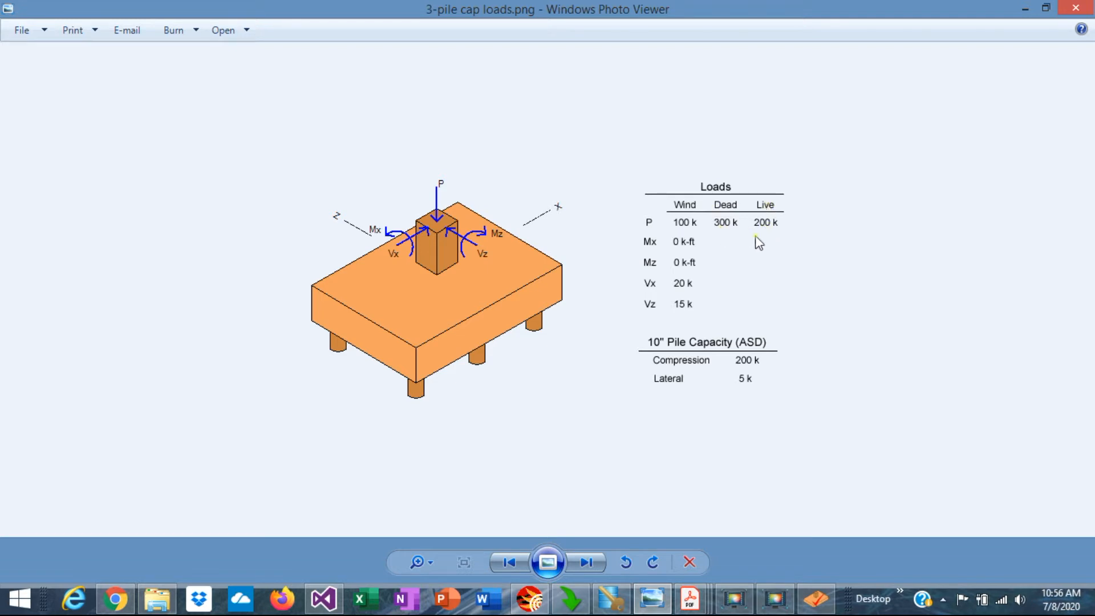
{"action": "mouse_move", "coordinate": [718, 224]}
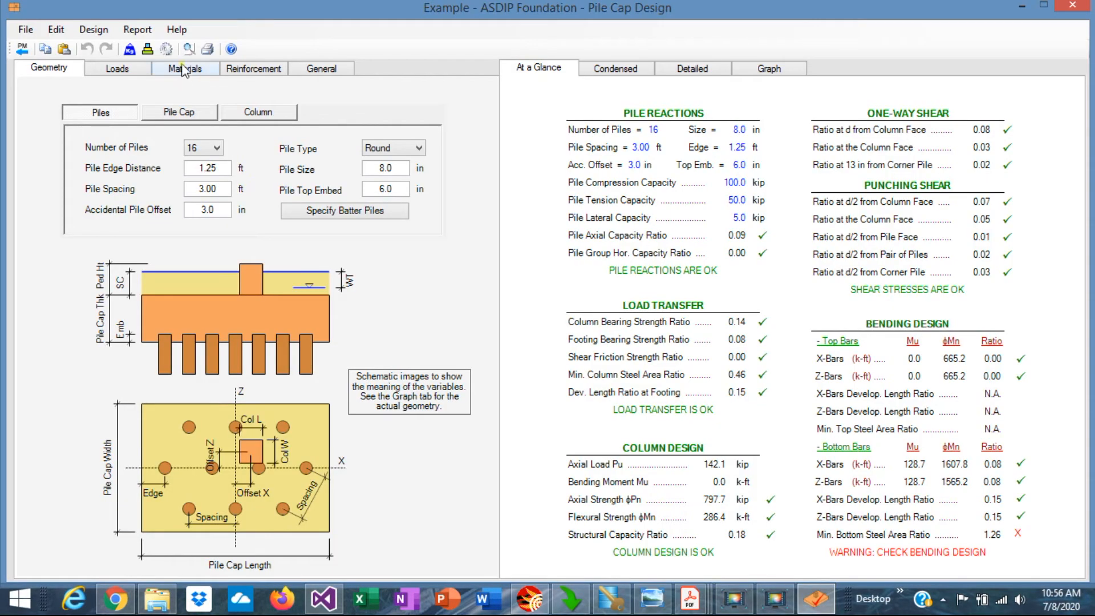
Step: Enter column axial loads: dead 300 kip, live 200 kip, wind 100 kip
{"action": "left_click", "coordinate": [117, 68]}
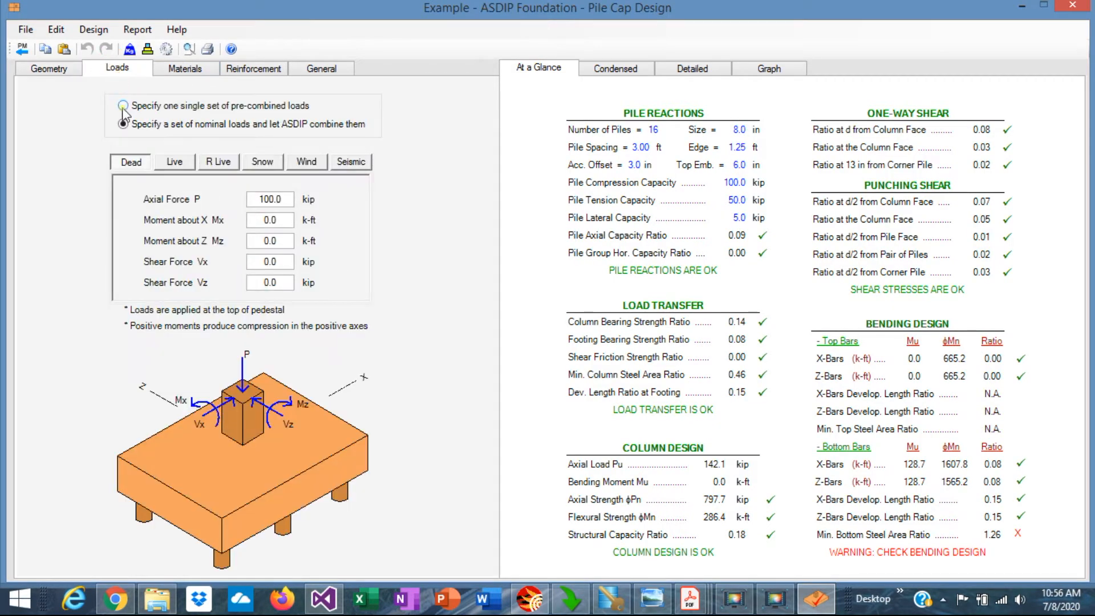
{"action": "left_click", "coordinate": [123, 124]}
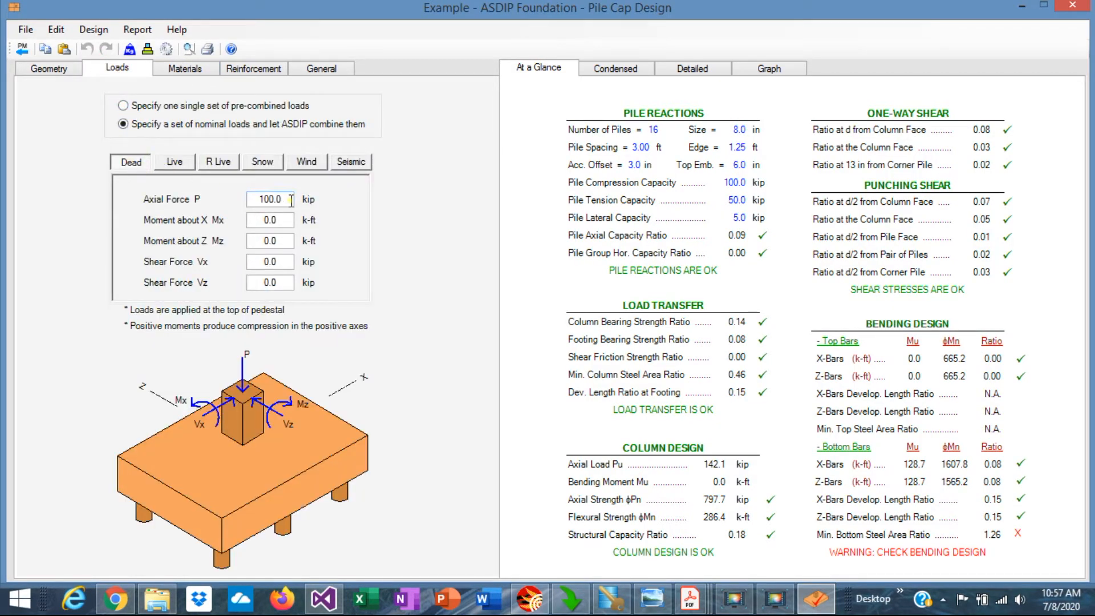
{"action": "triple_click", "coordinate": [269, 199]}
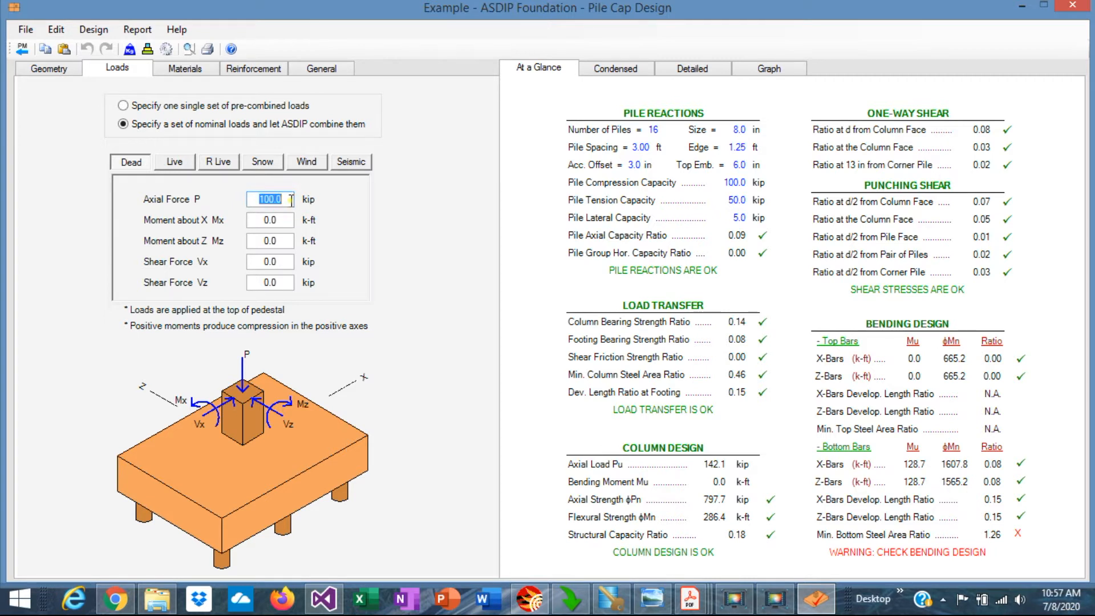
{"action": "type", "text": "300"}
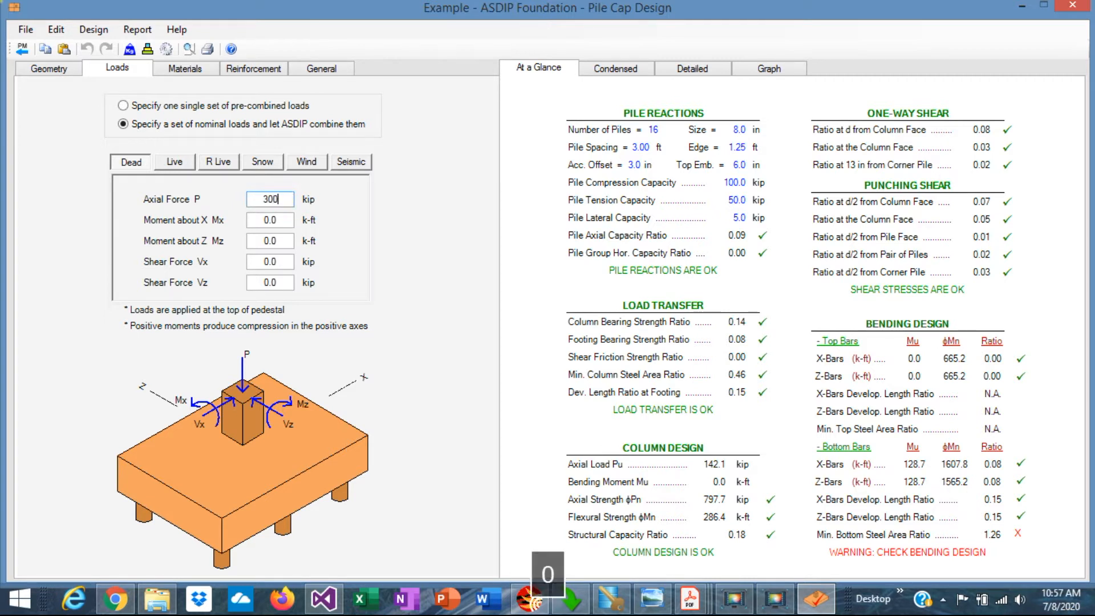
{"action": "left_click", "coordinate": [174, 161]}
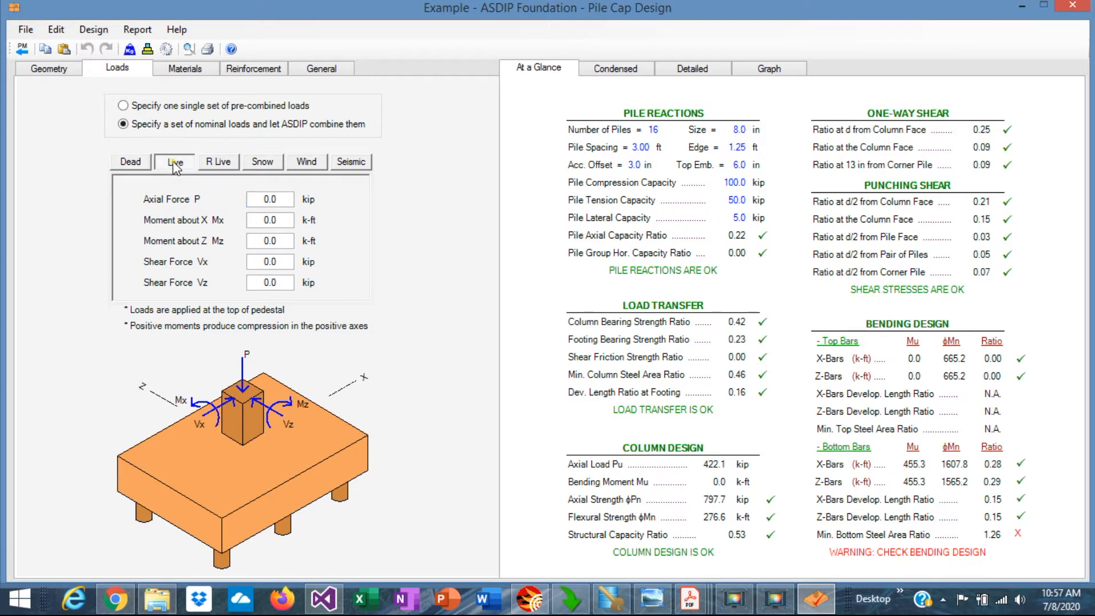
{"action": "triple_click", "coordinate": [270, 199]}
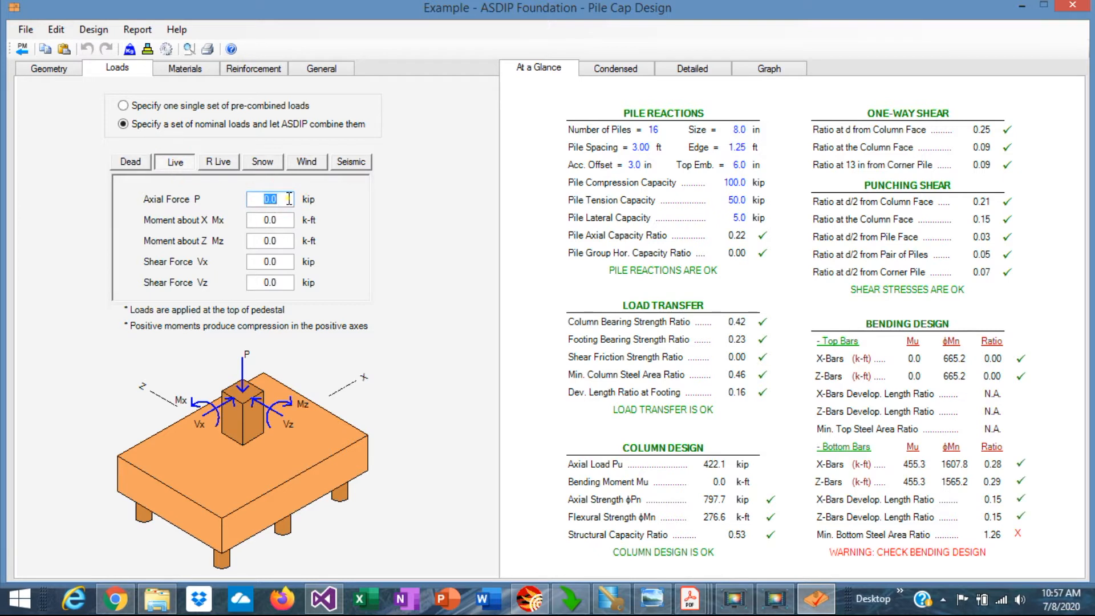
{"action": "type", "text": "200"}
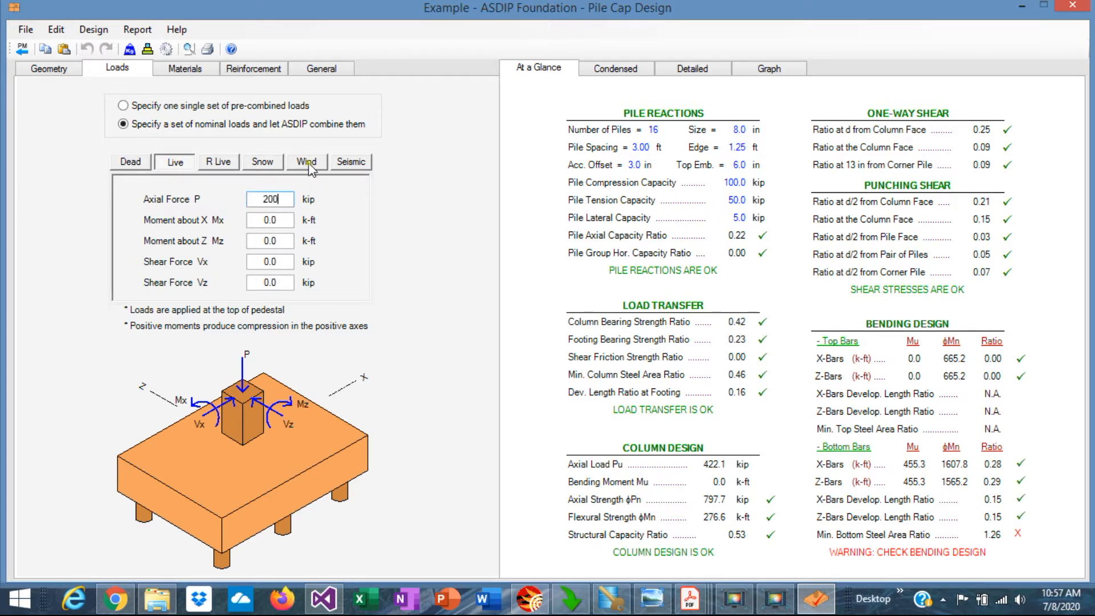
{"action": "left_click", "coordinate": [306, 161]}
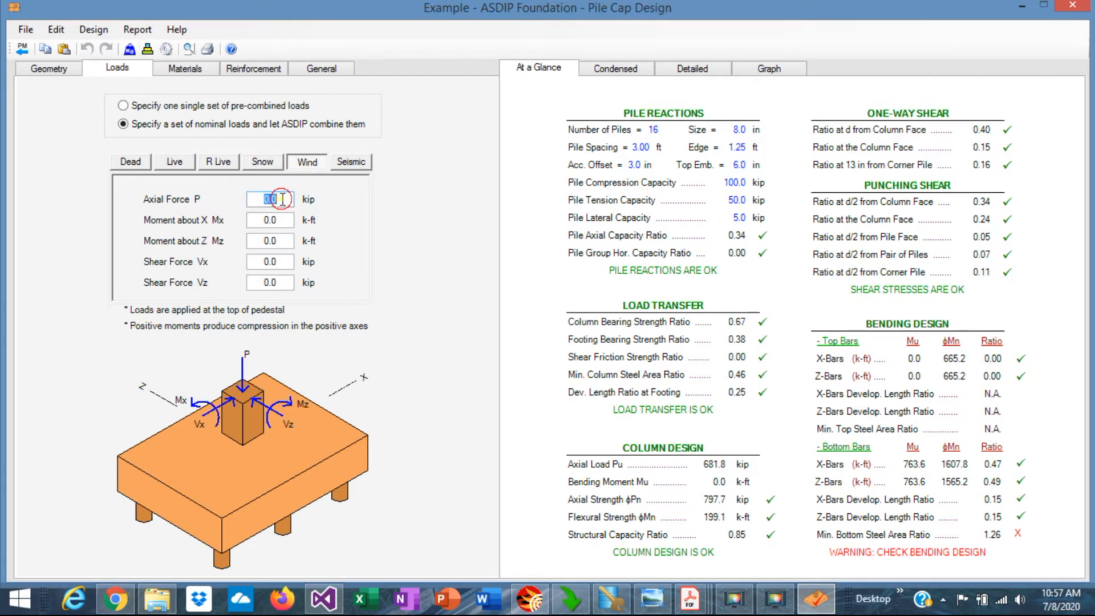
{"action": "type", "text": "100"}
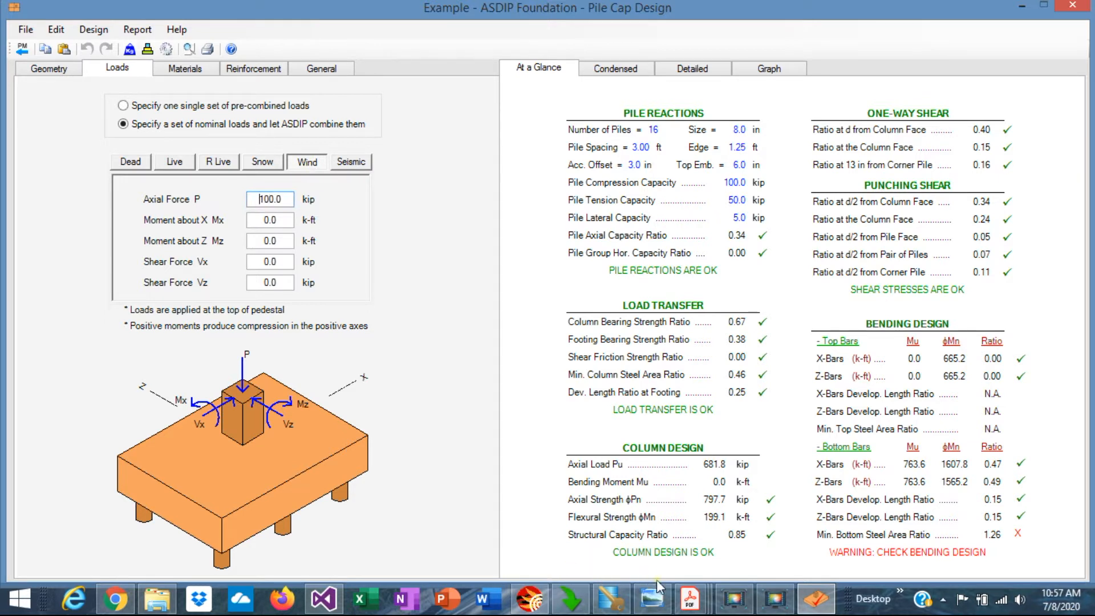
Step: Switch to the '3-pile cap loads.png' reference image in Photo Viewer
{"action": "left_click", "coordinate": [653, 599]}
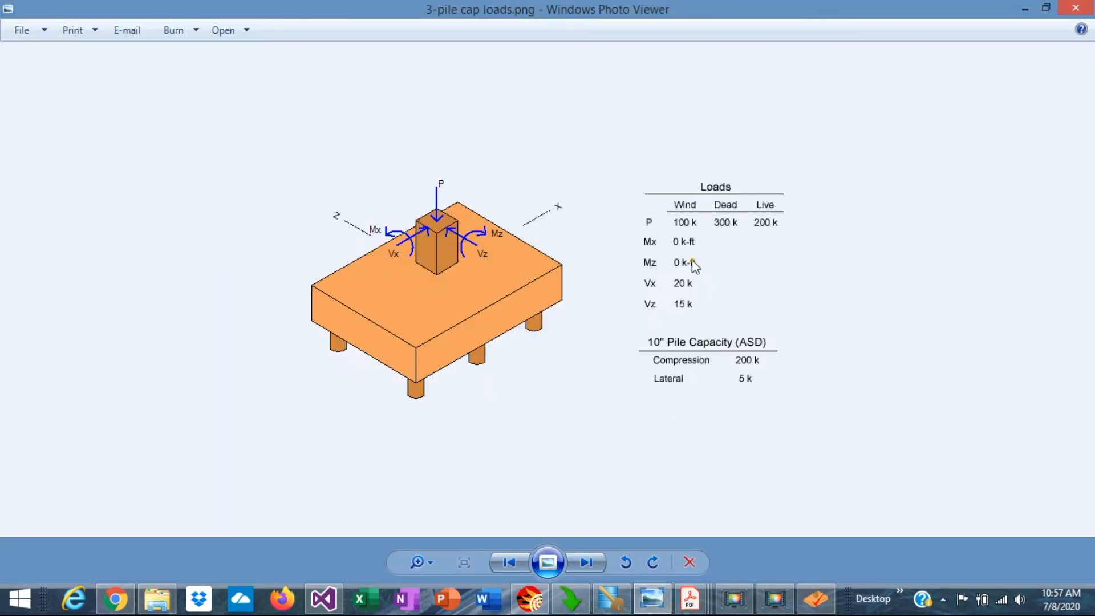
{"action": "mouse_move", "coordinate": [675, 228]}
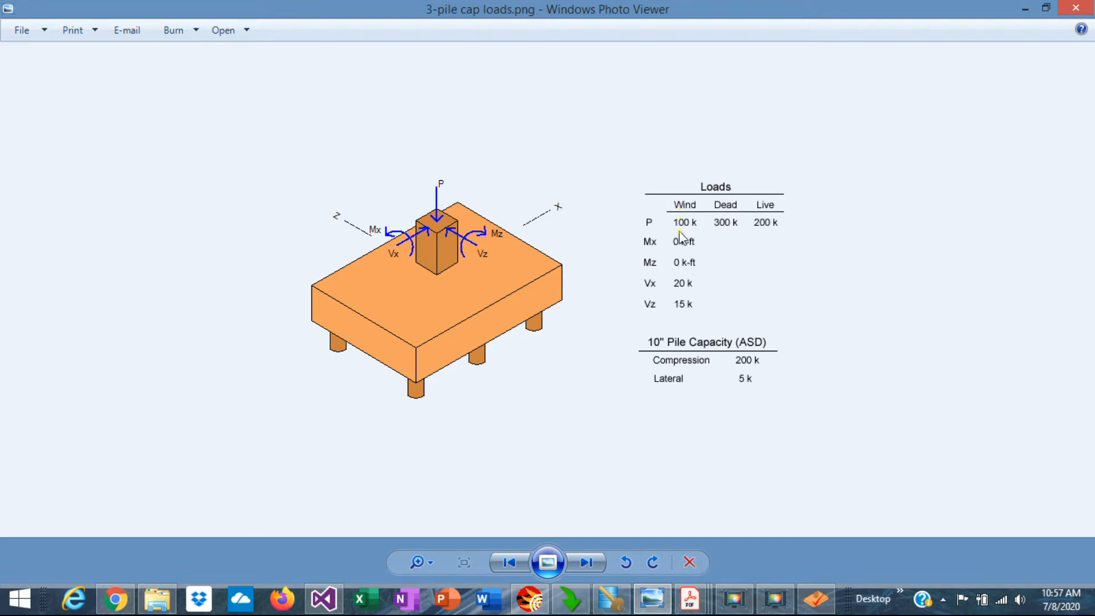
{"action": "mouse_move", "coordinate": [680, 297]}
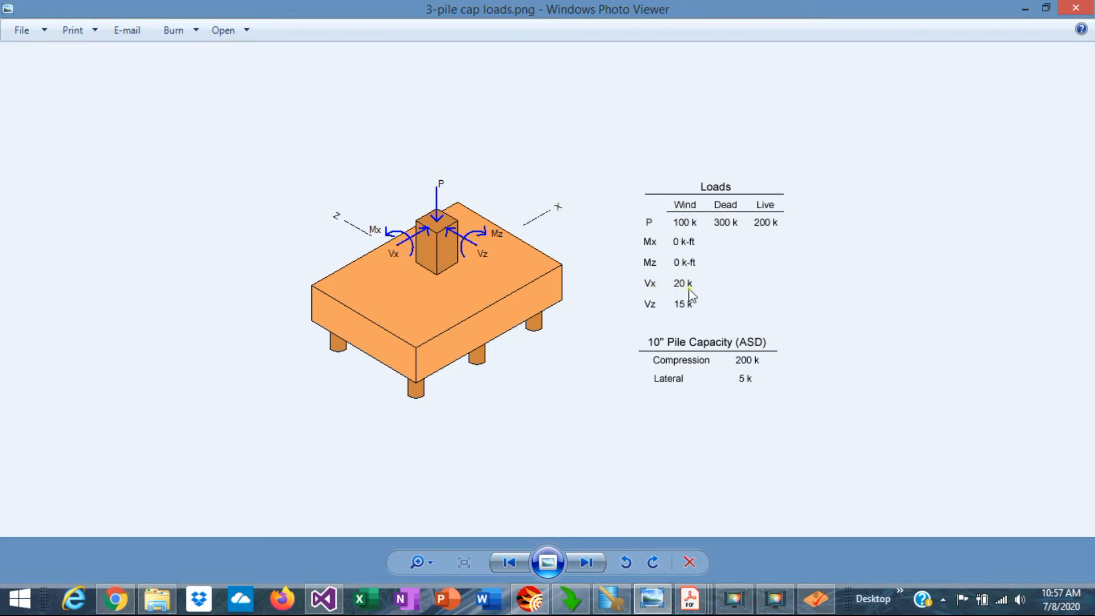
{"action": "mouse_move", "coordinate": [688, 310]}
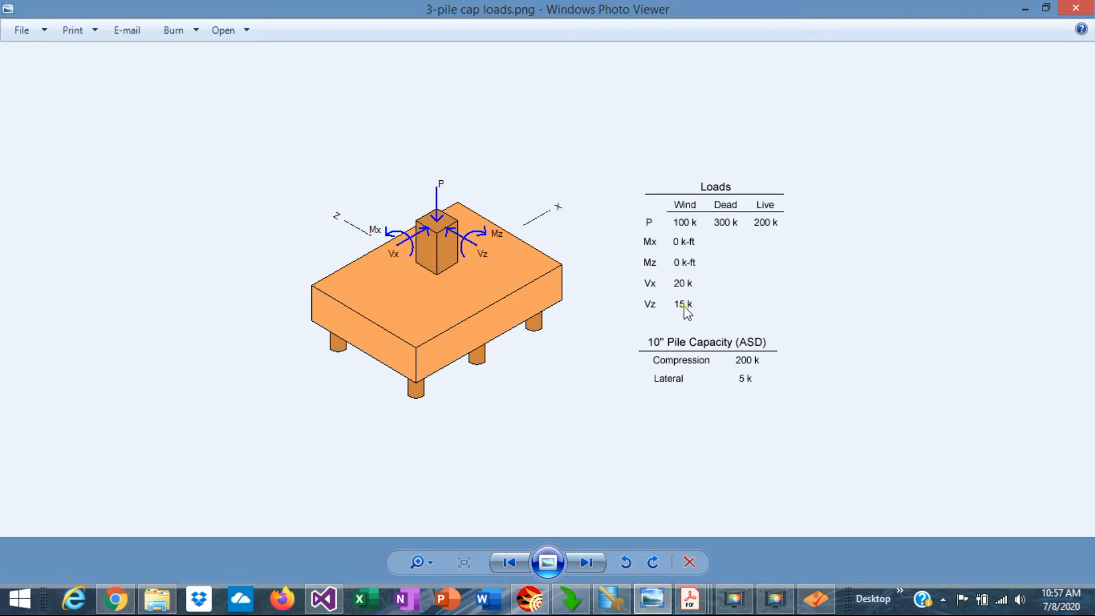
{"action": "mouse_move", "coordinate": [777, 582]}
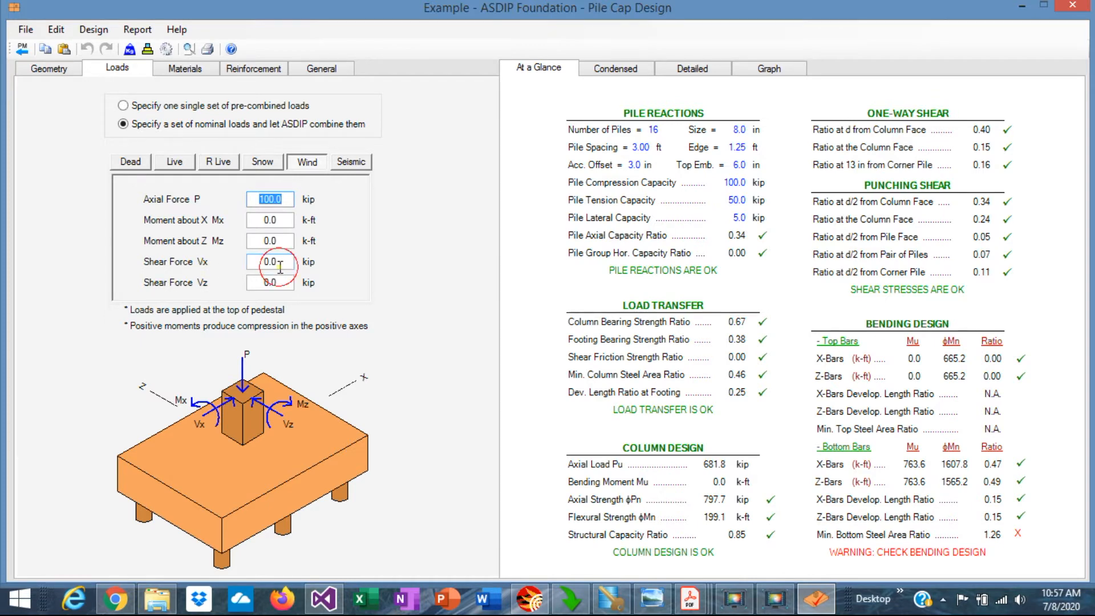
Step: Enter wind shears Vx 20 kip and Vz 15 kip, then view the pile reactions graph
{"action": "type", "text": "20"}
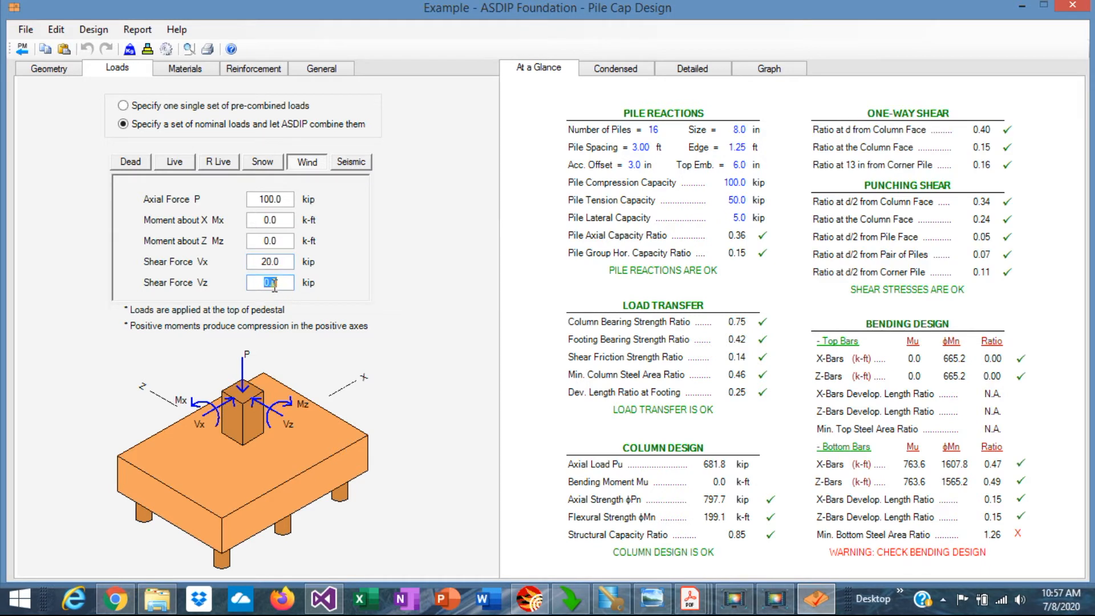
{"action": "type", "text": "15.0"}
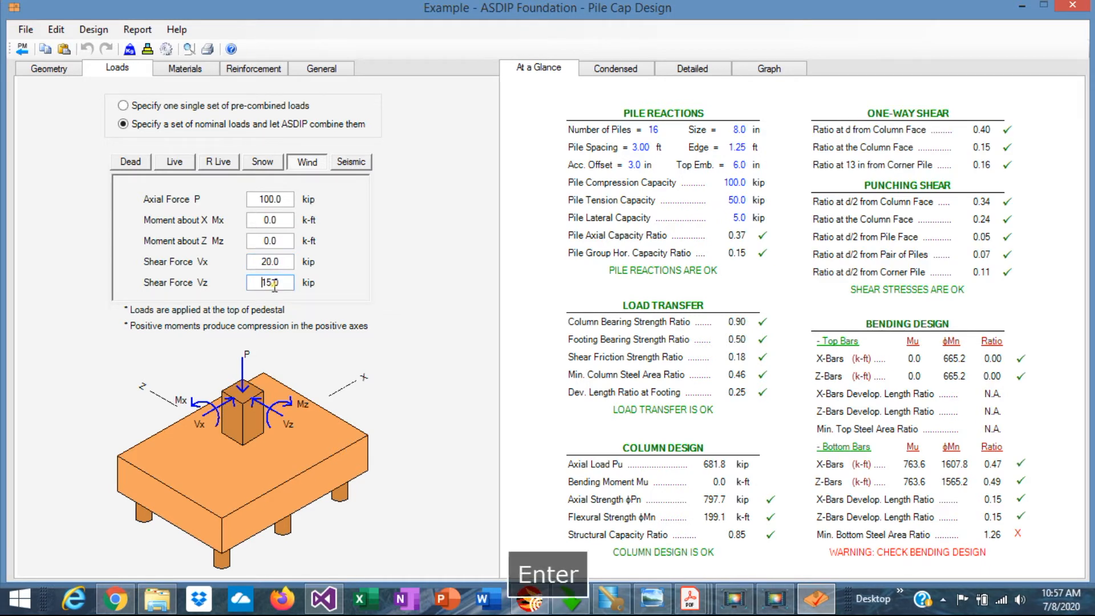
{"action": "key", "text": "Return"}
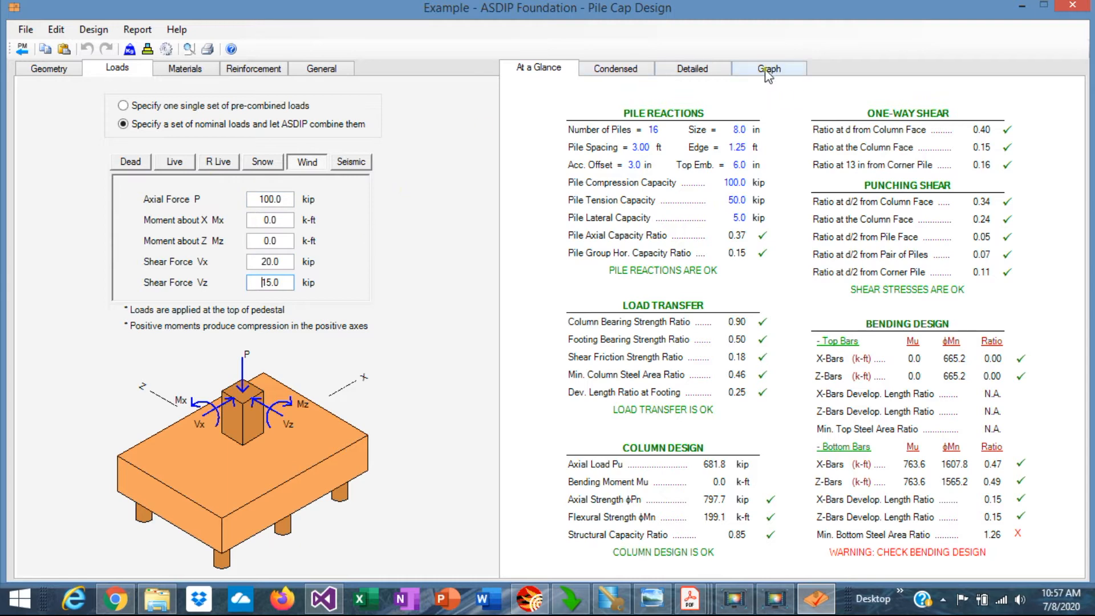
{"action": "left_click", "coordinate": [767, 68]}
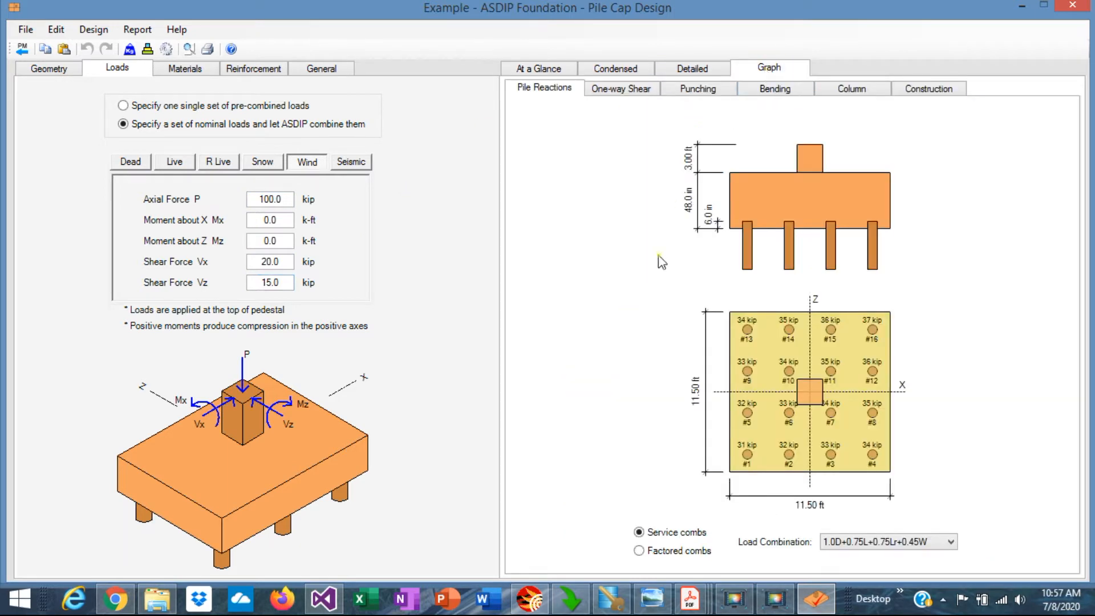
{"action": "mouse_move", "coordinate": [825, 500]}
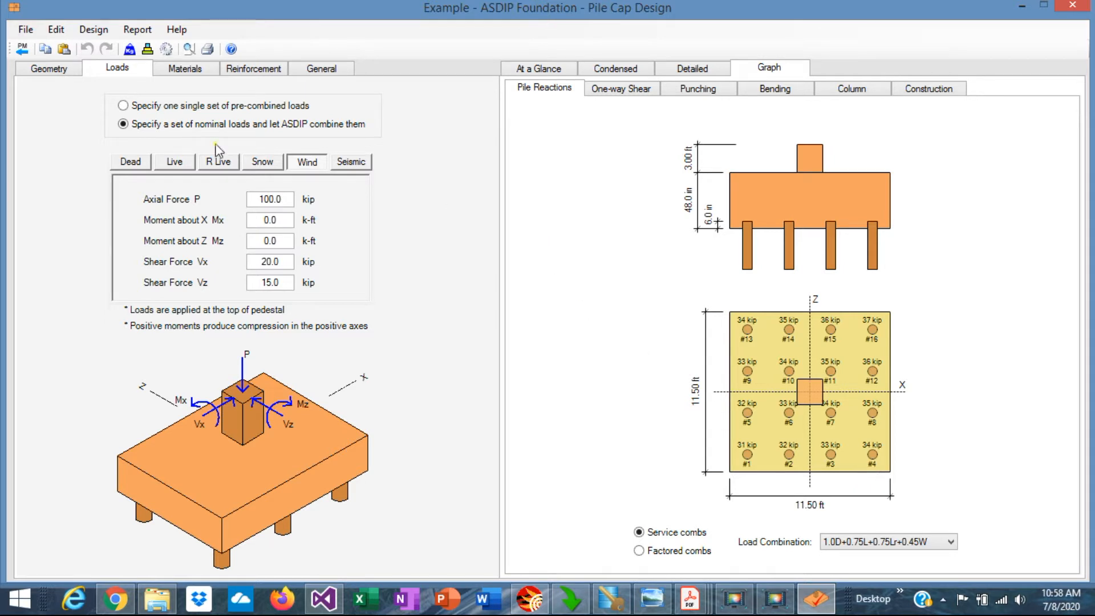
{"action": "left_click", "coordinate": [183, 67]}
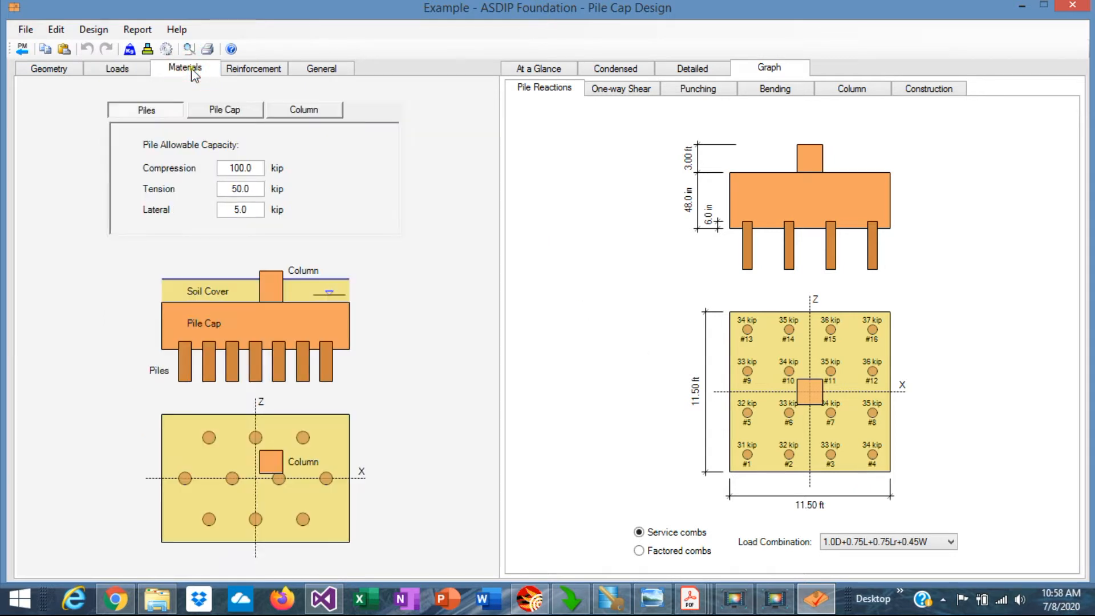
{"action": "mouse_move", "coordinate": [194, 180]}
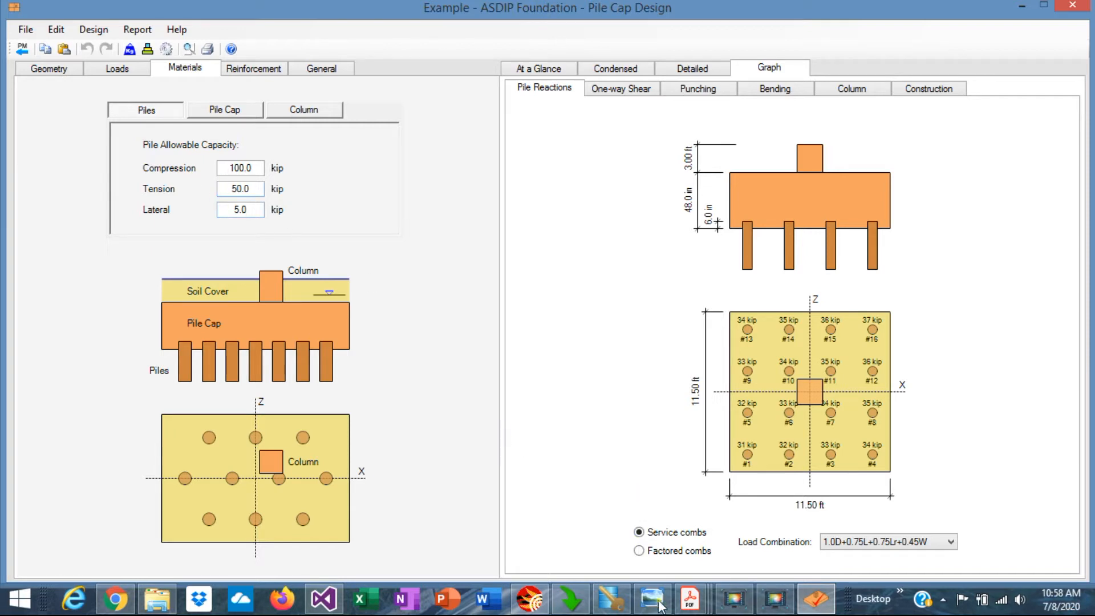
Step: Check the 200 kip pile compression capacity in the reference image, then show pile cap materials
{"action": "left_click", "coordinate": [651, 598]}
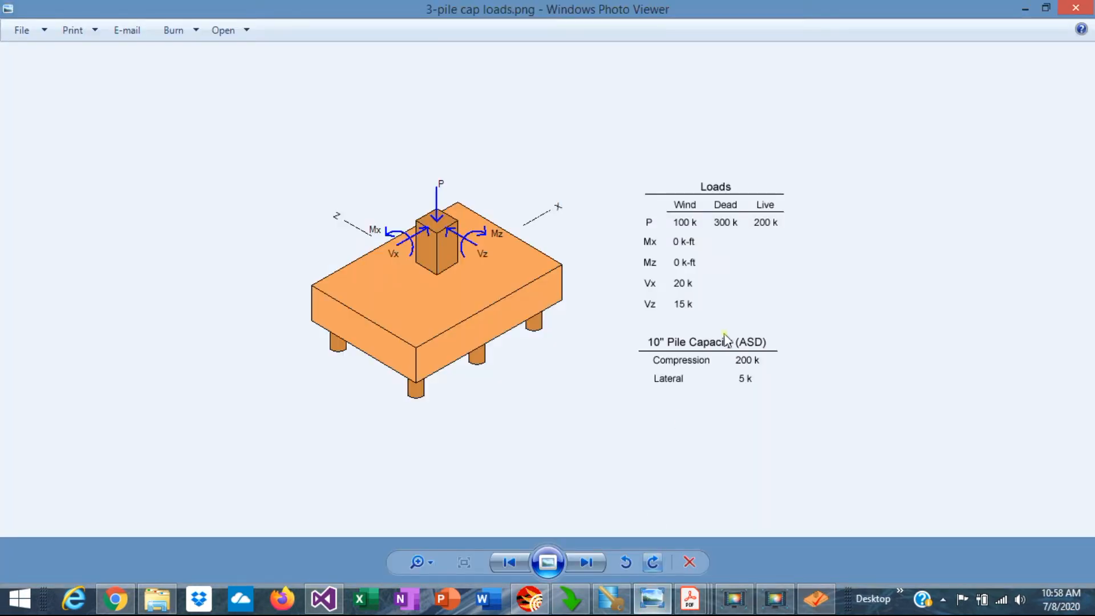
{"action": "mouse_move", "coordinate": [759, 364]}
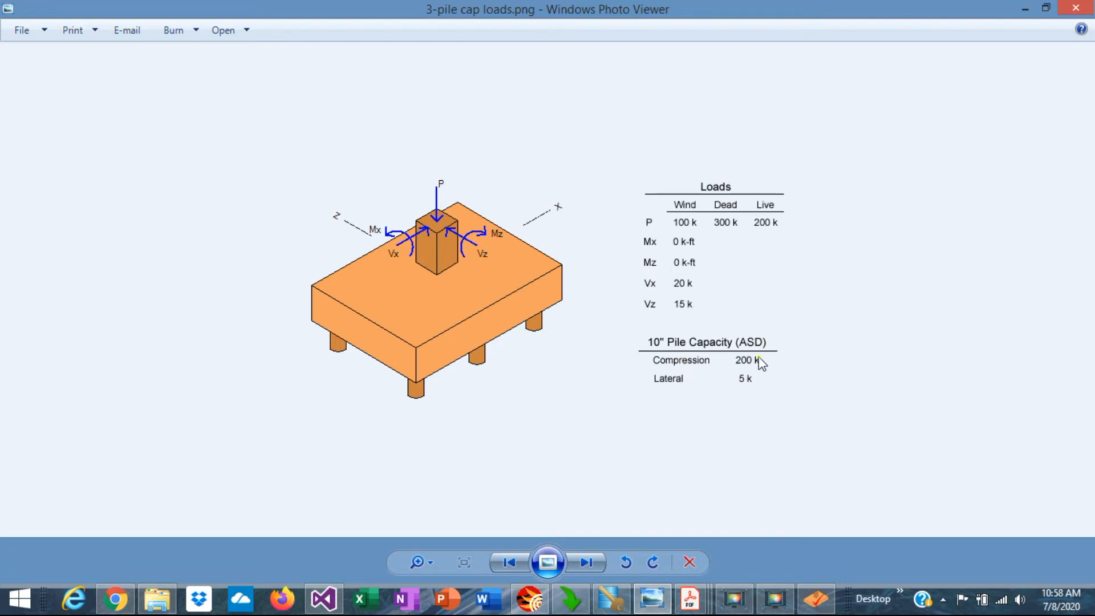
{"action": "mouse_move", "coordinate": [756, 385]}
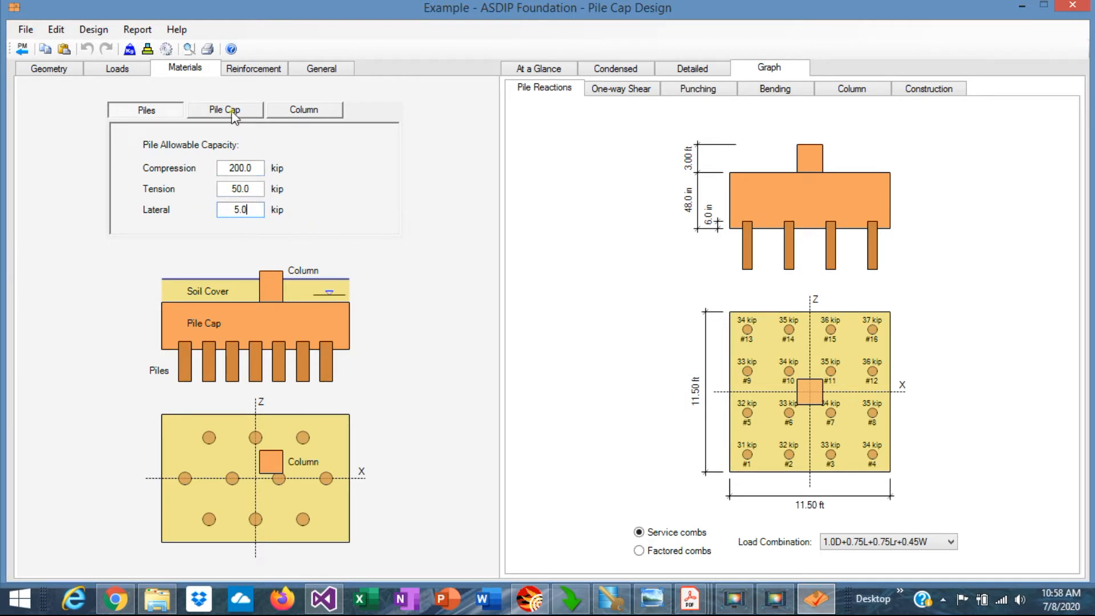
{"action": "left_click", "coordinate": [224, 110]}
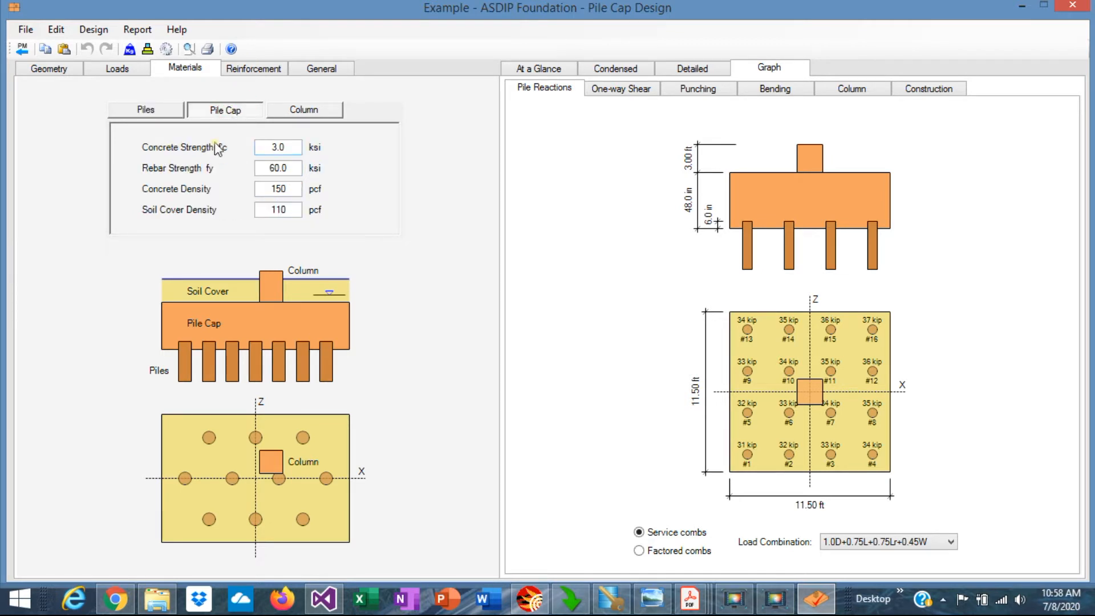
{"action": "left_click", "coordinate": [277, 146]}
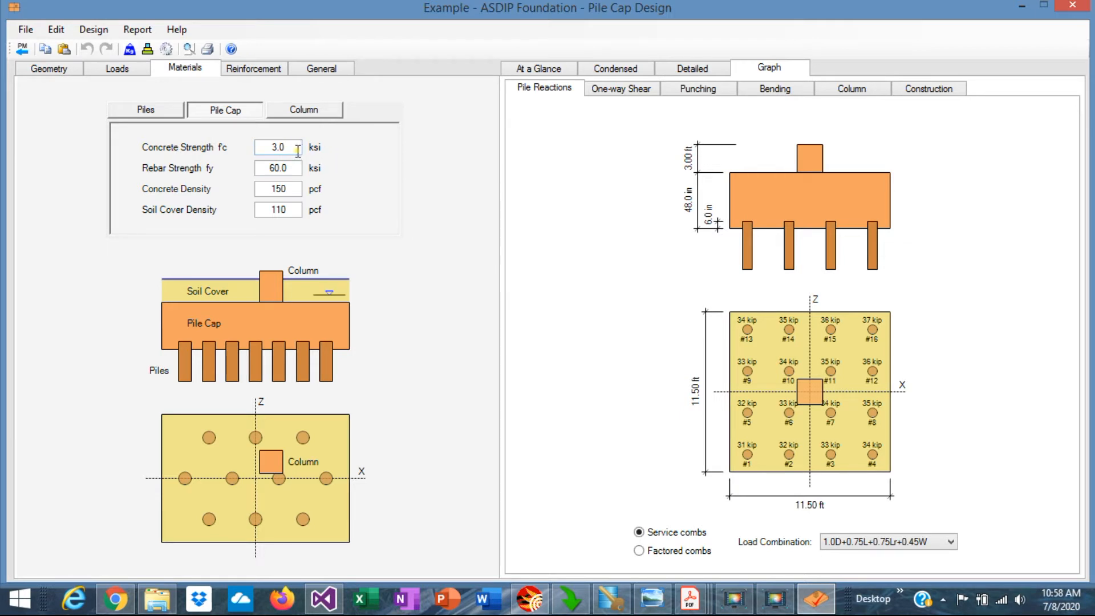
Step: Set concrete strength f'c to 4.0 ksi for both pile cap and column
{"action": "triple_click", "coordinate": [278, 147]}
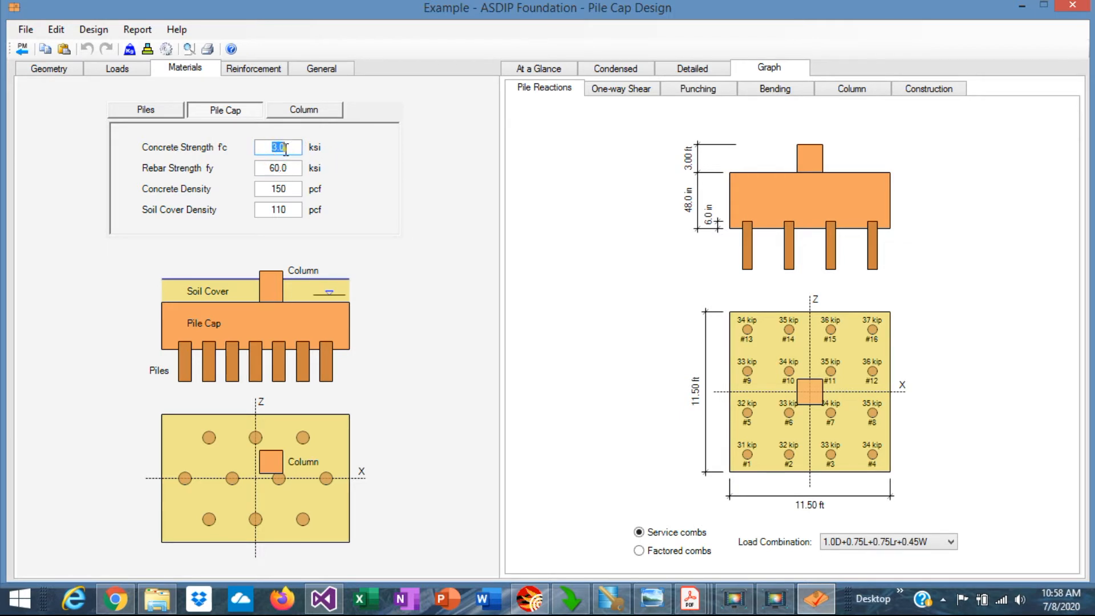
{"action": "type", "text": "4.0"}
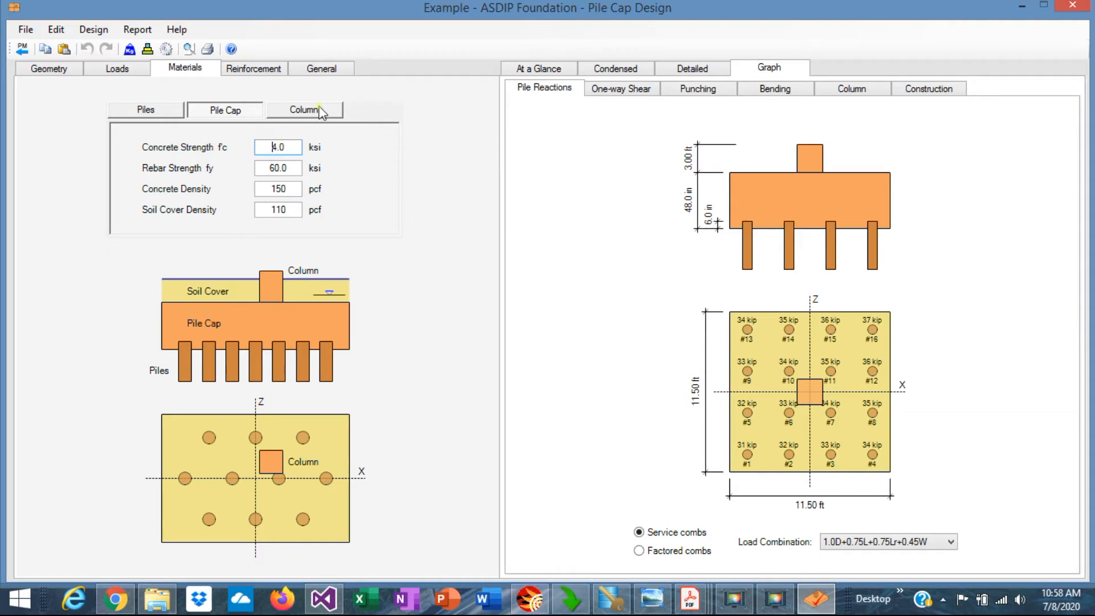
{"action": "left_click", "coordinate": [303, 110]}
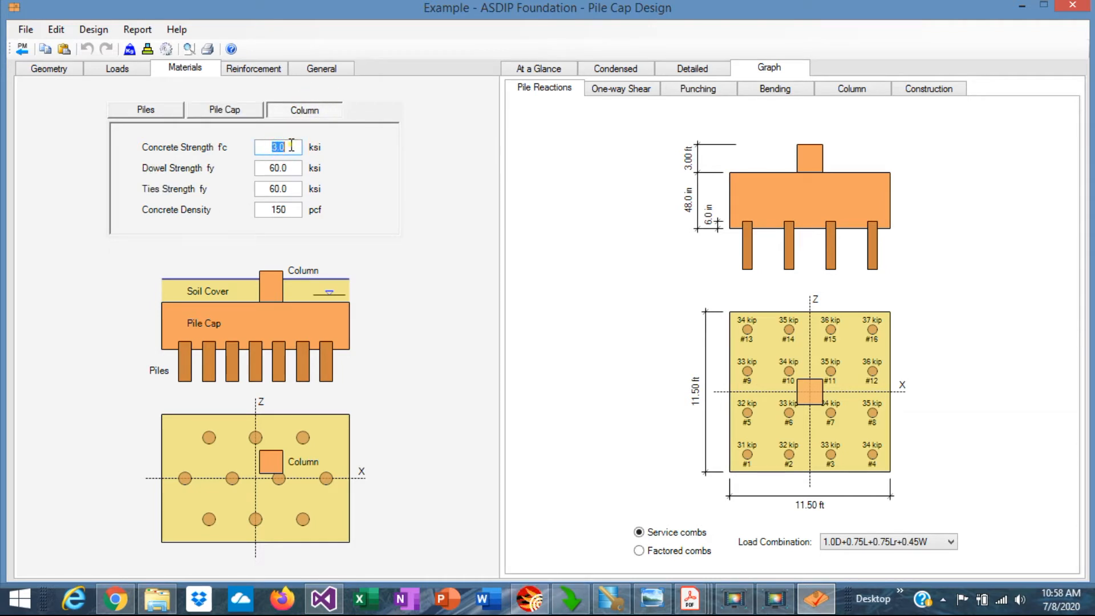
{"action": "type", "text": "4.0"}
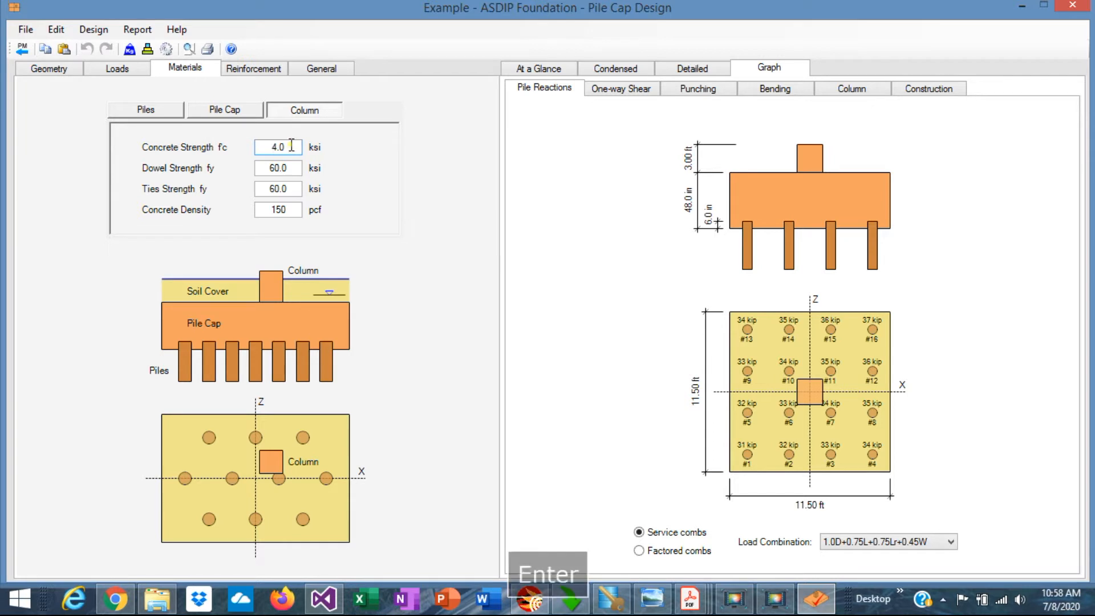
{"action": "left_click", "coordinate": [48, 68]}
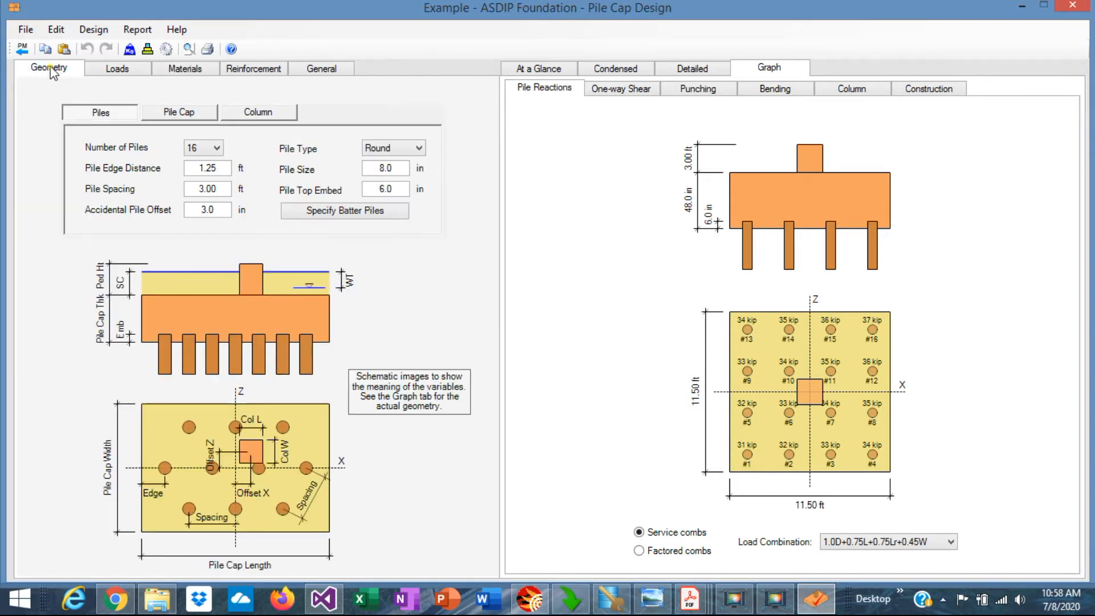
{"action": "mouse_move", "coordinate": [414, 290]}
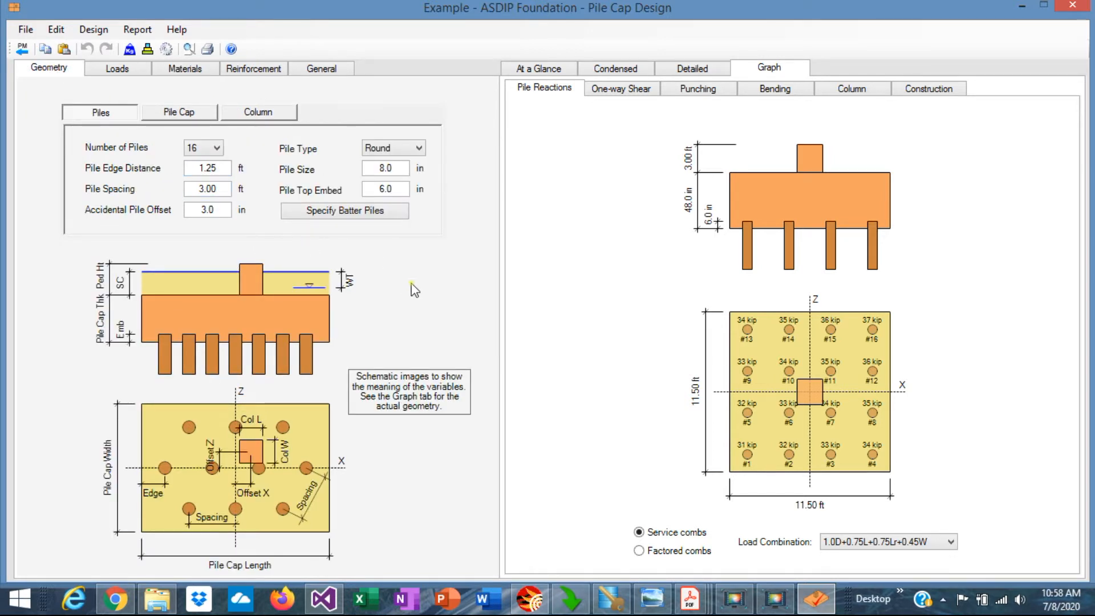
{"action": "mouse_move", "coordinate": [650, 270]}
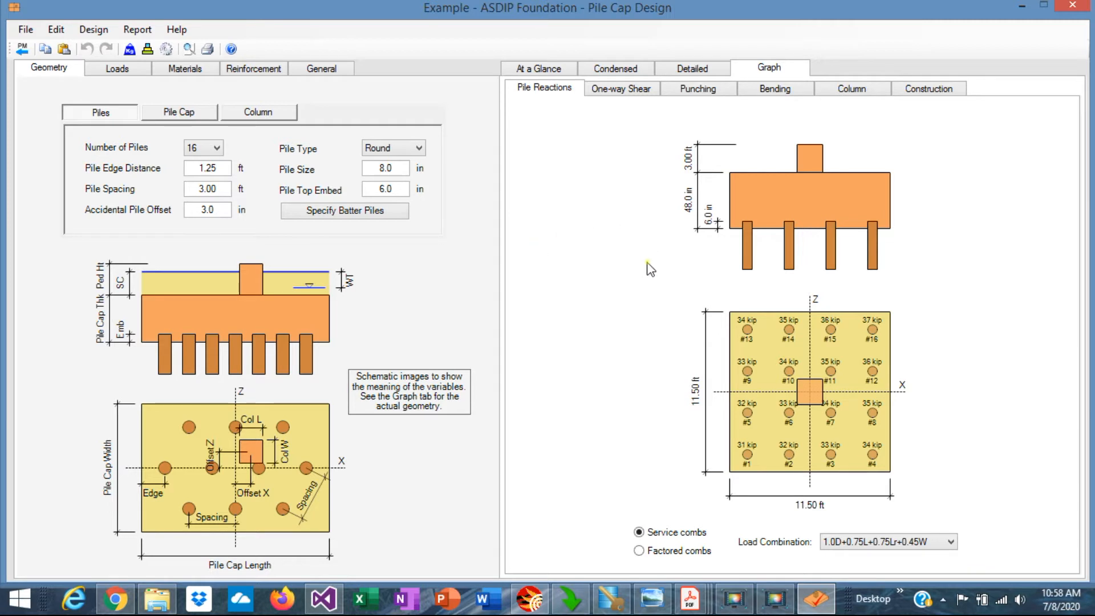
{"action": "mouse_move", "coordinate": [178, 134]}
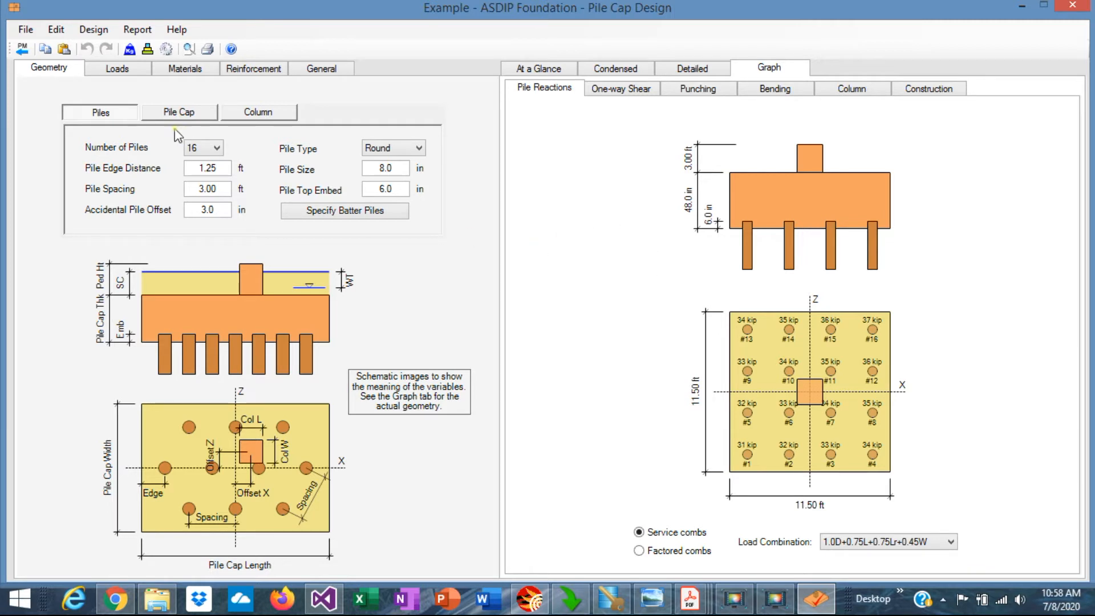
{"action": "mouse_move", "coordinate": [230, 255]}
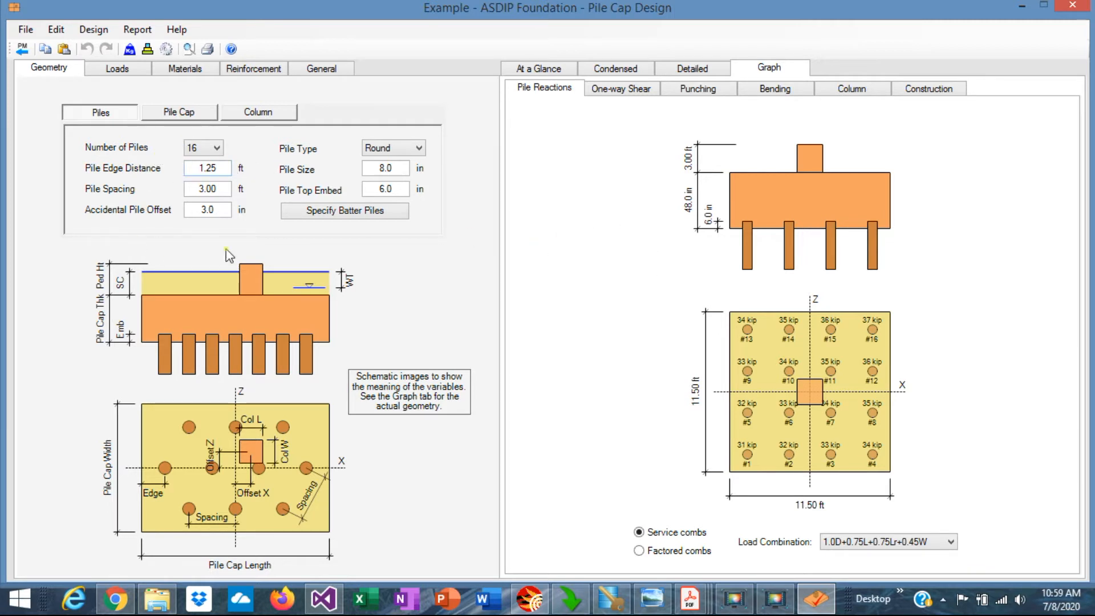
Step: Show the Pile Reactions plan and elevation drawing for the 16-pile cap
{"action": "left_click", "coordinate": [207, 167]}
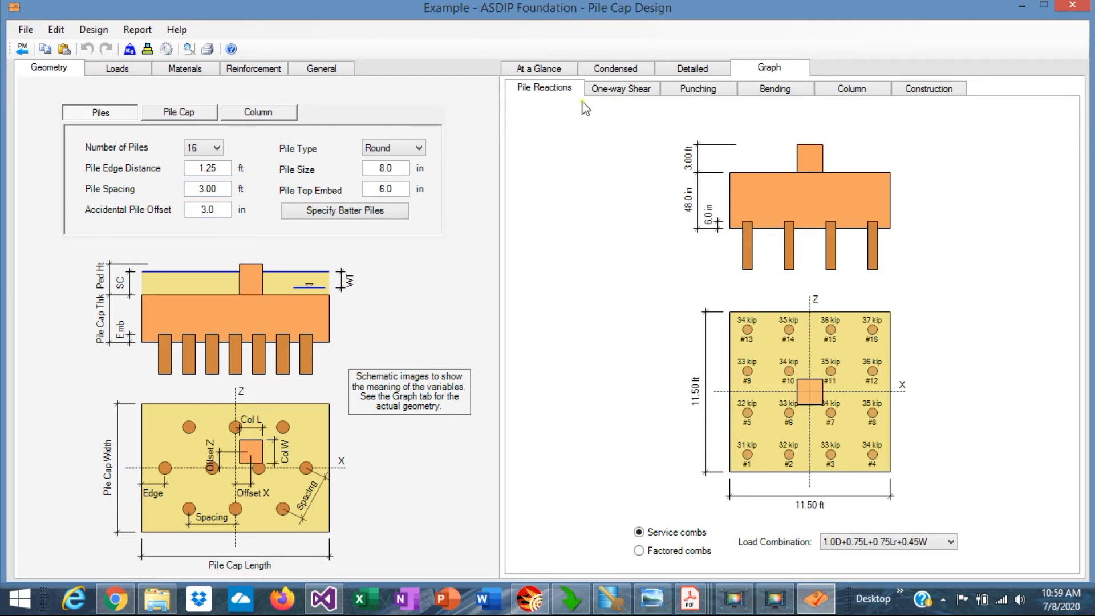
{"action": "mouse_move", "coordinate": [538, 69]}
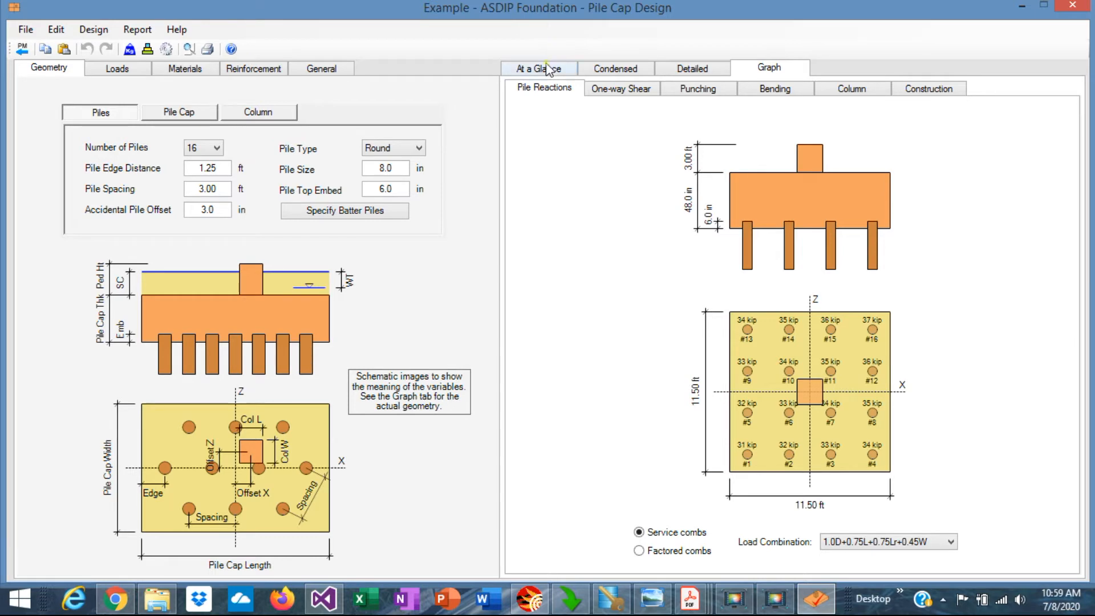
Step: Review the At a Glance check summary, including the bending design warning
{"action": "left_click", "coordinate": [537, 68]}
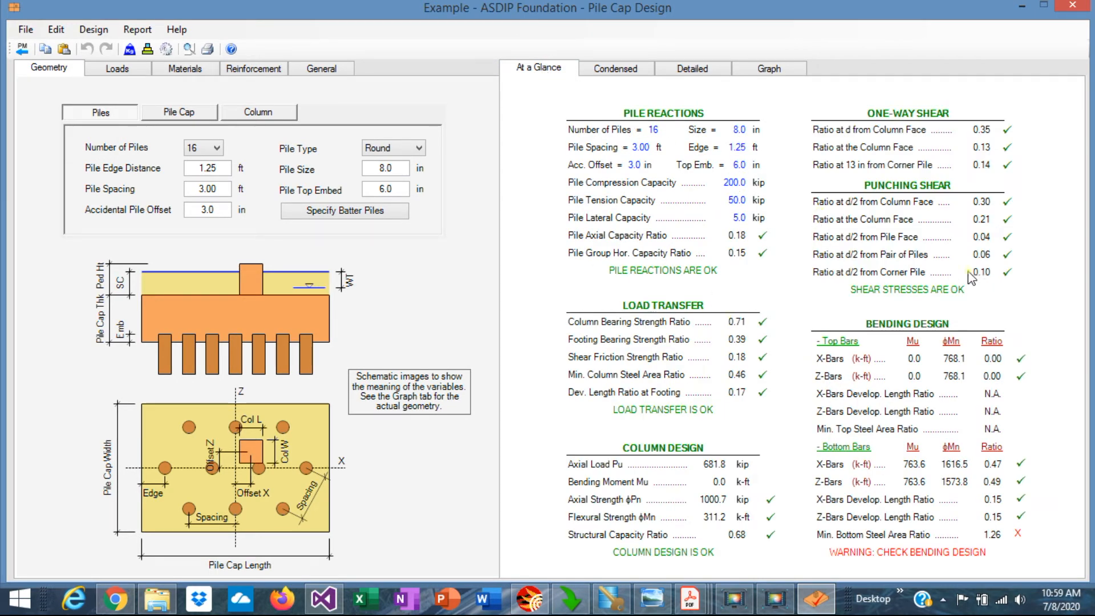
{"action": "mouse_move", "coordinate": [936, 276]}
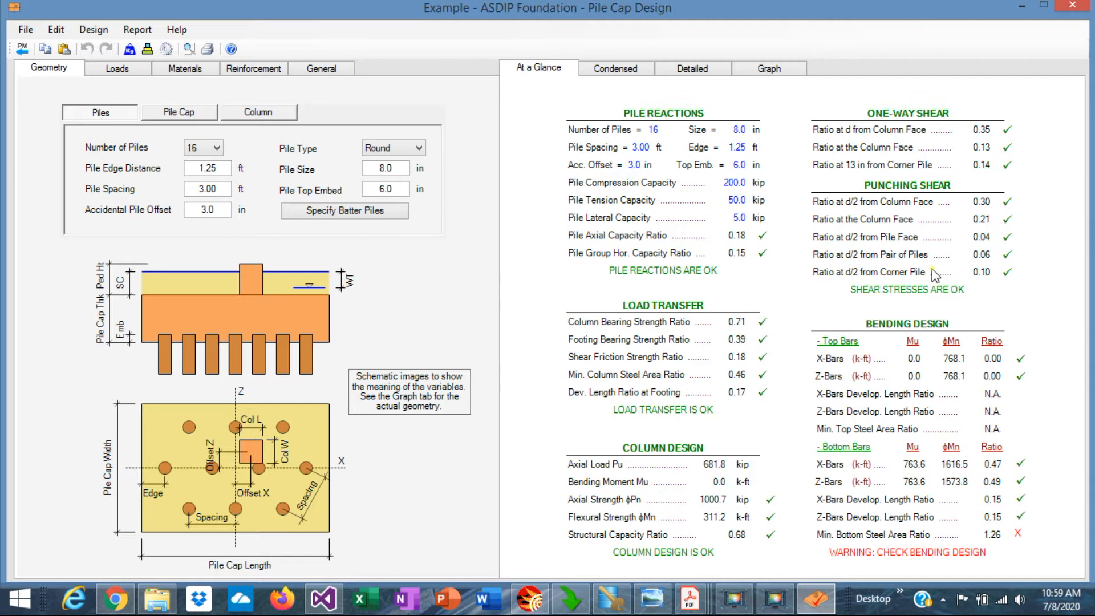
{"action": "mouse_move", "coordinate": [753, 118]}
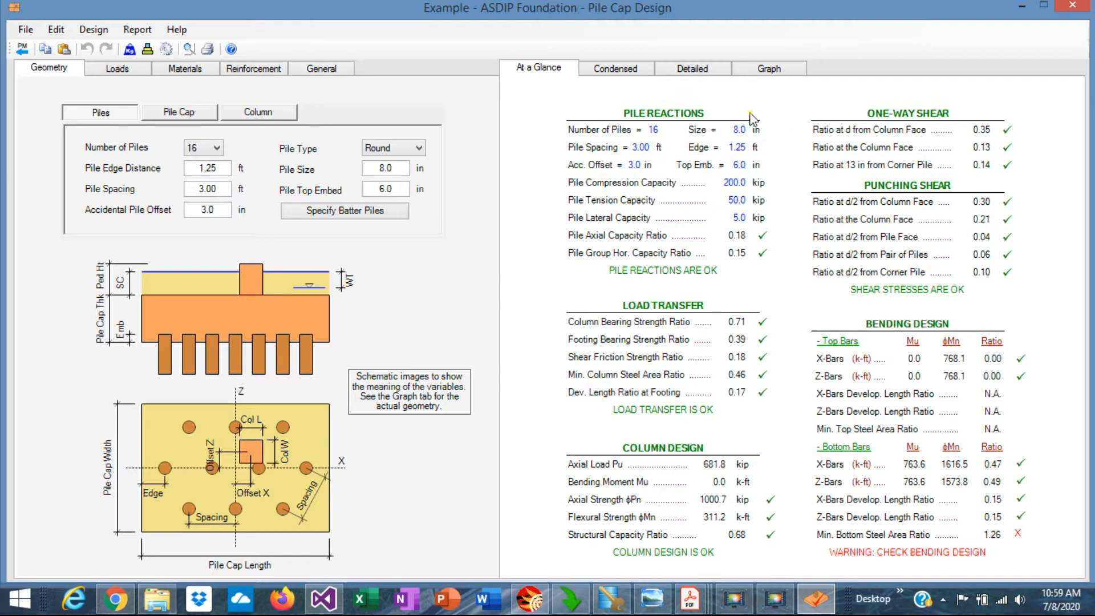
{"action": "mouse_move", "coordinate": [677, 231]}
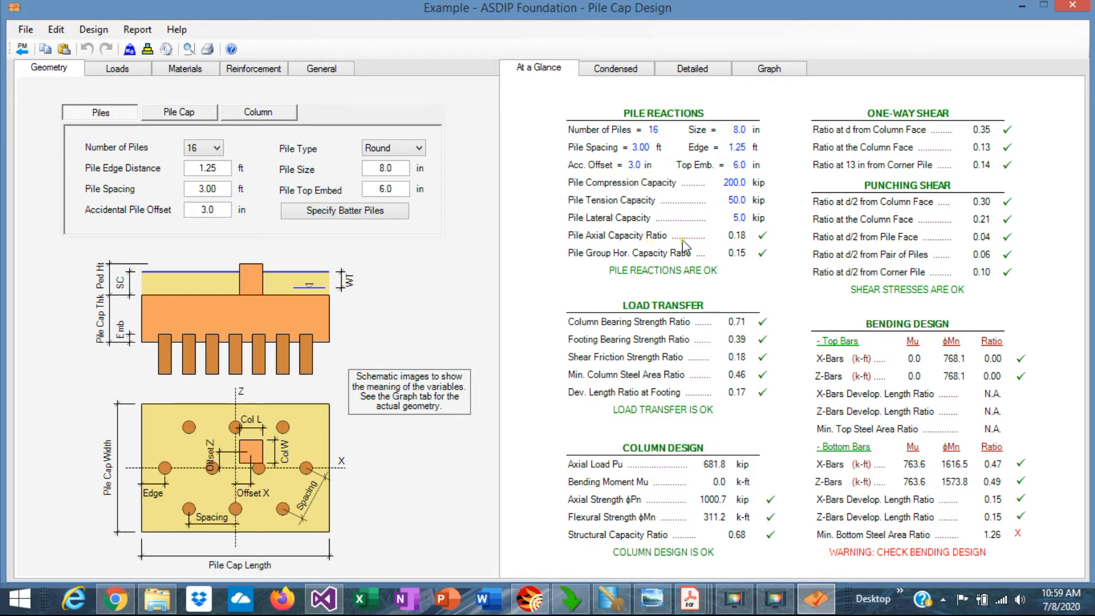
{"action": "mouse_move", "coordinate": [748, 250]}
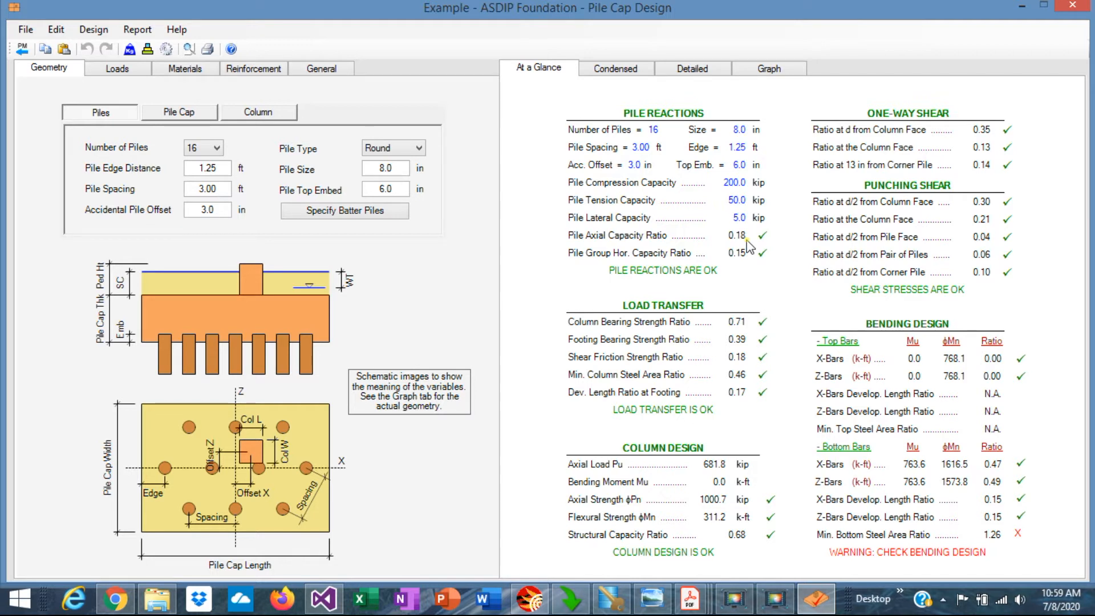
{"action": "mouse_move", "coordinate": [309, 116]}
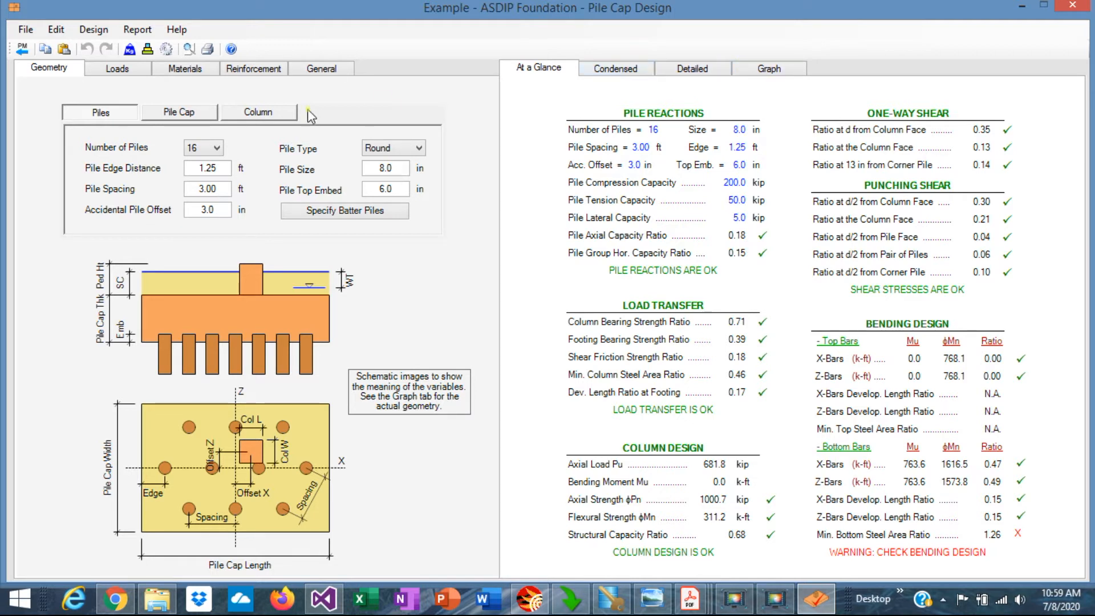
Step: Set Number of Piles to 3 and view the triangular pile reactions graph
{"action": "left_click", "coordinate": [221, 147]}
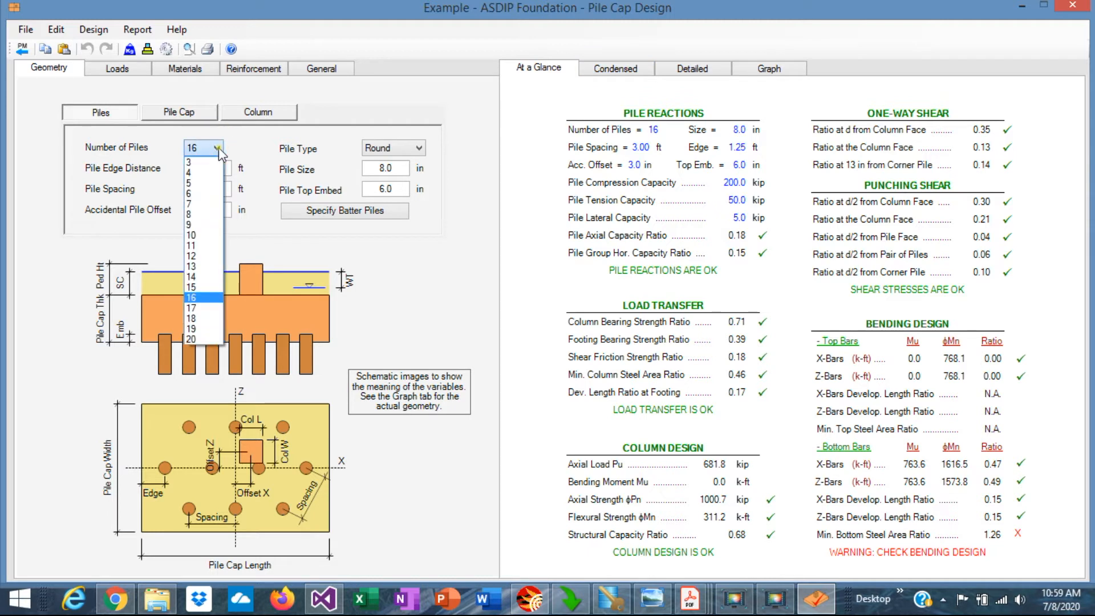
{"action": "mouse_move", "coordinate": [203, 162]}
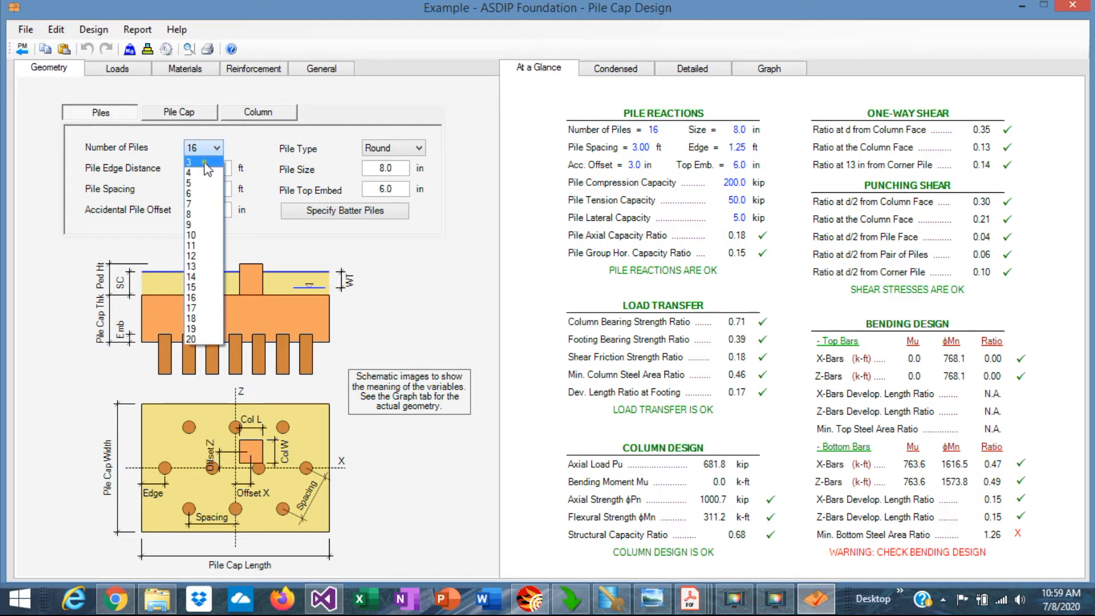
{"action": "left_click", "coordinate": [202, 165]}
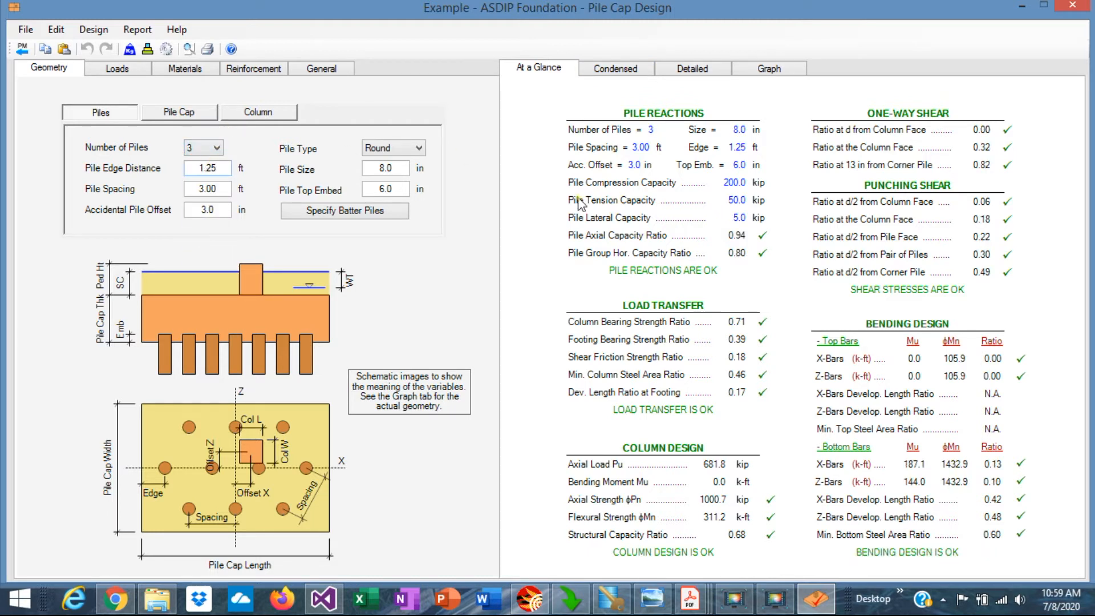
{"action": "left_click", "coordinate": [768, 68]}
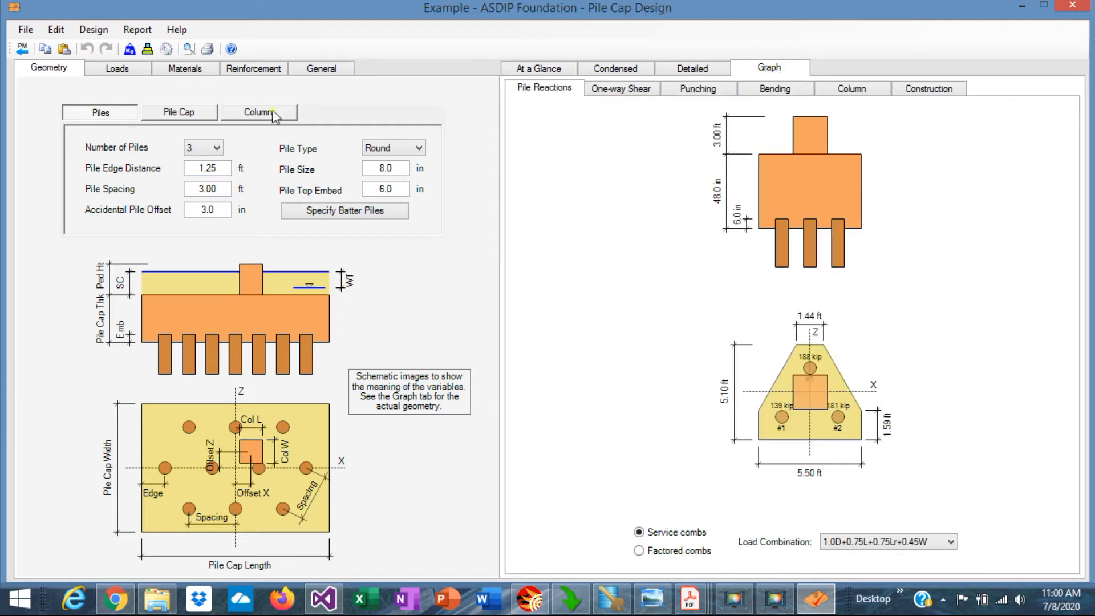
{"action": "left_click", "coordinate": [257, 112]}
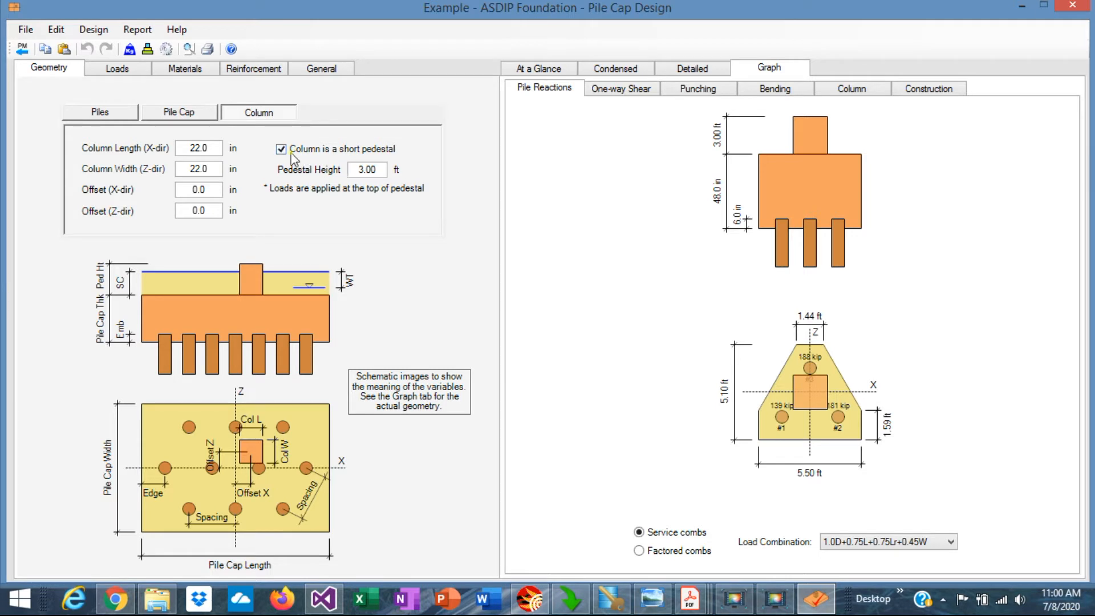
{"action": "mouse_move", "coordinate": [714, 155]}
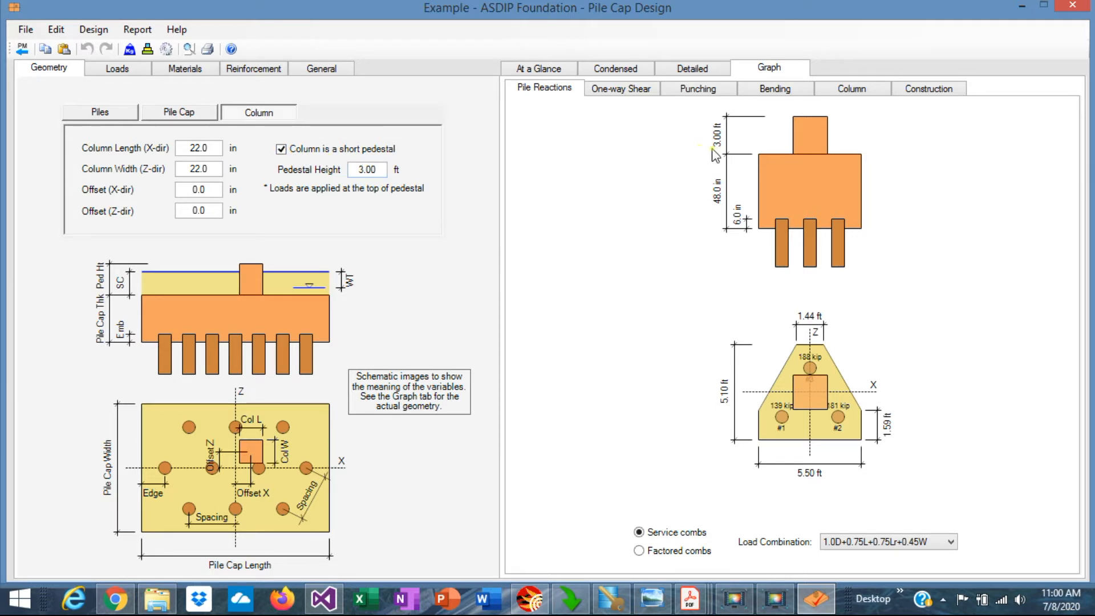
{"action": "mouse_move", "coordinate": [778, 121]}
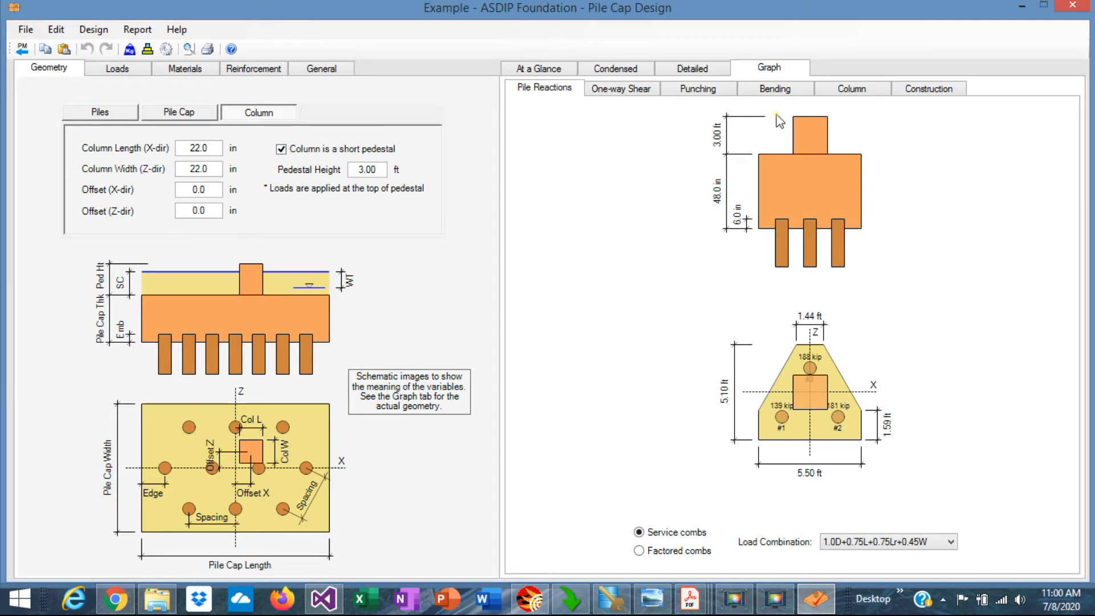
{"action": "mouse_move", "coordinate": [735, 197]}
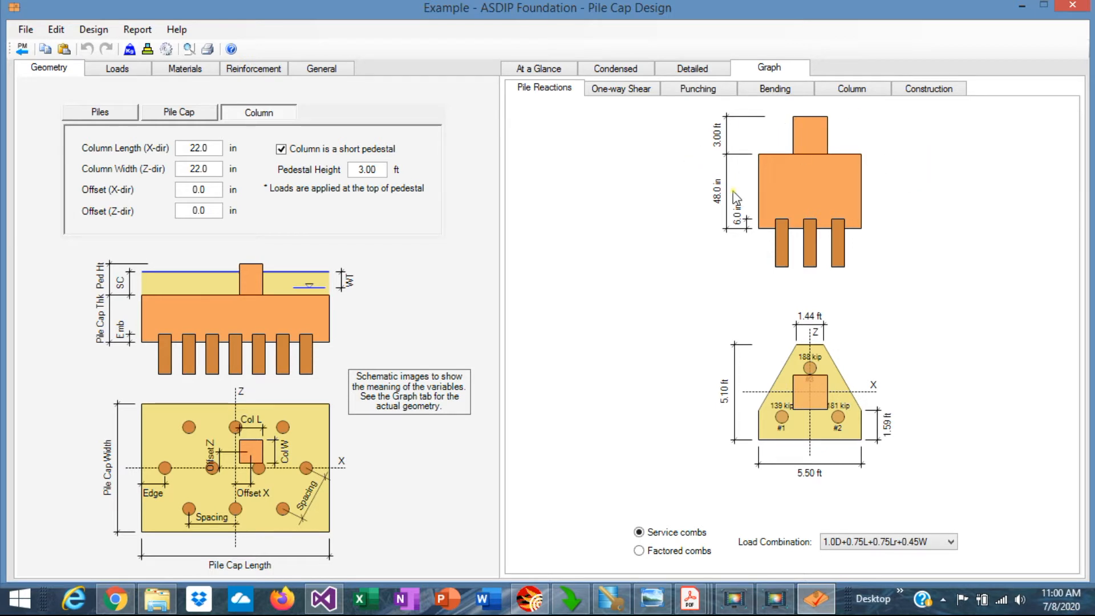
{"action": "mouse_move", "coordinate": [875, 215]}
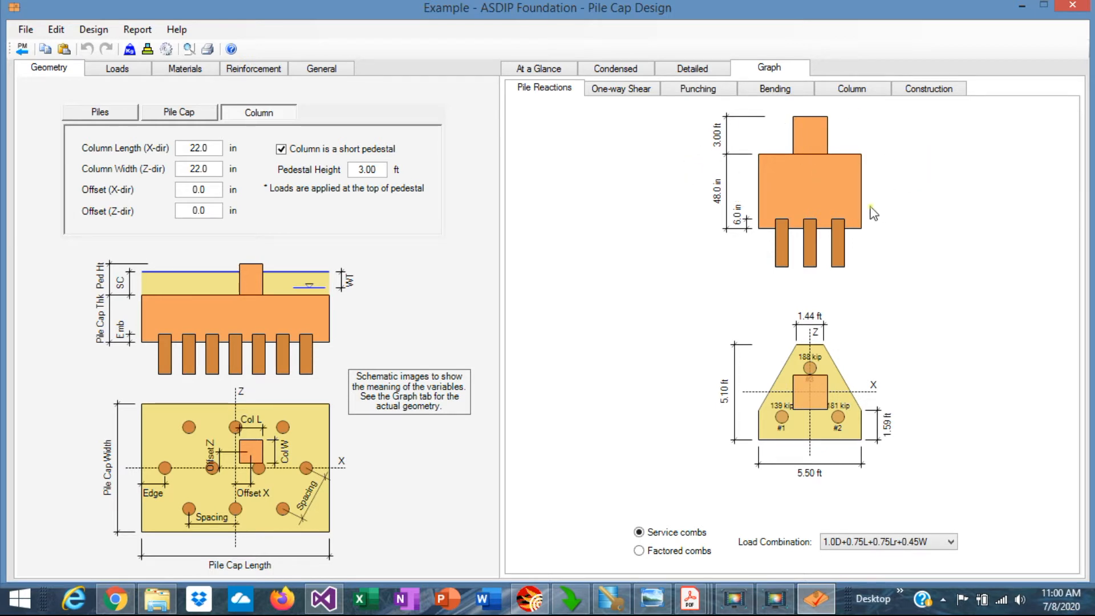
{"action": "mouse_move", "coordinate": [712, 293]}
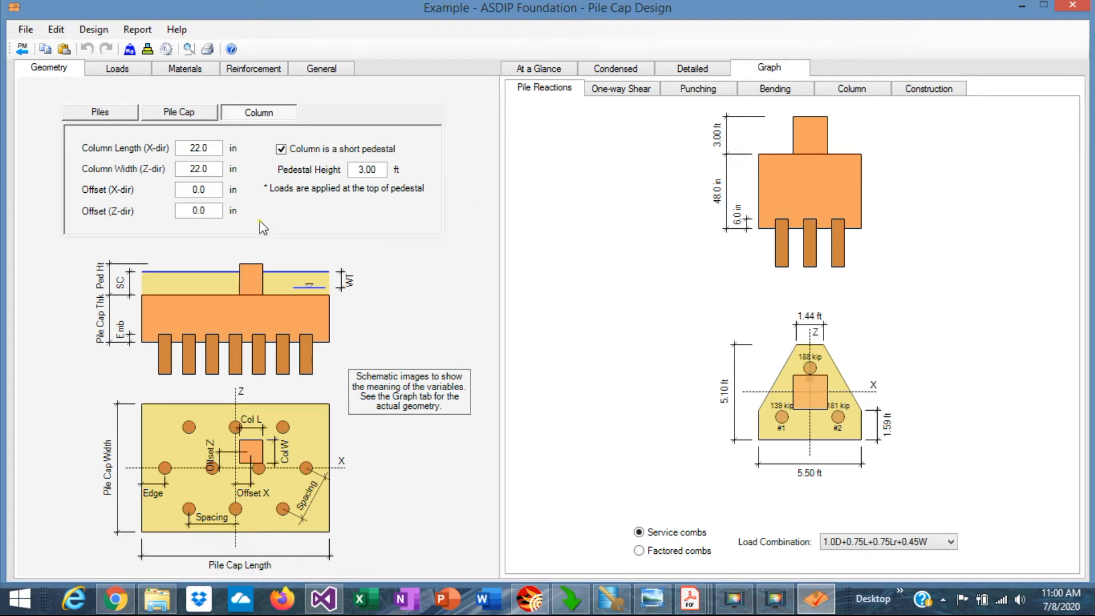
{"action": "left_click", "coordinate": [99, 112]}
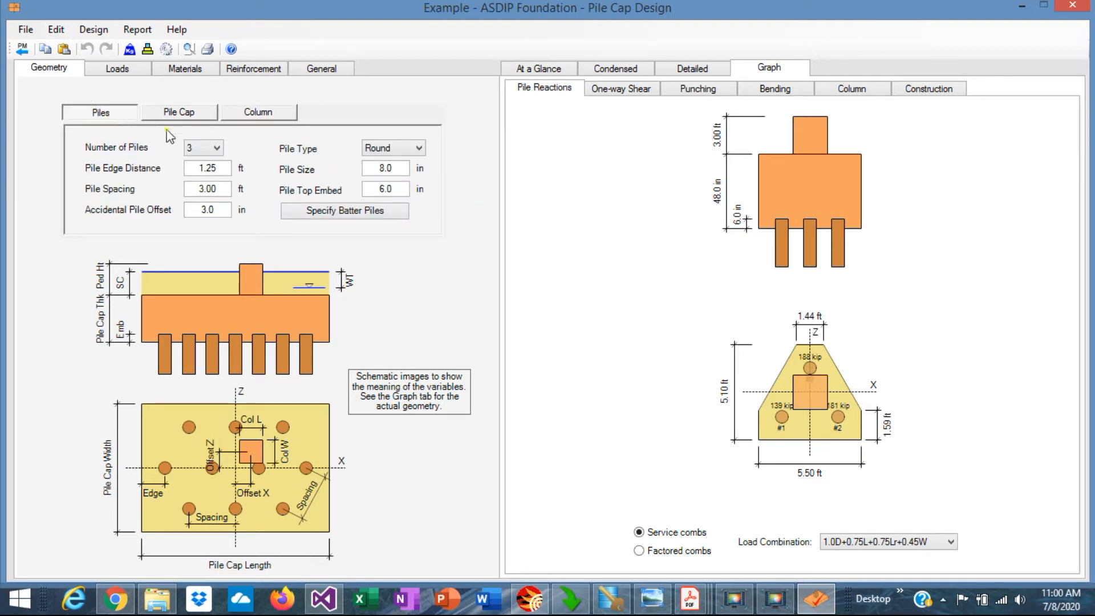
Step: Enter a pile size of 10 in for the triangular 3-pile cap
{"action": "left_click", "coordinate": [207, 167]}
{"action": "type", "text": "1.5"}
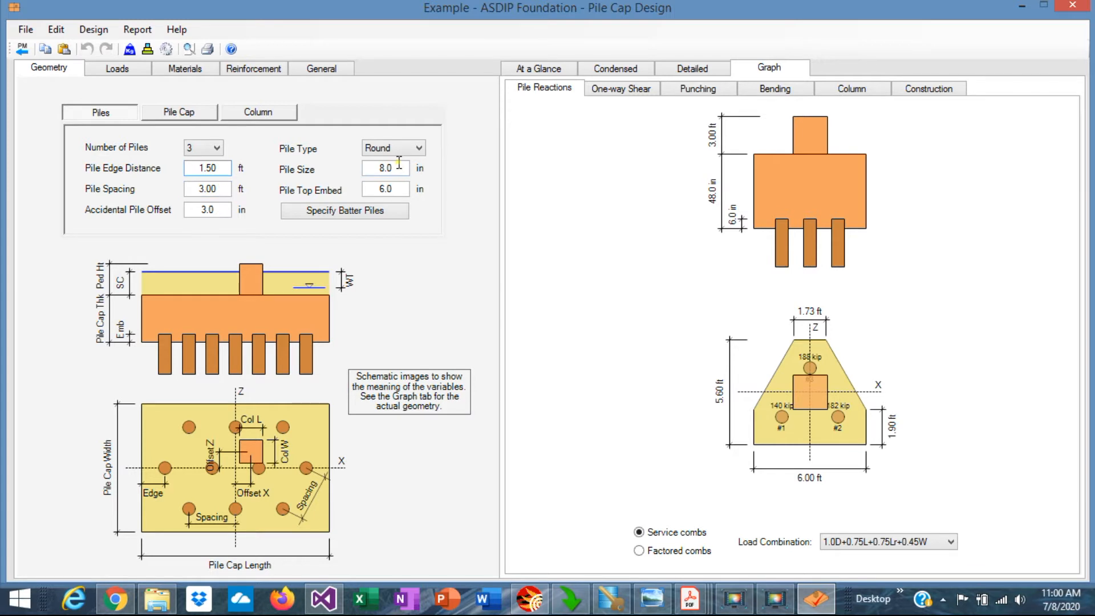
{"action": "type", "text": "10"}
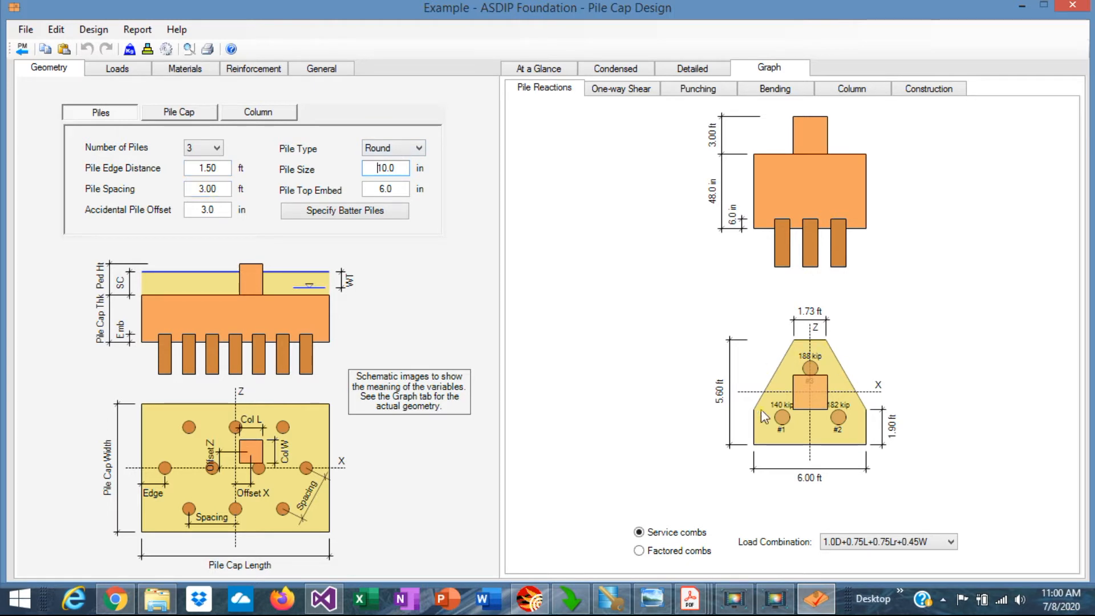
{"action": "mouse_move", "coordinate": [784, 427]}
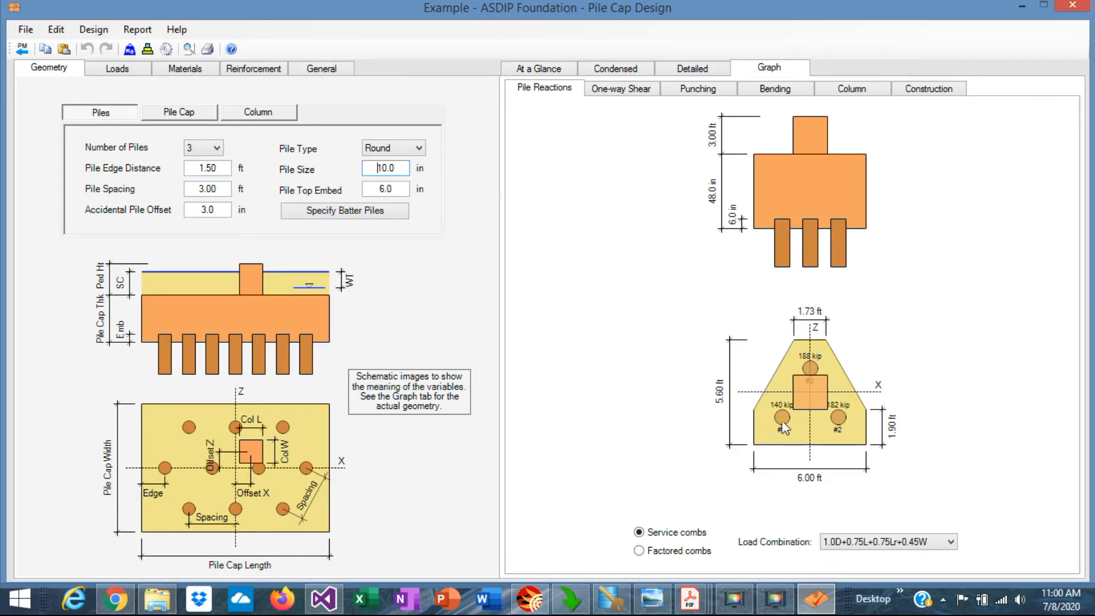
{"action": "mouse_move", "coordinate": [847, 452]}
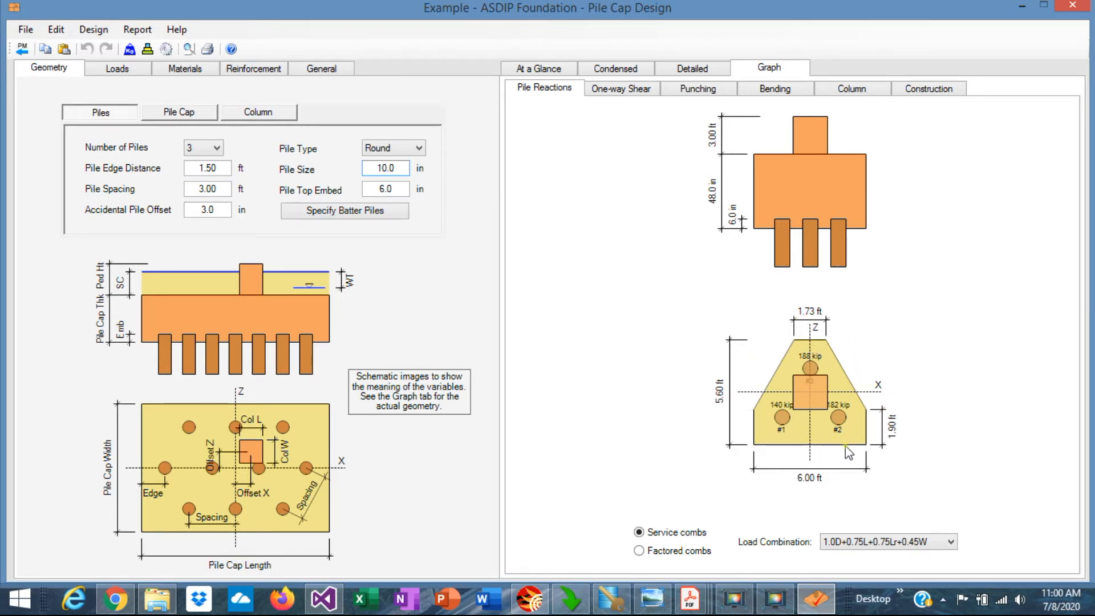
{"action": "mouse_move", "coordinate": [836, 480]}
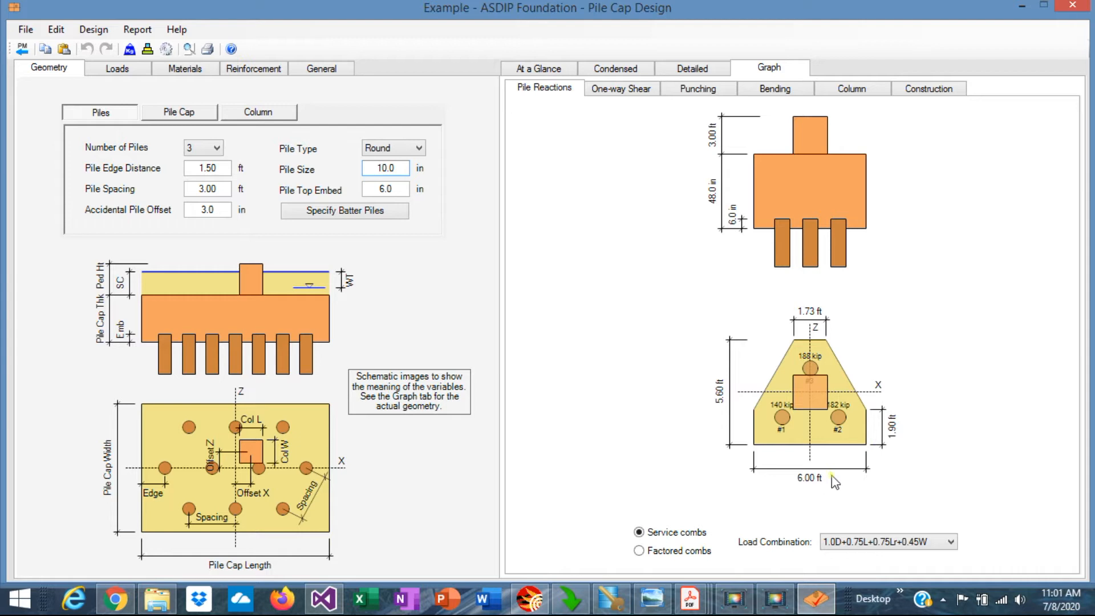
{"action": "mouse_move", "coordinate": [730, 400]}
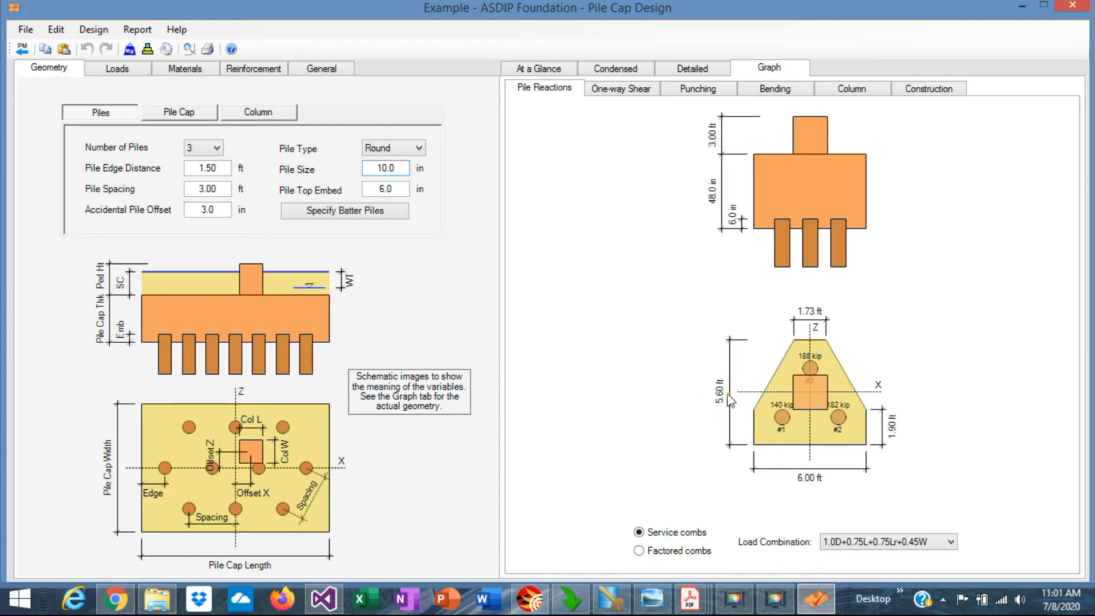
{"action": "mouse_move", "coordinate": [730, 386]}
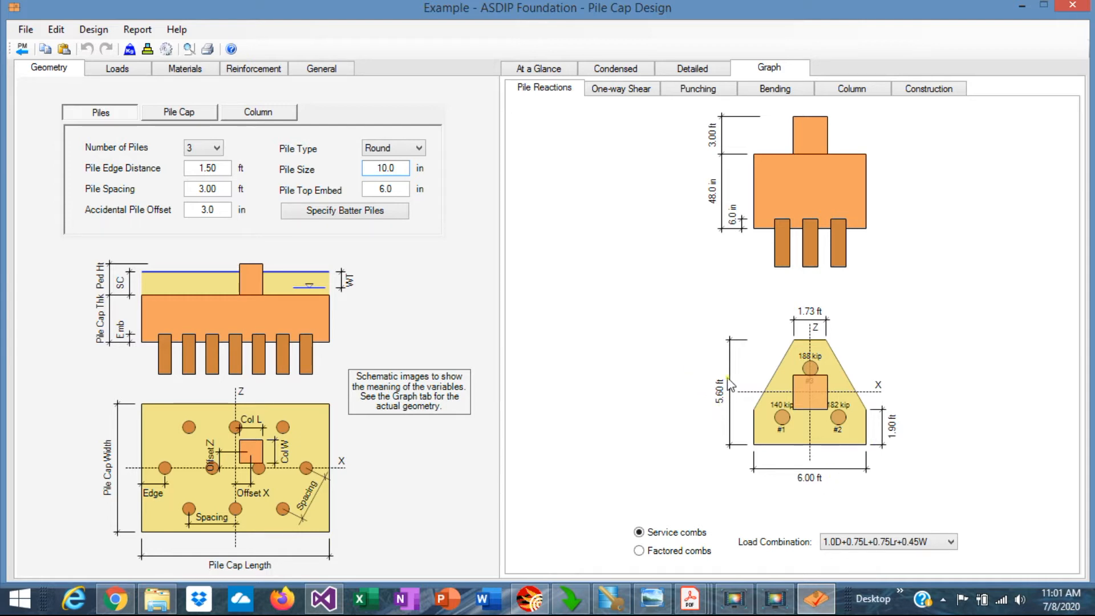
{"action": "mouse_move", "coordinate": [799, 383]}
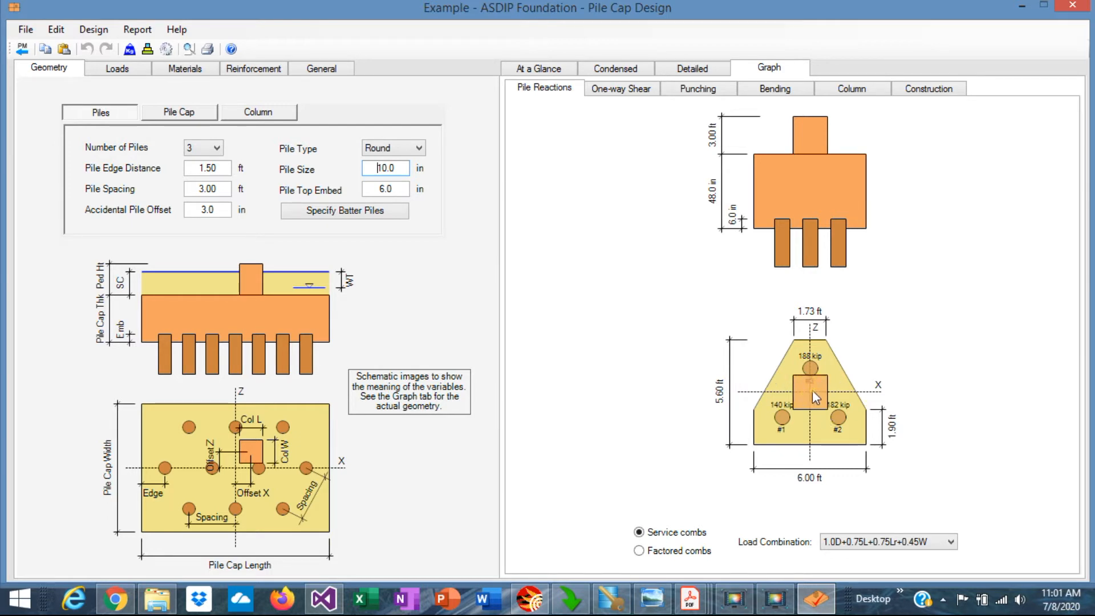
{"action": "mouse_move", "coordinate": [805, 379]}
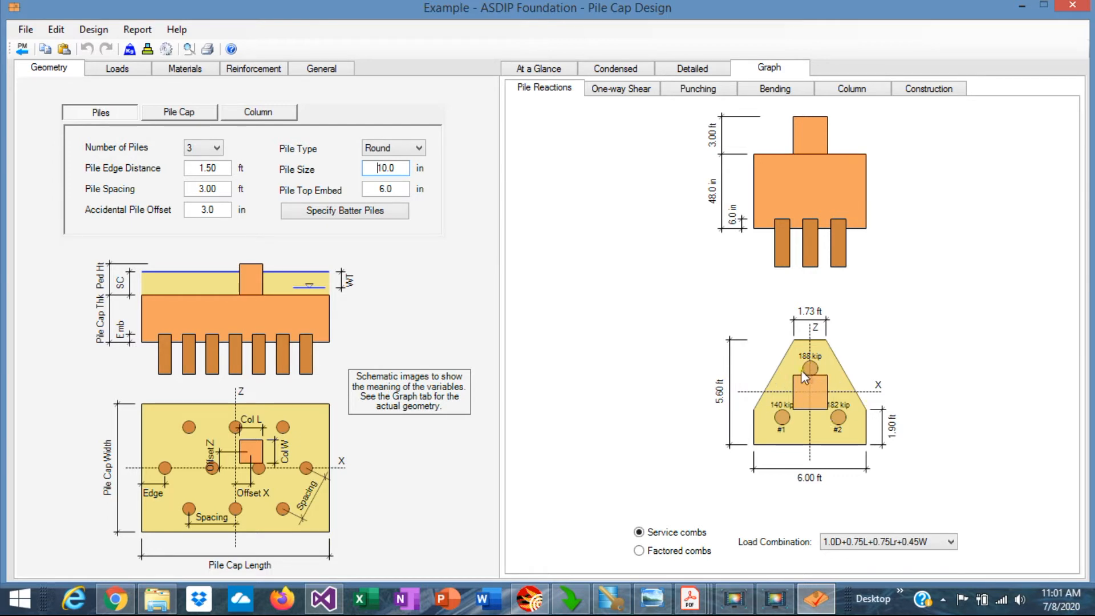
{"action": "mouse_move", "coordinate": [743, 337]}
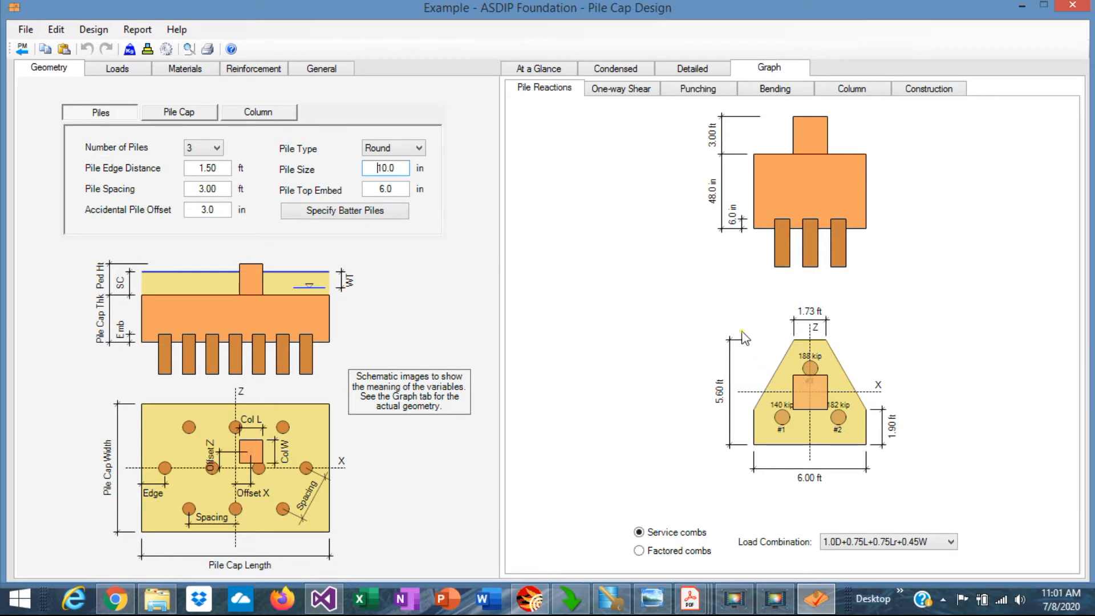
{"action": "mouse_move", "coordinate": [810, 366]}
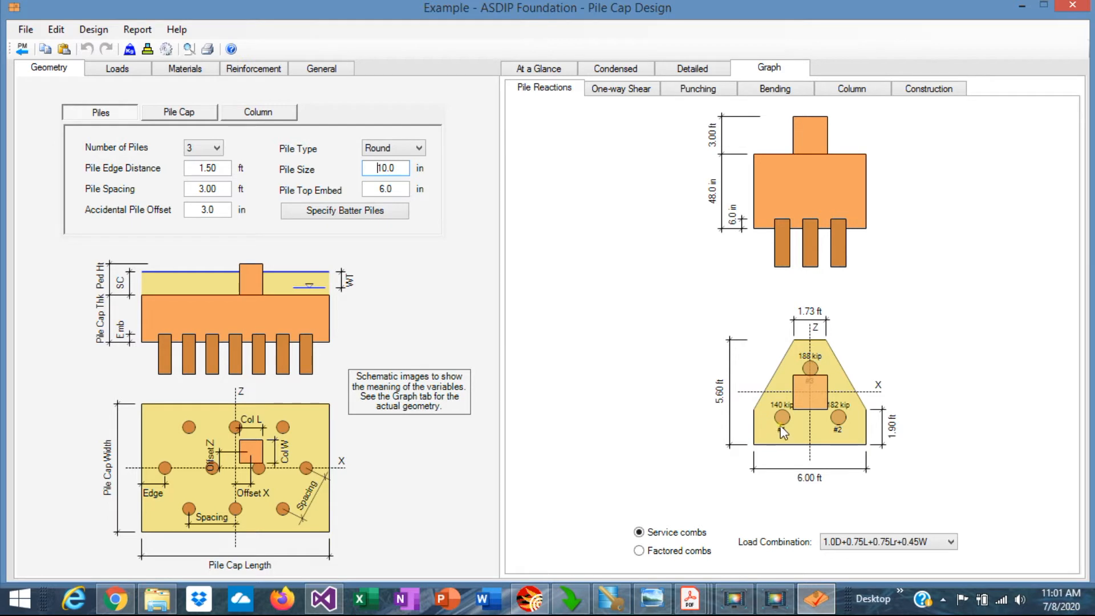
{"action": "mouse_move", "coordinate": [808, 367]}
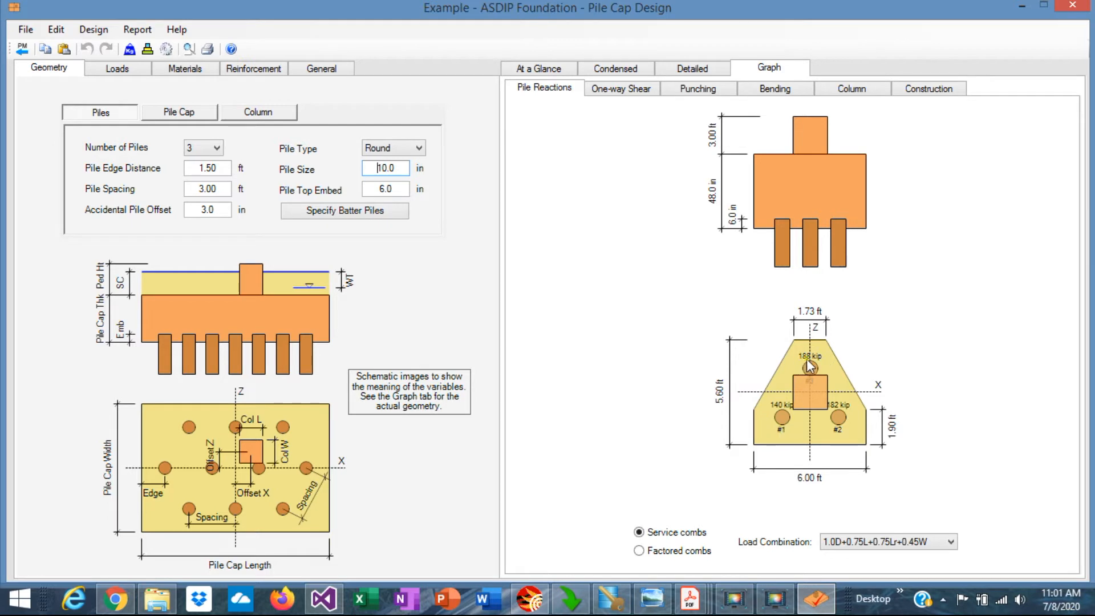
{"action": "mouse_move", "coordinate": [836, 417]}
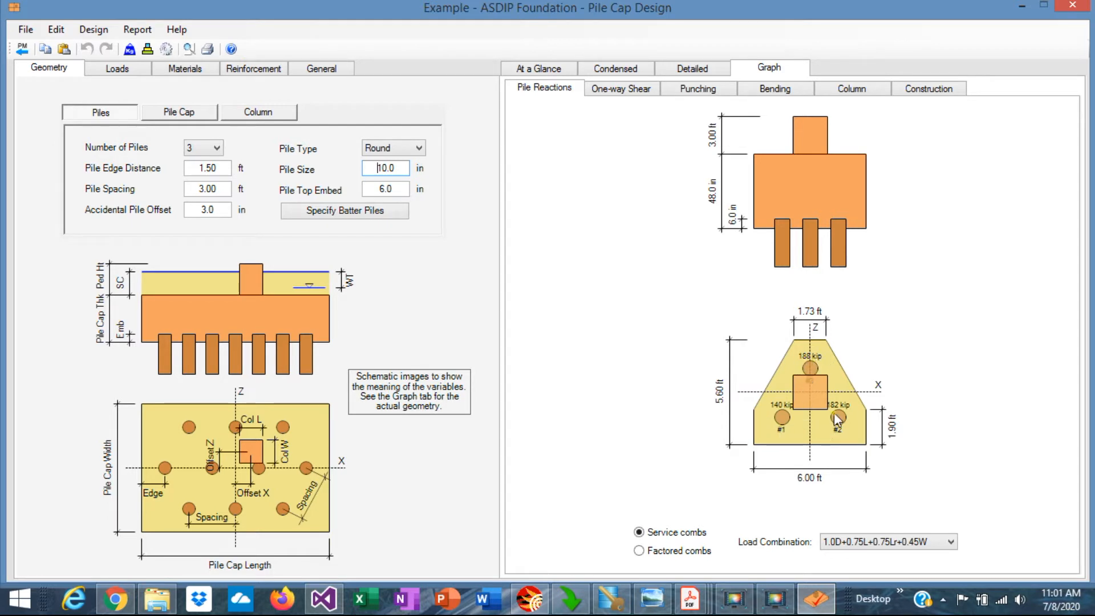
{"action": "mouse_move", "coordinate": [789, 430]}
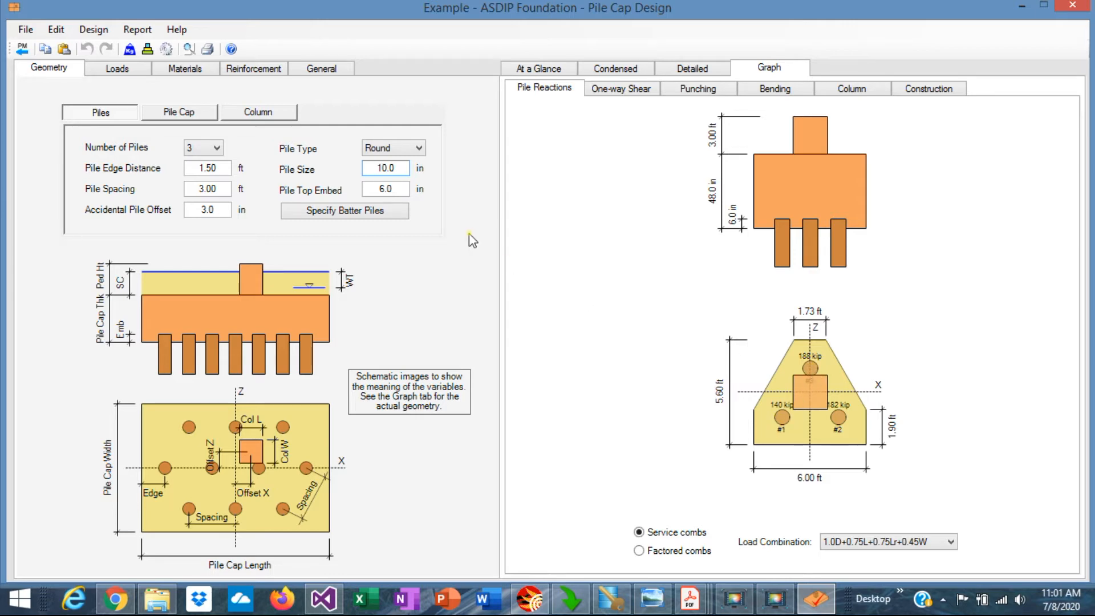
Step: Review the at-a-glance checks, then graph one-way shear at the column face
{"action": "left_click", "coordinate": [538, 67]}
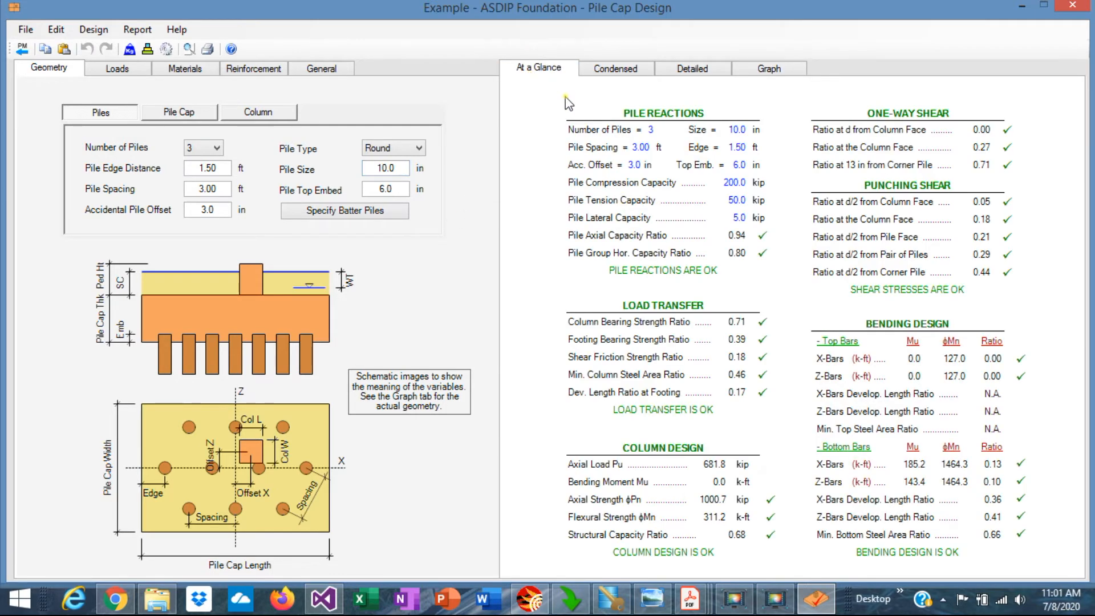
{"action": "mouse_move", "coordinate": [743, 246]}
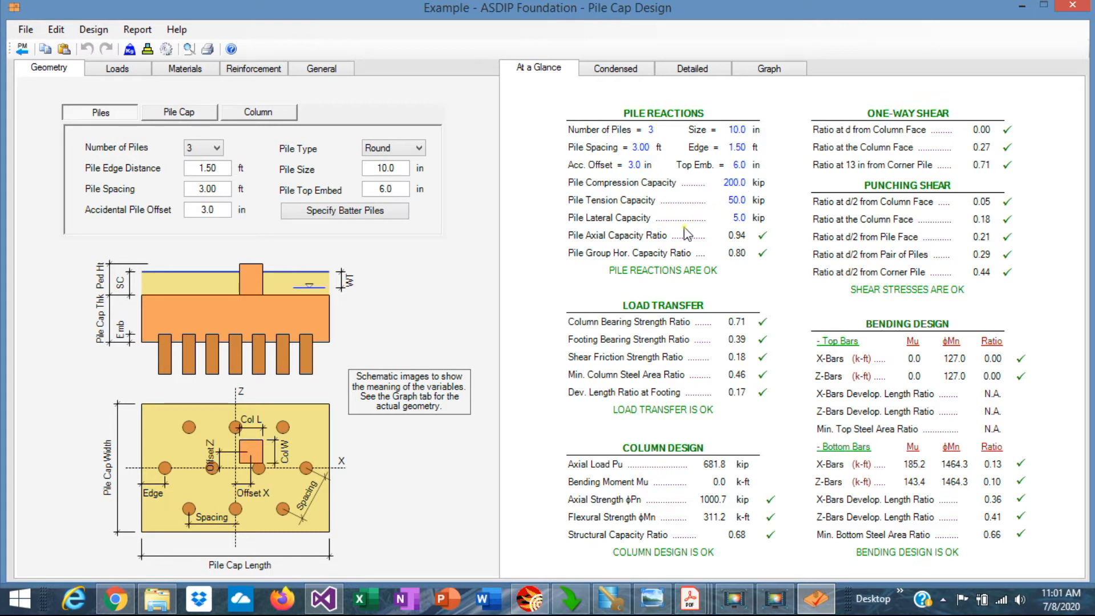
{"action": "mouse_move", "coordinate": [743, 245]}
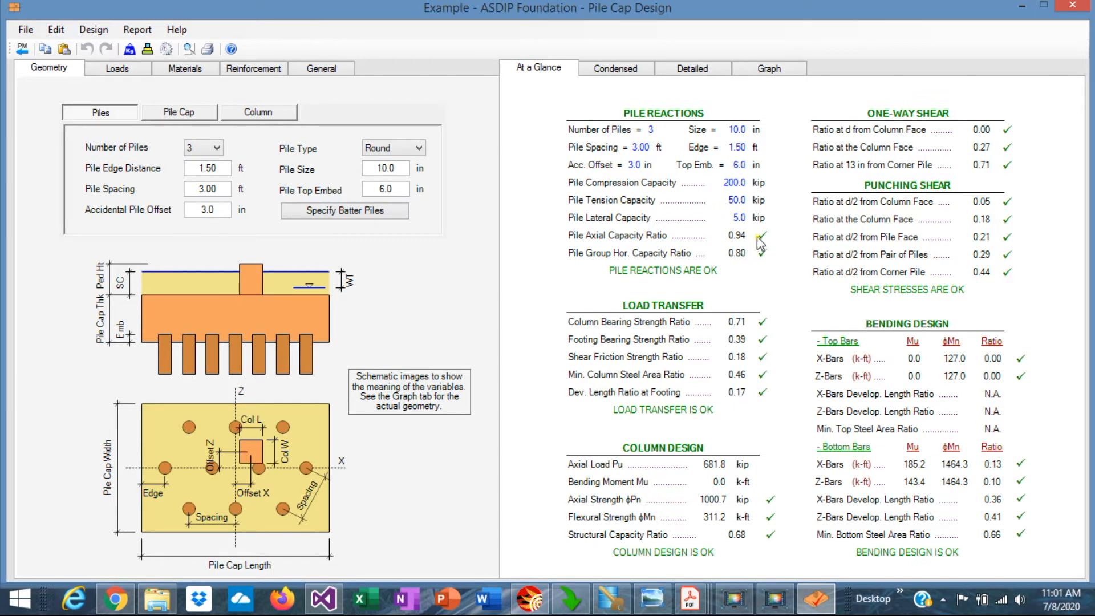
{"action": "mouse_move", "coordinate": [732, 282]}
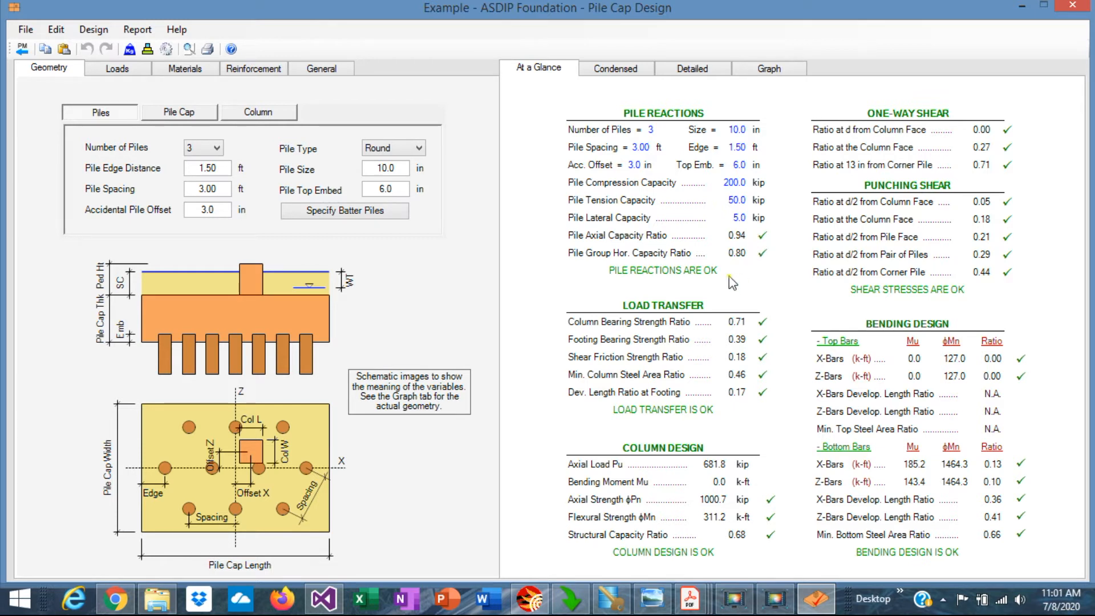
{"action": "mouse_move", "coordinate": [726, 251]}
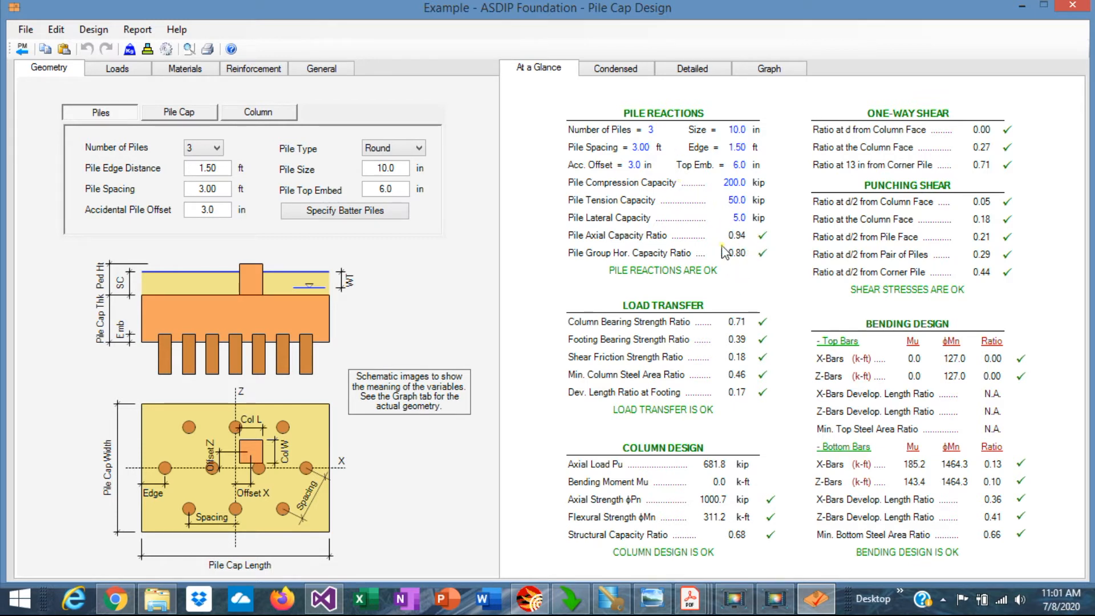
{"action": "left_click", "coordinate": [768, 68]}
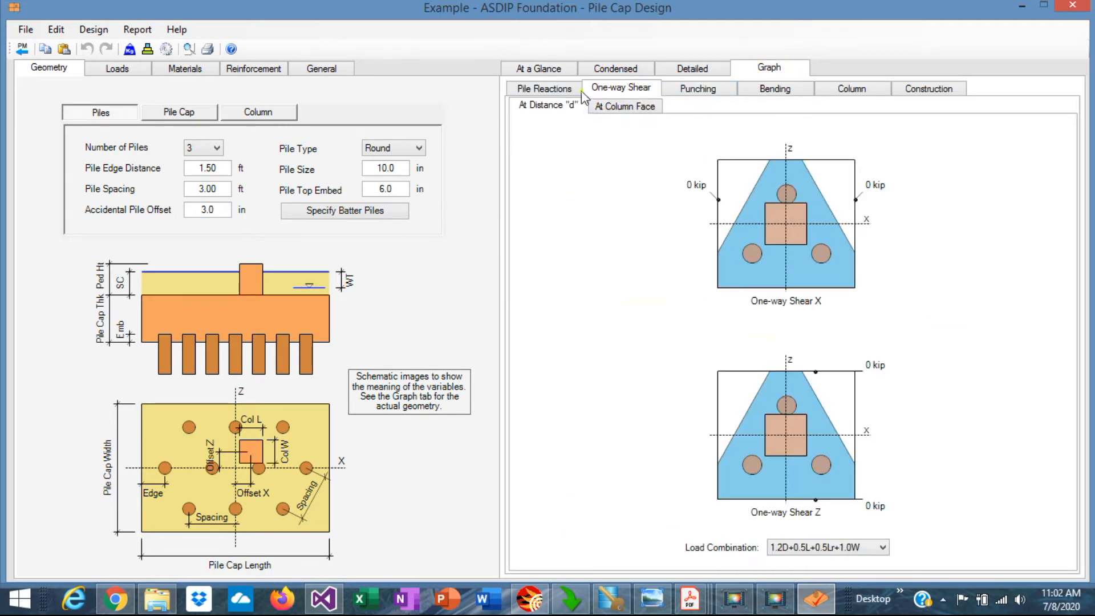
{"action": "left_click", "coordinate": [625, 105]}
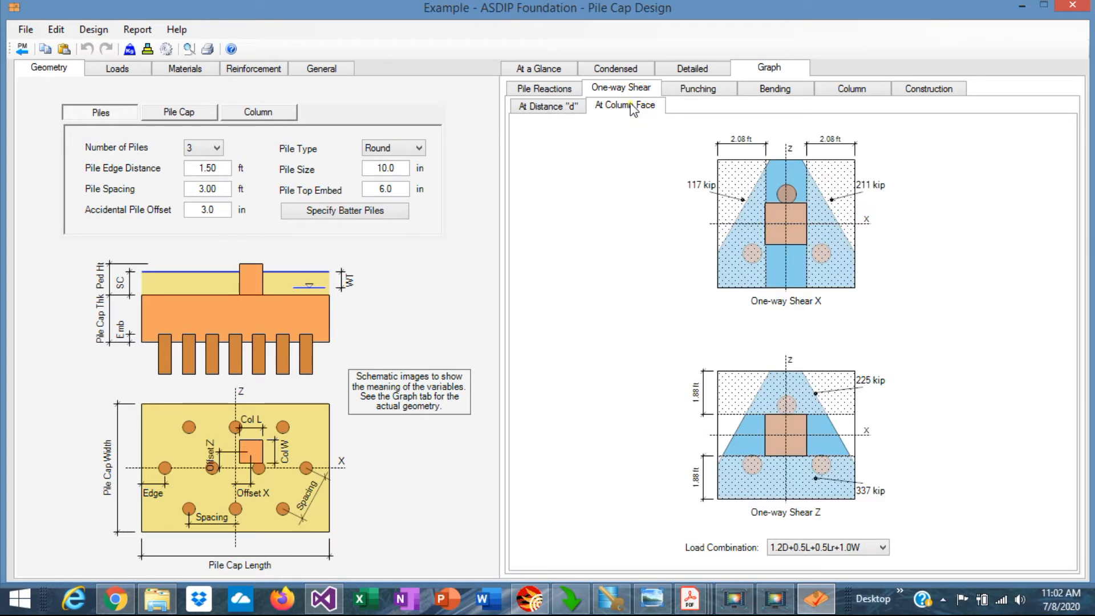
{"action": "mouse_move", "coordinate": [803, 221]}
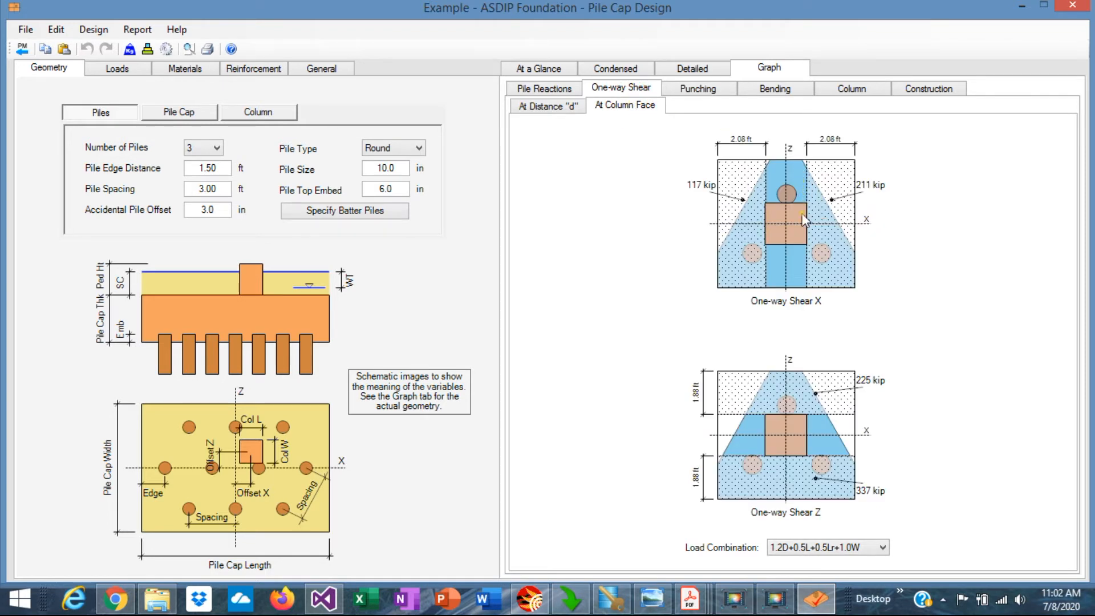
{"action": "mouse_move", "coordinate": [853, 499]}
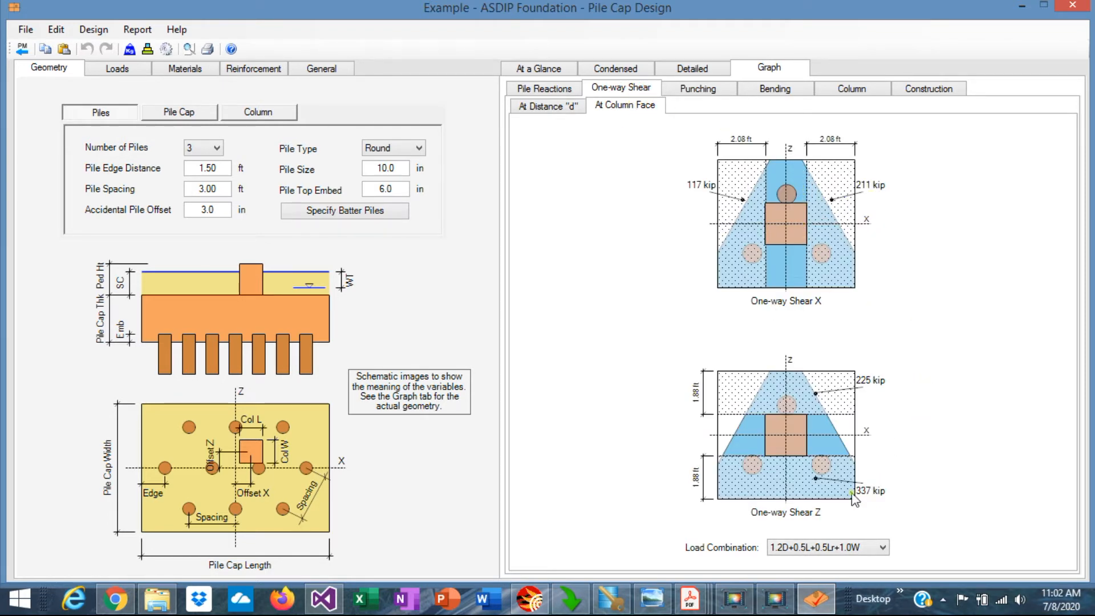
{"action": "mouse_move", "coordinate": [768, 448]}
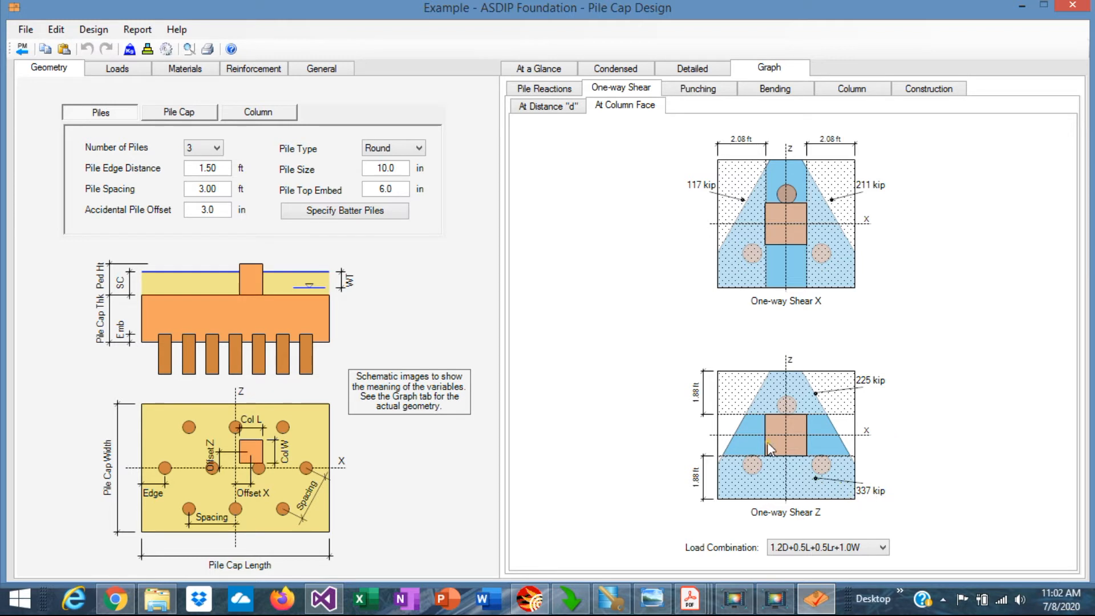
{"action": "mouse_move", "coordinate": [798, 464]}
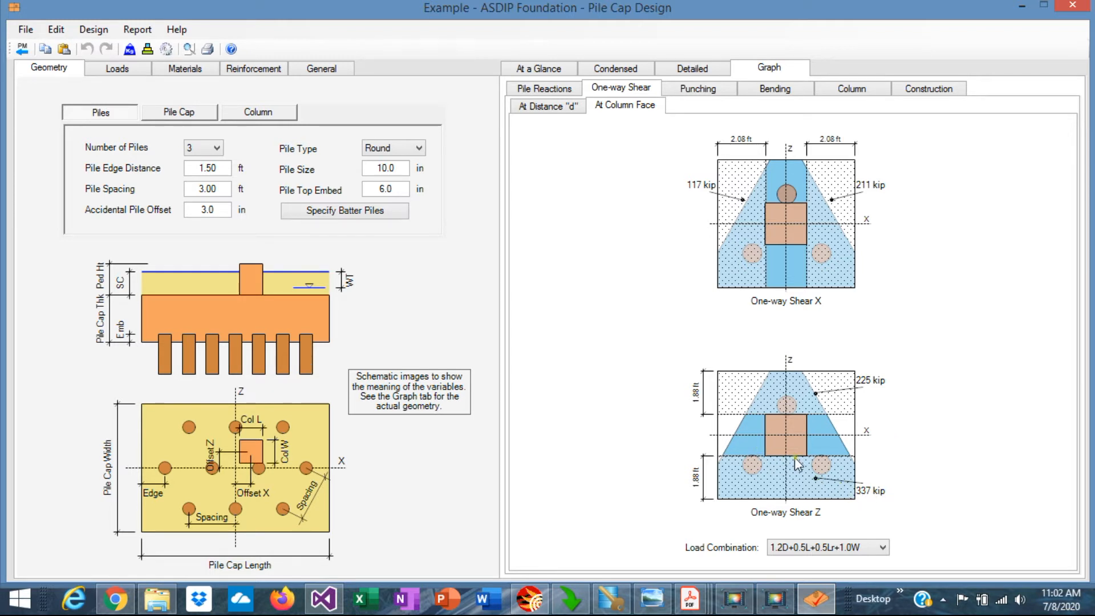
{"action": "mouse_move", "coordinate": [782, 463]}
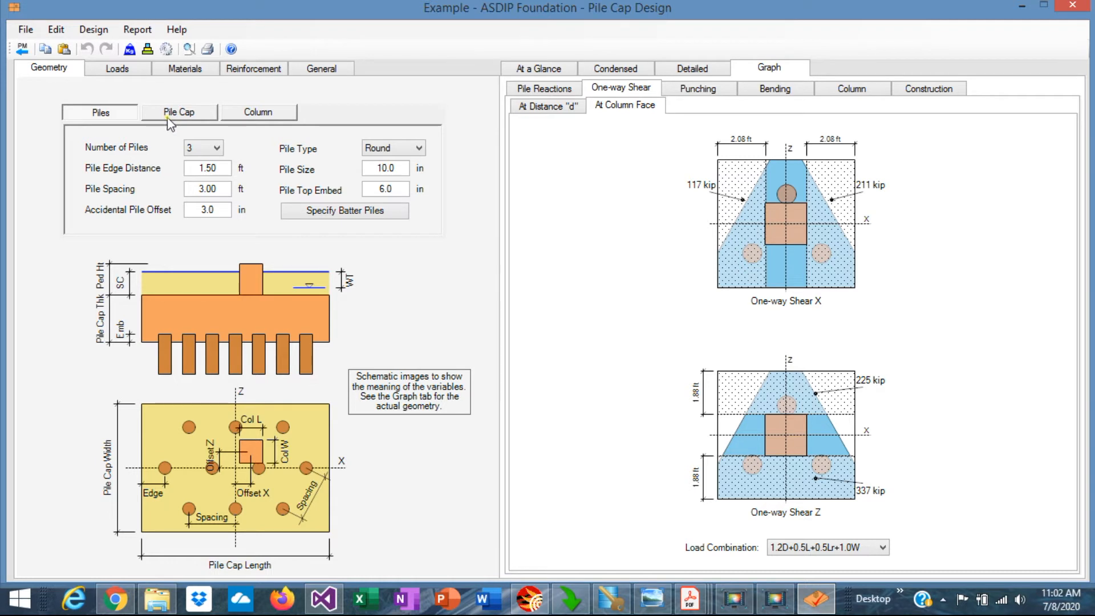
Step: Cut the pile cap thickness step by step to 38 in, watching the summary checks
{"action": "left_click", "coordinate": [179, 112]}
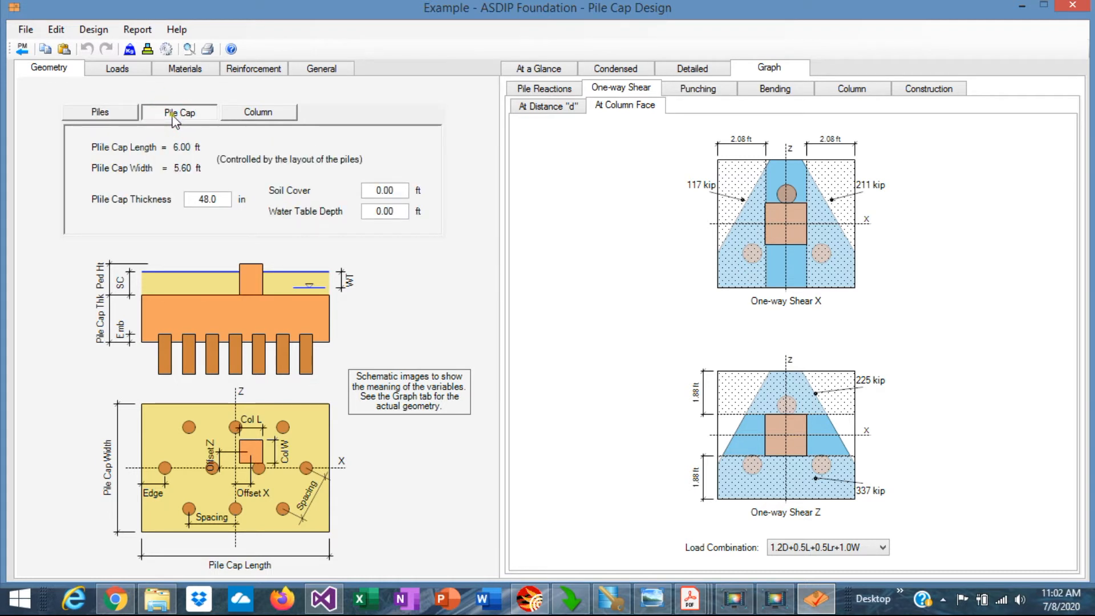
{"action": "mouse_move", "coordinate": [230, 199]}
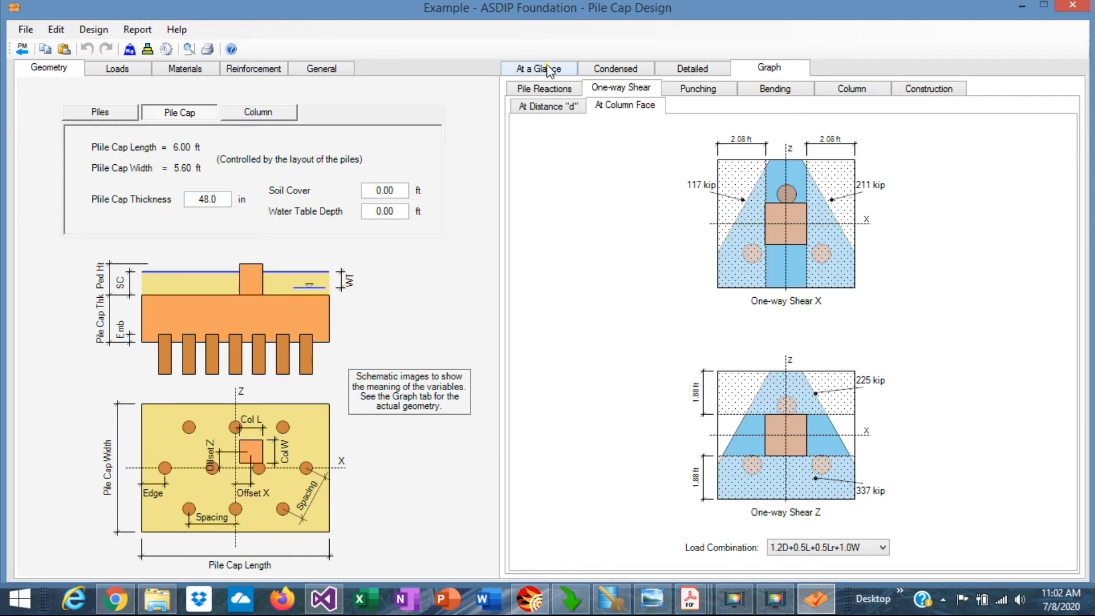
{"action": "left_click", "coordinate": [538, 68]}
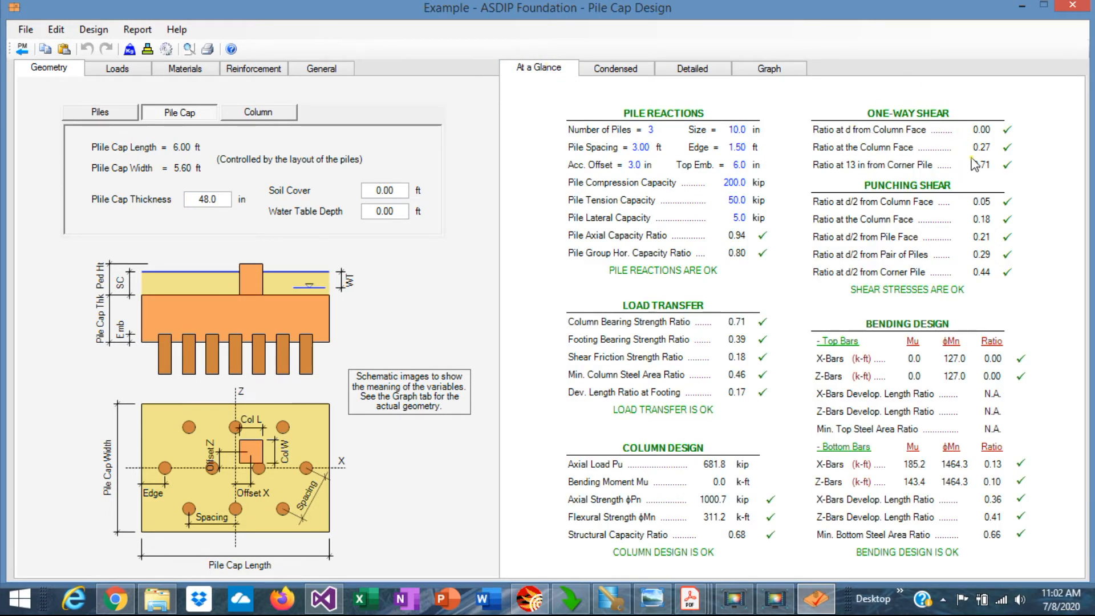
{"action": "mouse_move", "coordinate": [985, 132]}
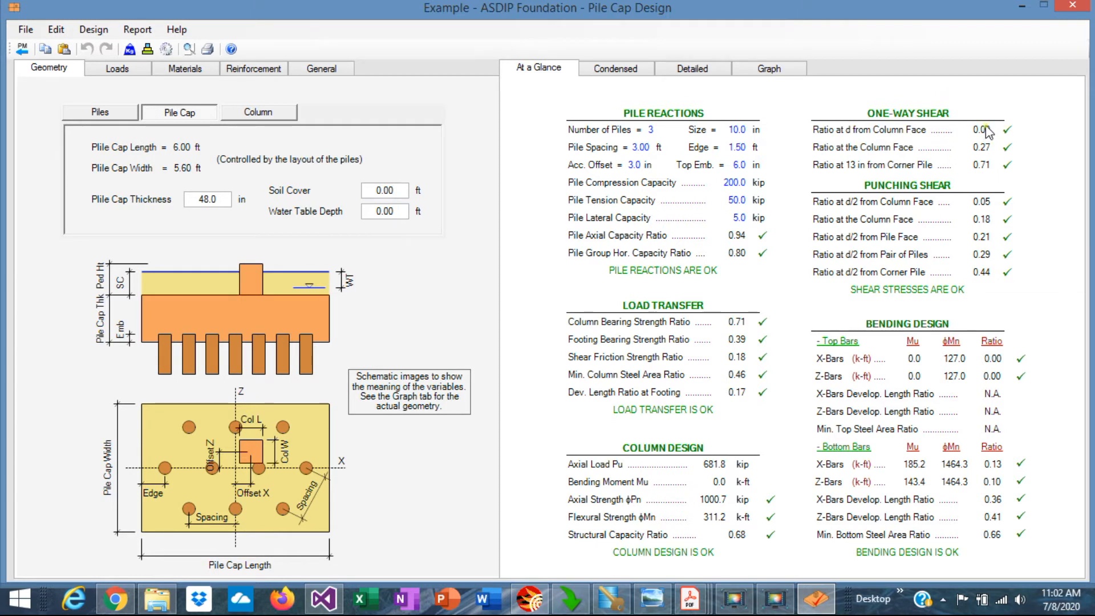
{"action": "mouse_move", "coordinate": [997, 218]}
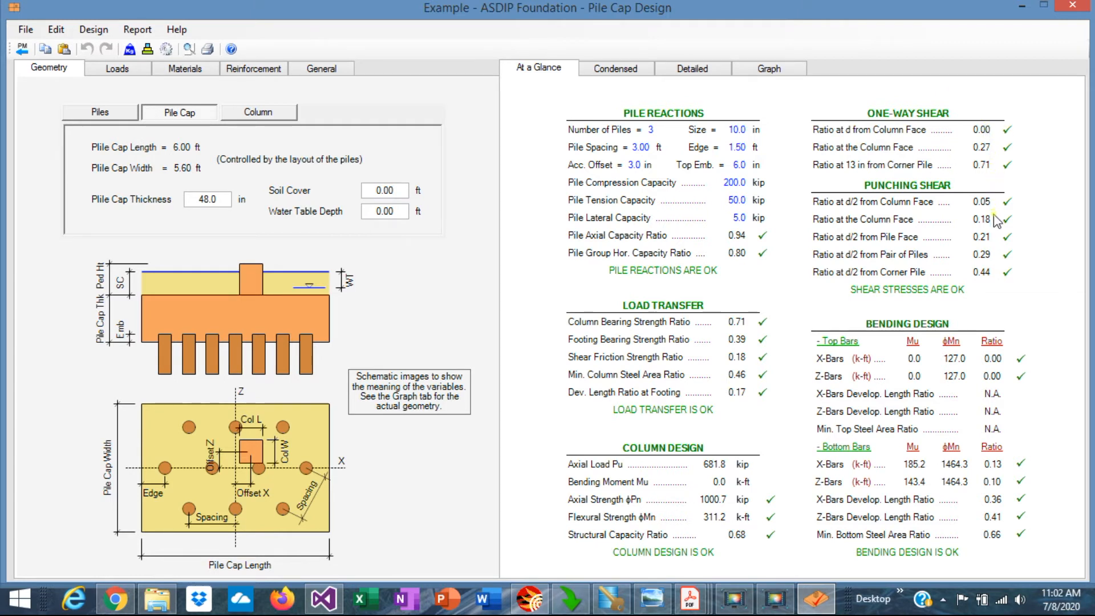
{"action": "mouse_move", "coordinate": [987, 172]}
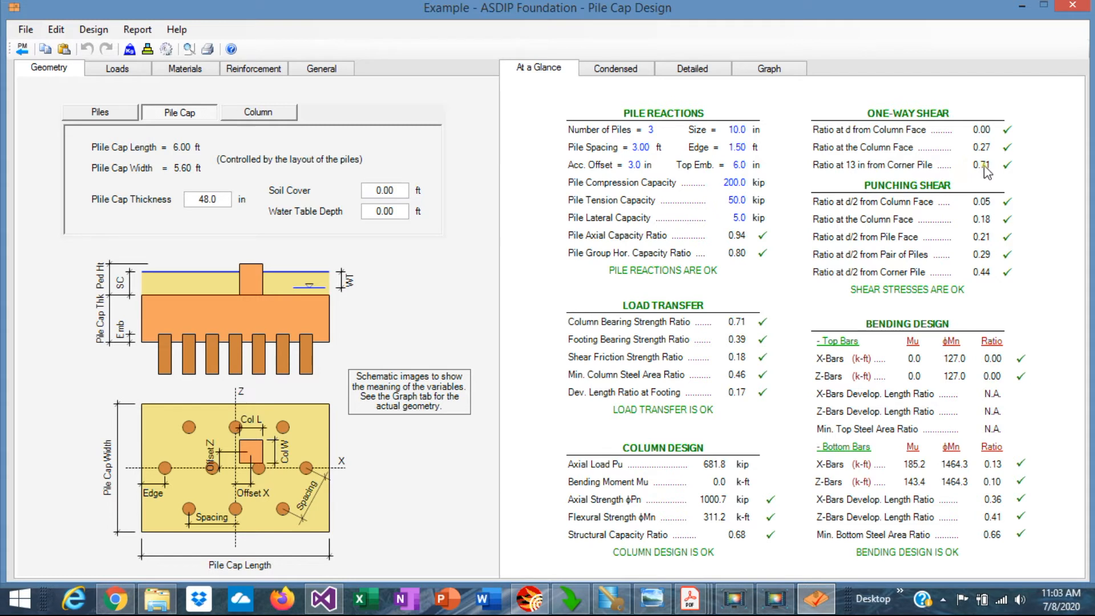
{"action": "mouse_move", "coordinate": [1002, 175]}
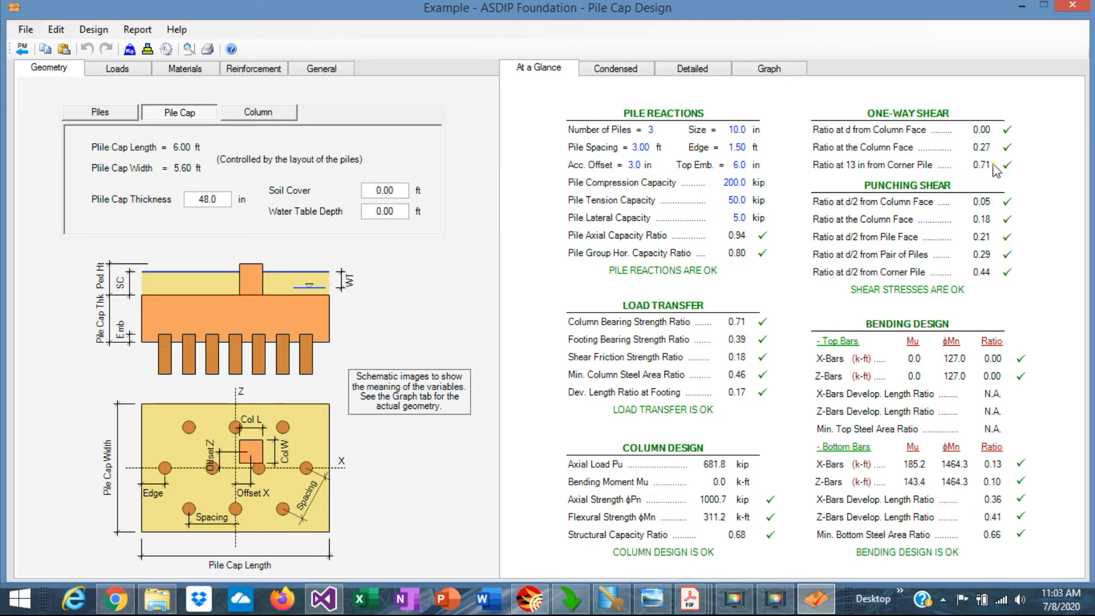
{"action": "left_click", "coordinate": [207, 200]}
{"action": "type", "text": "4"}
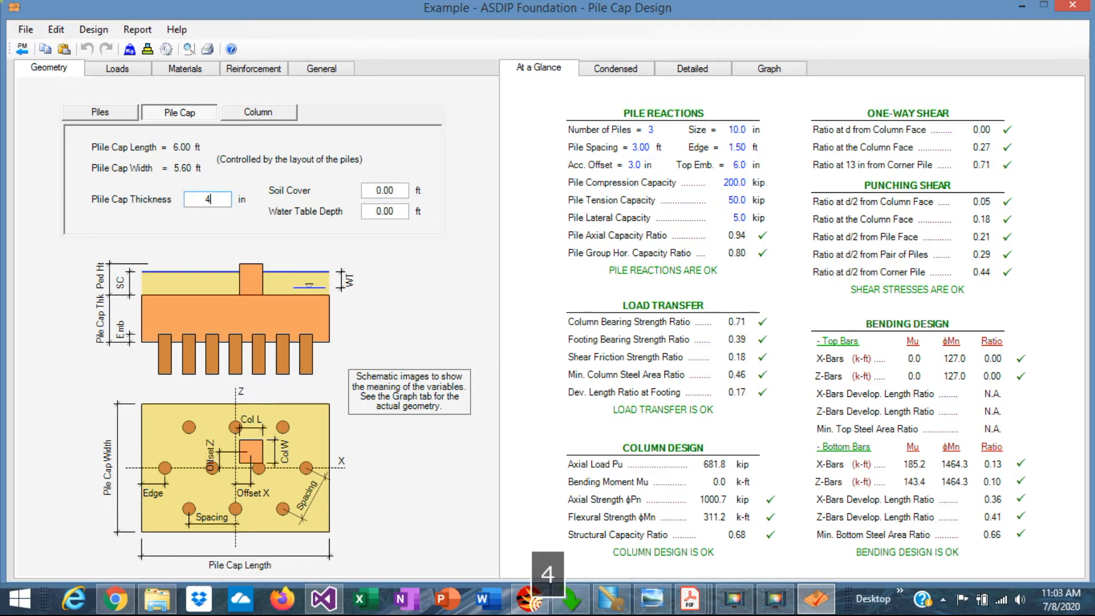
{"action": "type", "text": "2.0"}
{"action": "key", "text": "enter"}
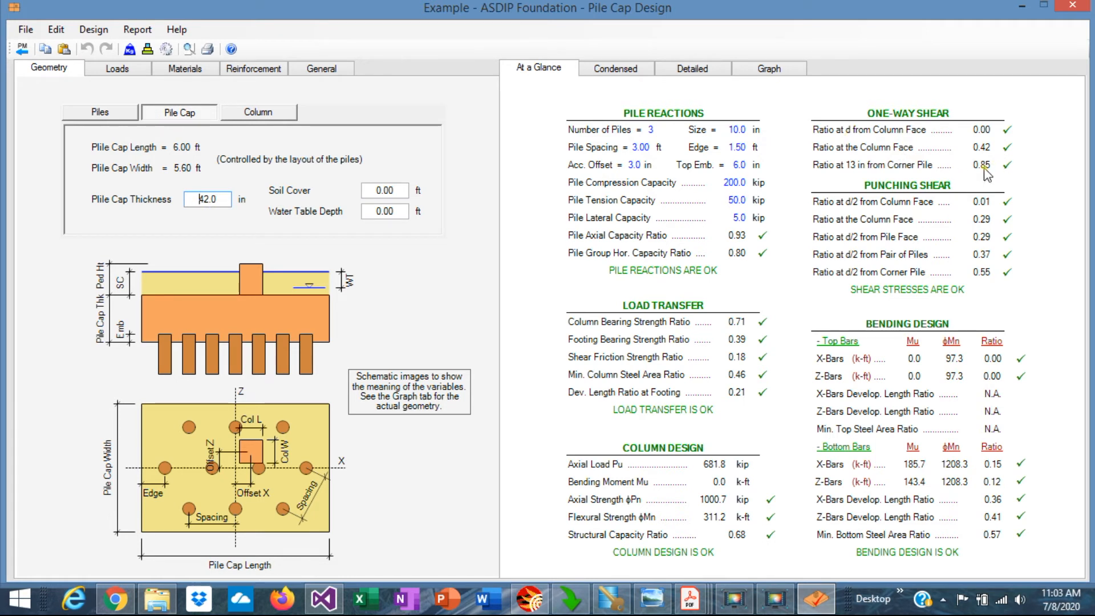
{"action": "mouse_move", "coordinate": [992, 217]}
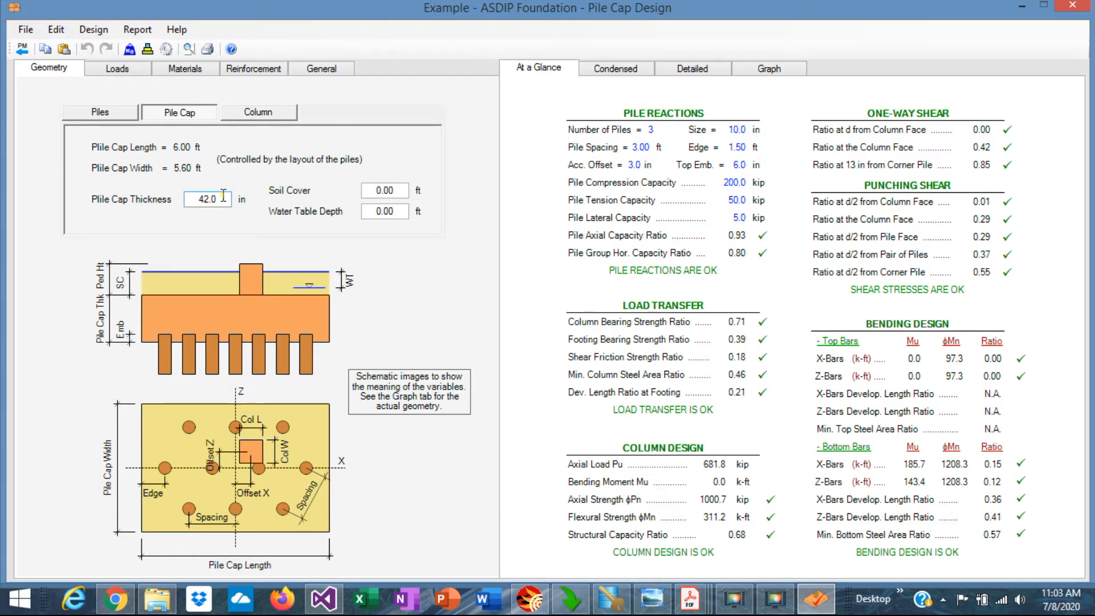
{"action": "triple_click", "coordinate": [206, 199]}
{"action": "type", "text": "40"}
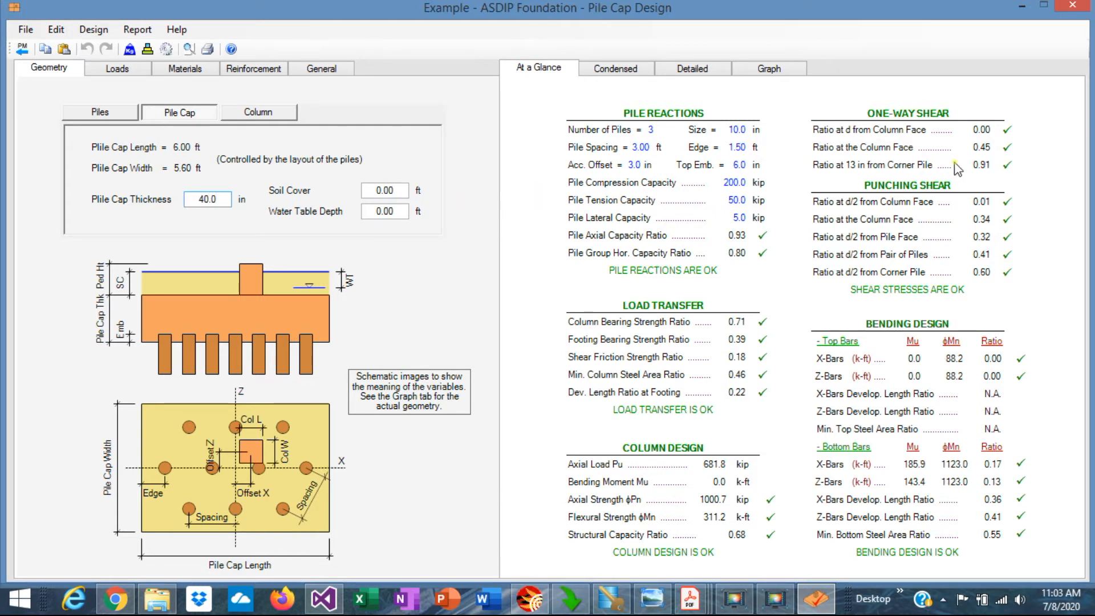
{"action": "mouse_move", "coordinate": [174, 182]}
{"action": "type", "text": "38"}
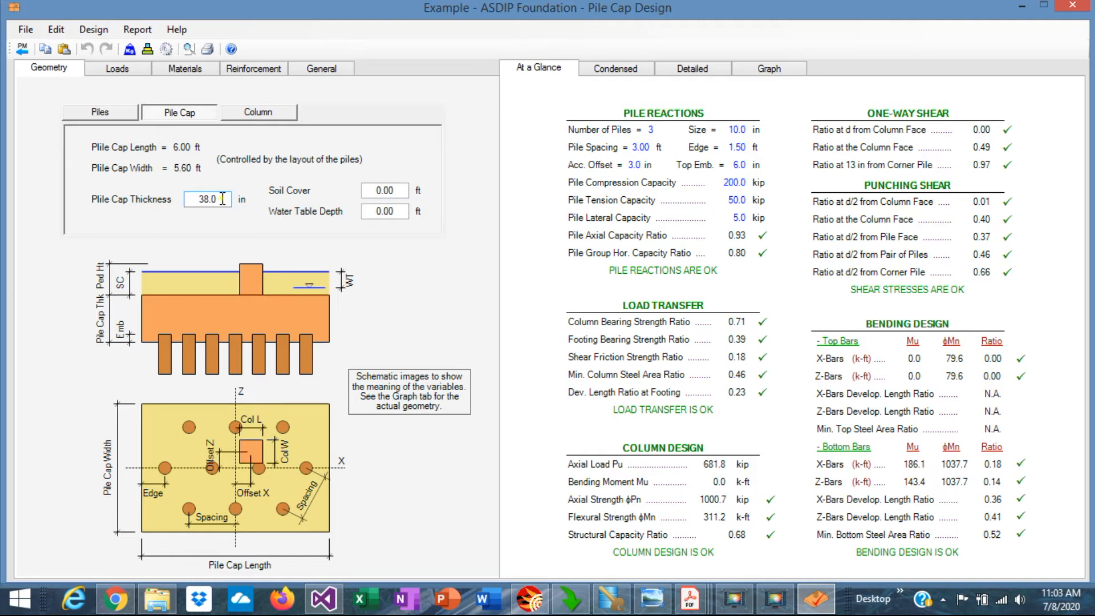
{"action": "left_click", "coordinate": [384, 190]}
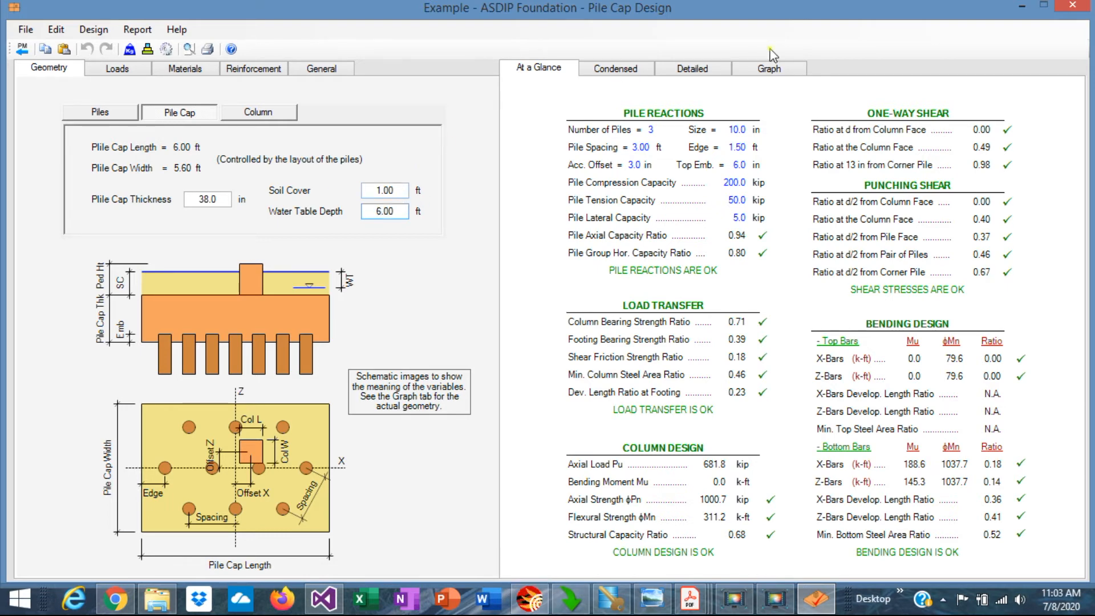
Step: View the pile reactions diagrams, then return to the at-a-glance checks summary
{"action": "left_click", "coordinate": [768, 68]}
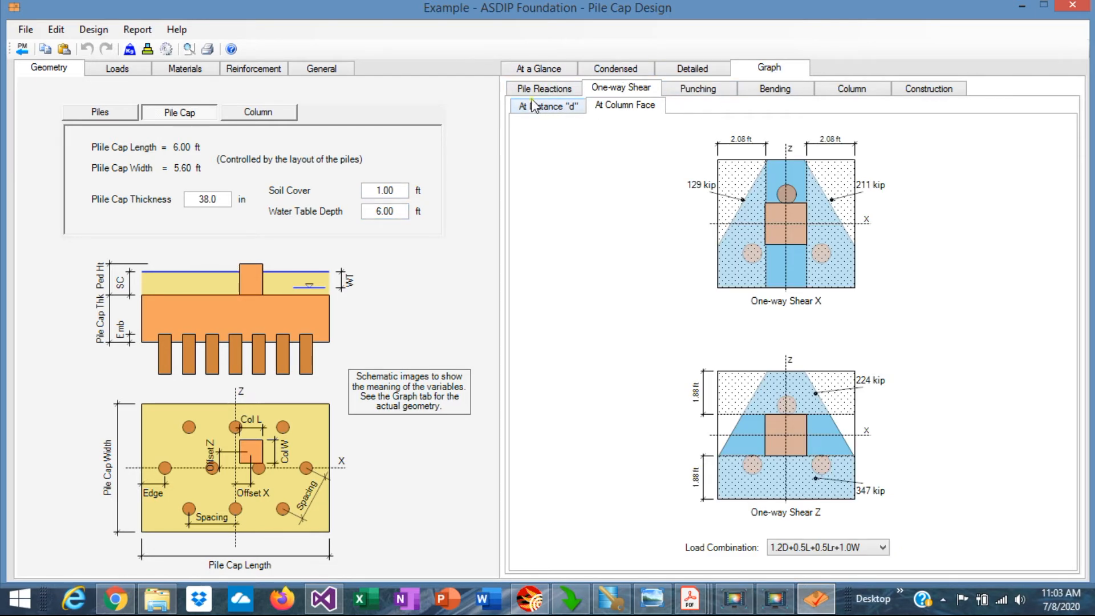
{"action": "left_click", "coordinate": [544, 88]}
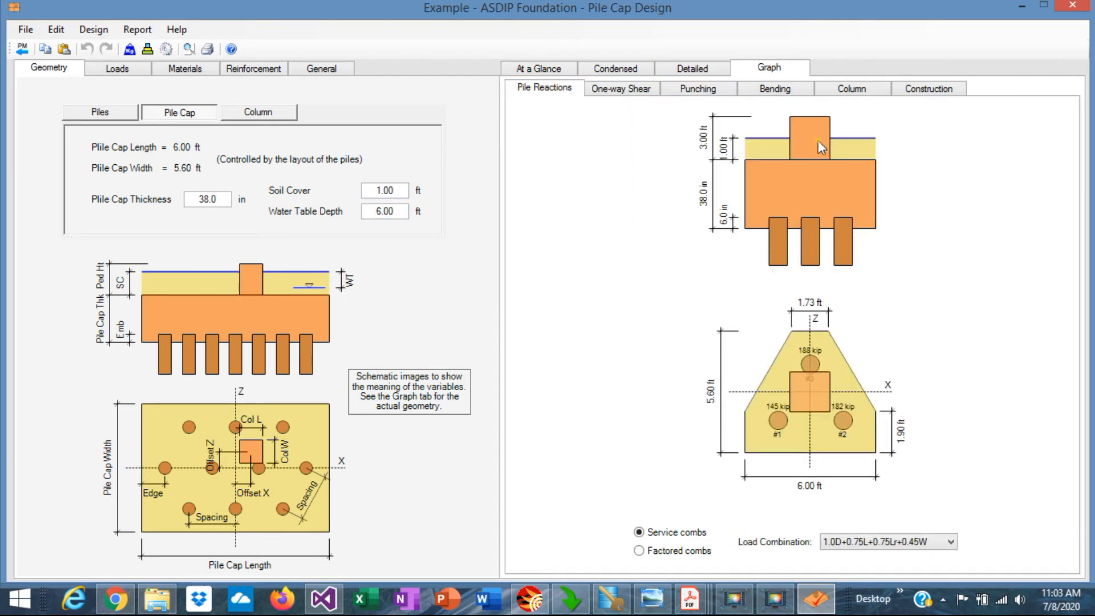
{"action": "mouse_move", "coordinate": [849, 147]}
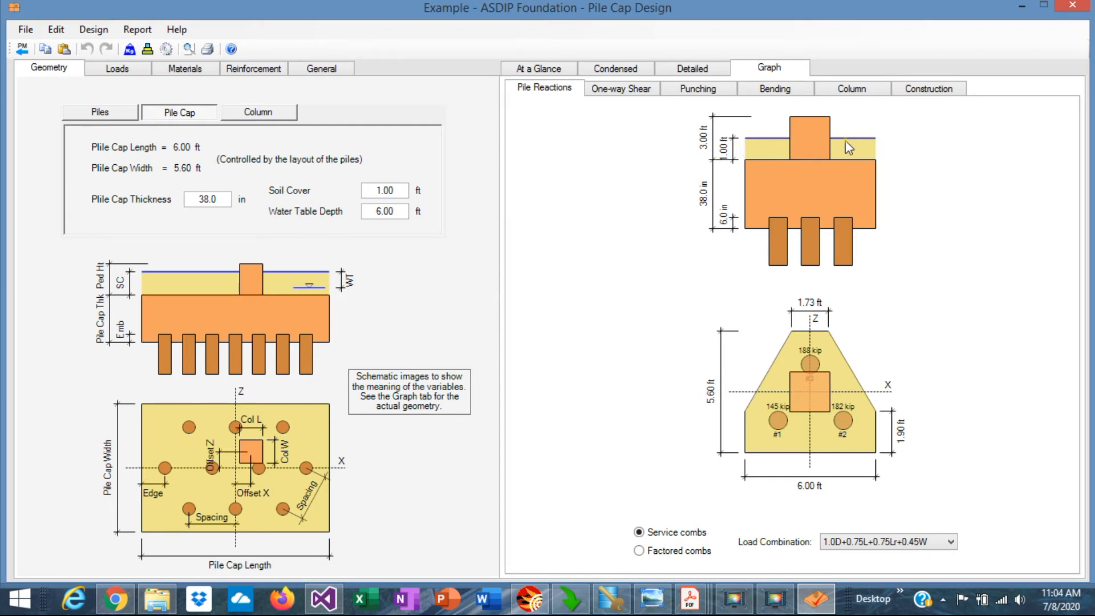
{"action": "mouse_move", "coordinate": [905, 215]}
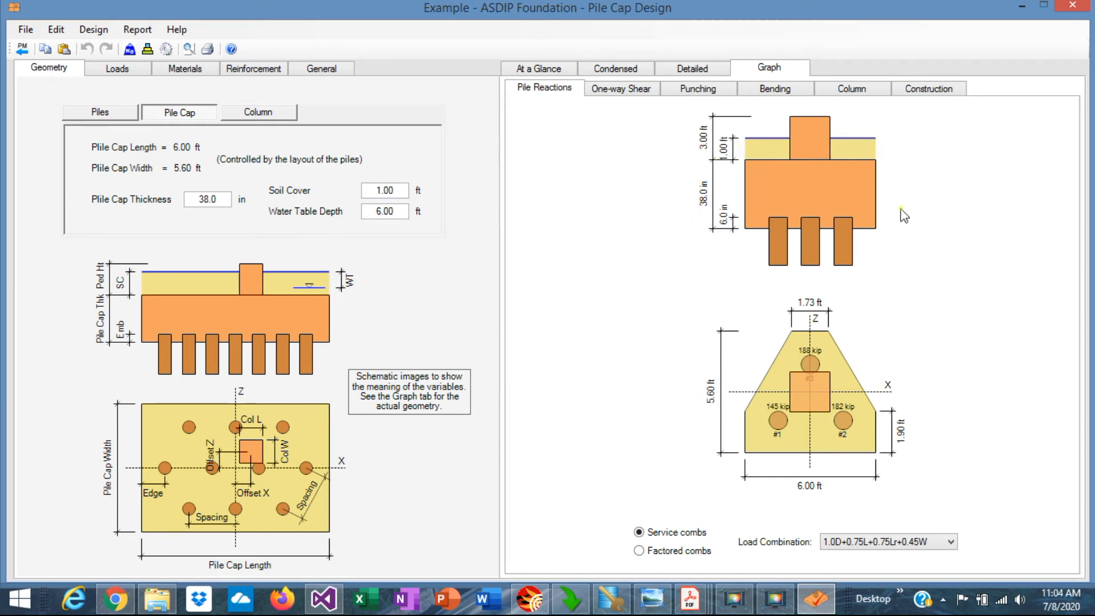
{"action": "mouse_move", "coordinate": [812, 386]}
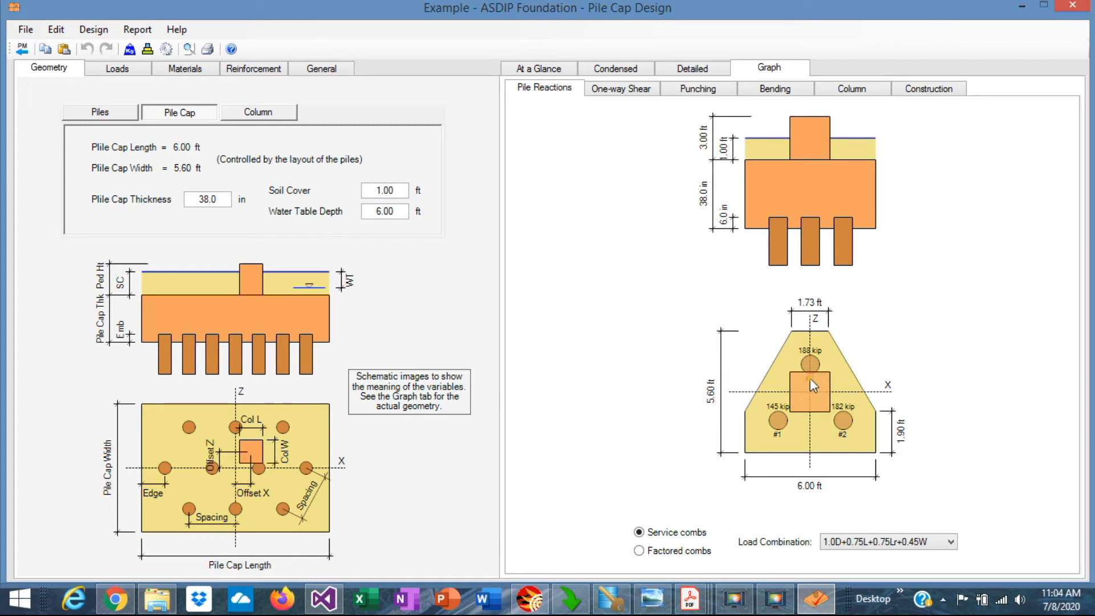
{"action": "mouse_move", "coordinate": [820, 355]}
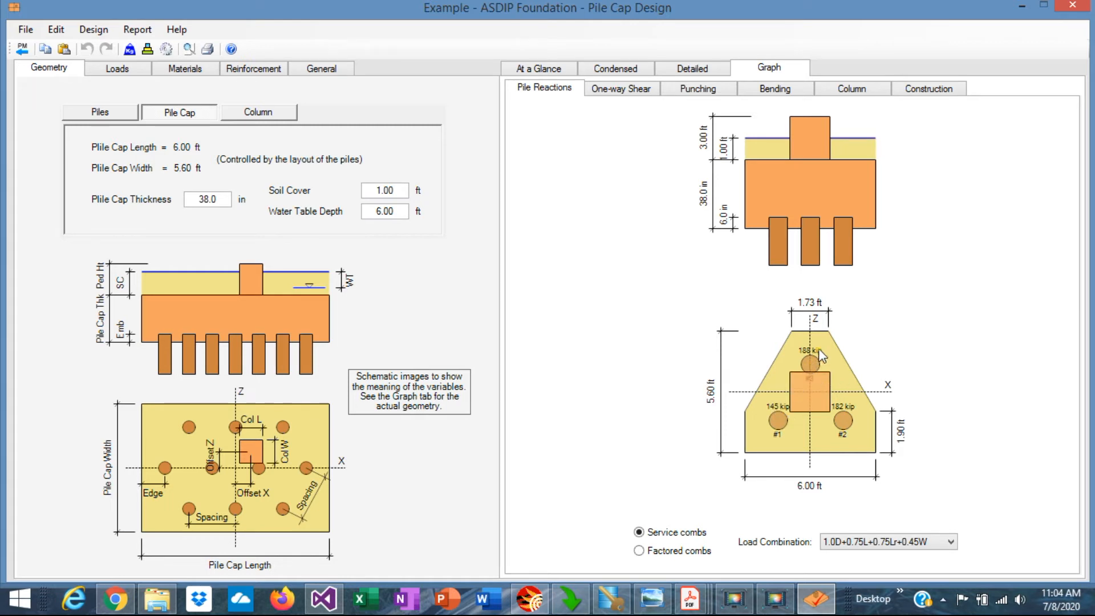
{"action": "mouse_move", "coordinate": [865, 438]}
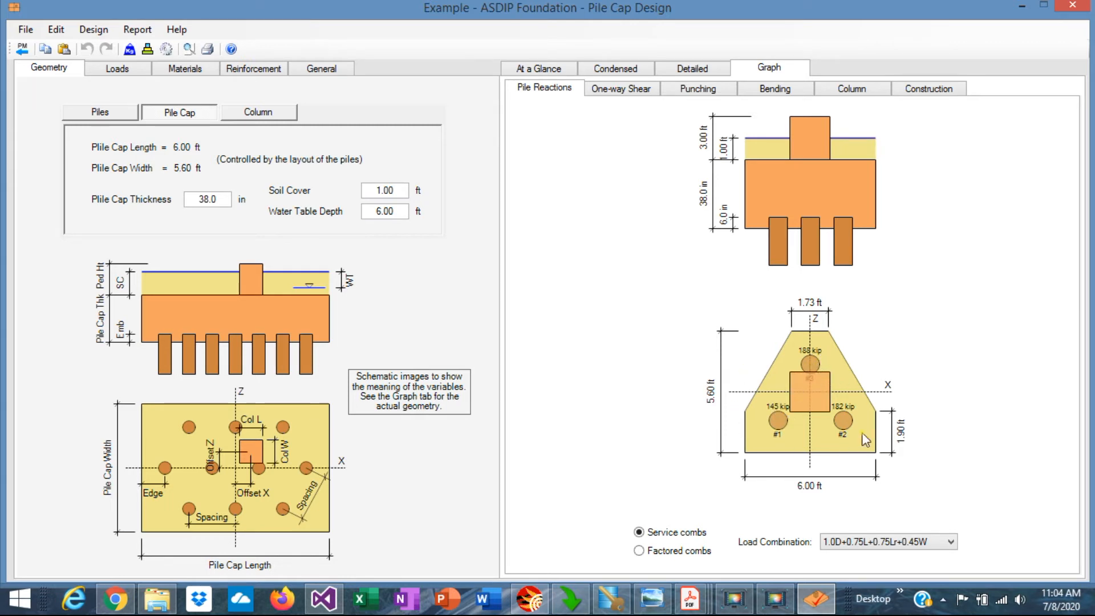
{"action": "mouse_move", "coordinate": [603, 64]}
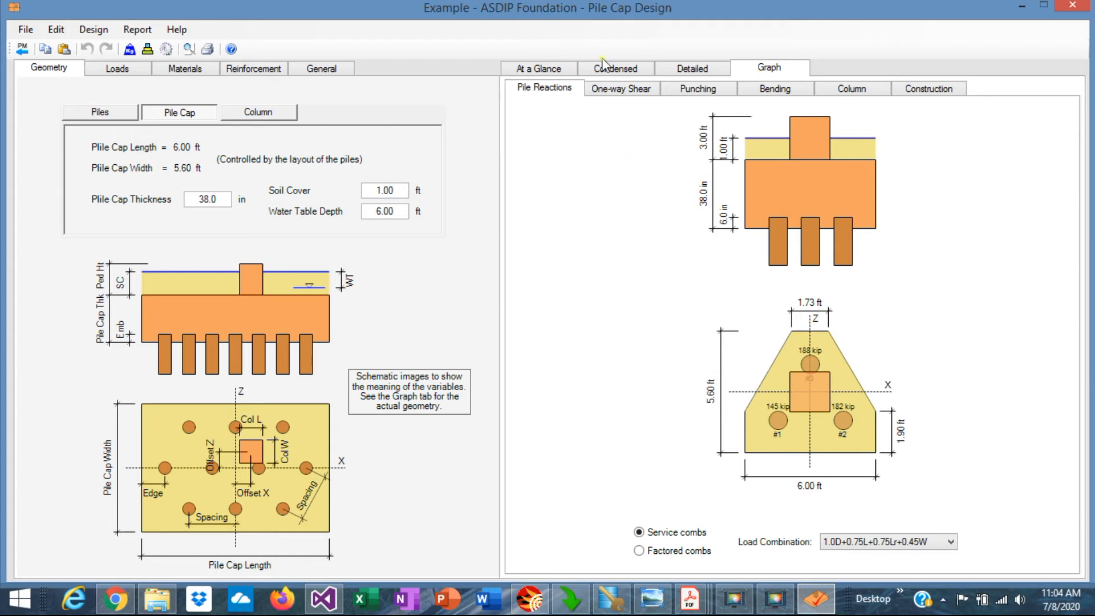
{"action": "left_click", "coordinate": [537, 69]}
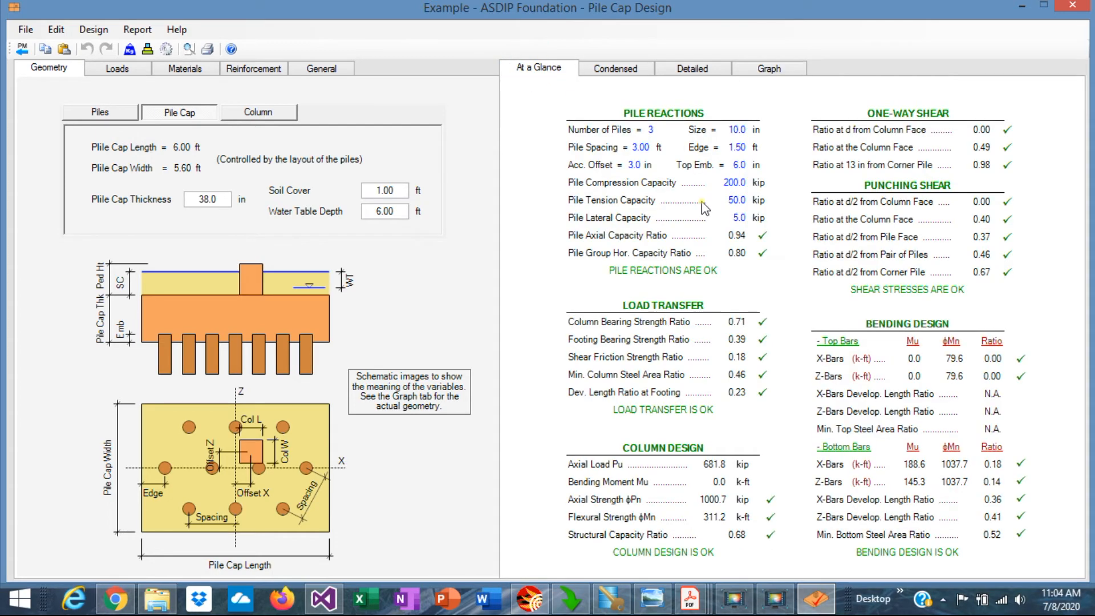
{"action": "mouse_move", "coordinate": [627, 244]}
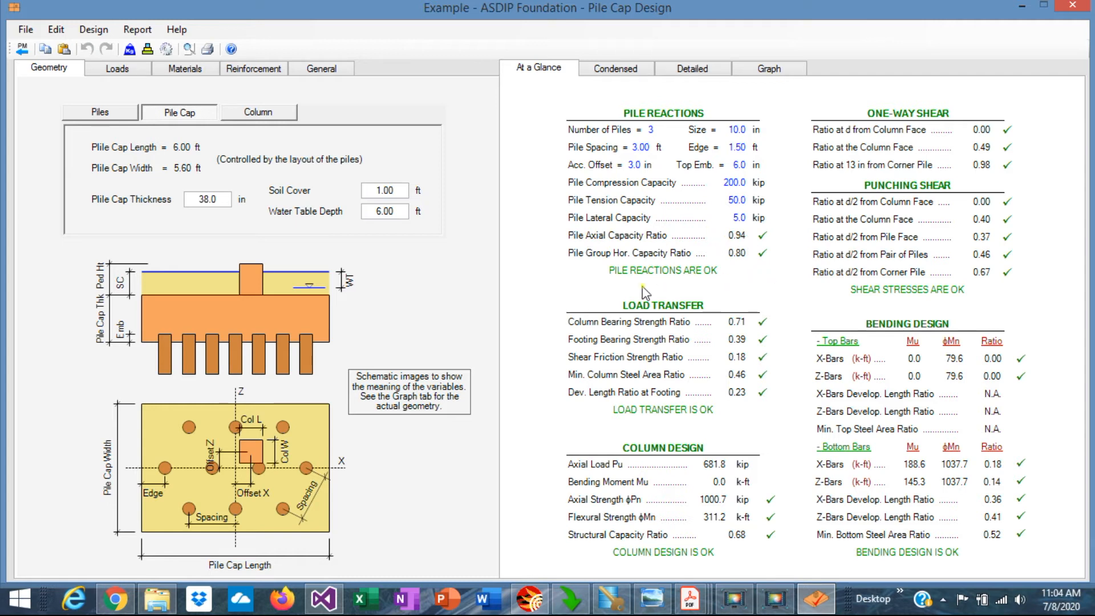
{"action": "mouse_move", "coordinate": [761, 286]}
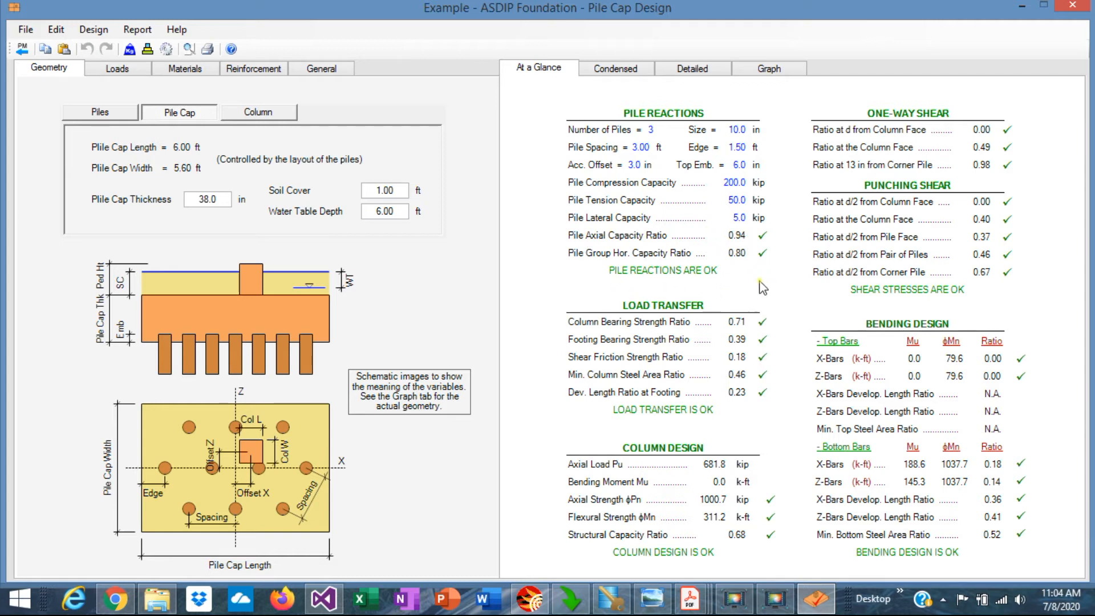
{"action": "mouse_move", "coordinate": [740, 262]}
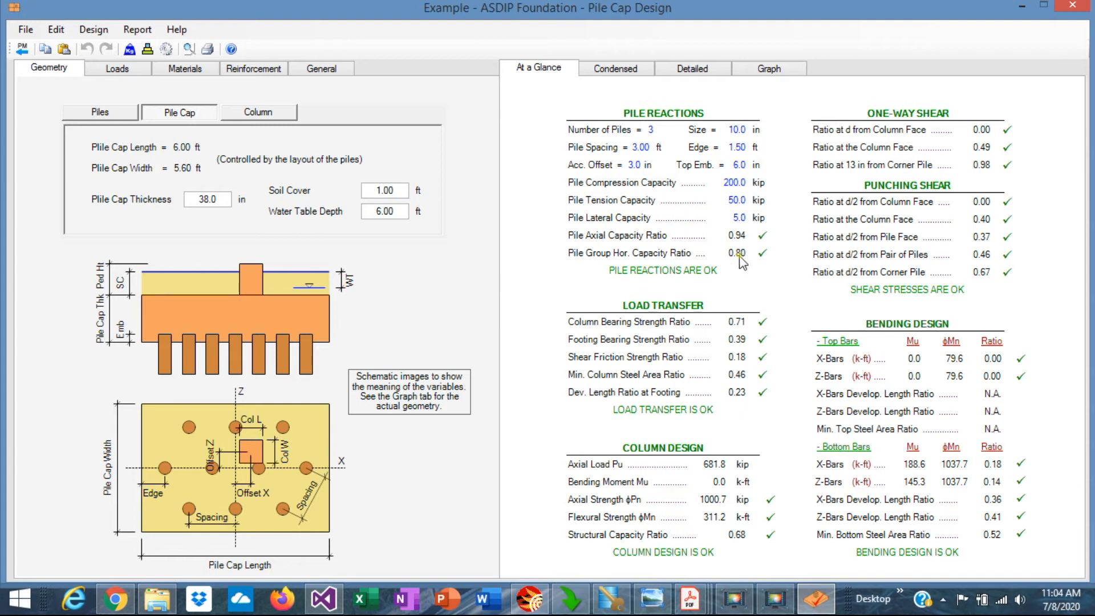
{"action": "mouse_move", "coordinate": [768, 65]}
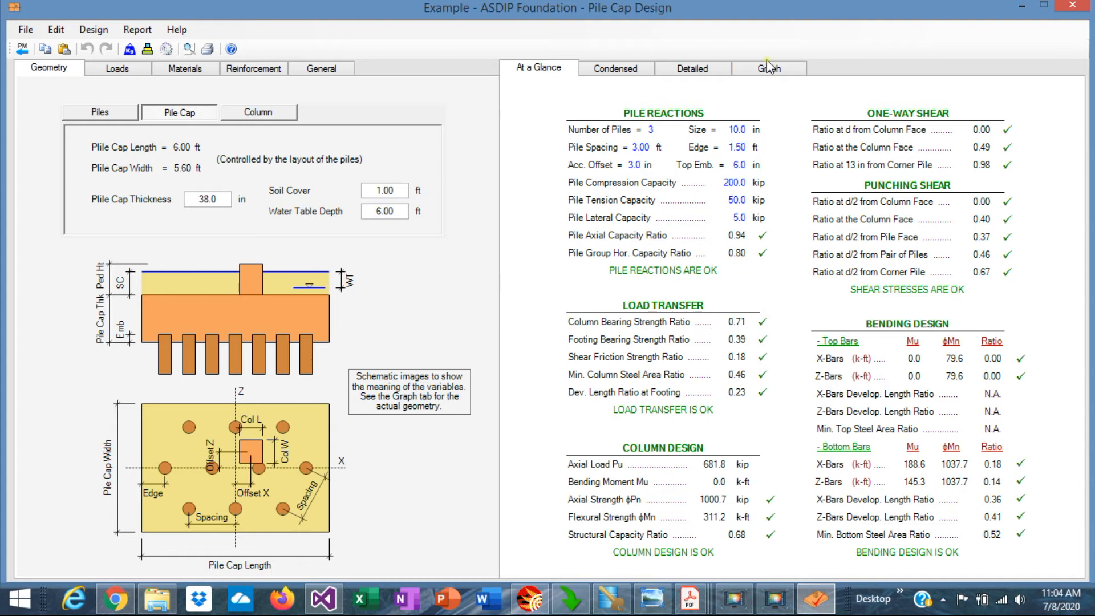
{"action": "left_click", "coordinate": [768, 68]}
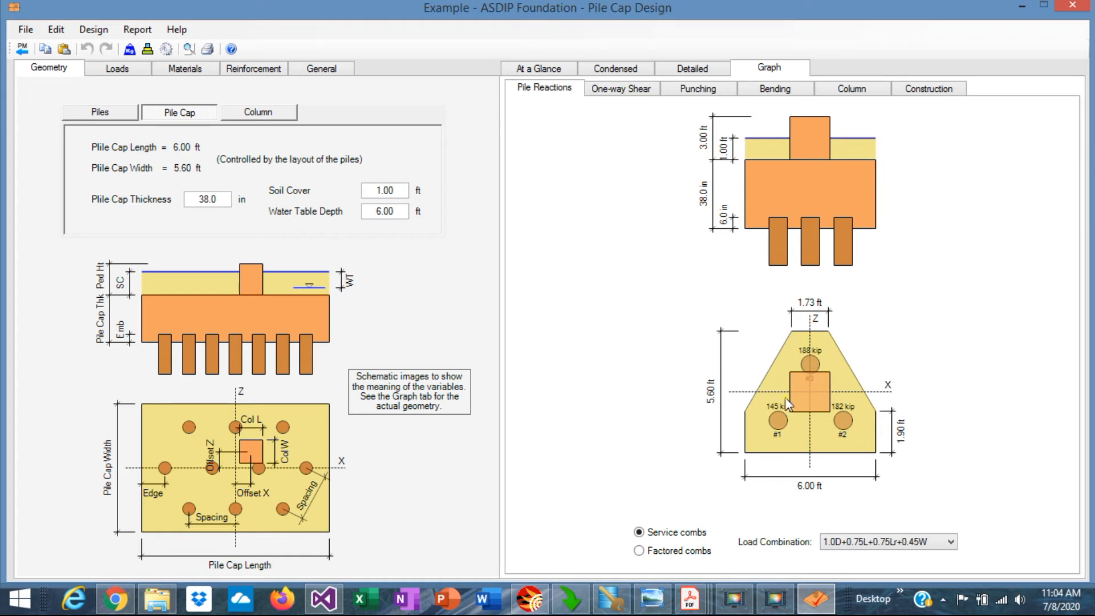
{"action": "mouse_move", "coordinate": [777, 428]}
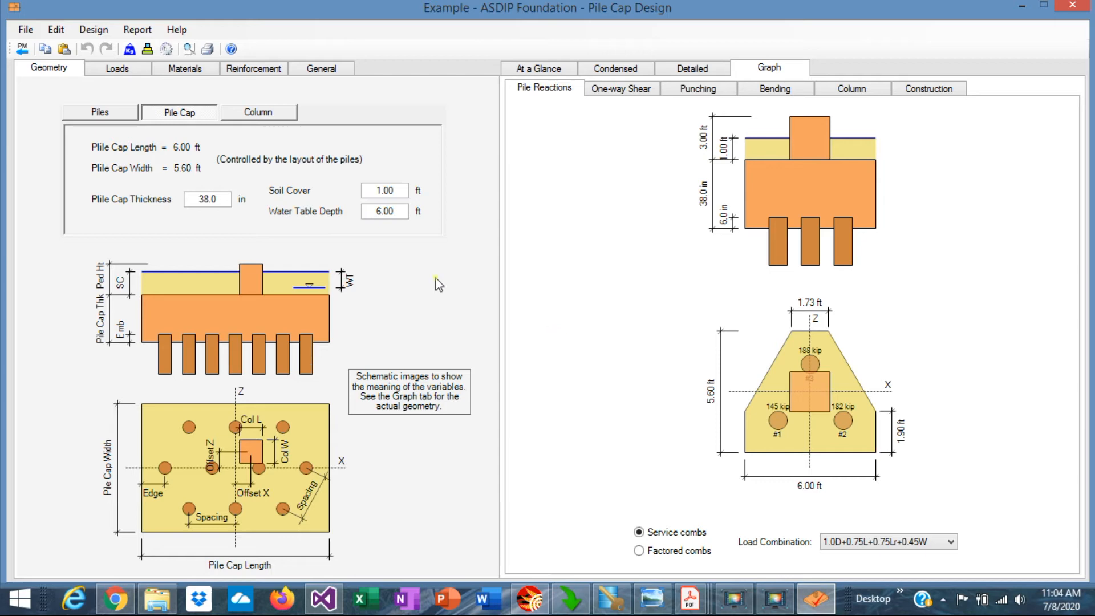
{"action": "left_click", "coordinate": [538, 69]}
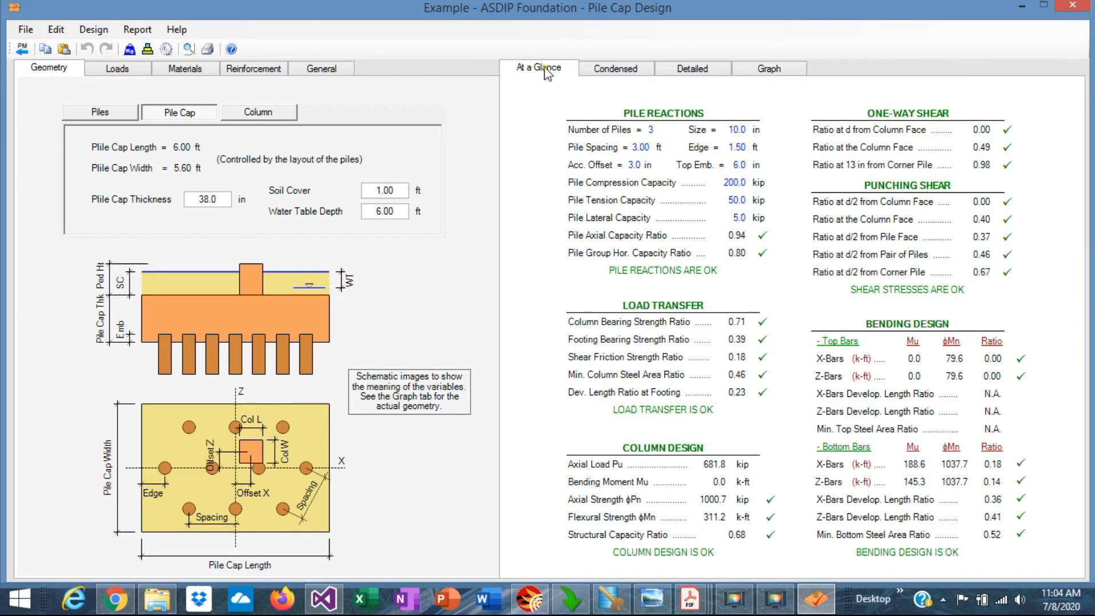
{"action": "mouse_move", "coordinate": [753, 256]}
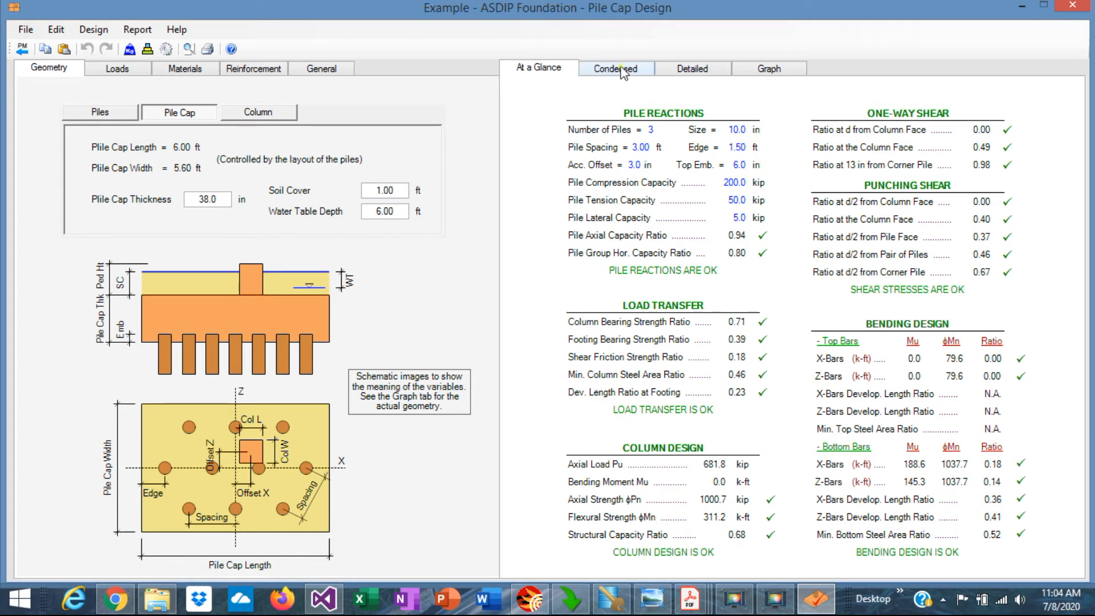
Step: Scroll the condensed report through overturning, one-way shear, punching shear and bending results
{"action": "left_click", "coordinate": [614, 68]}
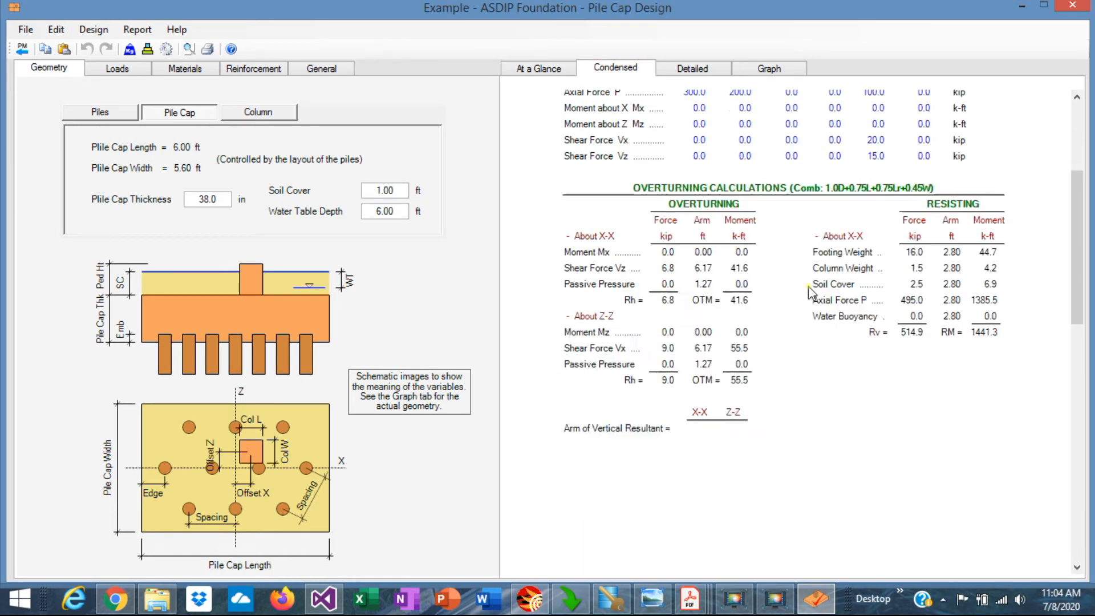
{"action": "scroll", "scroll_direction": "up", "scroll_amount": 3}
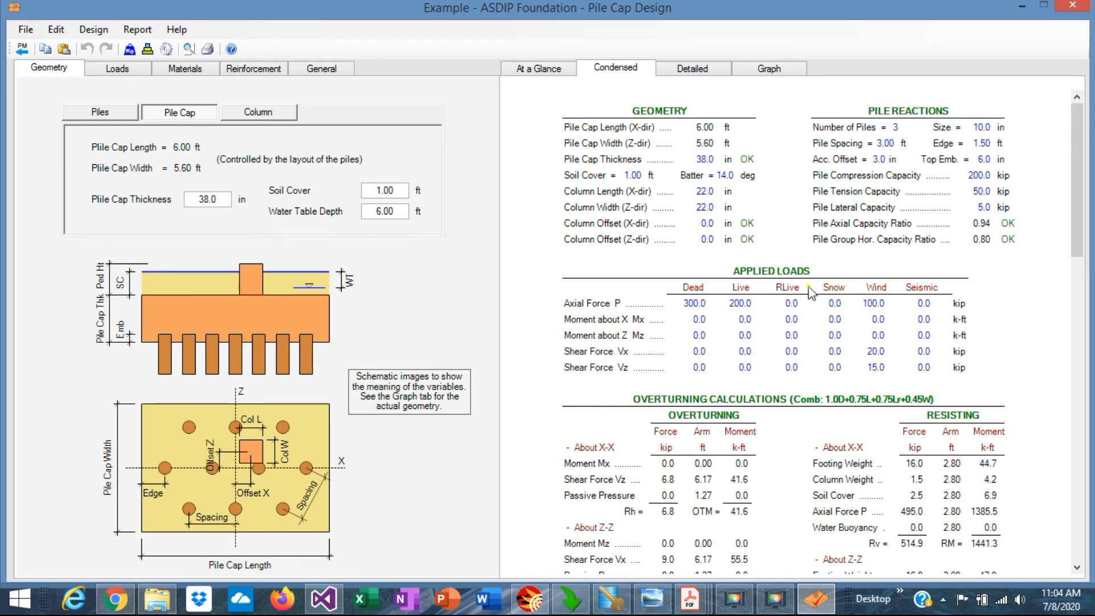
{"action": "scroll", "scroll_direction": "down", "scroll_amount": 3}
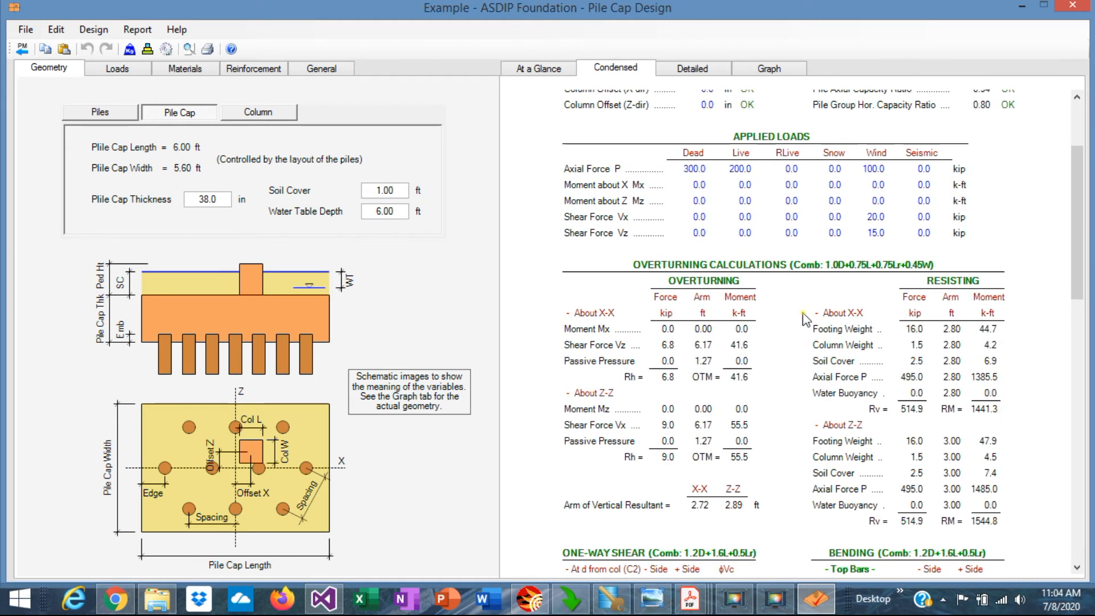
{"action": "mouse_move", "coordinate": [798, 407]}
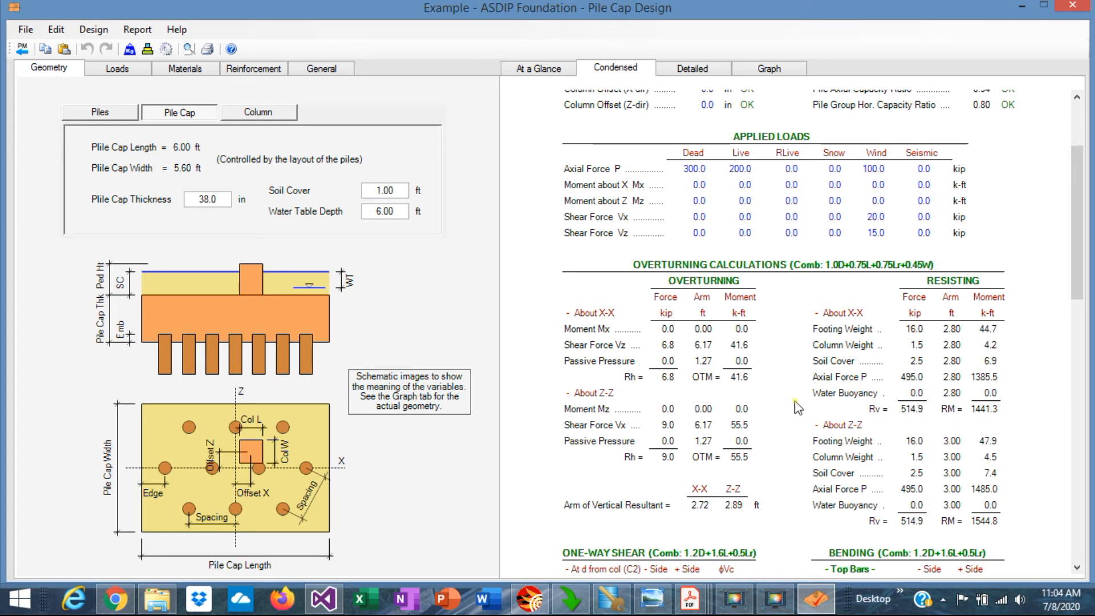
{"action": "scroll", "scroll_direction": "down", "scroll_amount": 3}
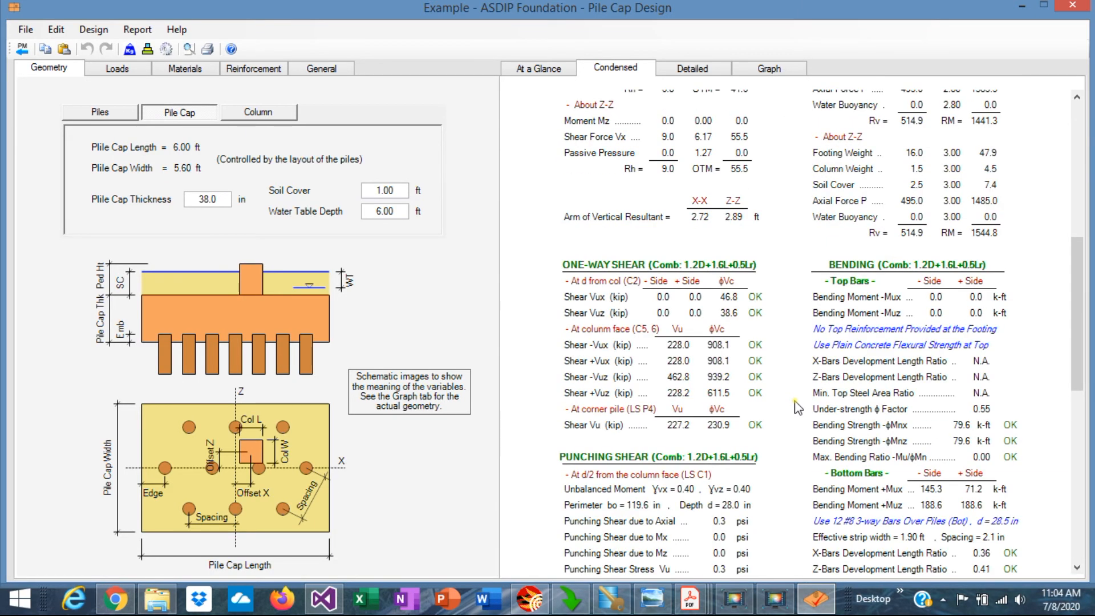
{"action": "mouse_move", "coordinate": [626, 346]}
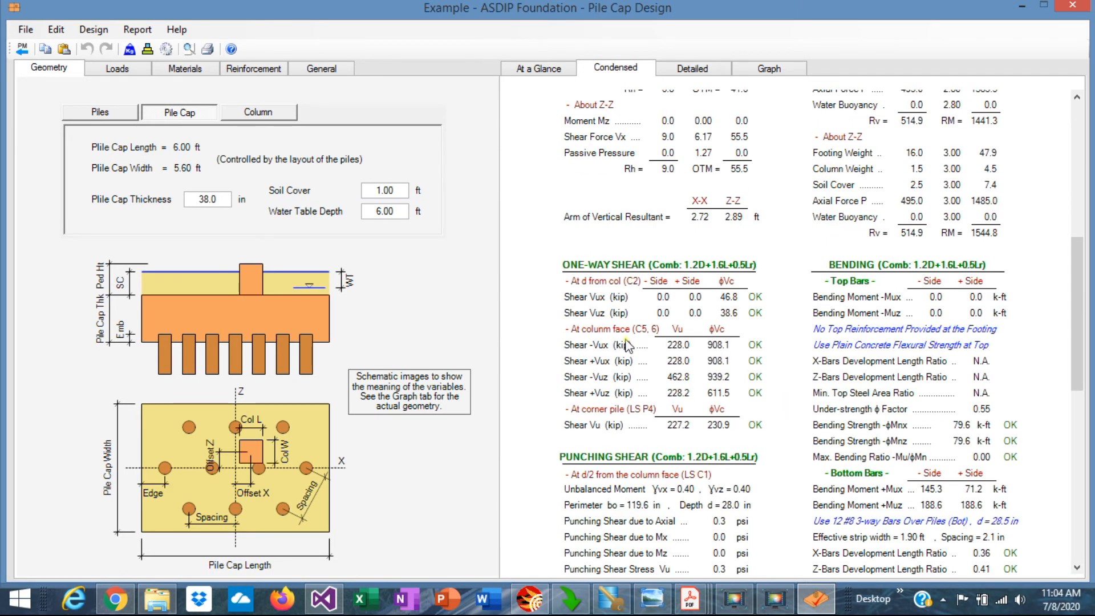
{"action": "mouse_move", "coordinate": [635, 377]}
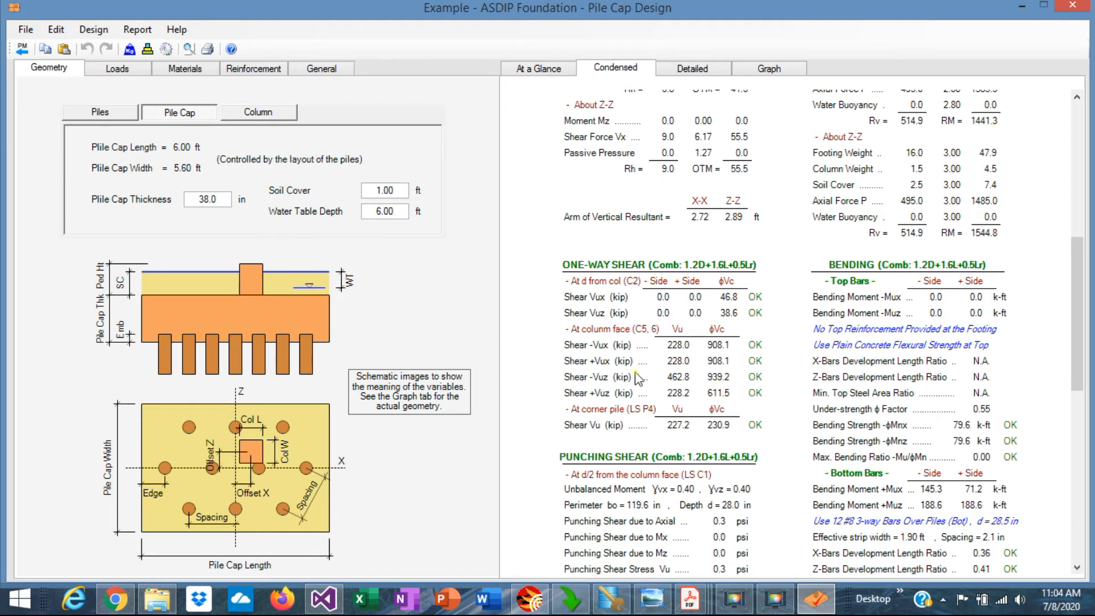
{"action": "mouse_move", "coordinate": [734, 404]}
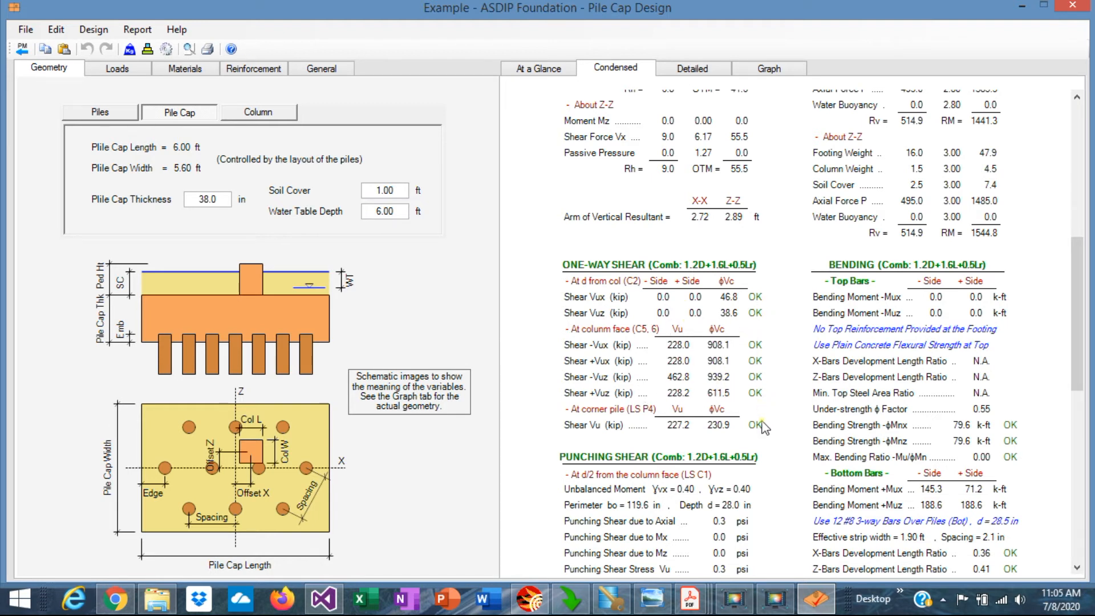
{"action": "scroll", "scroll_direction": "down", "scroll_amount": 3}
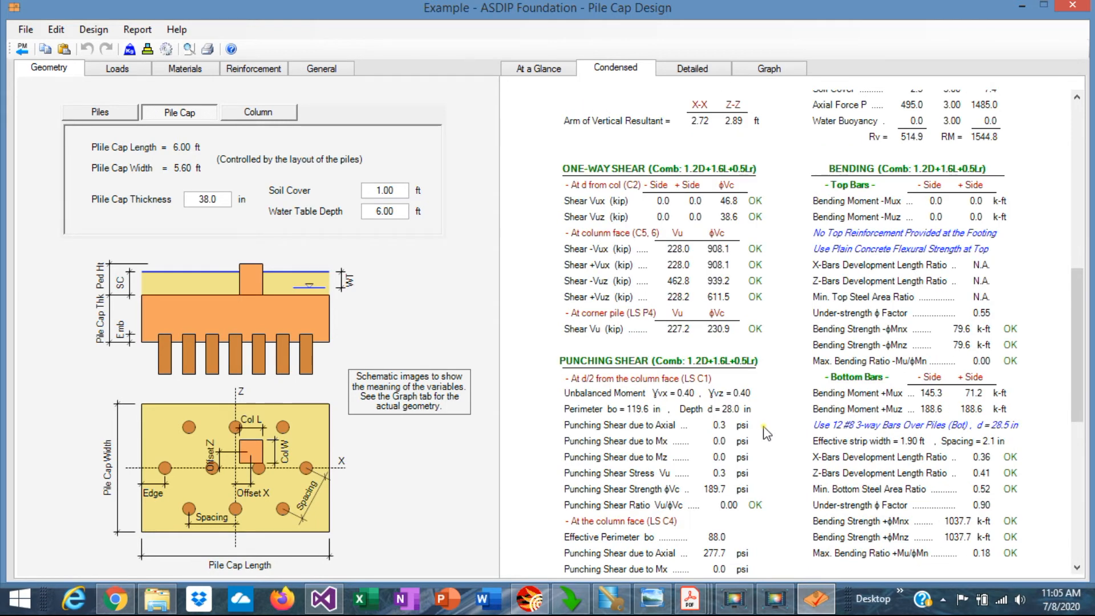
{"action": "scroll", "scroll_direction": "down", "scroll_amount": 3}
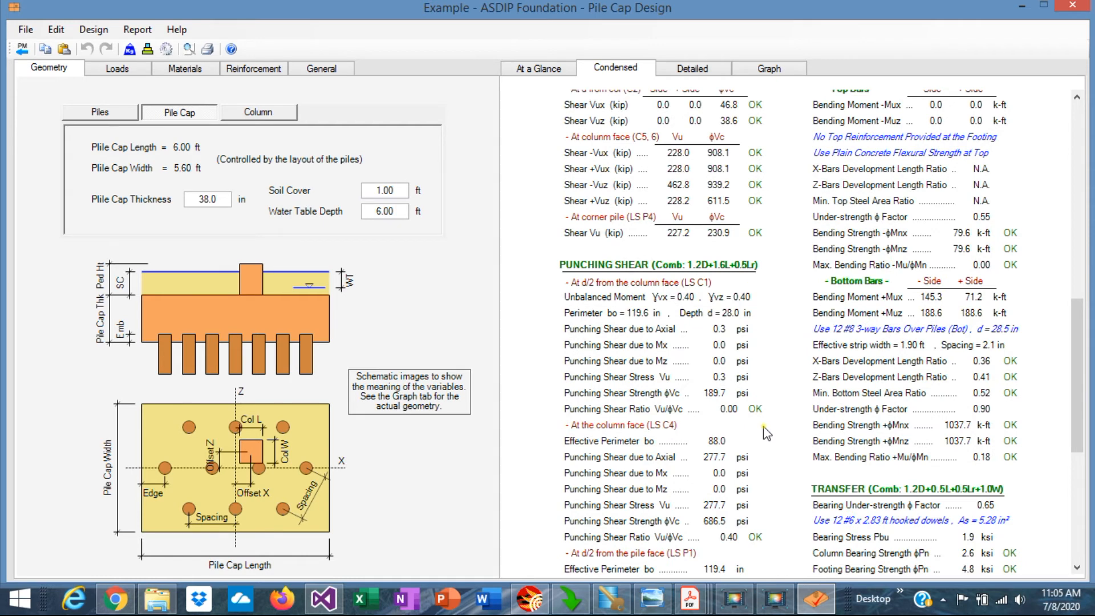
{"action": "mouse_move", "coordinate": [756, 65]}
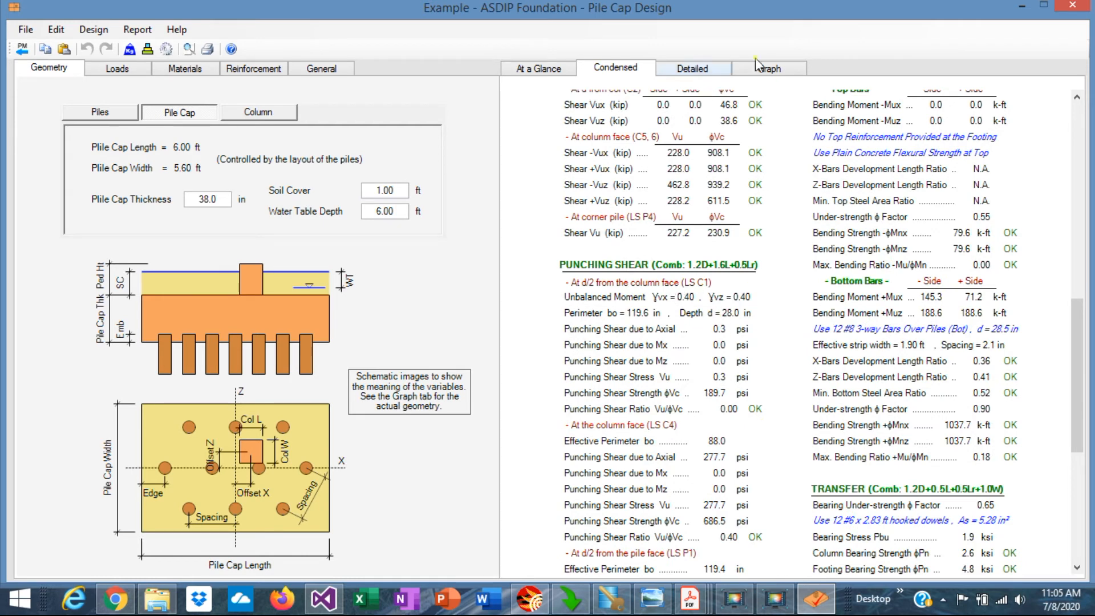
{"action": "left_click", "coordinate": [768, 68]}
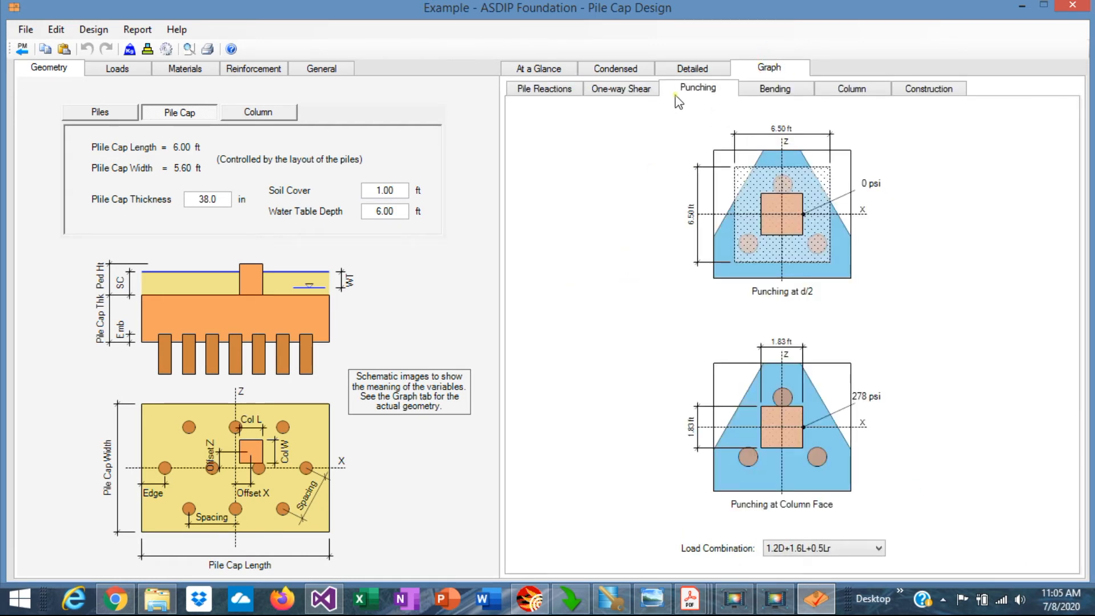
{"action": "mouse_move", "coordinate": [768, 420]}
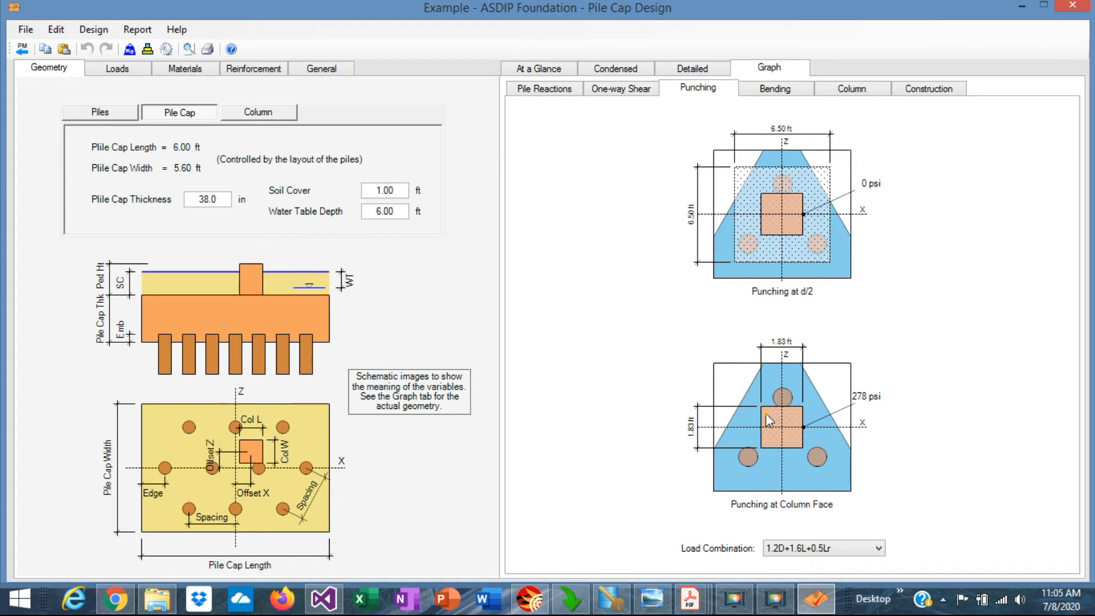
{"action": "mouse_move", "coordinate": [862, 412]}
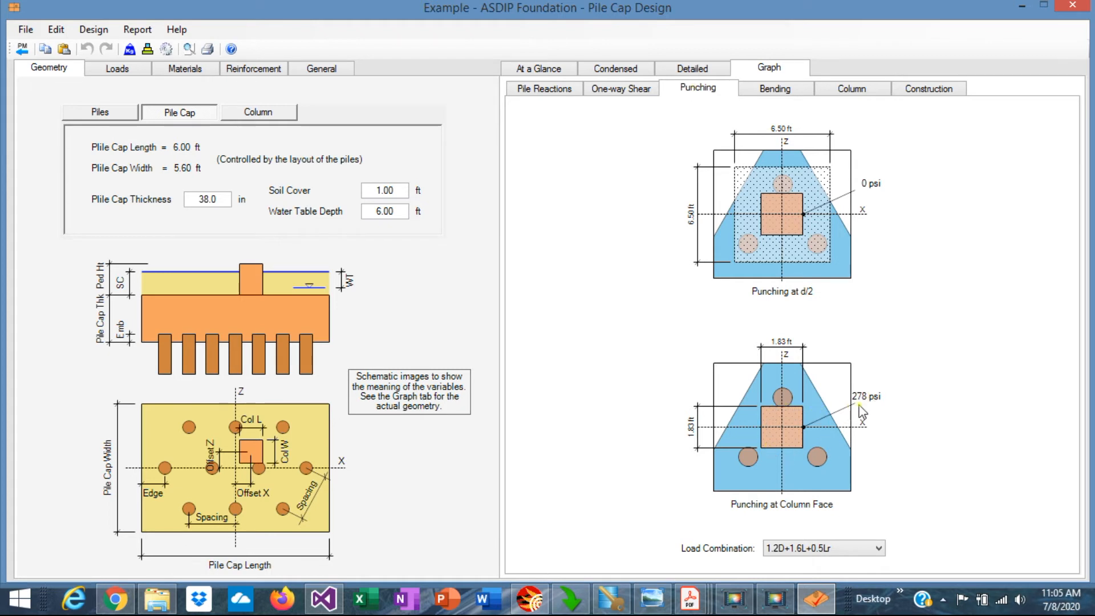
{"action": "mouse_move", "coordinate": [874, 411]}
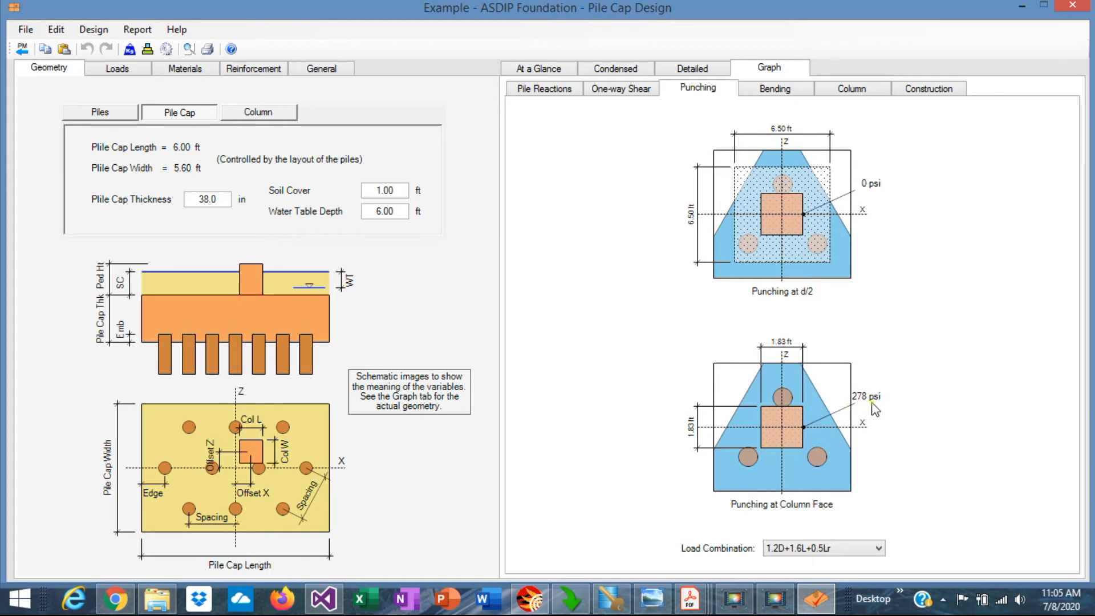
Step: Show the at-a-glance summary with pile reactions, load transfer, column, shear and bending OK
{"action": "left_click", "coordinate": [538, 67]}
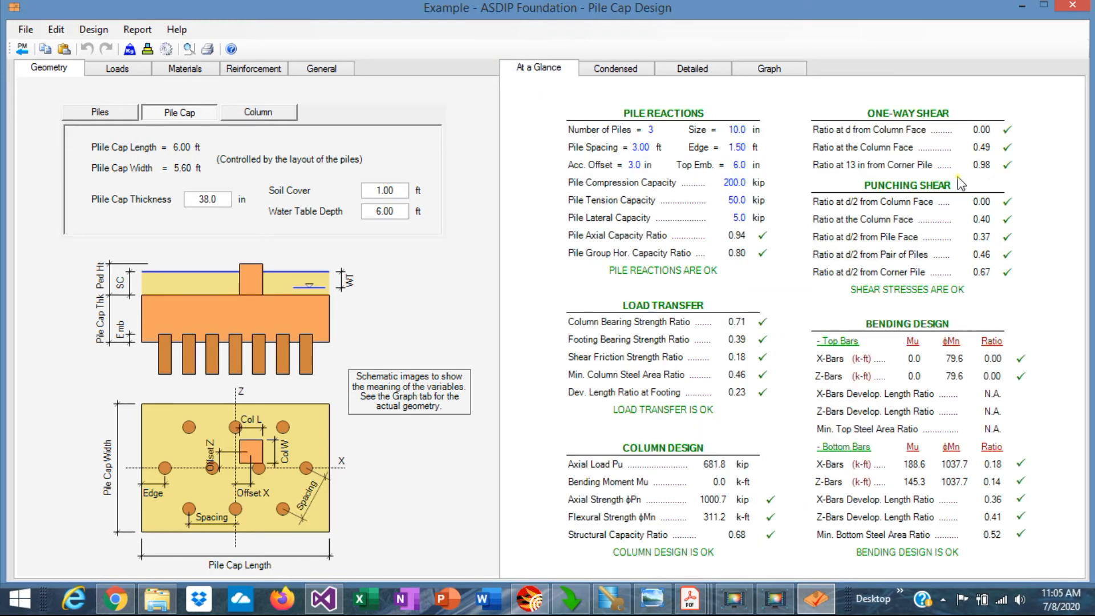
{"action": "mouse_move", "coordinate": [1009, 219]}
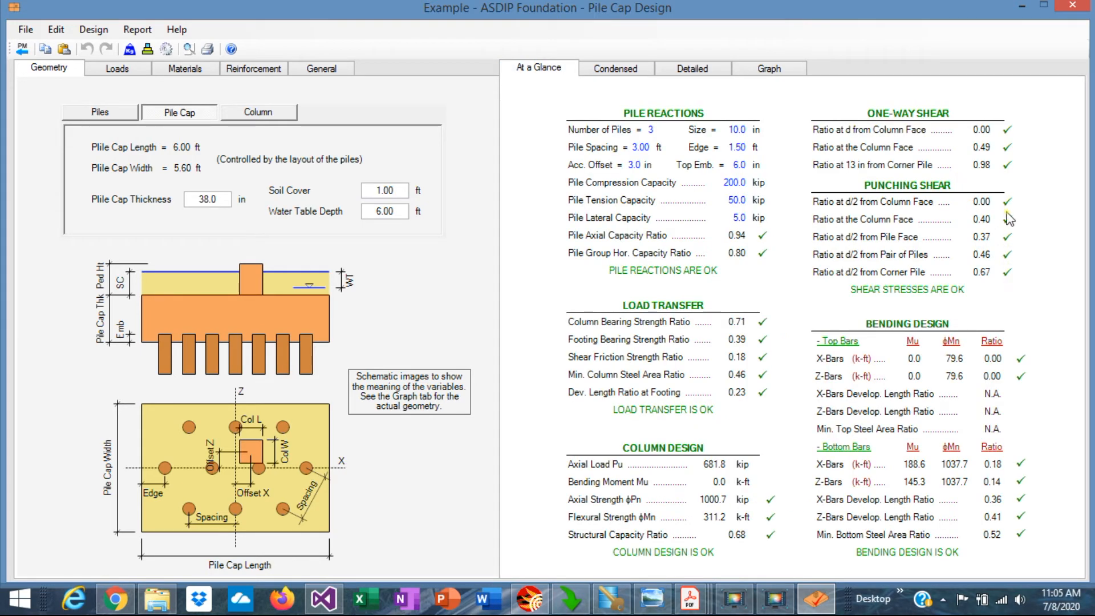
{"action": "mouse_move", "coordinate": [1011, 280]}
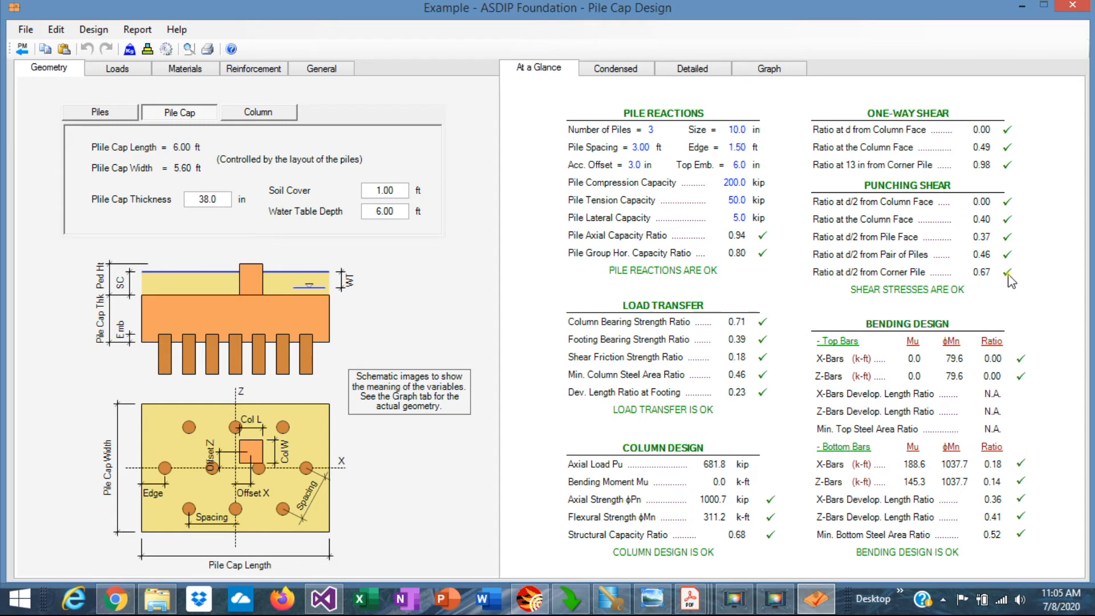
{"action": "mouse_move", "coordinate": [916, 383]}
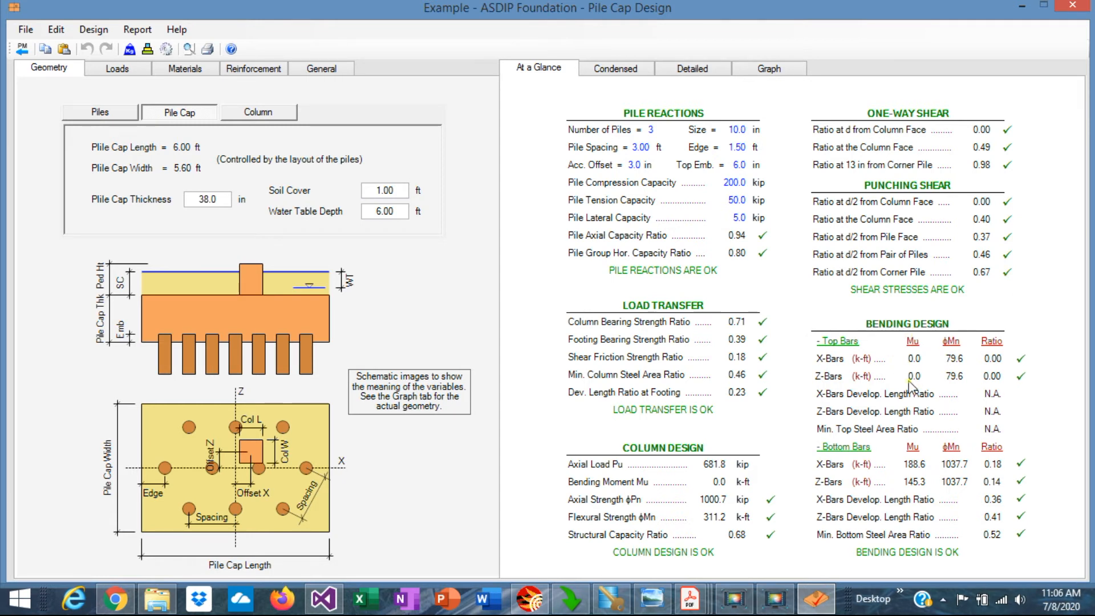
{"action": "mouse_move", "coordinate": [981, 467]}
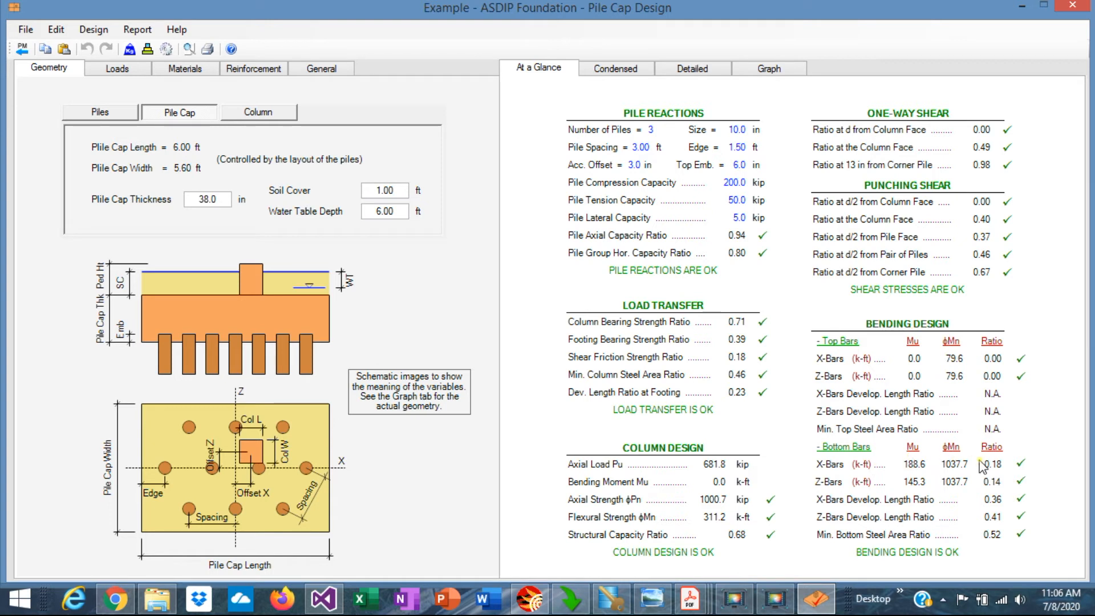
{"action": "mouse_move", "coordinate": [1002, 531]}
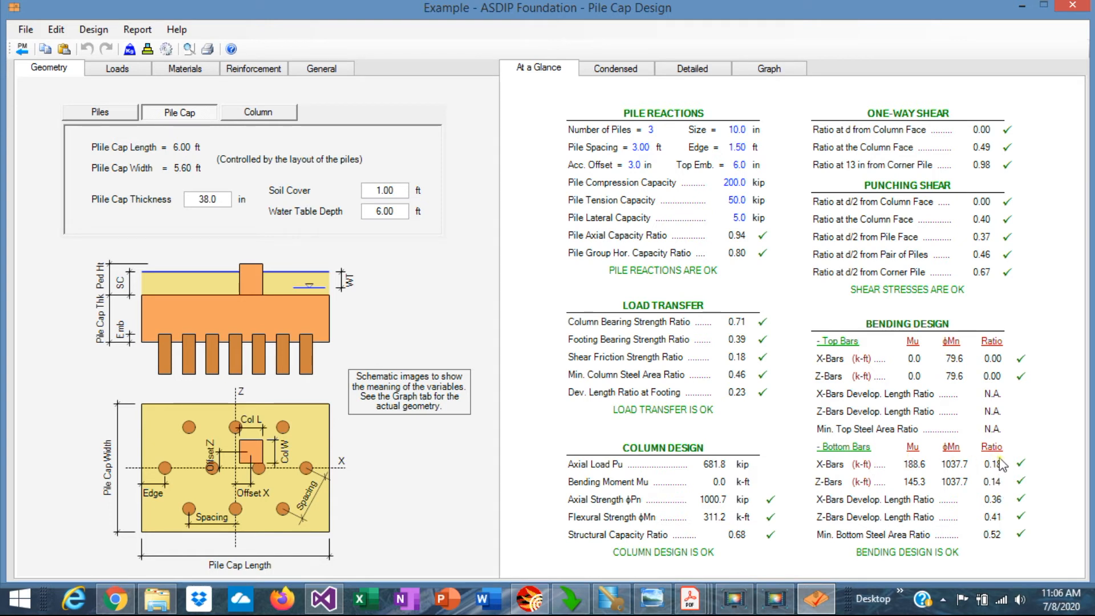
{"action": "mouse_move", "coordinate": [1001, 547]}
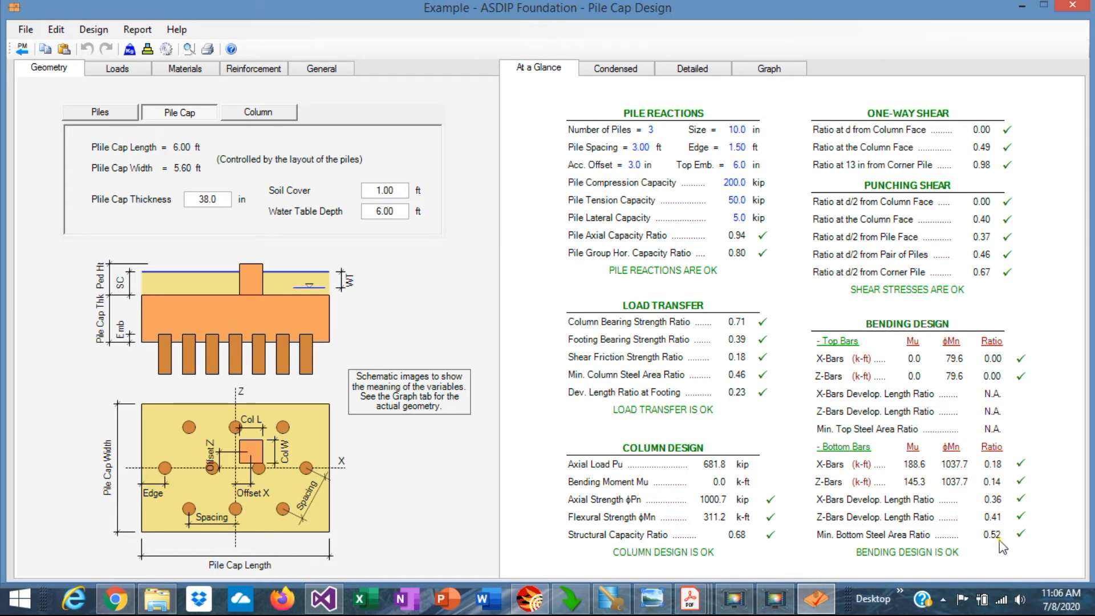
{"action": "mouse_move", "coordinate": [253, 68]}
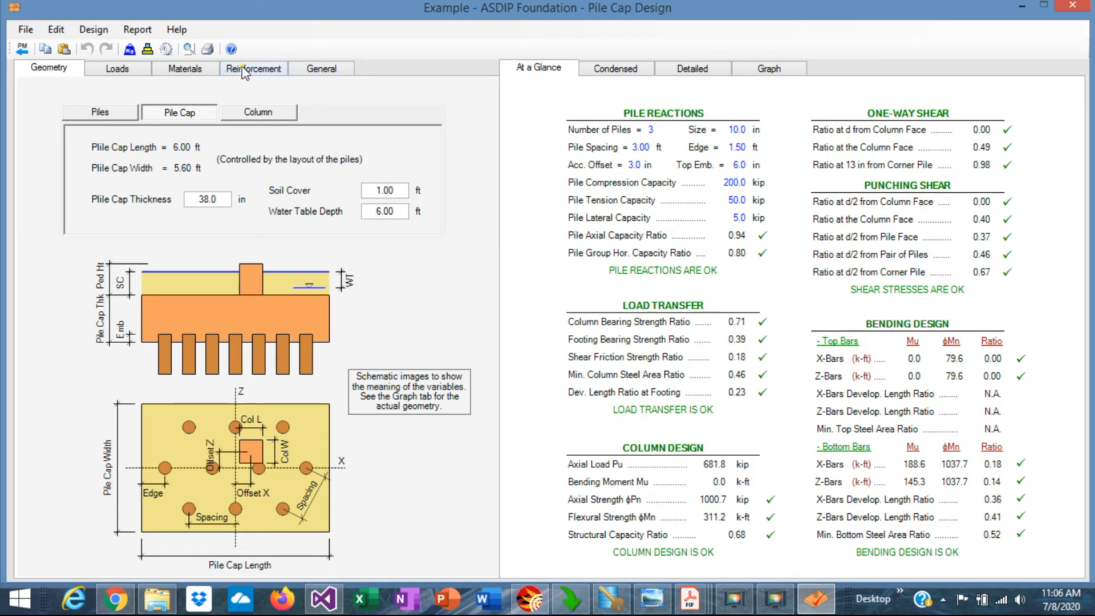
Step: Show the reinforcement inputs with 12 #8 bottom bars beside the construction drawing
{"action": "left_click", "coordinate": [253, 68]}
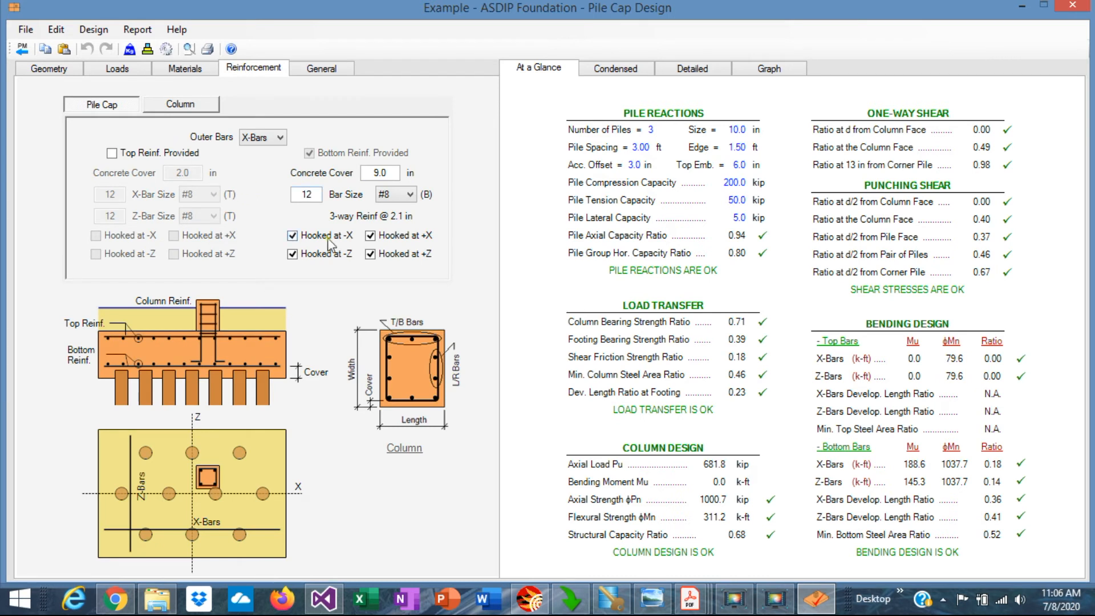
{"action": "left_click", "coordinate": [306, 194]}
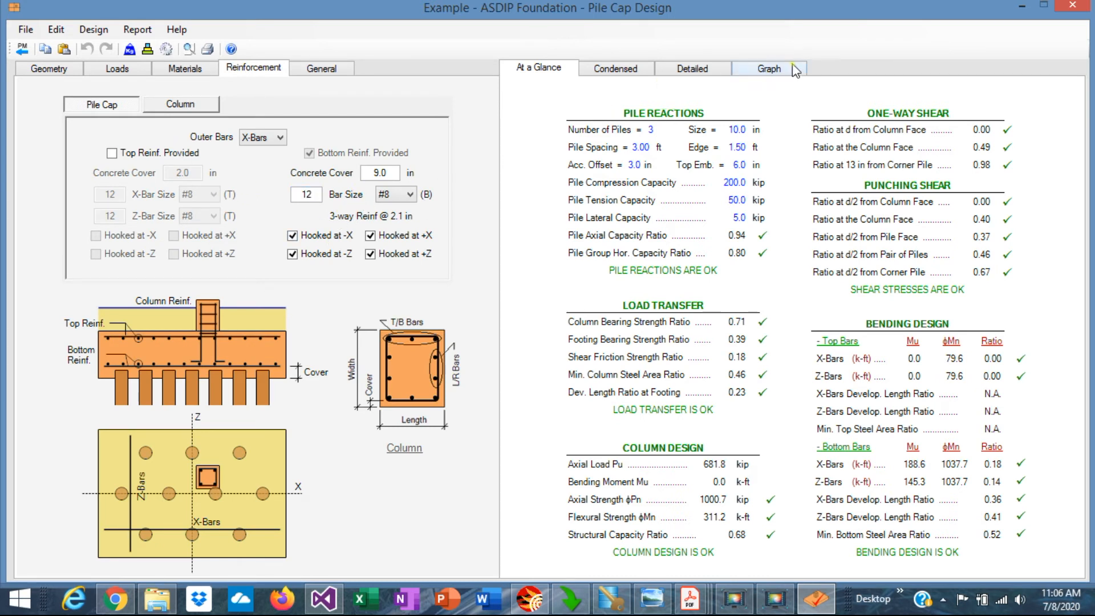
{"action": "left_click", "coordinate": [768, 68]}
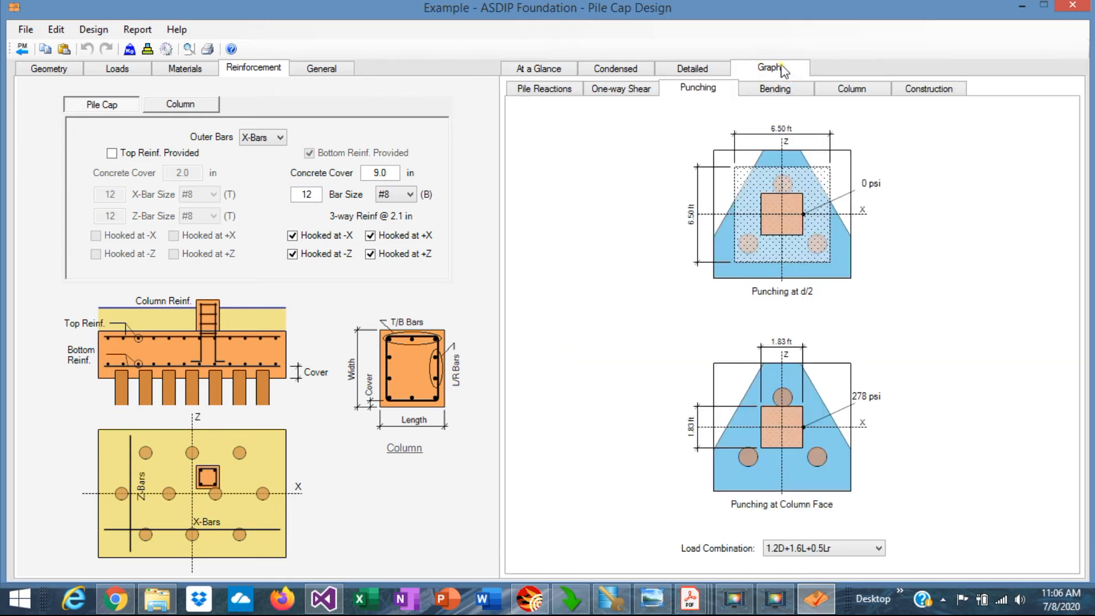
{"action": "mouse_move", "coordinate": [929, 89]}
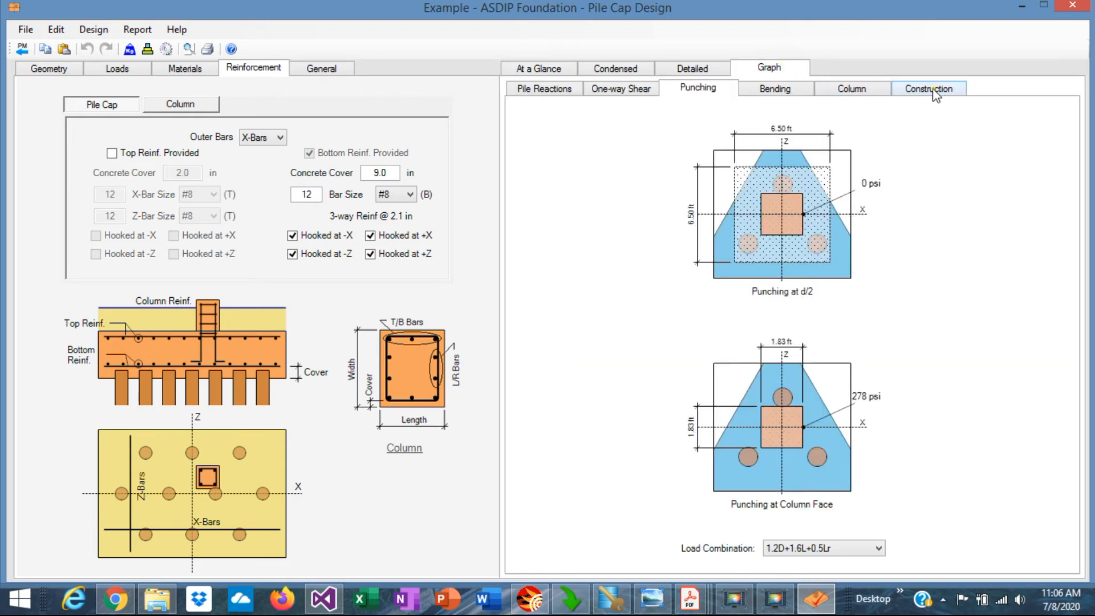
{"action": "left_click", "coordinate": [928, 88]}
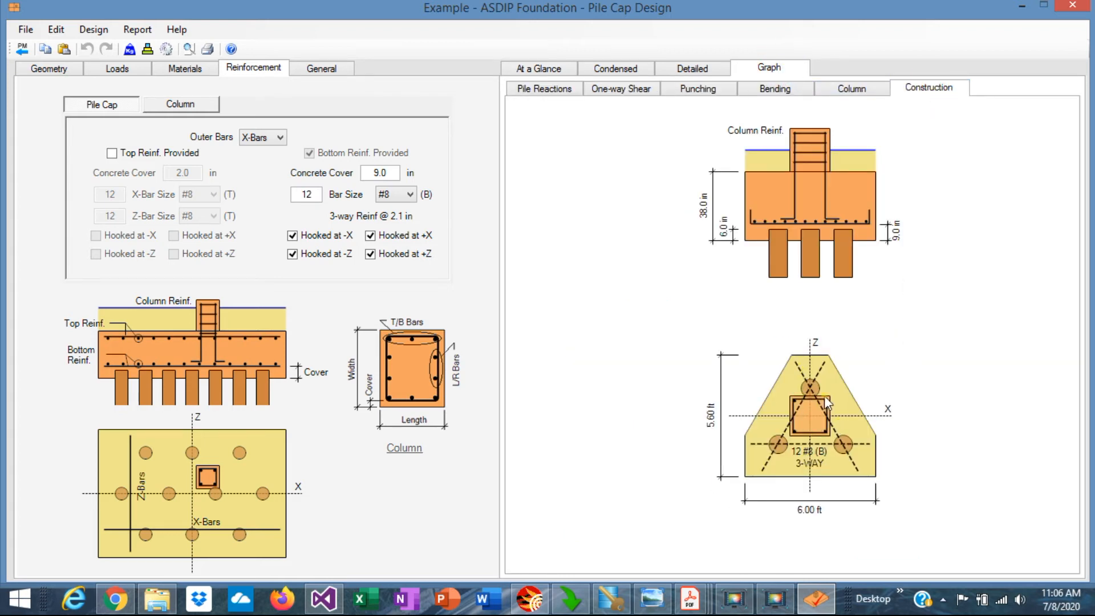
{"action": "mouse_move", "coordinate": [855, 450]}
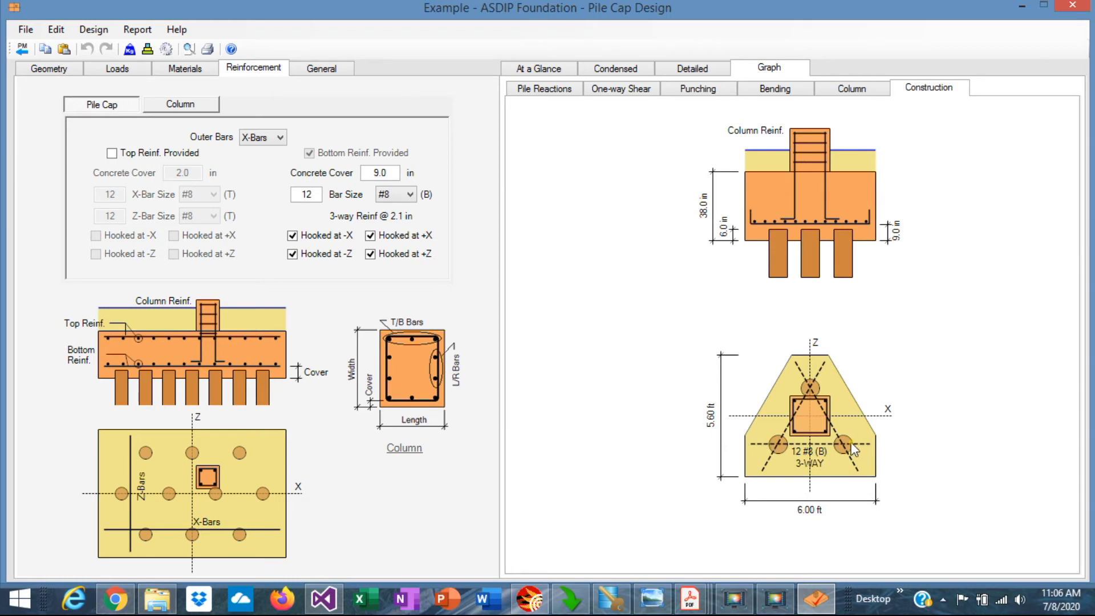
{"action": "mouse_move", "coordinate": [859, 328]}
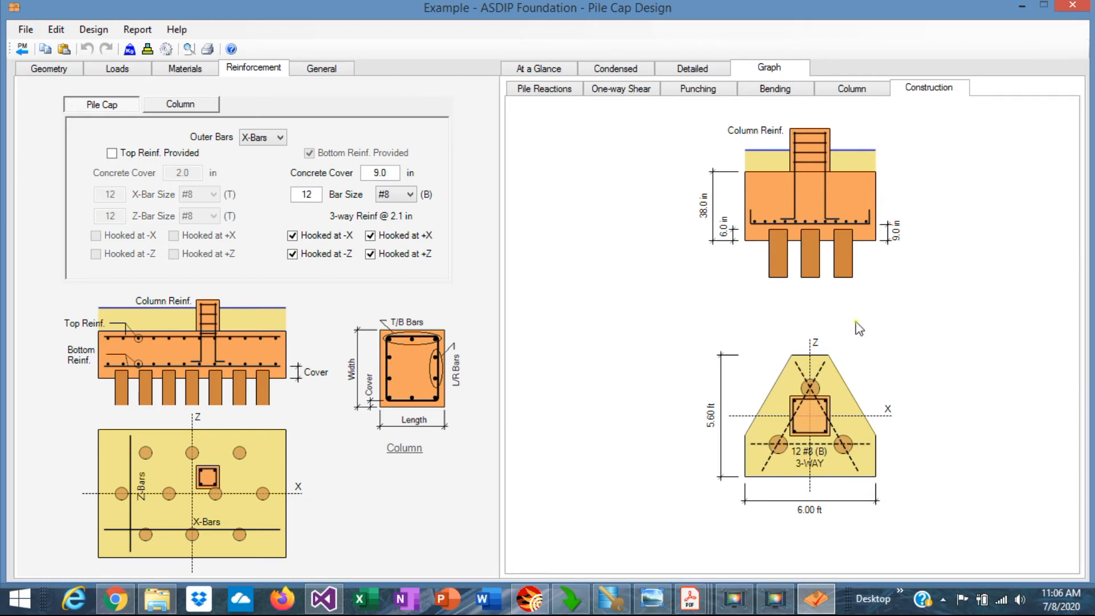
{"action": "mouse_move", "coordinate": [796, 364]}
{"action": "type", "text": "9"}
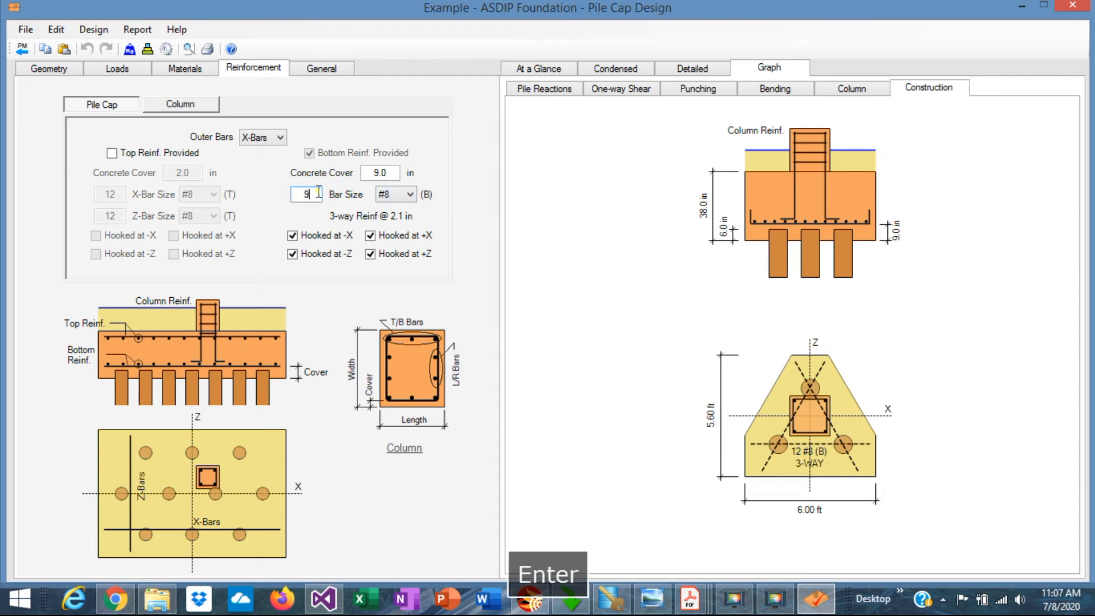
Step: Reduce bottom bars from 9 to 8 to 7 #8, checking the summary each time
{"action": "key", "text": "Return"}
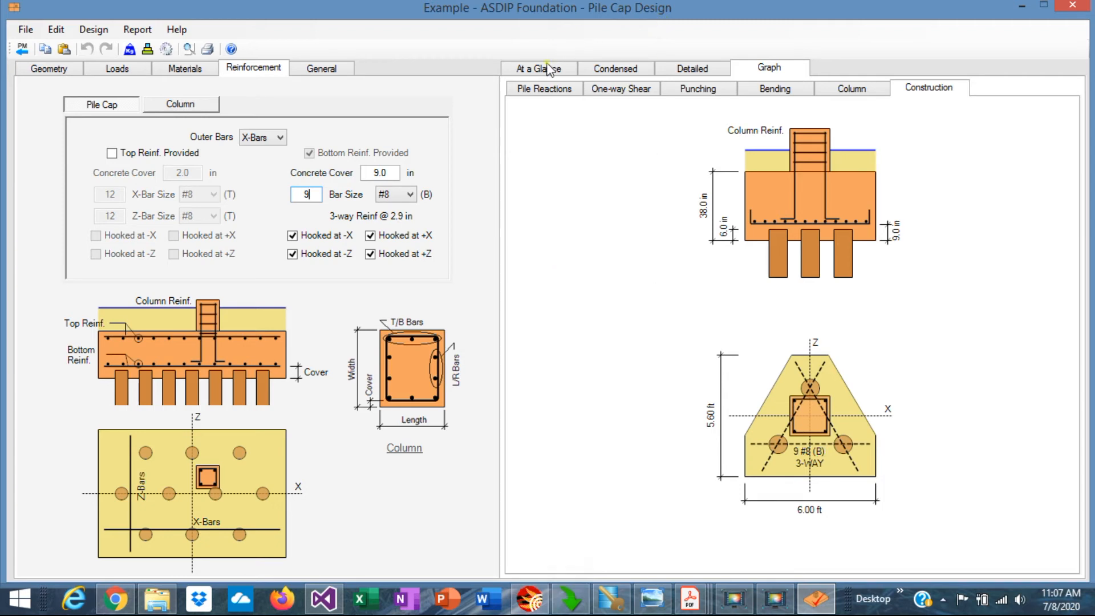
{"action": "left_click", "coordinate": [537, 68]}
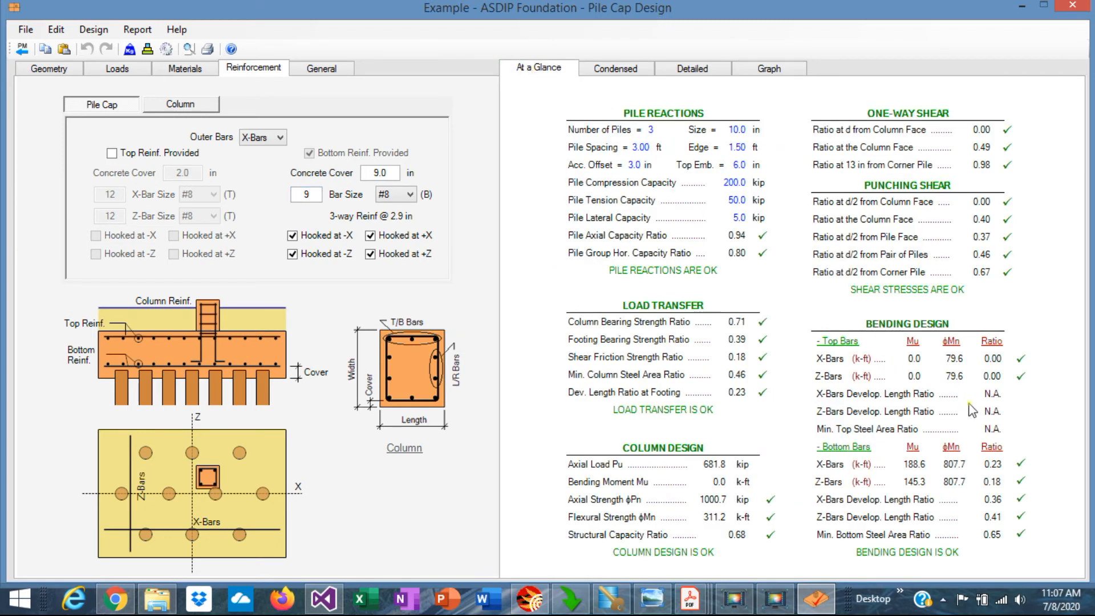
{"action": "mouse_move", "coordinate": [1000, 494]}
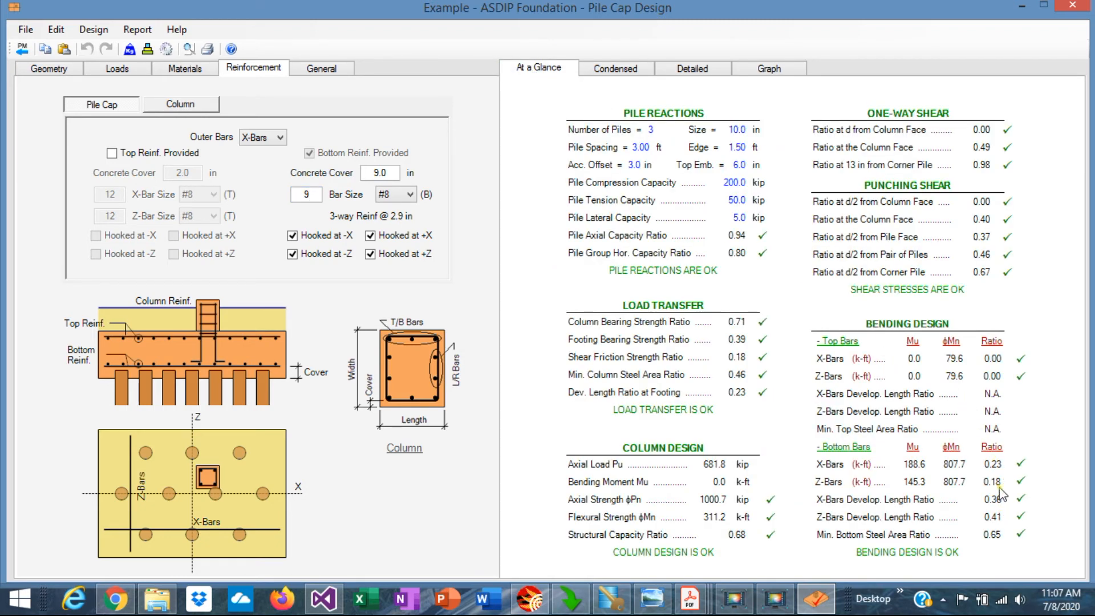
{"action": "mouse_move", "coordinate": [1006, 544]}
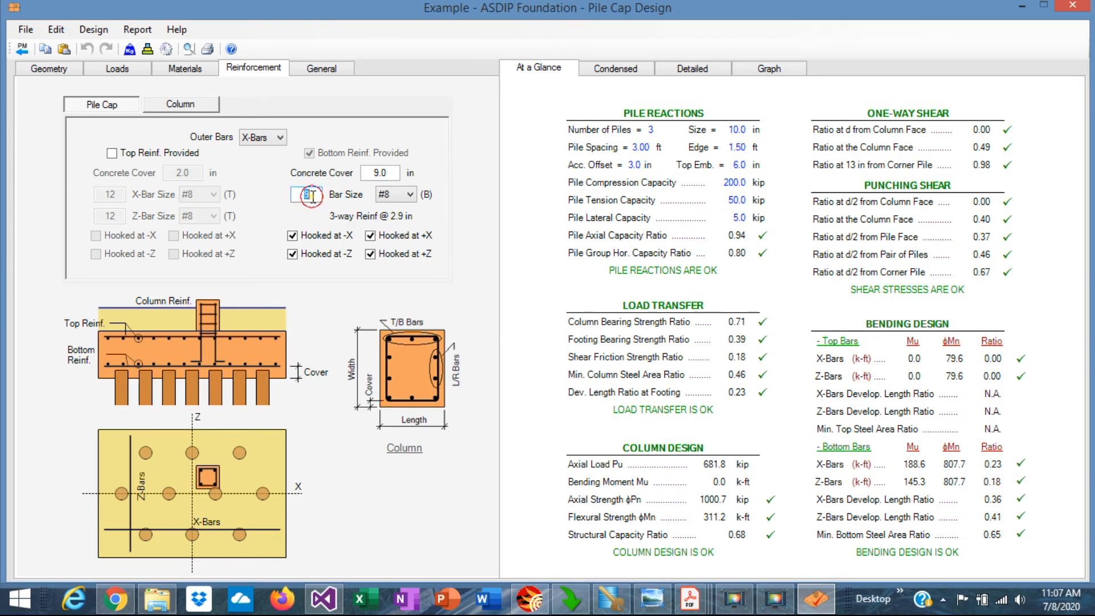
{"action": "type", "text": "8"}
{"action": "key", "text": "Enter"}
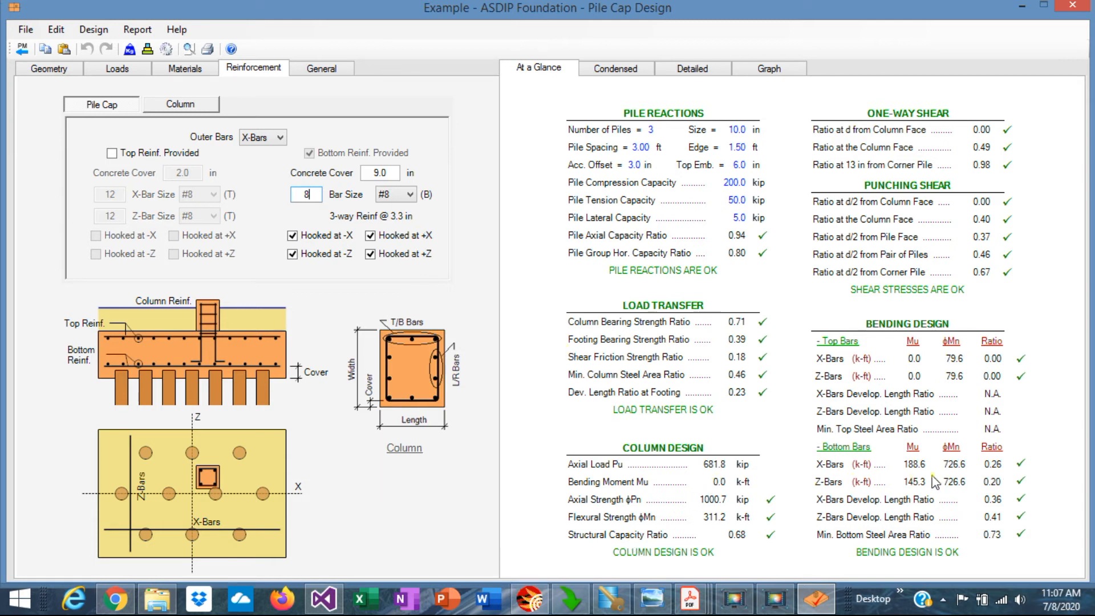
{"action": "mouse_move", "coordinate": [415, 224]}
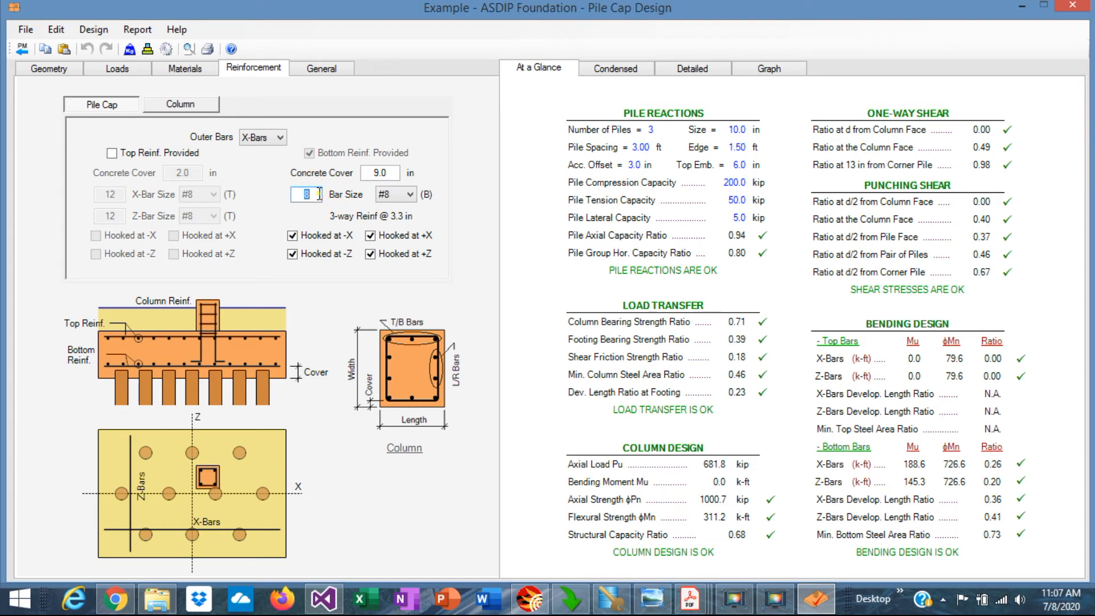
{"action": "type", "text": "7"}
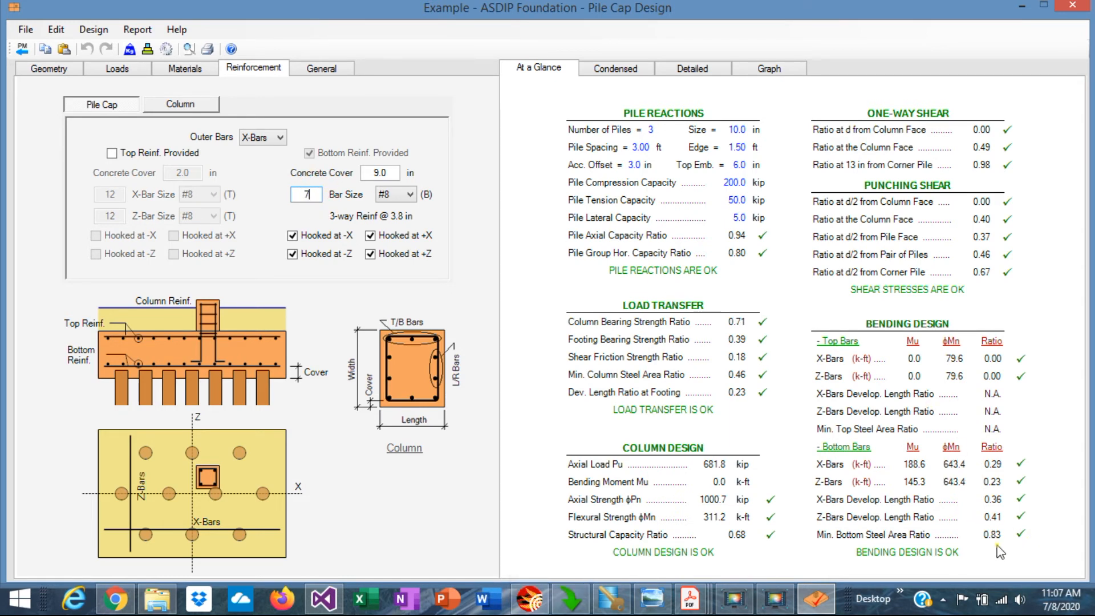
{"action": "mouse_move", "coordinate": [977, 548]}
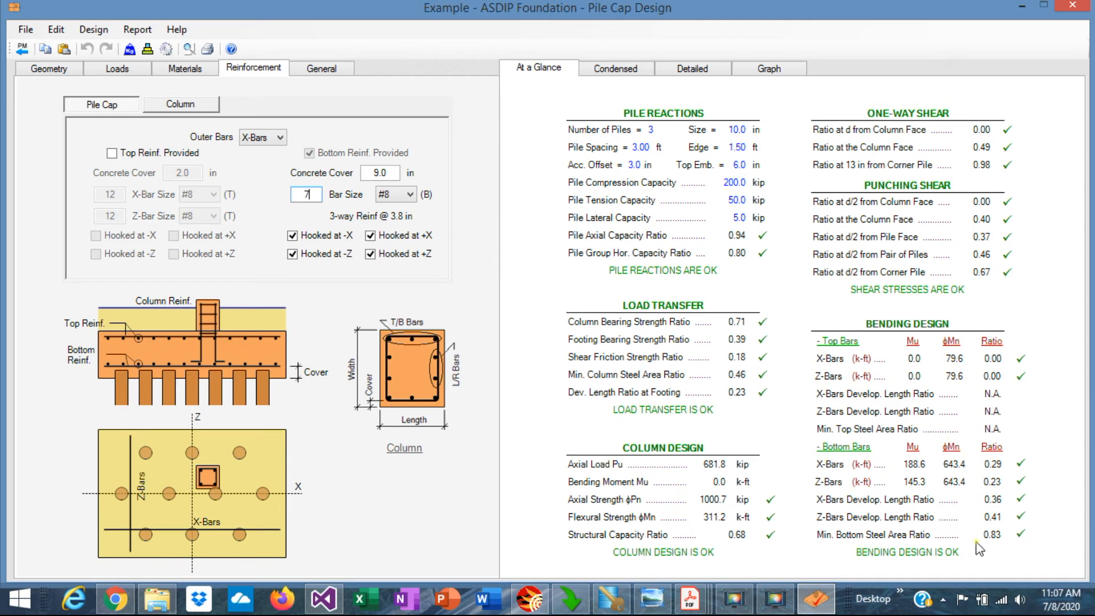
{"action": "left_click", "coordinate": [768, 68]}
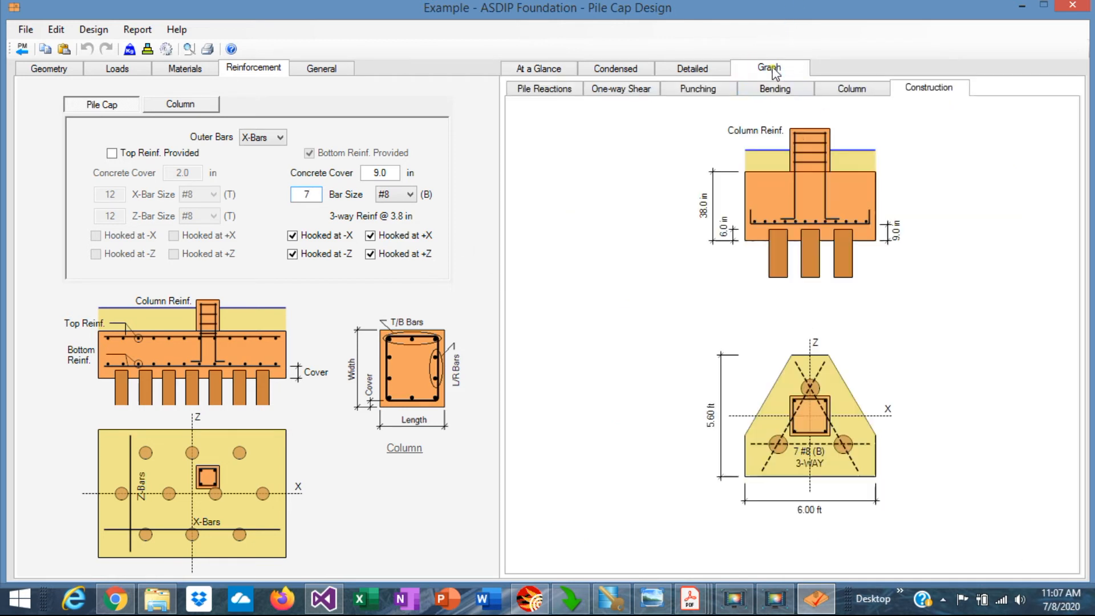
{"action": "mouse_move", "coordinate": [859, 457]}
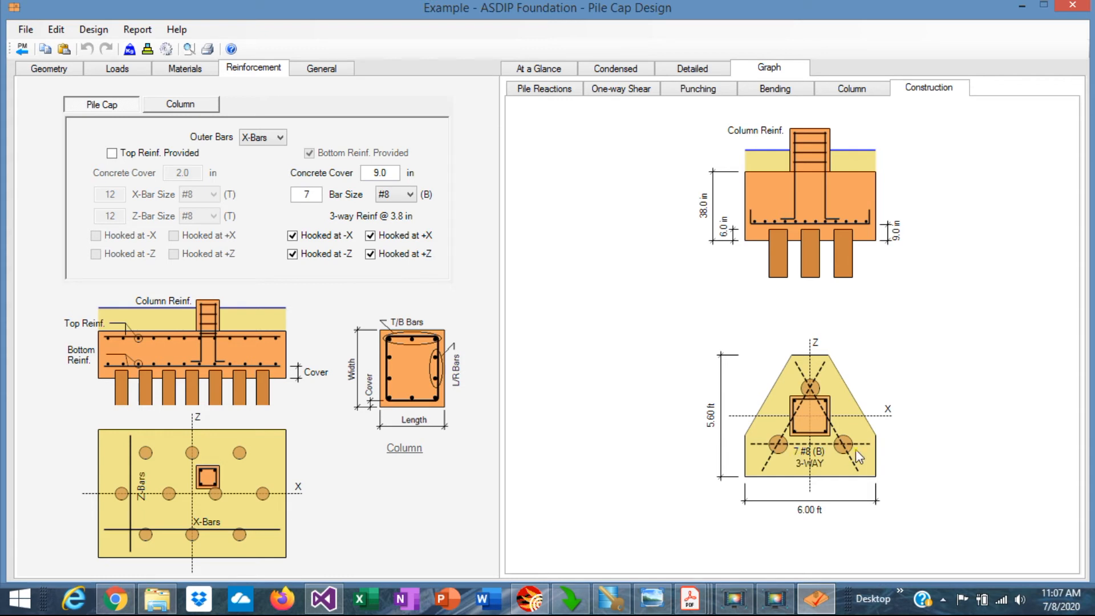
{"action": "mouse_move", "coordinate": [898, 467]}
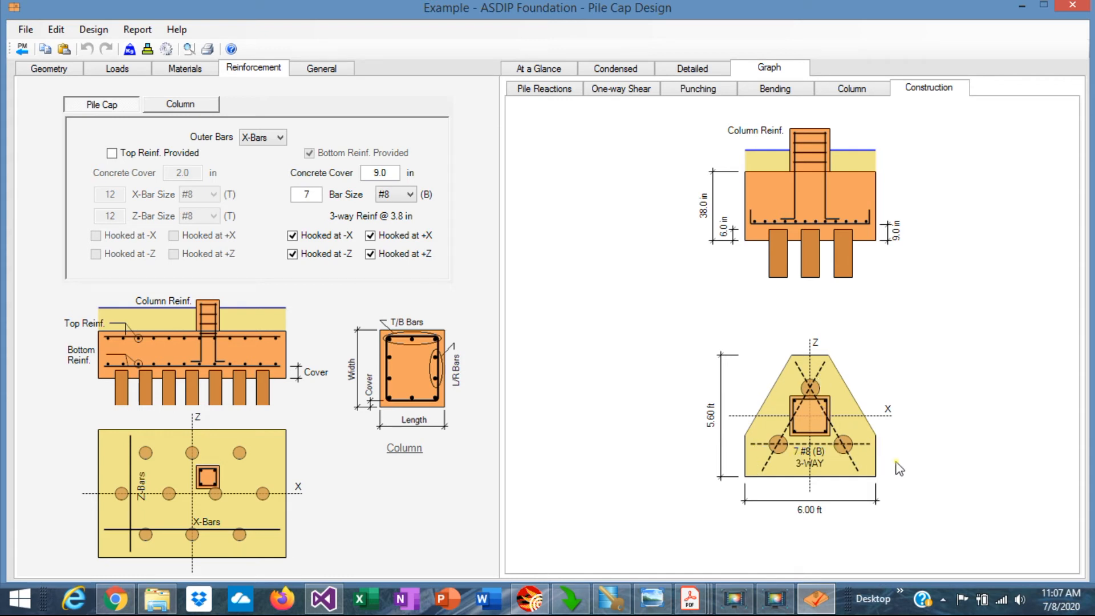
{"action": "mouse_move", "coordinate": [740, 265]}
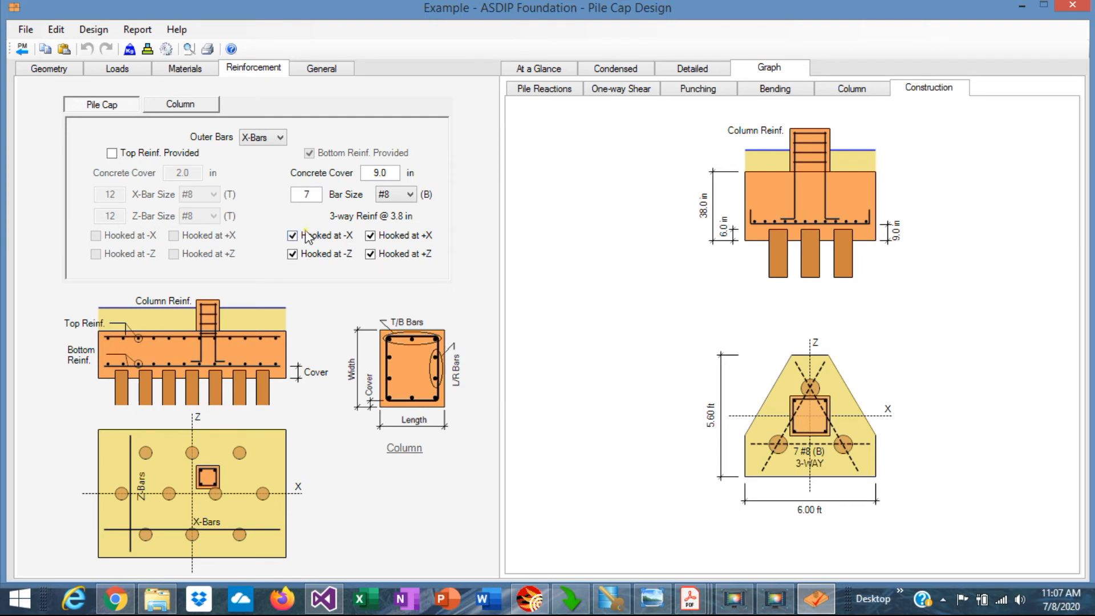
{"action": "mouse_move", "coordinate": [765, 206]}
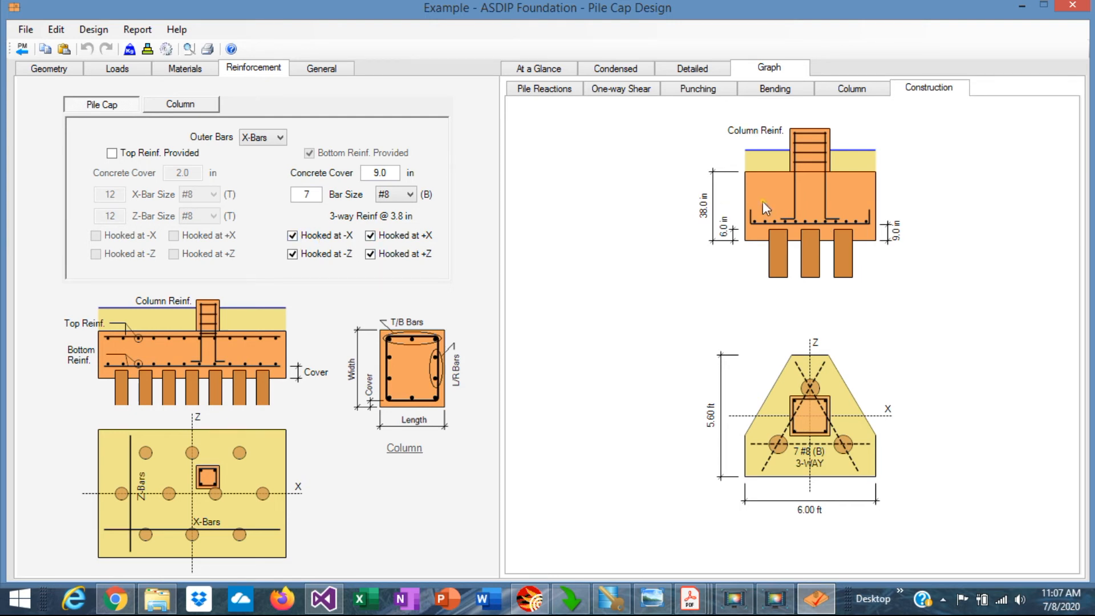
{"action": "mouse_move", "coordinate": [817, 391]}
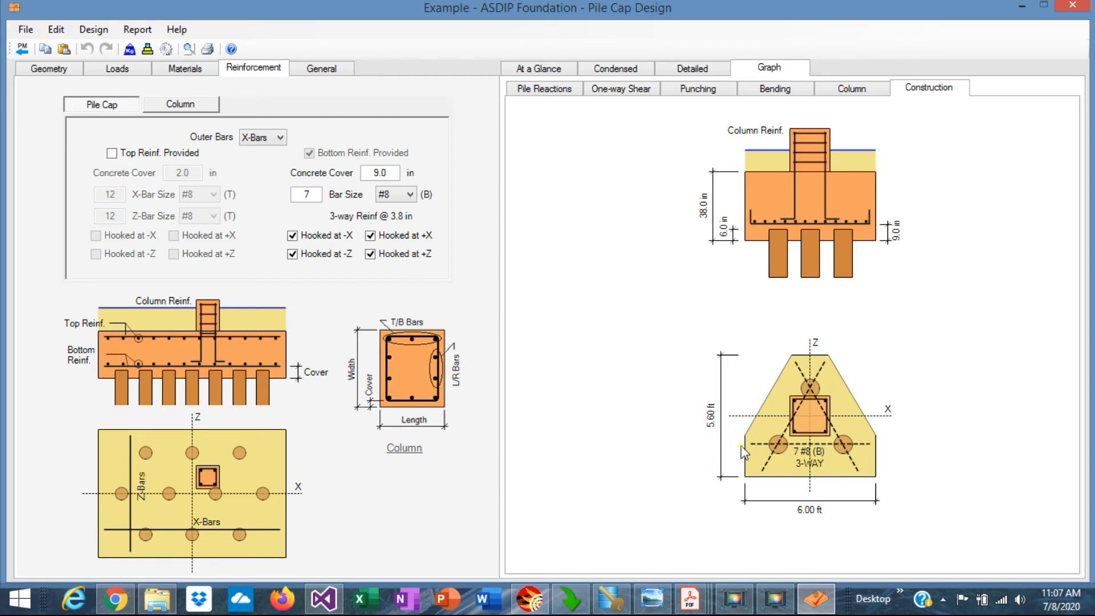
{"action": "mouse_move", "coordinate": [752, 450]}
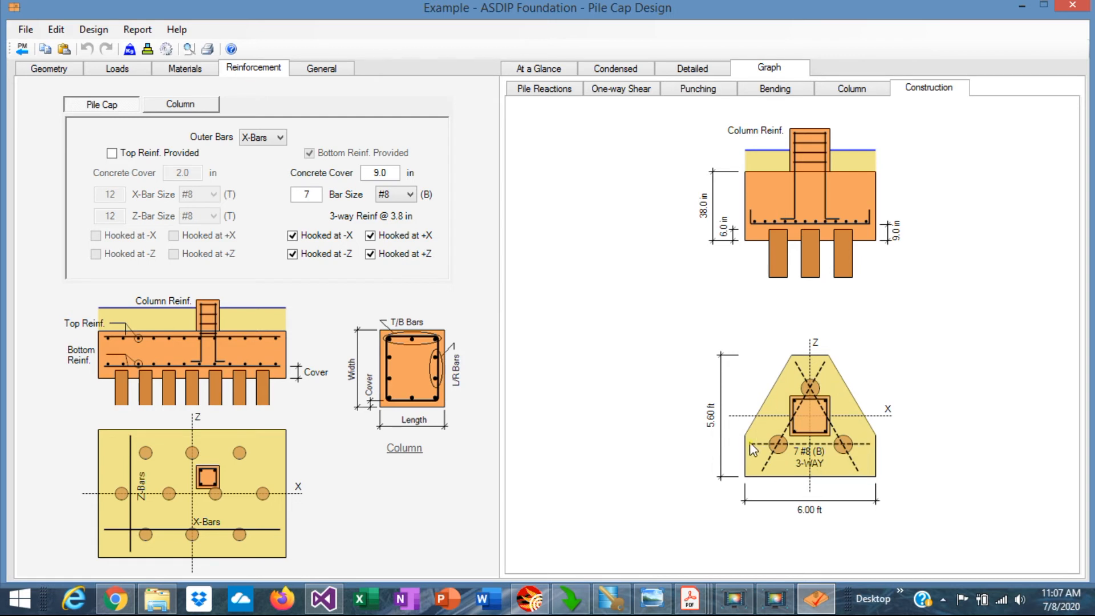
{"action": "mouse_move", "coordinate": [573, 194]}
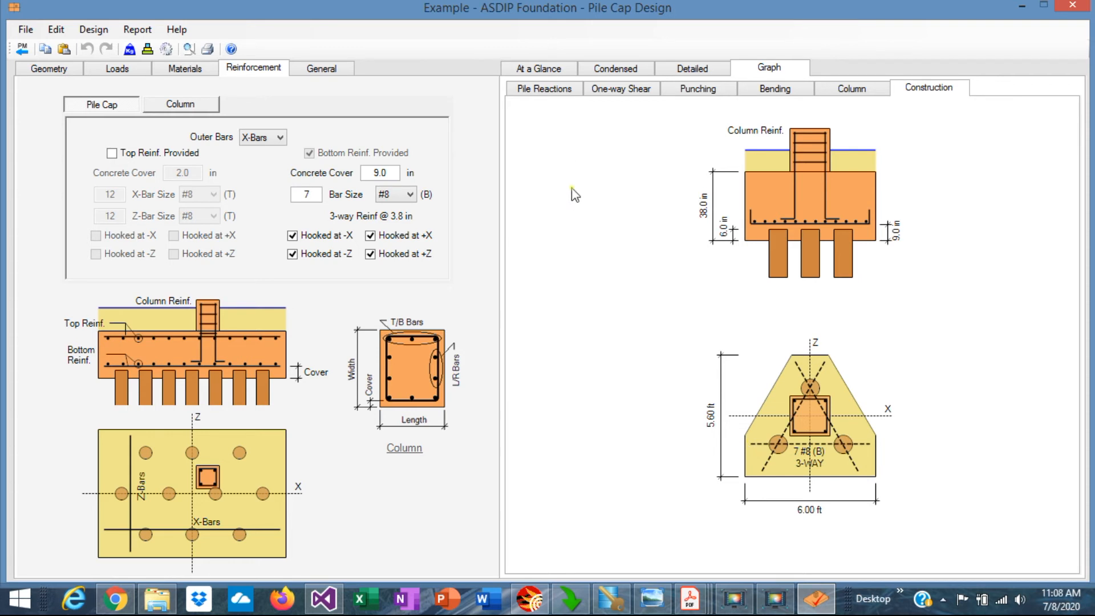
Step: Graph pile cap bending: 189 k-ft about Z, 142 and 291 k-ft about X
{"action": "left_click", "coordinate": [773, 88]}
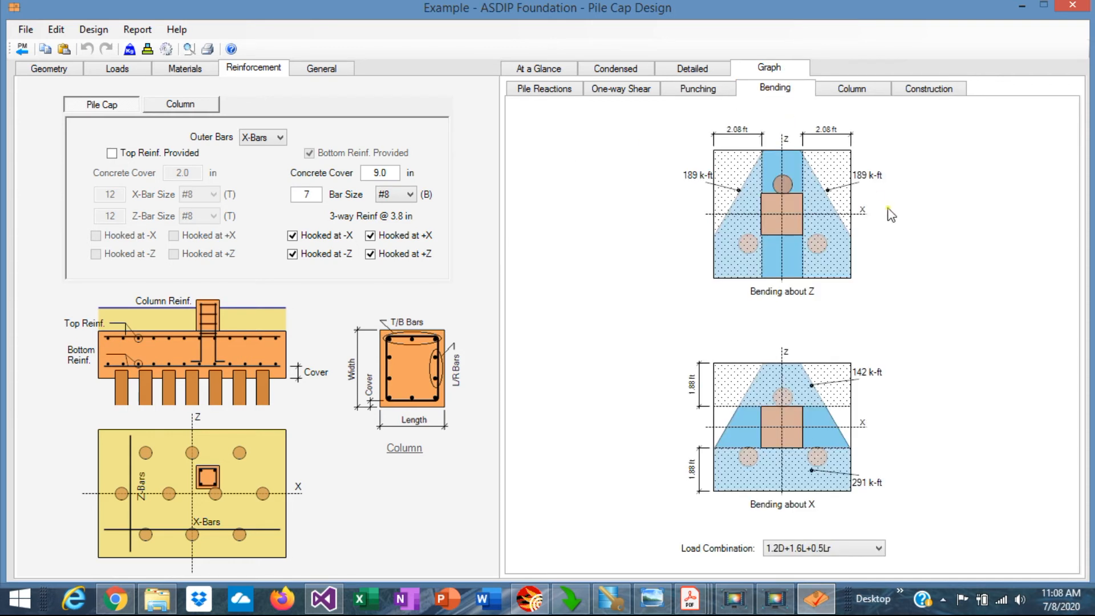
{"action": "mouse_move", "coordinate": [875, 201]}
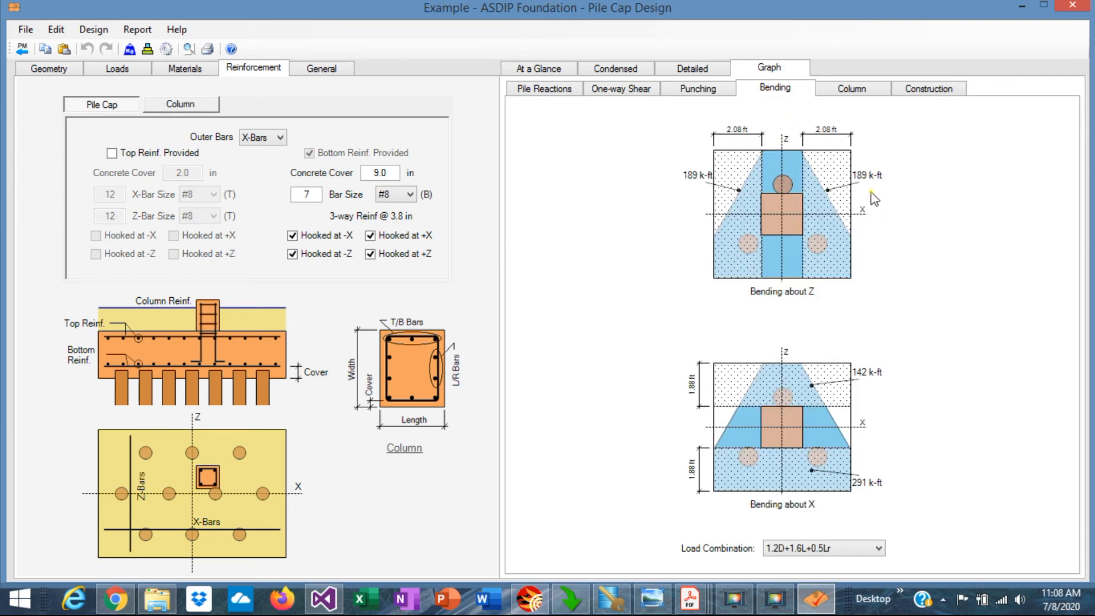
{"action": "mouse_move", "coordinate": [803, 180]}
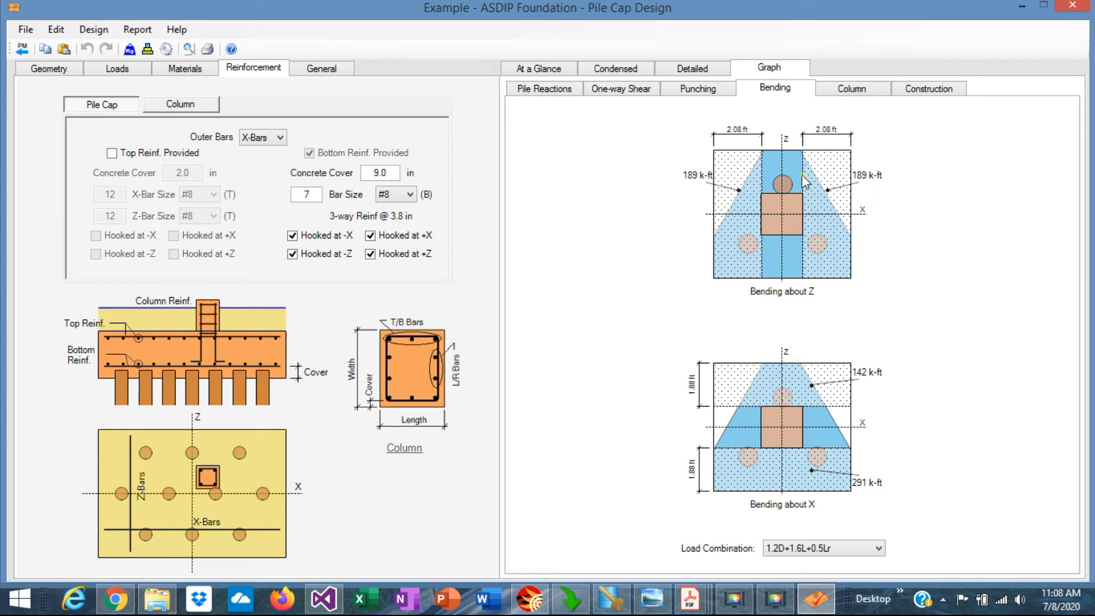
{"action": "mouse_move", "coordinate": [860, 497]}
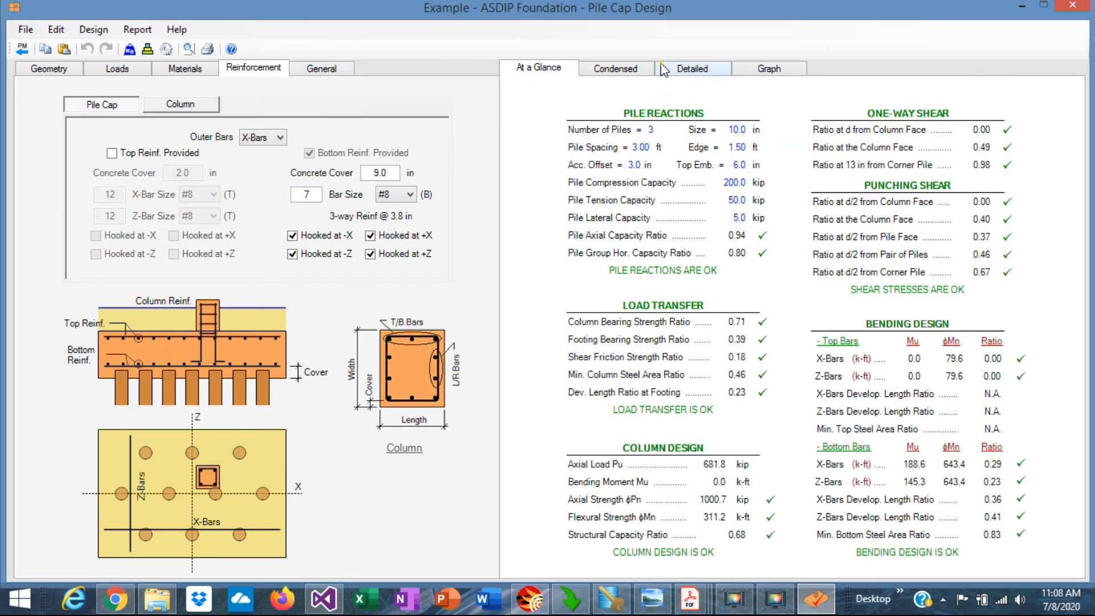
Step: Scroll the detailed report from pile reactions down to bottom-bar bending with 7 #8 bars
{"action": "left_click", "coordinate": [690, 68]}
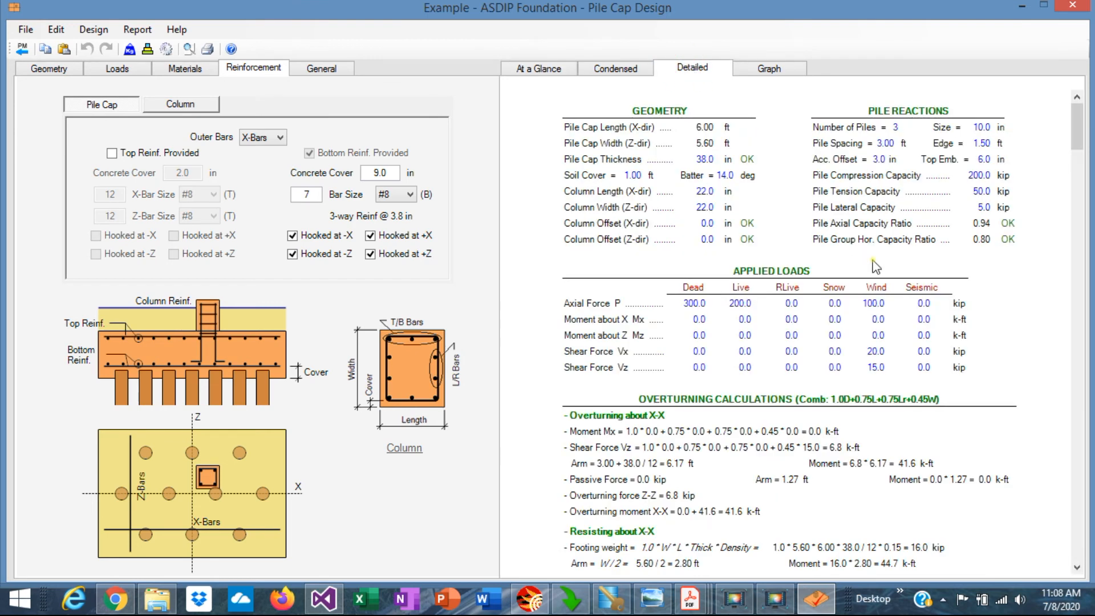
{"action": "scroll", "scroll_direction": "down", "scroll_amount": 3}
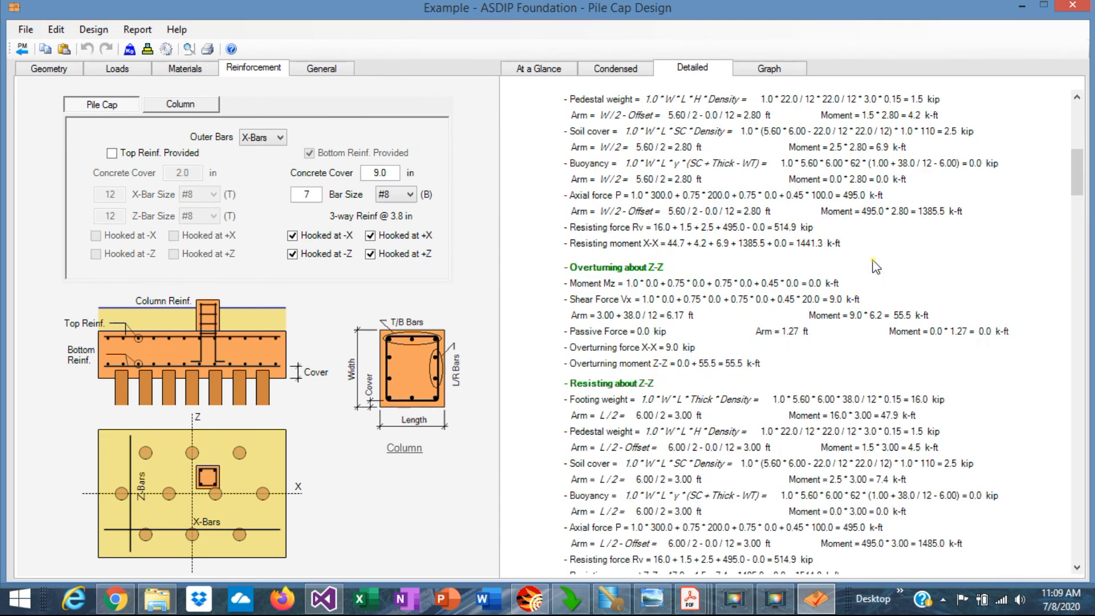
{"action": "scroll", "scroll_direction": "down", "scroll_amount": 3}
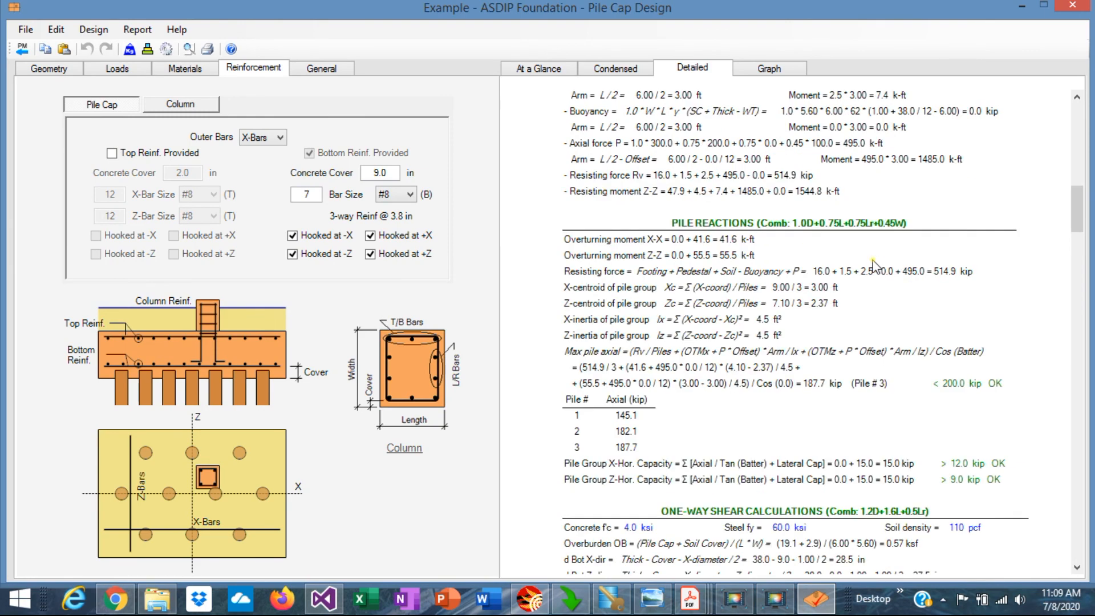
{"action": "scroll", "scroll_direction": "down", "scroll_amount": 3}
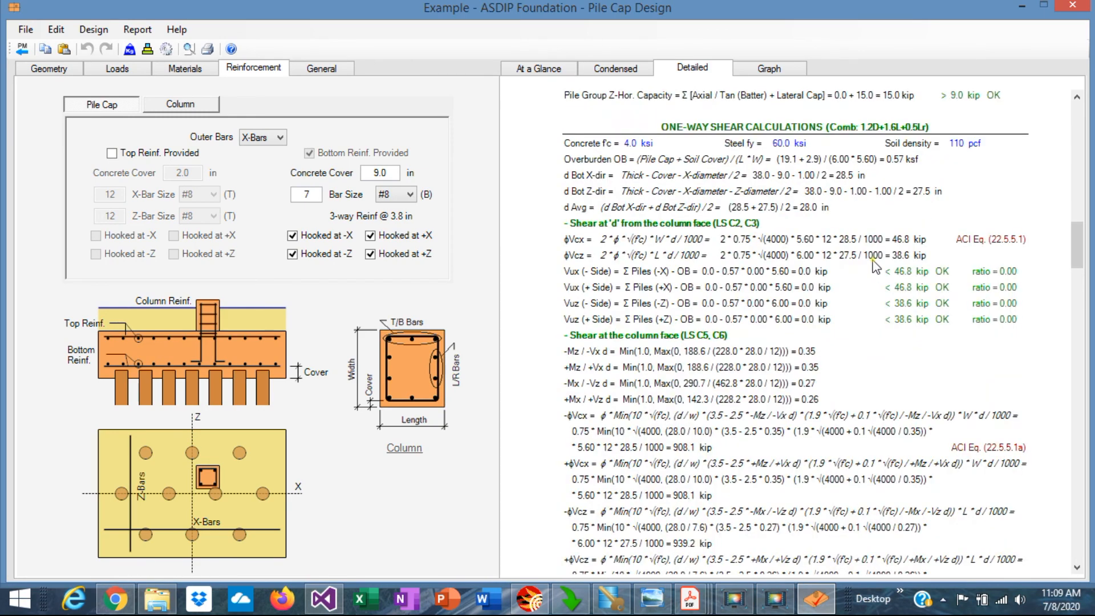
{"action": "mouse_move", "coordinate": [867, 328]}
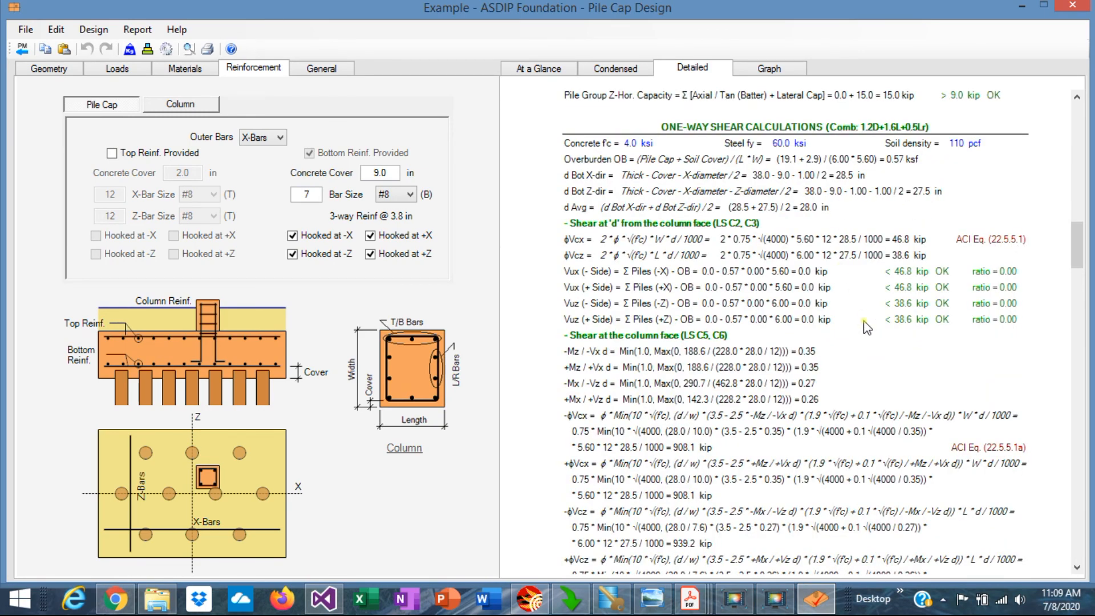
{"action": "scroll", "scroll_direction": "down", "scroll_amount": 3}
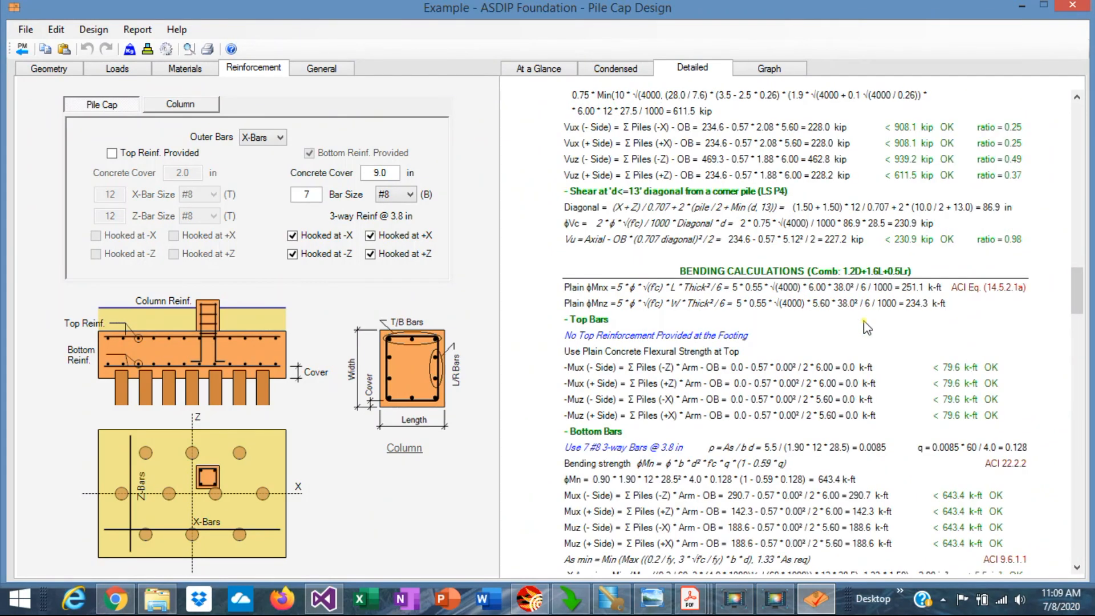
{"action": "scroll", "scroll_direction": "down", "scroll_amount": 3}
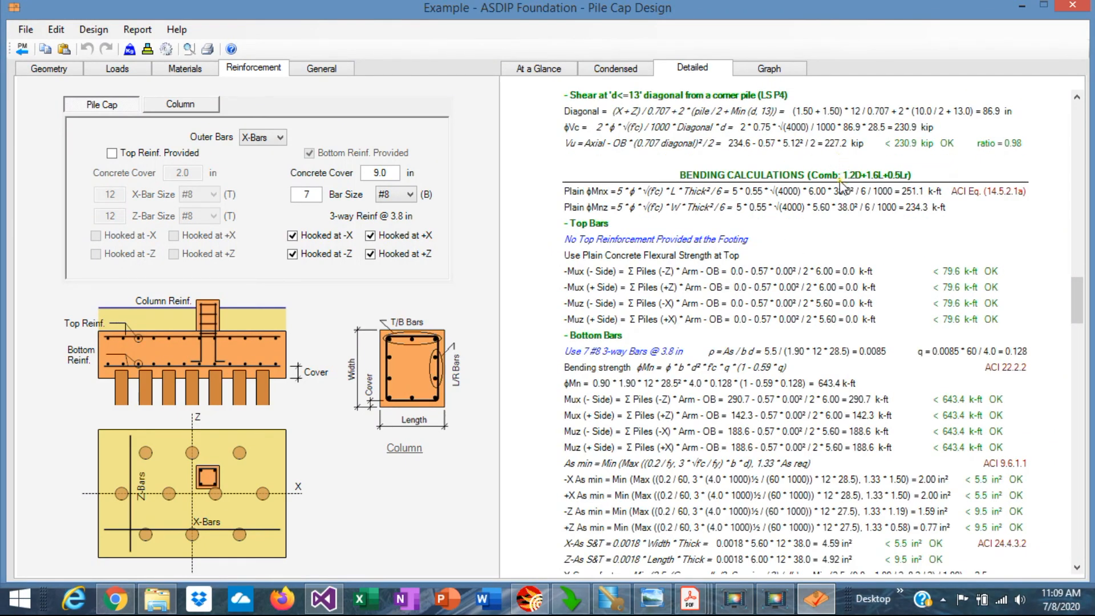
{"action": "mouse_move", "coordinate": [869, 229]}
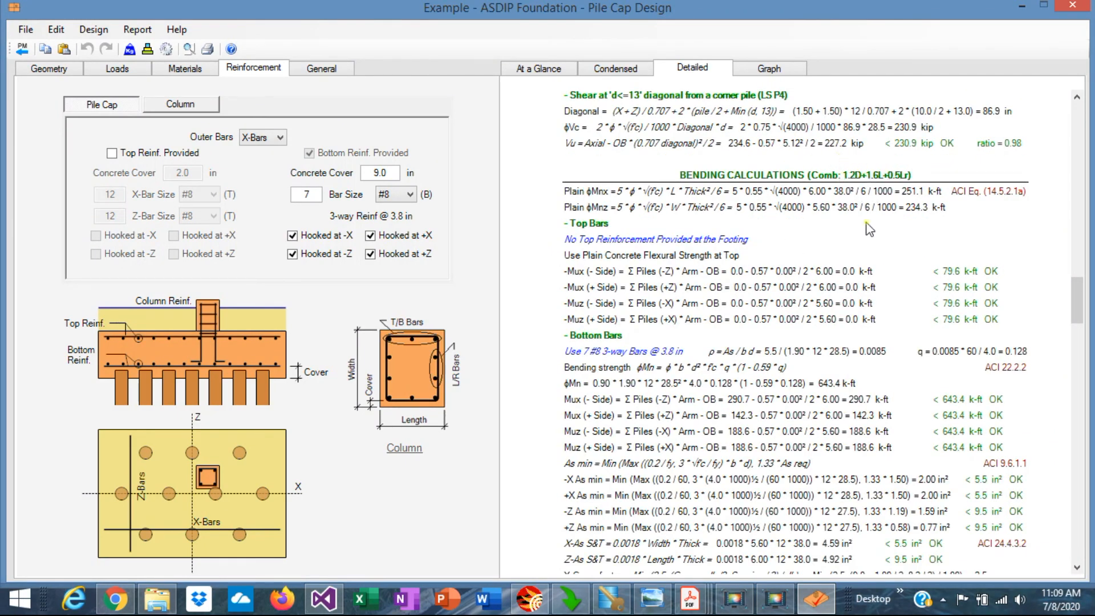
{"action": "scroll", "scroll_direction": "down", "scroll_amount": 3}
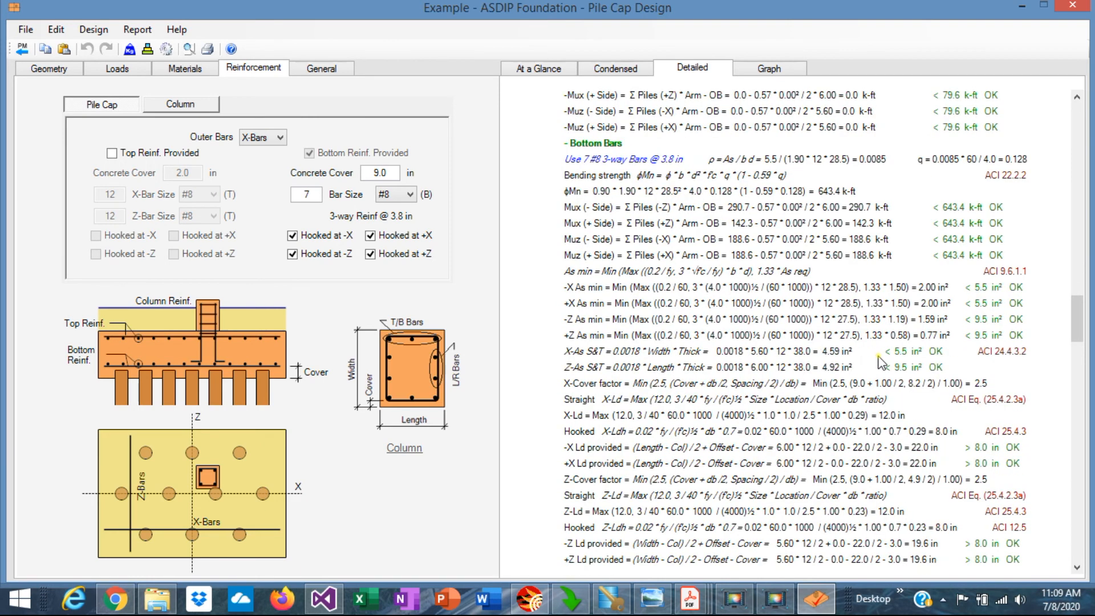
{"action": "mouse_move", "coordinate": [582, 272]}
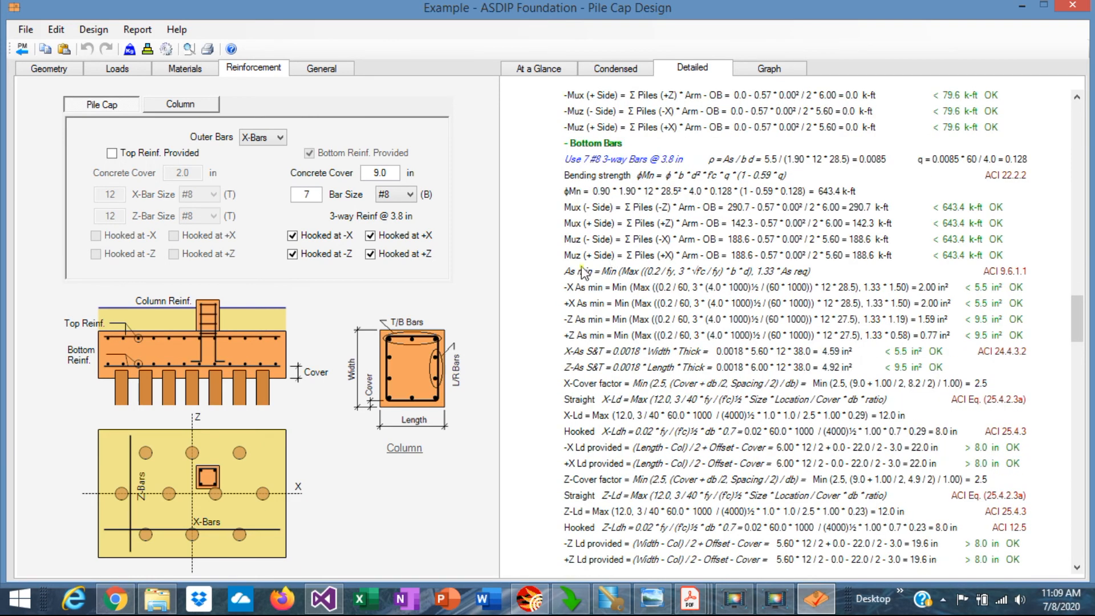
{"action": "mouse_move", "coordinate": [594, 330]}
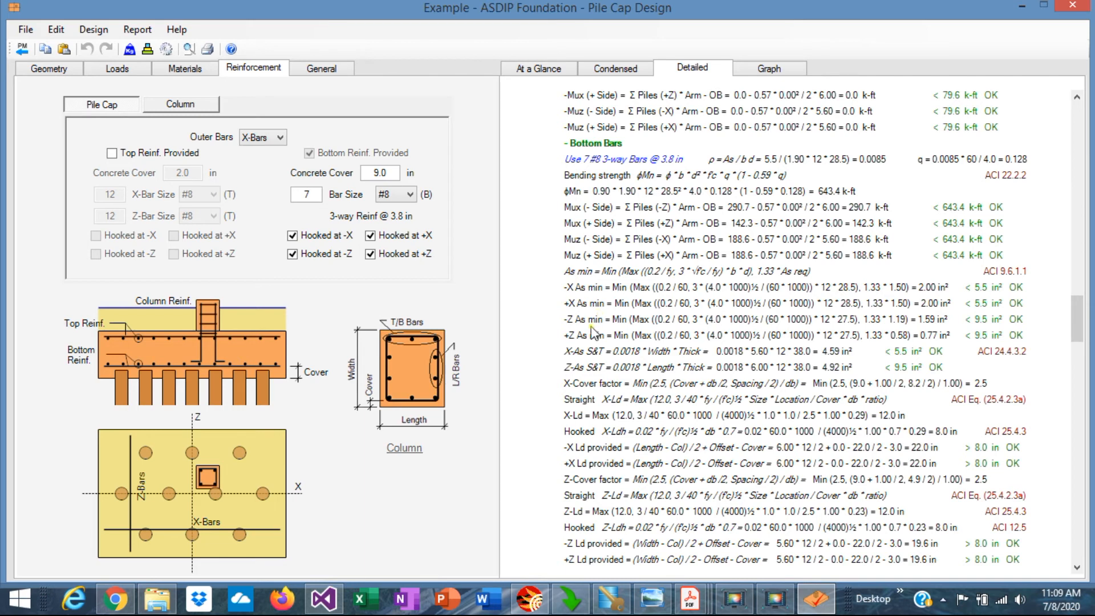
{"action": "mouse_move", "coordinate": [976, 311]}
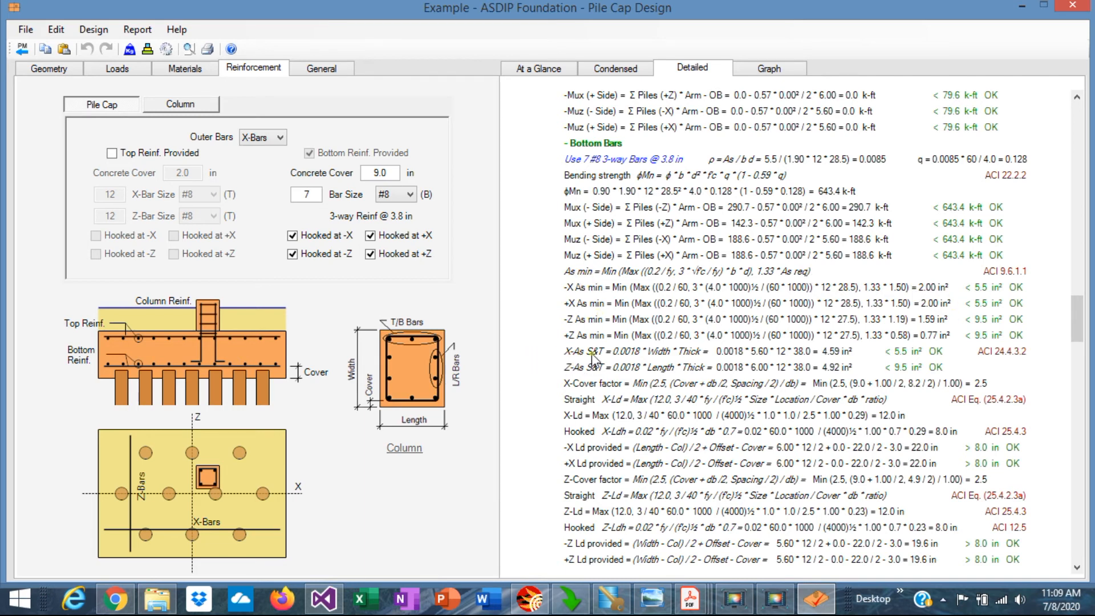
Step: Show the At a Glance summary and set the bottom bar count to 6 #8
{"action": "left_click", "coordinate": [537, 68]}
{"action": "type", "text": "6"}
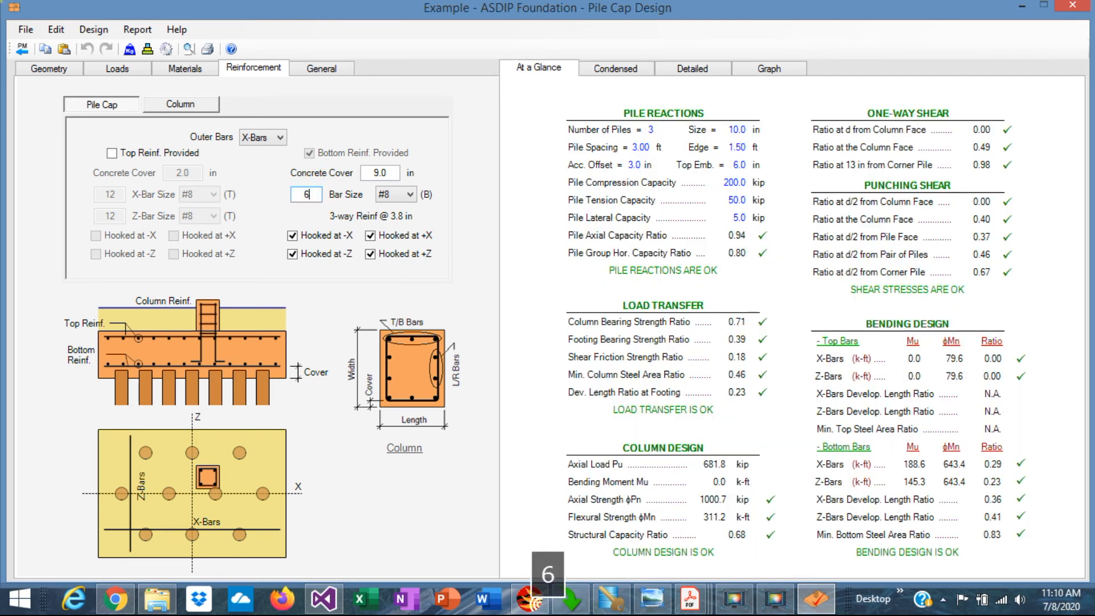
{"action": "key", "text": "Return"}
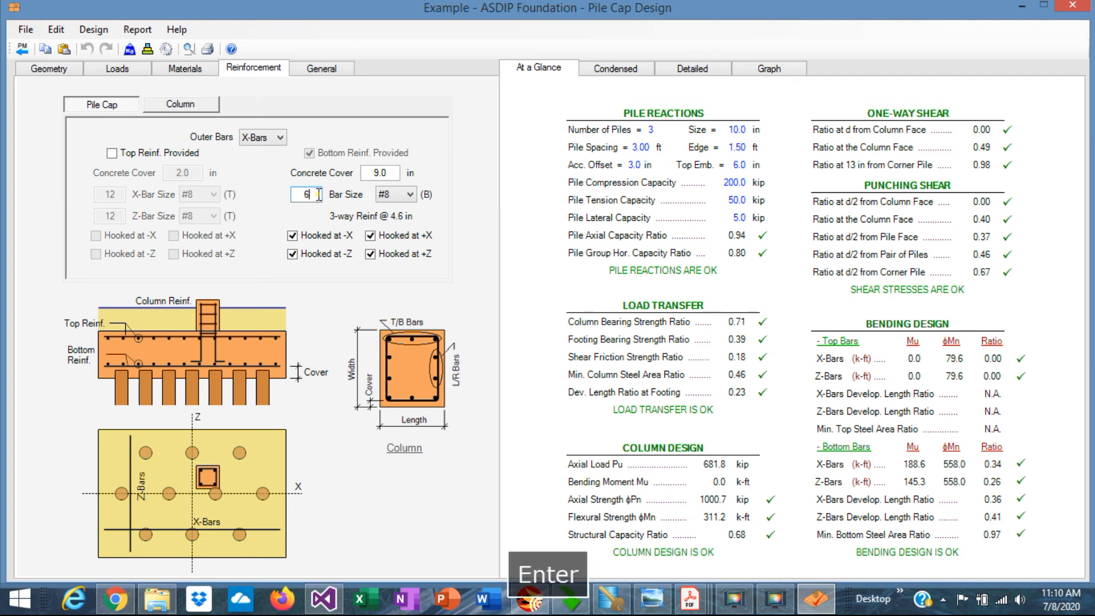
{"action": "key", "text": "Return"}
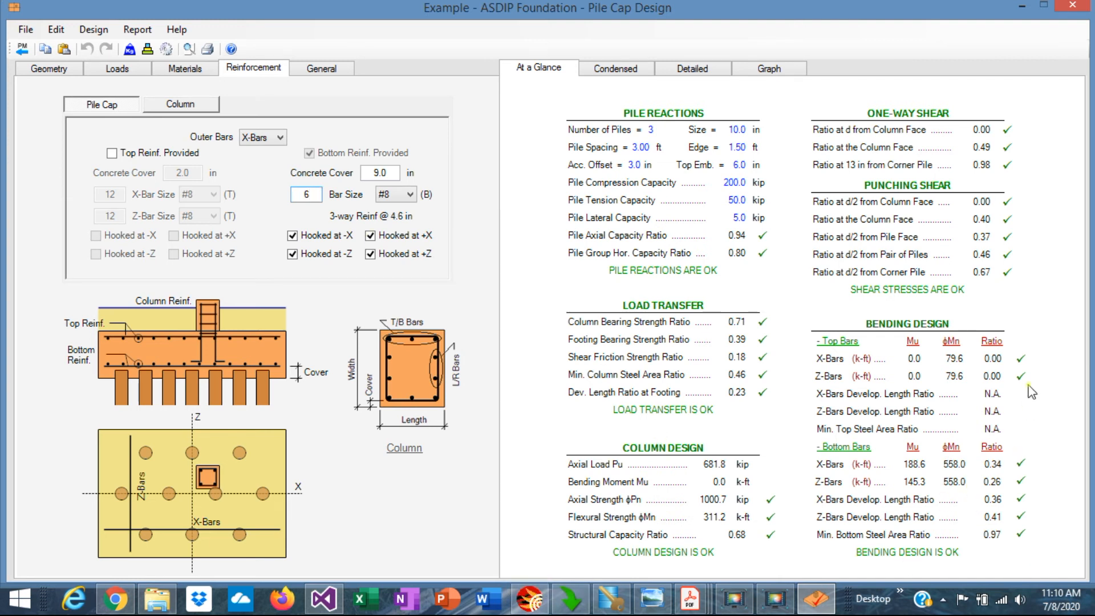
{"action": "mouse_move", "coordinate": [858, 463]}
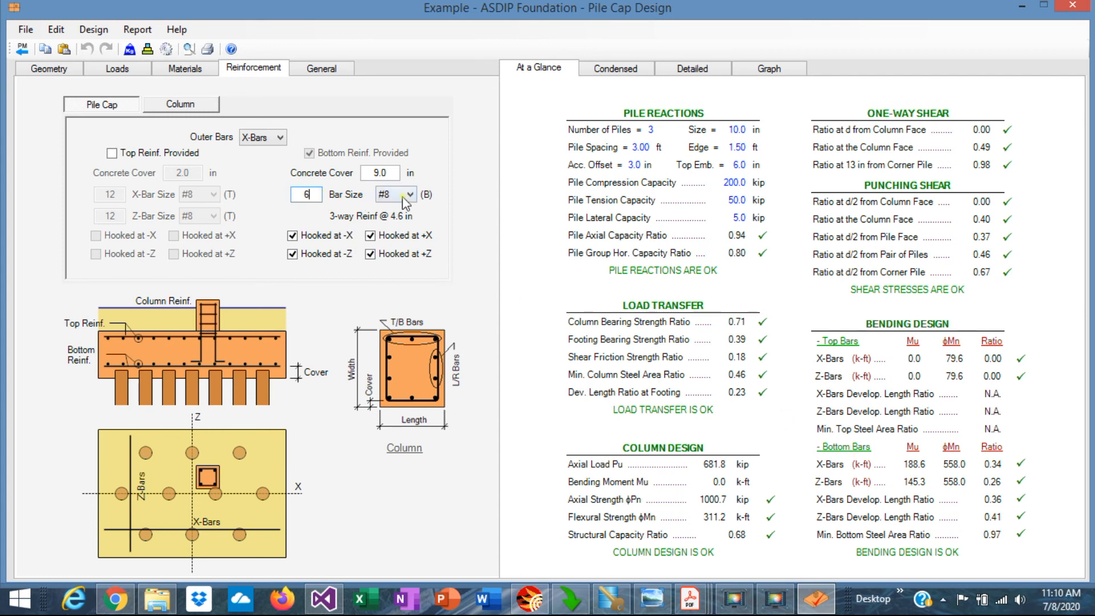
{"action": "left_click", "coordinate": [767, 68]}
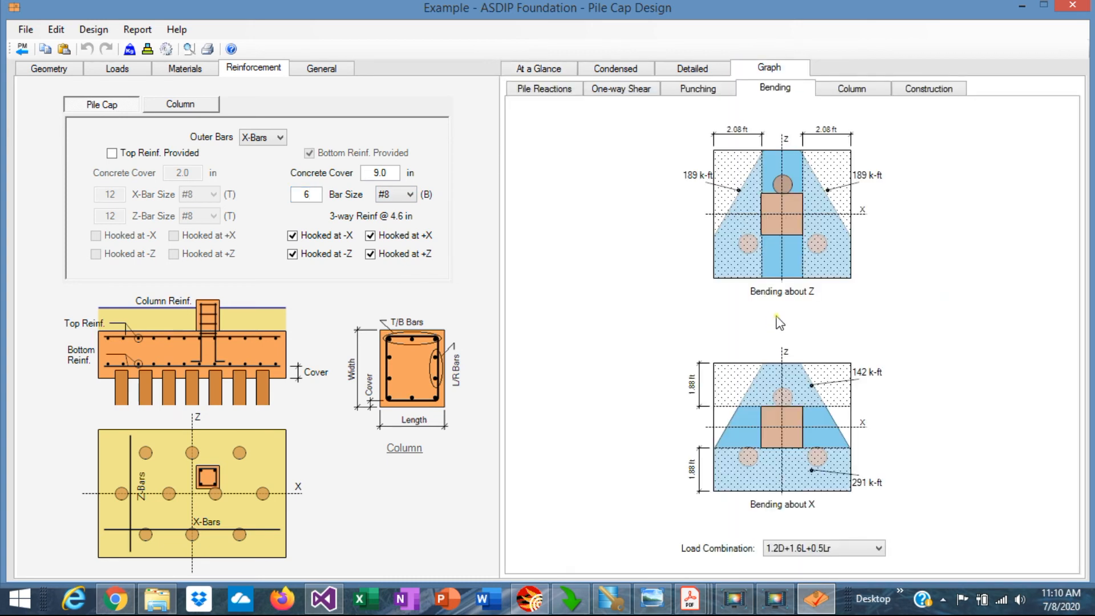
{"action": "left_click", "coordinate": [927, 87]}
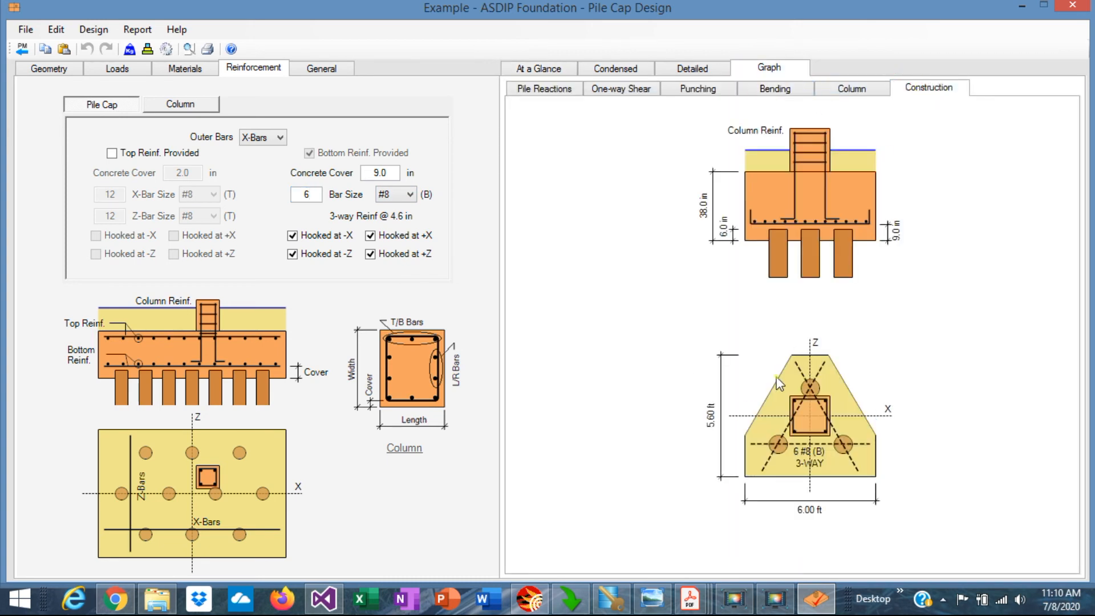
{"action": "mouse_move", "coordinate": [752, 224]}
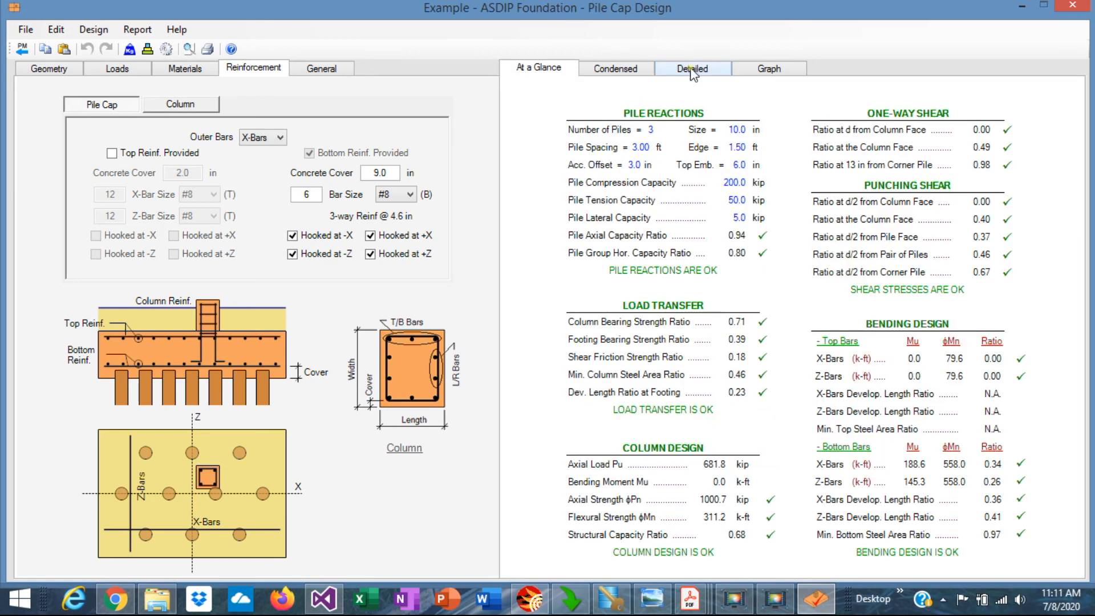
Step: View the pile cap graphics, then show the column's 4/2 #6 vertical bar settings
{"action": "left_click", "coordinate": [768, 68]}
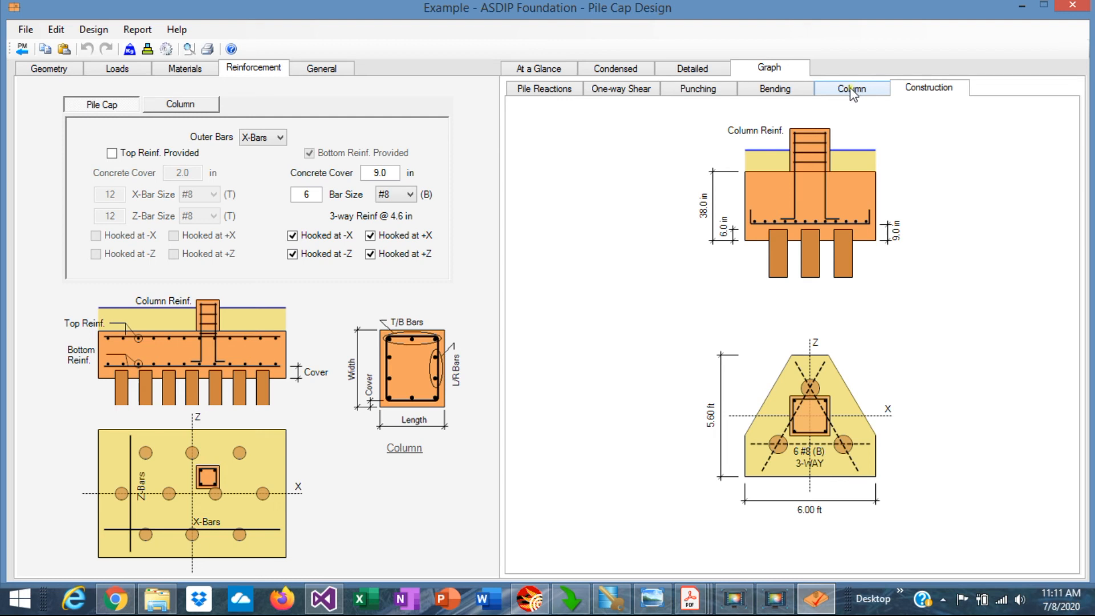
{"action": "left_click", "coordinate": [850, 88]}
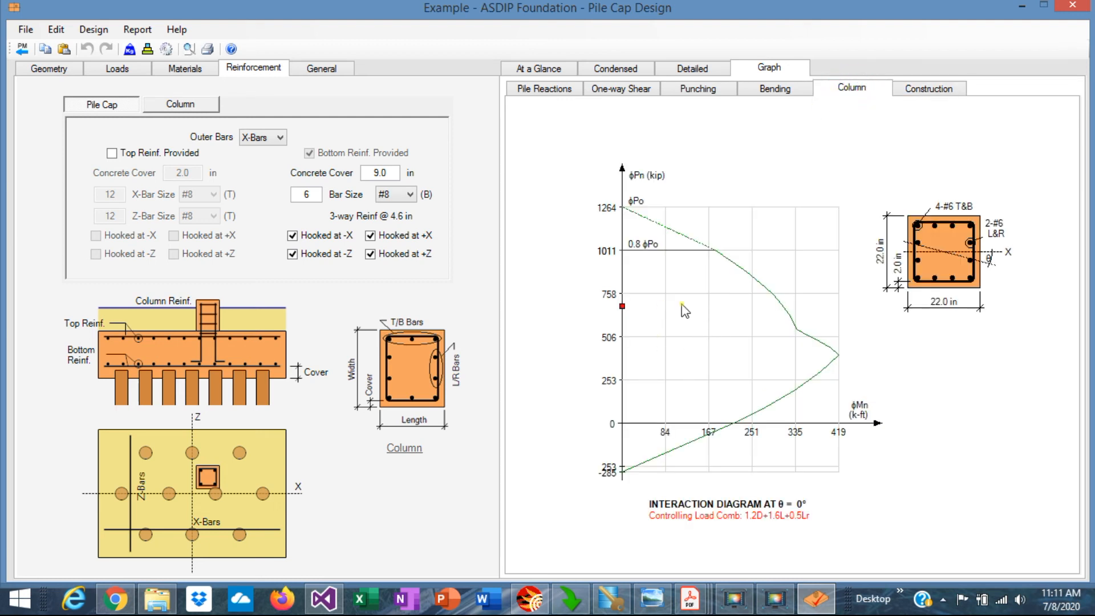
{"action": "mouse_move", "coordinate": [624, 251]}
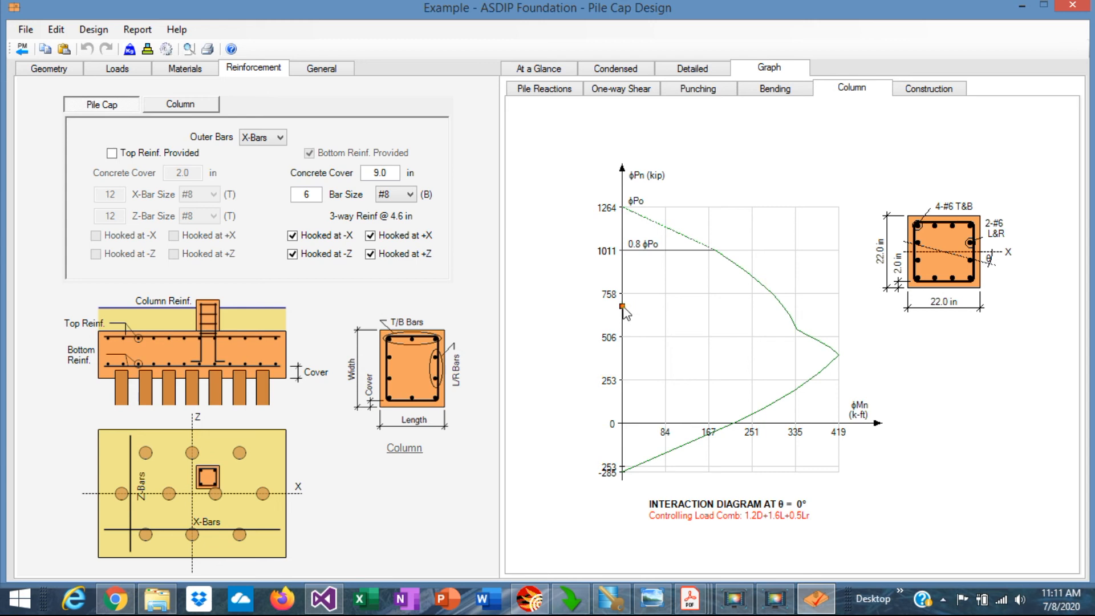
{"action": "mouse_move", "coordinate": [740, 287]}
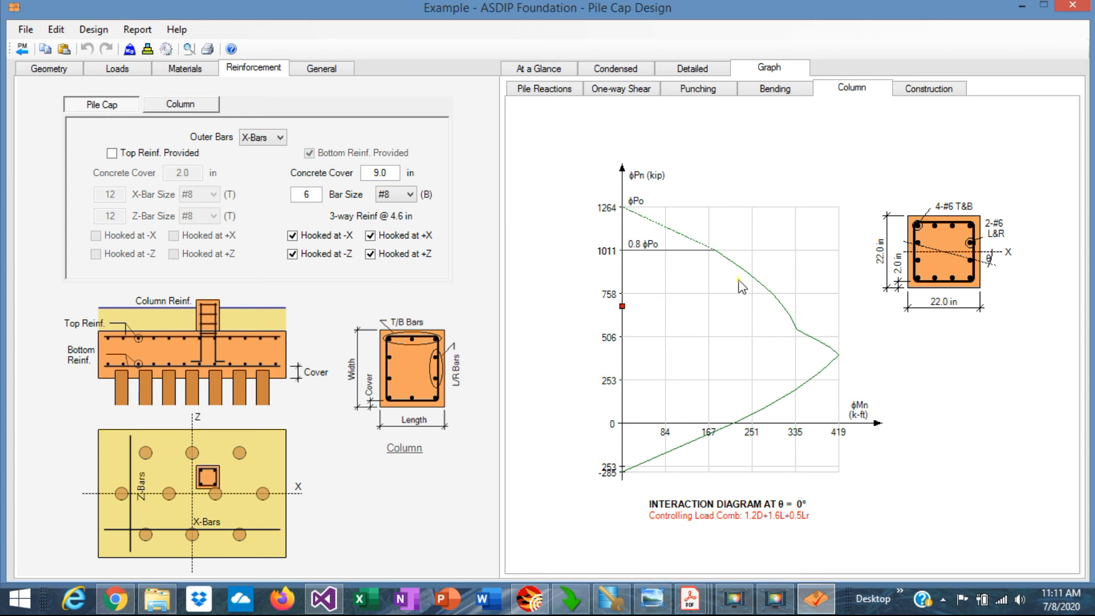
{"action": "left_click", "coordinate": [180, 104]}
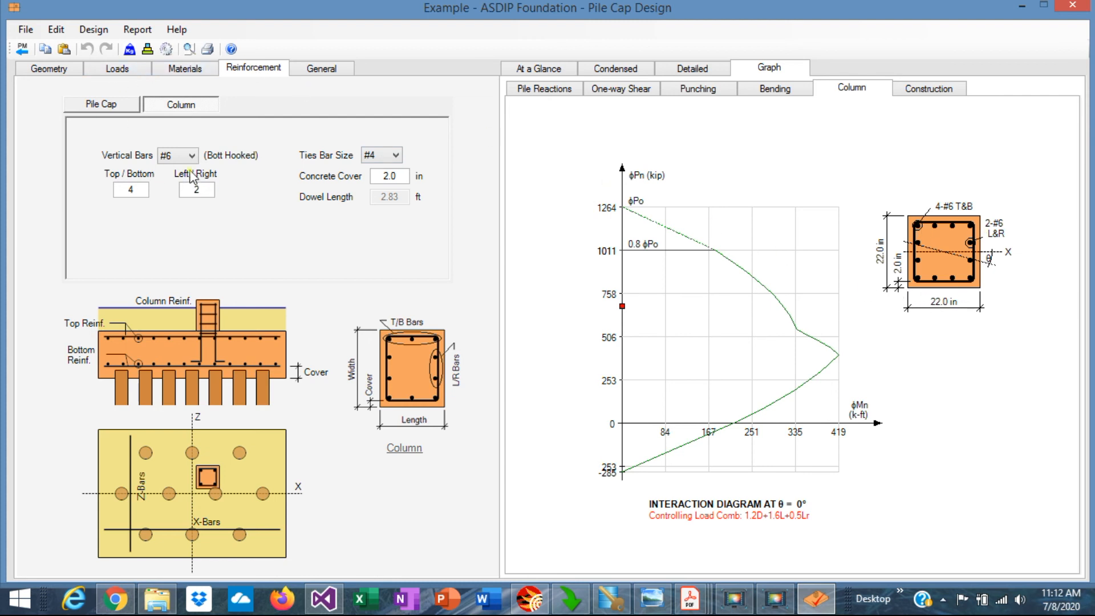
Step: Change the column vertical bar size to #8
{"action": "left_click", "coordinate": [202, 155]}
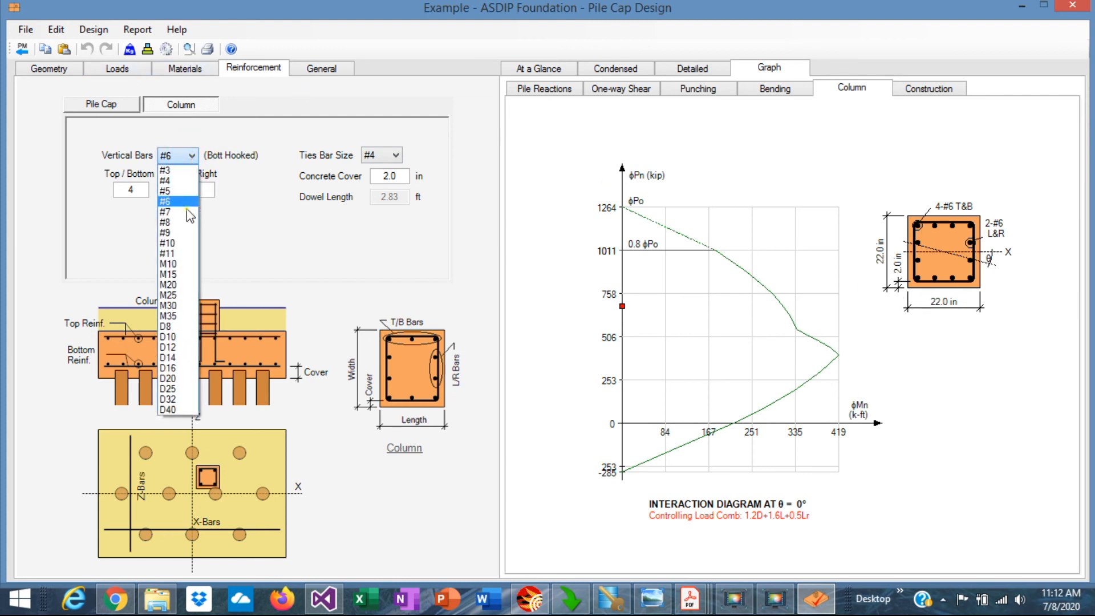
{"action": "left_click", "coordinate": [166, 221]}
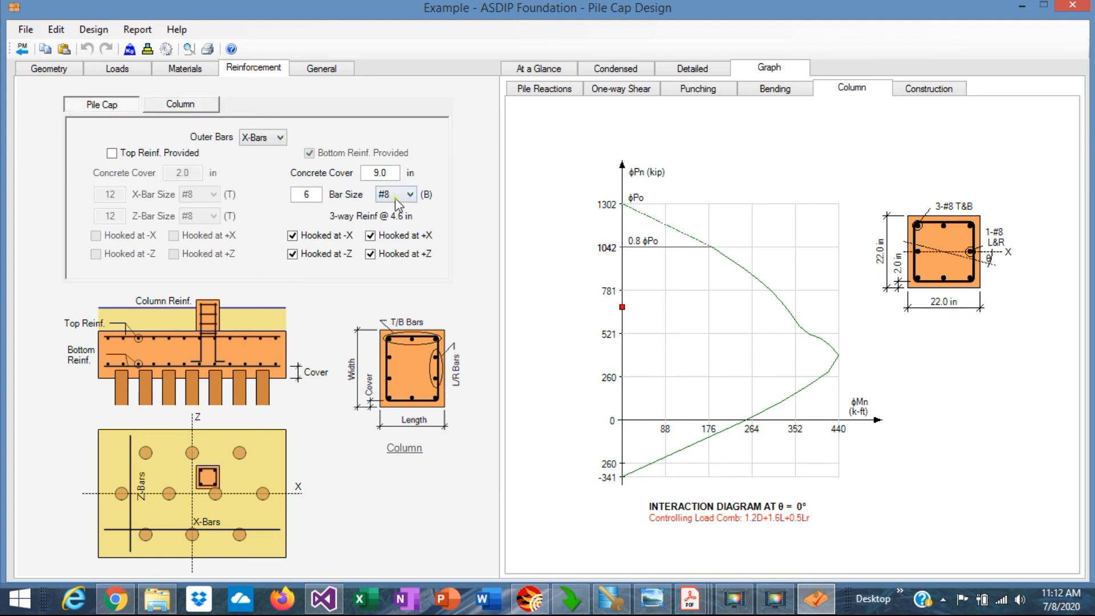
Step: Return to At a Glance to review column design OK, ratio 0.66
{"action": "left_click", "coordinate": [538, 69]}
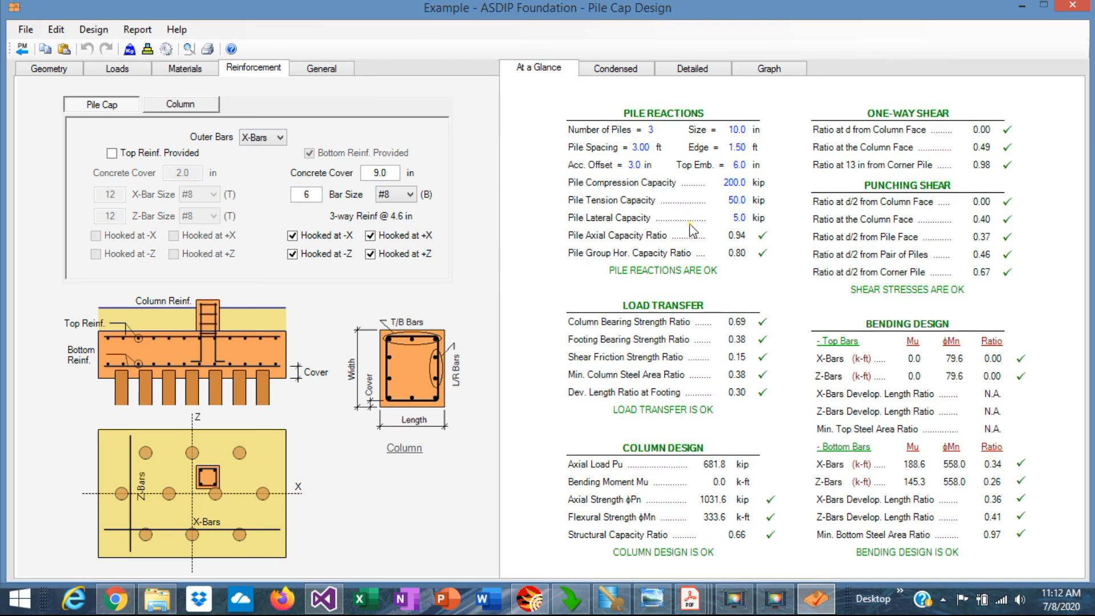
{"action": "mouse_move", "coordinate": [771, 139]}
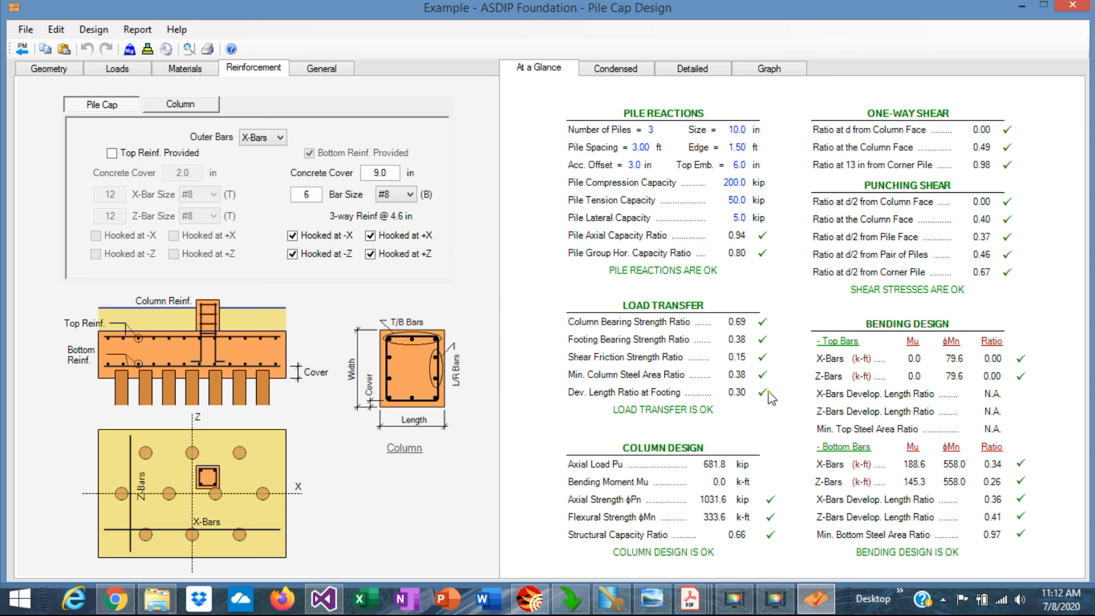
{"action": "mouse_move", "coordinate": [749, 550]}
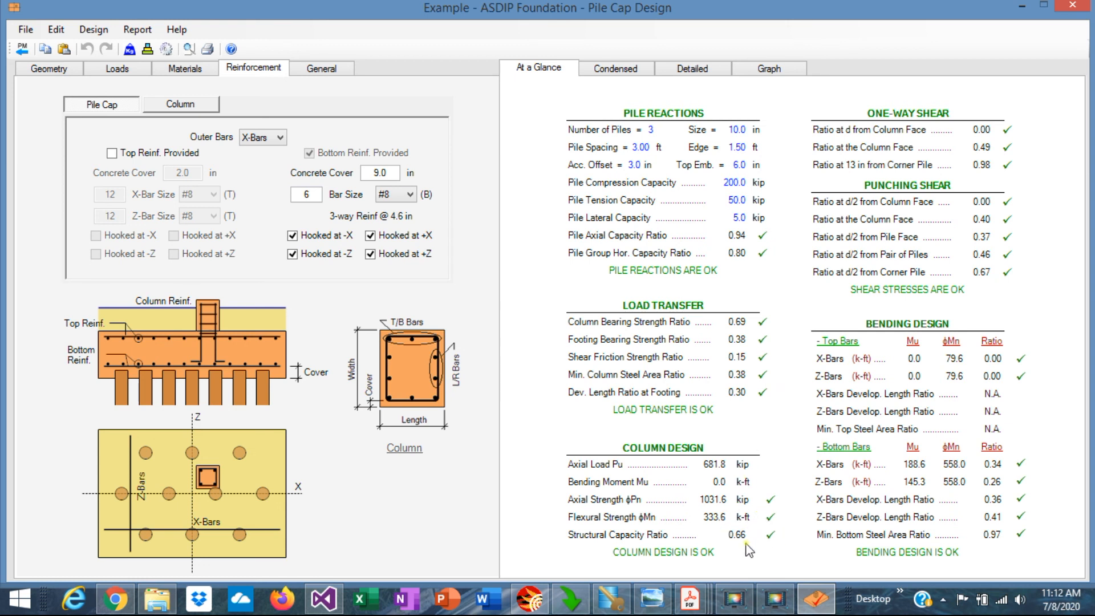
{"action": "mouse_move", "coordinate": [777, 541]}
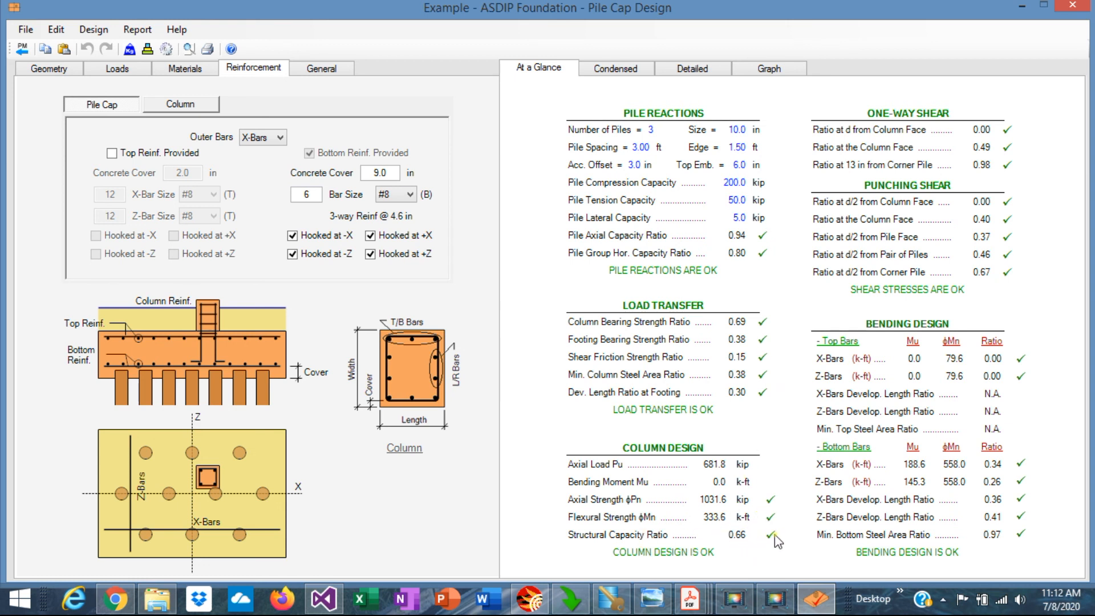
{"action": "mouse_move", "coordinate": [1020, 141]}
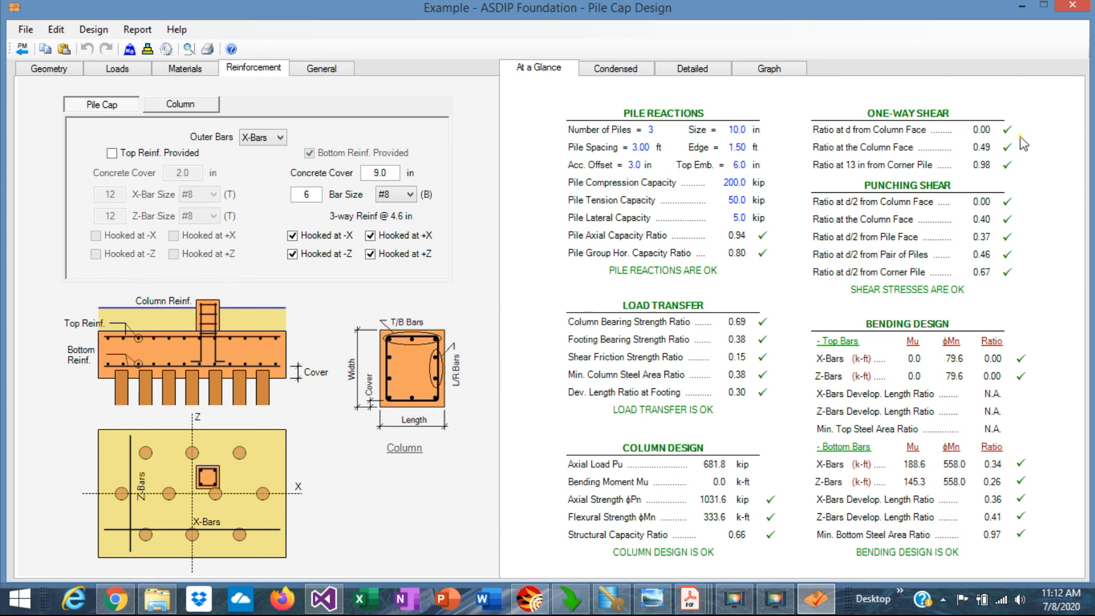
{"action": "mouse_move", "coordinate": [998, 181]}
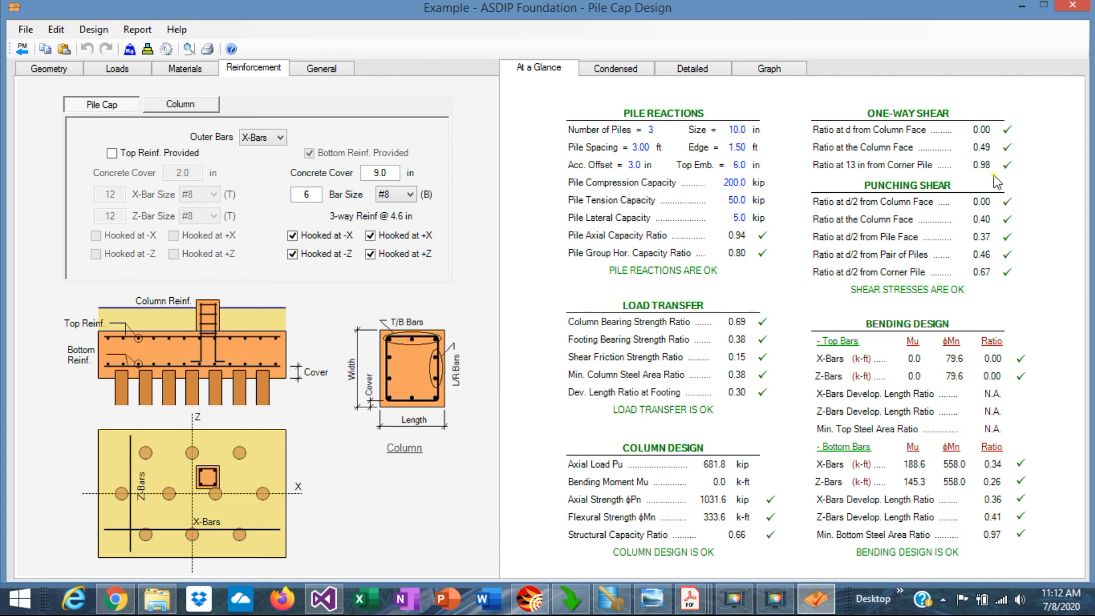
{"action": "mouse_move", "coordinate": [1013, 292]}
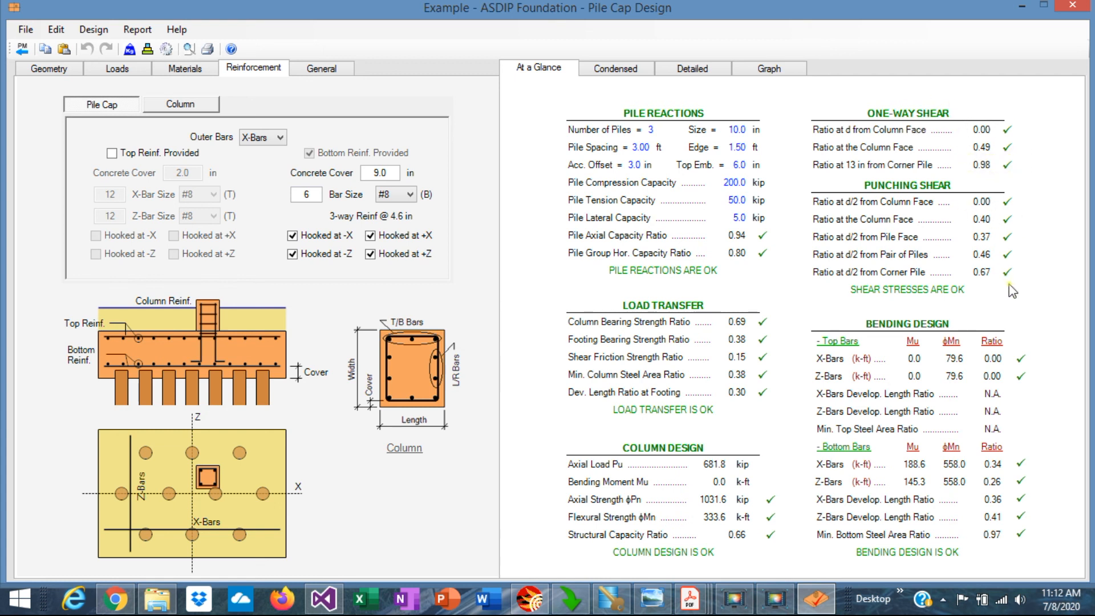
{"action": "mouse_move", "coordinate": [1023, 389]}
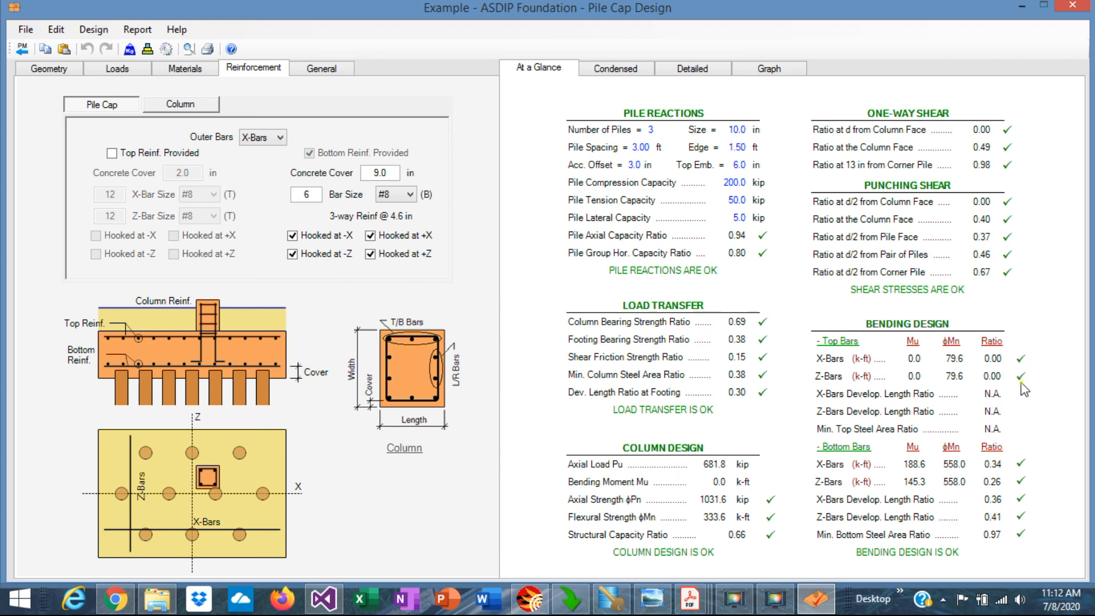
{"action": "mouse_move", "coordinate": [979, 548]}
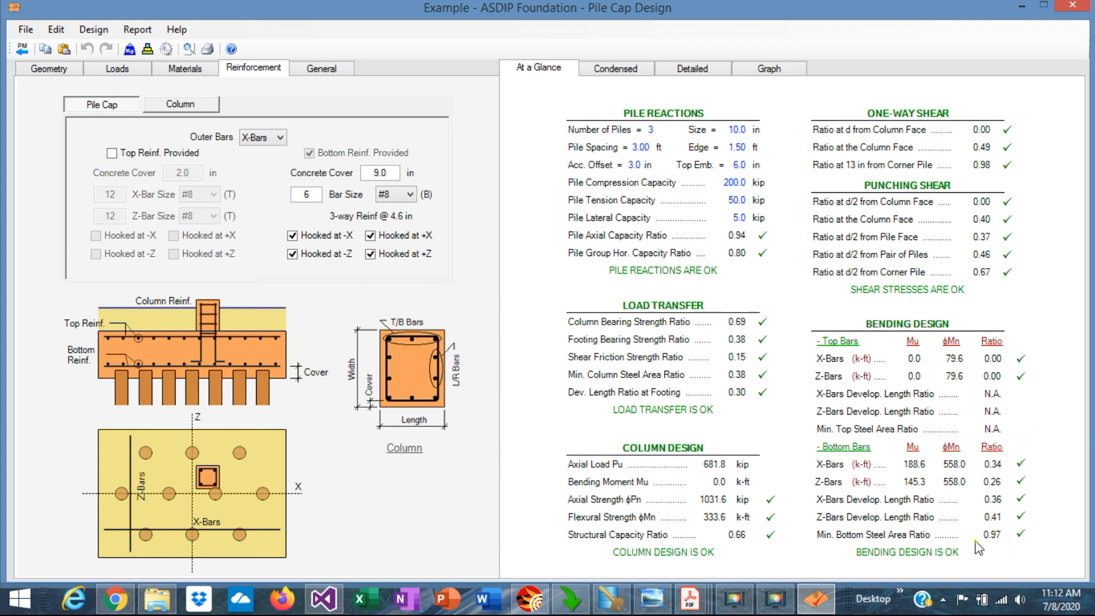
{"action": "mouse_move", "coordinate": [1025, 551]}
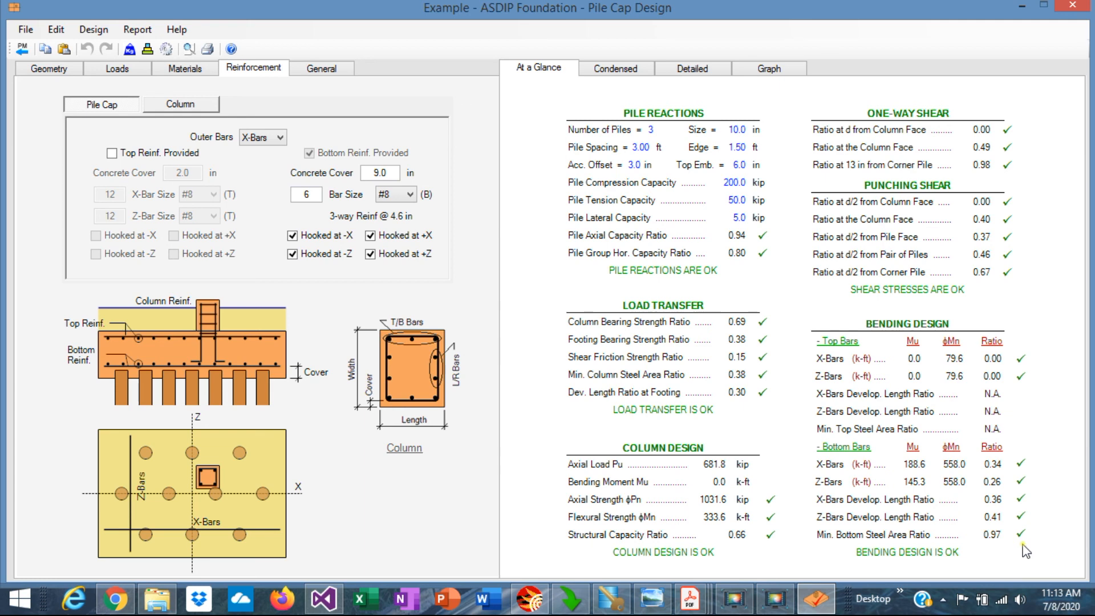
{"action": "mouse_move", "coordinate": [1014, 552]}
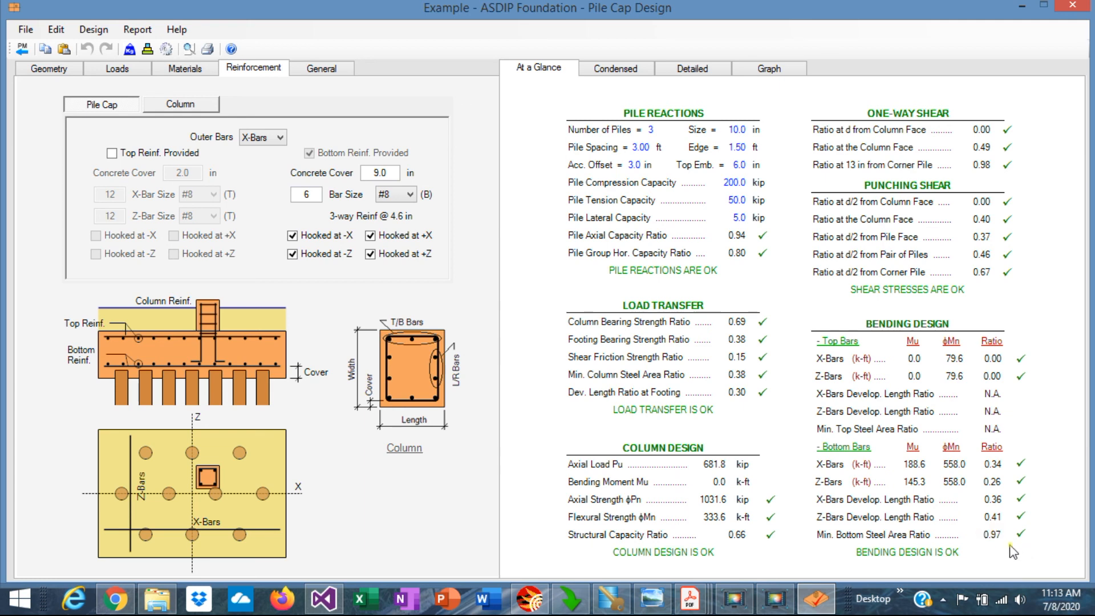
Step: Show the 22 x 22 in, 3 ft short pedestal column geometry
{"action": "left_click", "coordinate": [48, 68]}
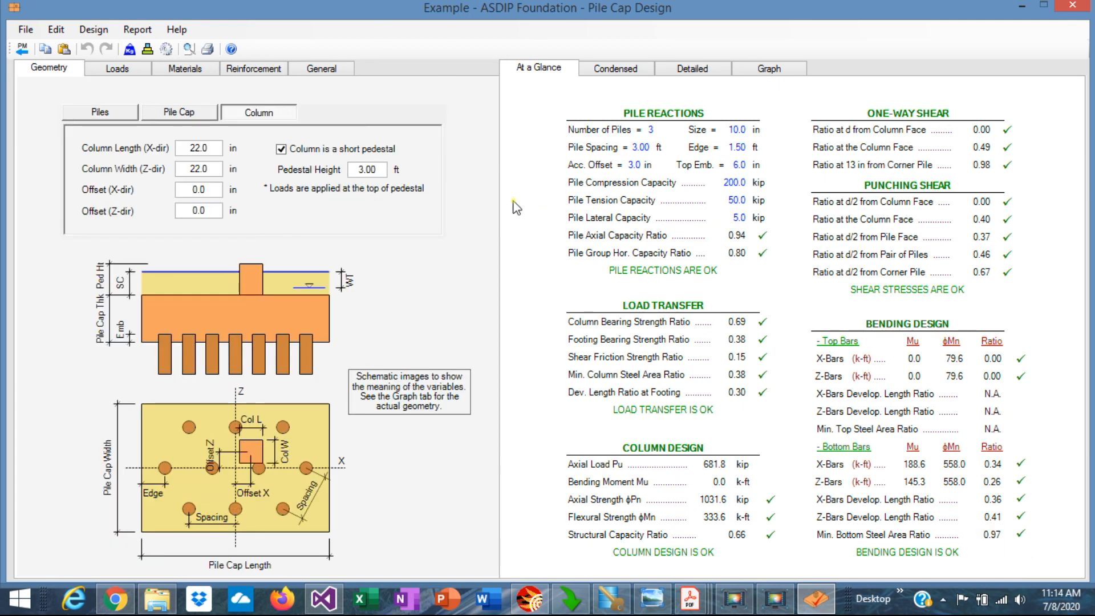
{"action": "mouse_move", "coordinate": [545, 237]}
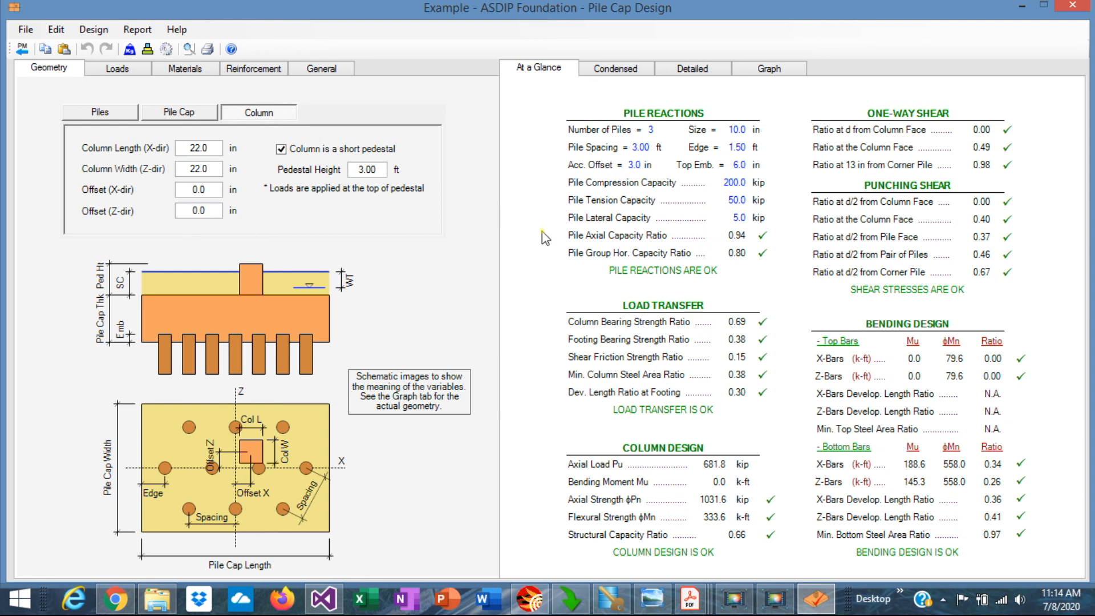
{"action": "mouse_move", "coordinate": [793, 272]}
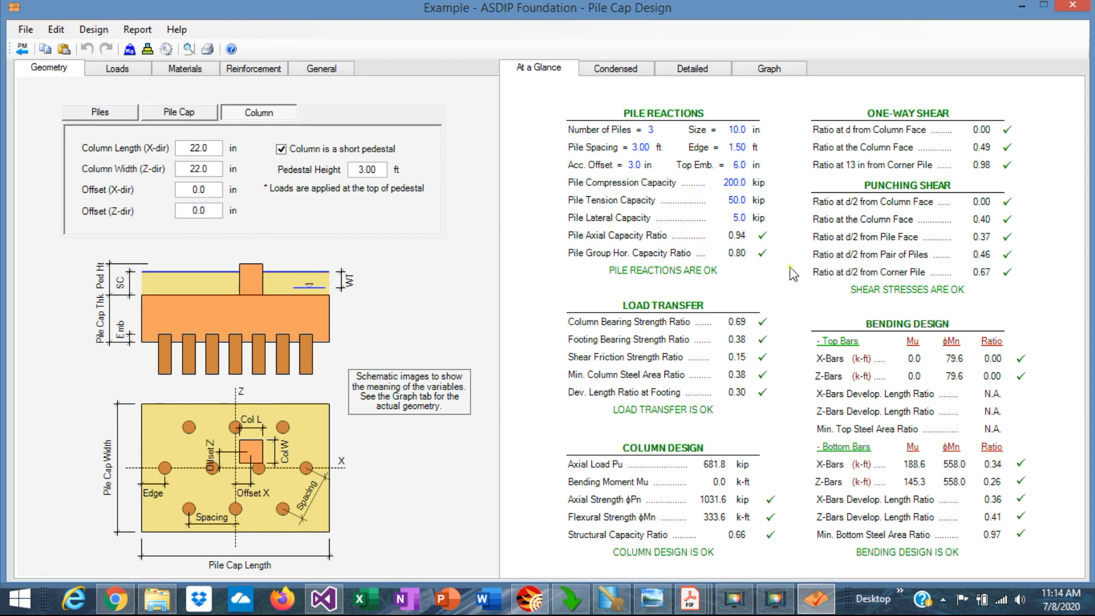
{"action": "mouse_move", "coordinate": [787, 289]}
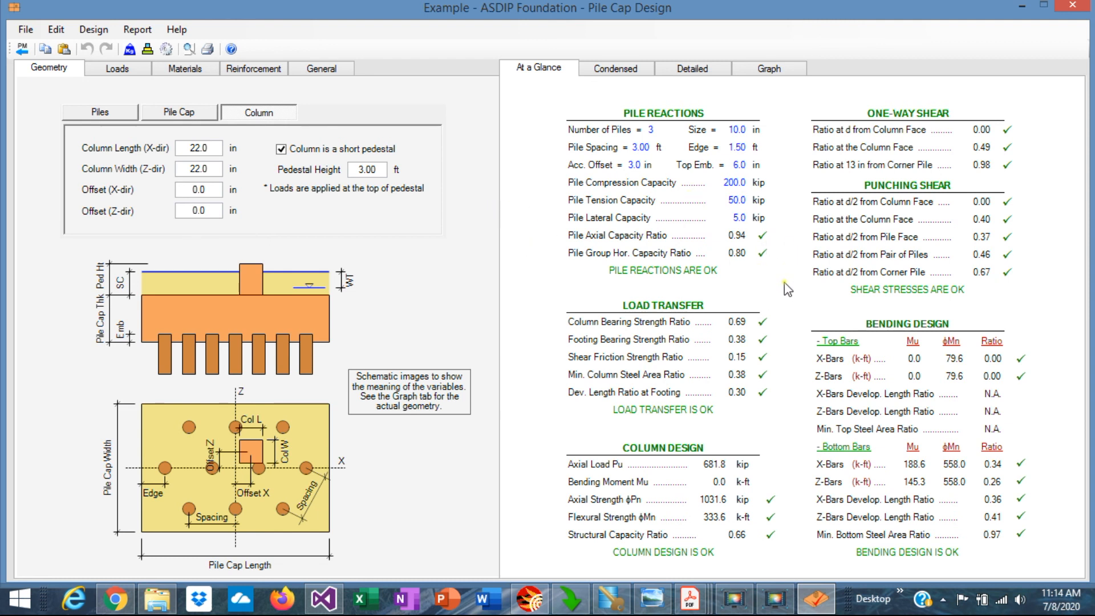
{"action": "mouse_move", "coordinate": [786, 196]}
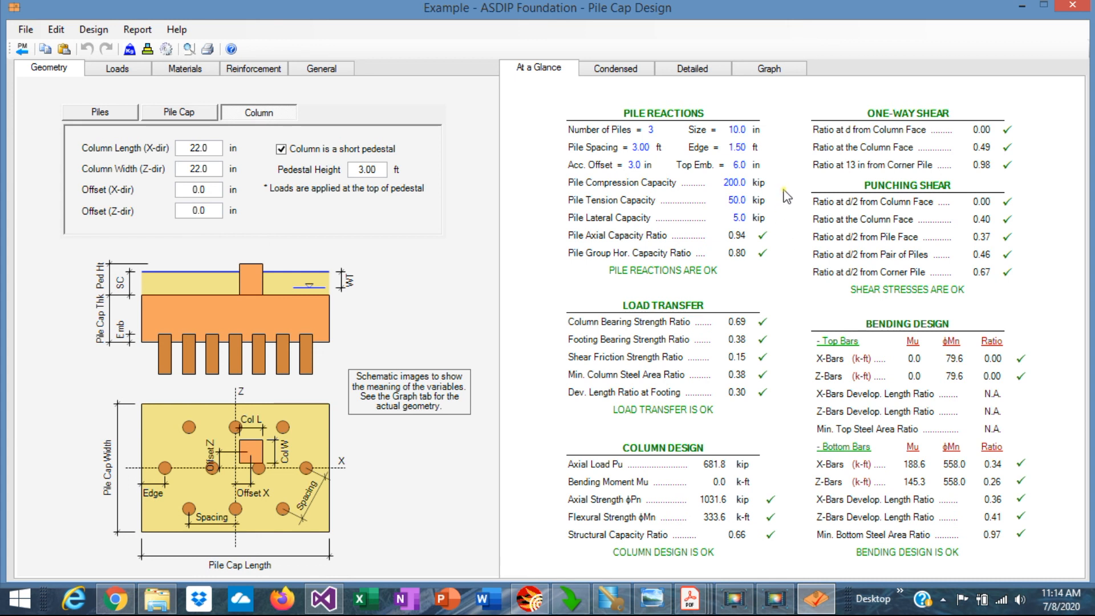
{"action": "mouse_move", "coordinate": [796, 311]}
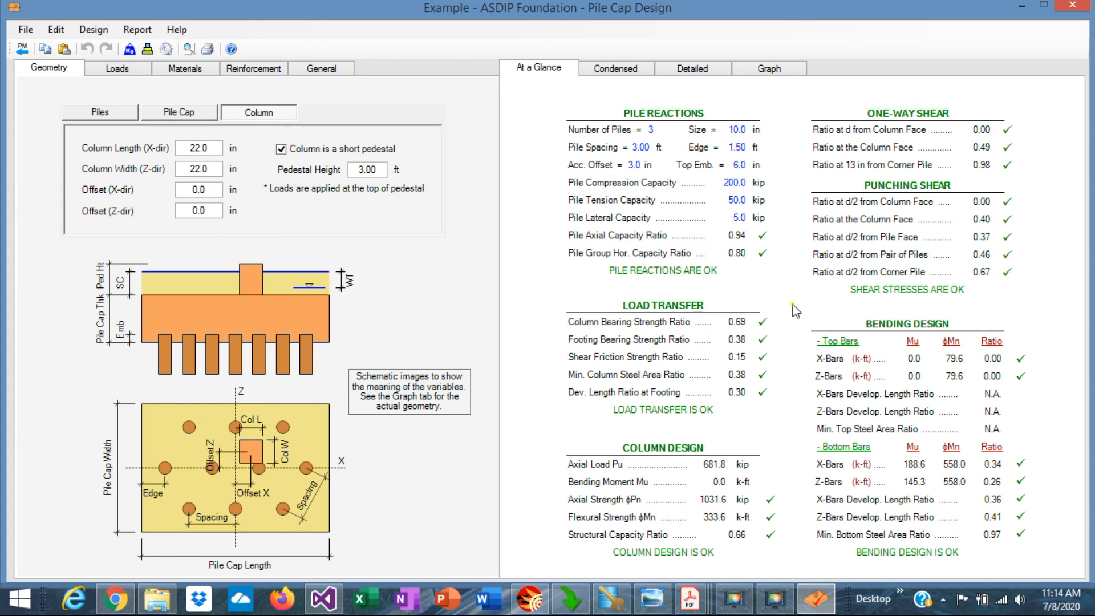
{"action": "mouse_move", "coordinate": [801, 302]}
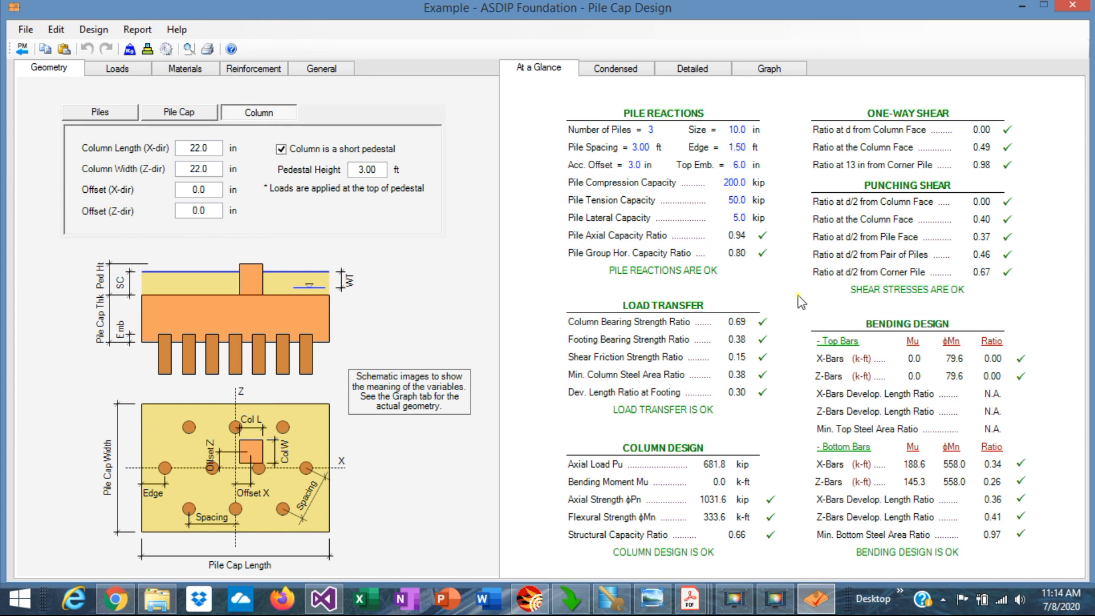
{"action": "mouse_move", "coordinate": [794, 458]}
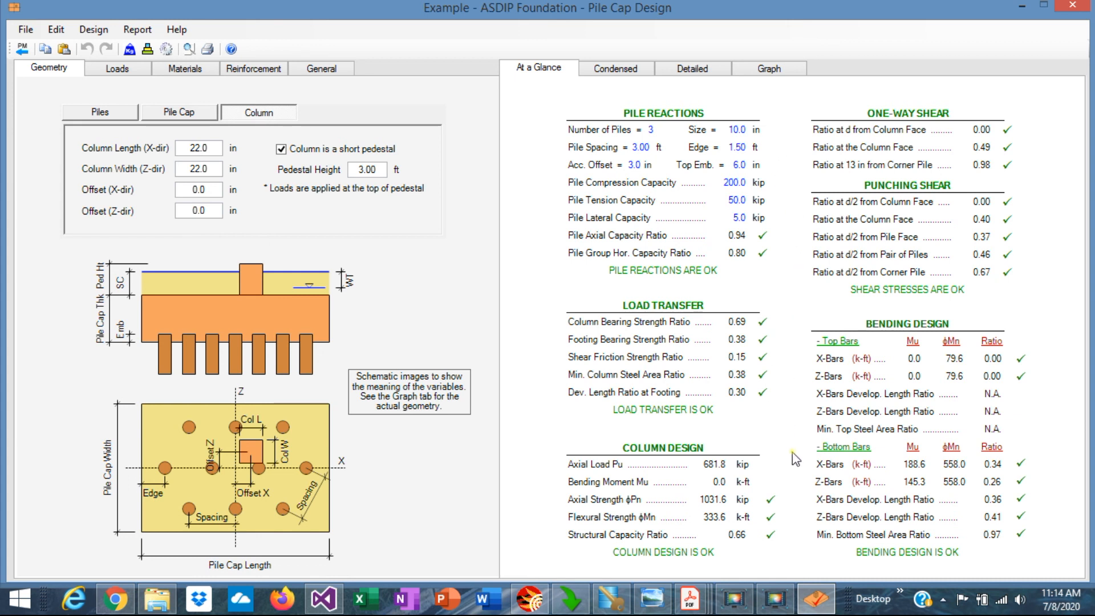
{"action": "mouse_move", "coordinate": [800, 569]}
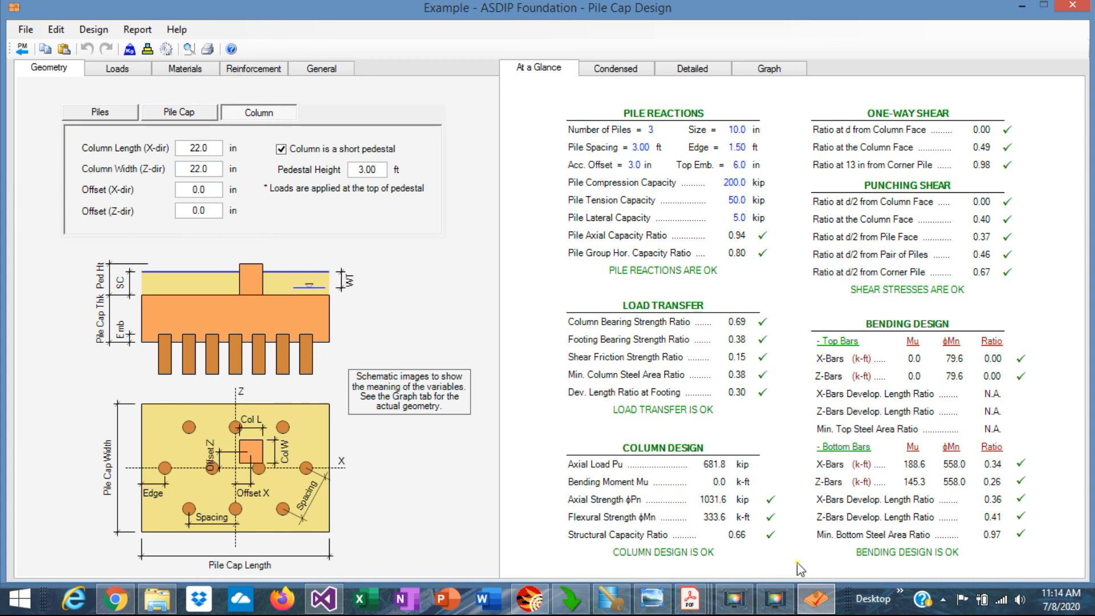
{"action": "mouse_move", "coordinate": [780, 390]}
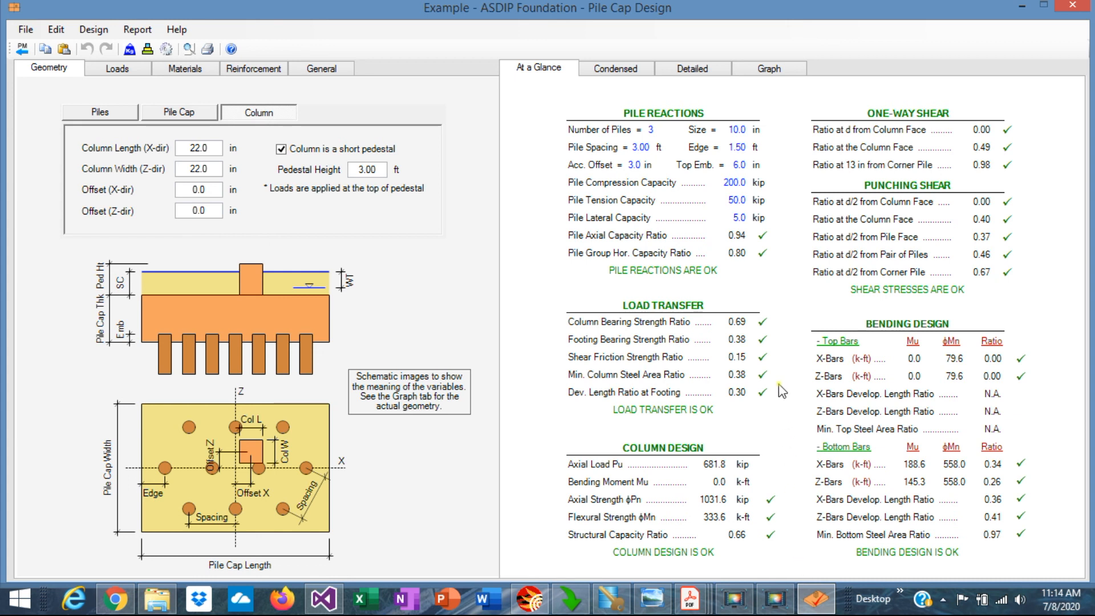
{"action": "mouse_move", "coordinate": [788, 363]}
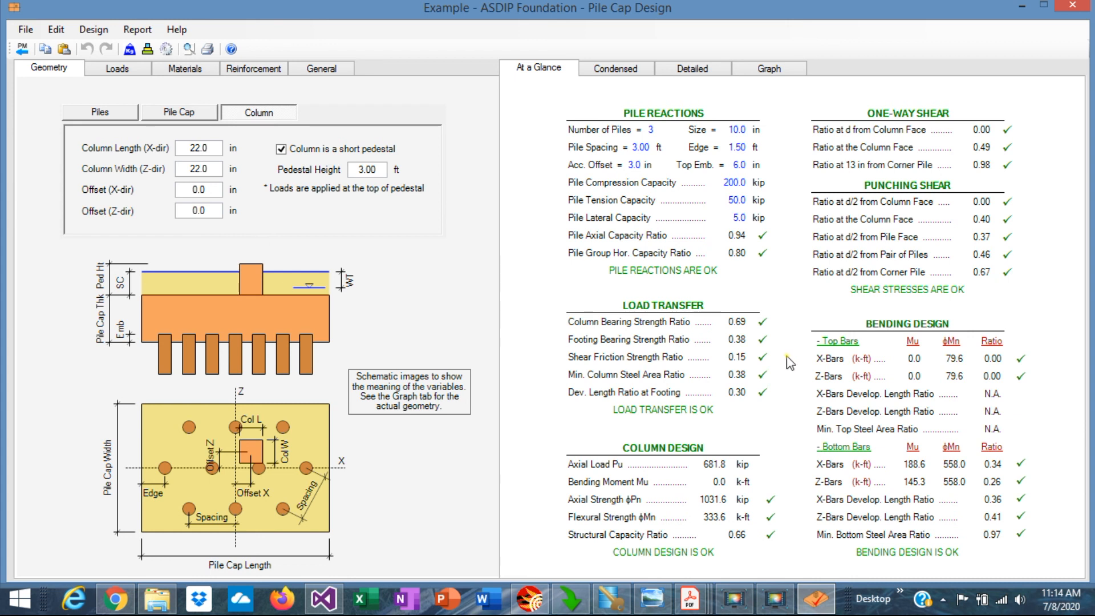